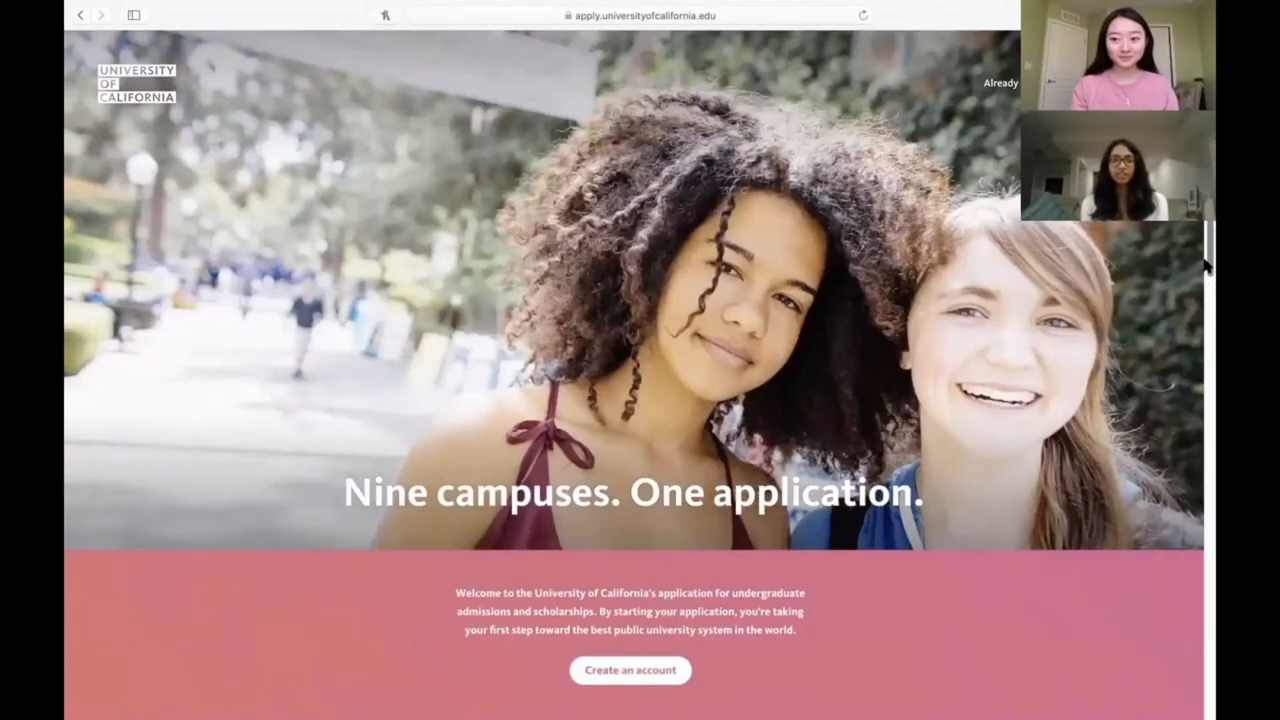
Step: Open the account-creation form from the welcome page and begin entering the email address
scroll(down, 3)
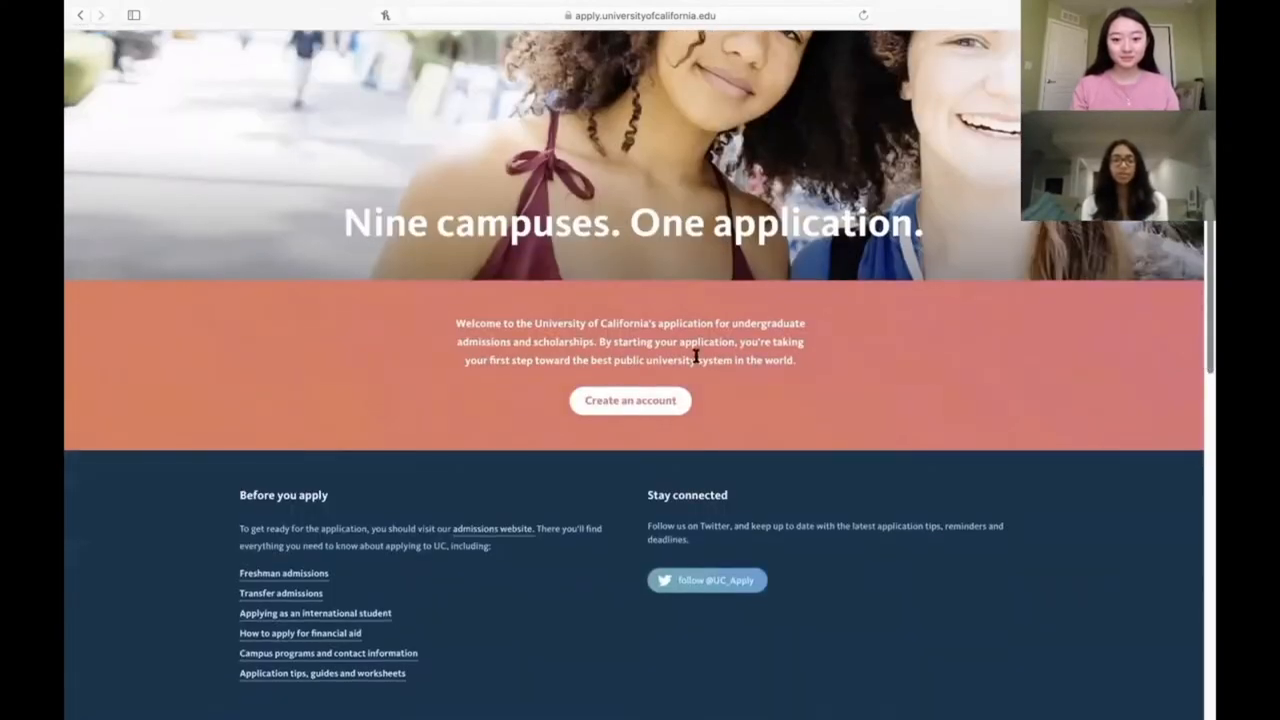
click(630, 401)
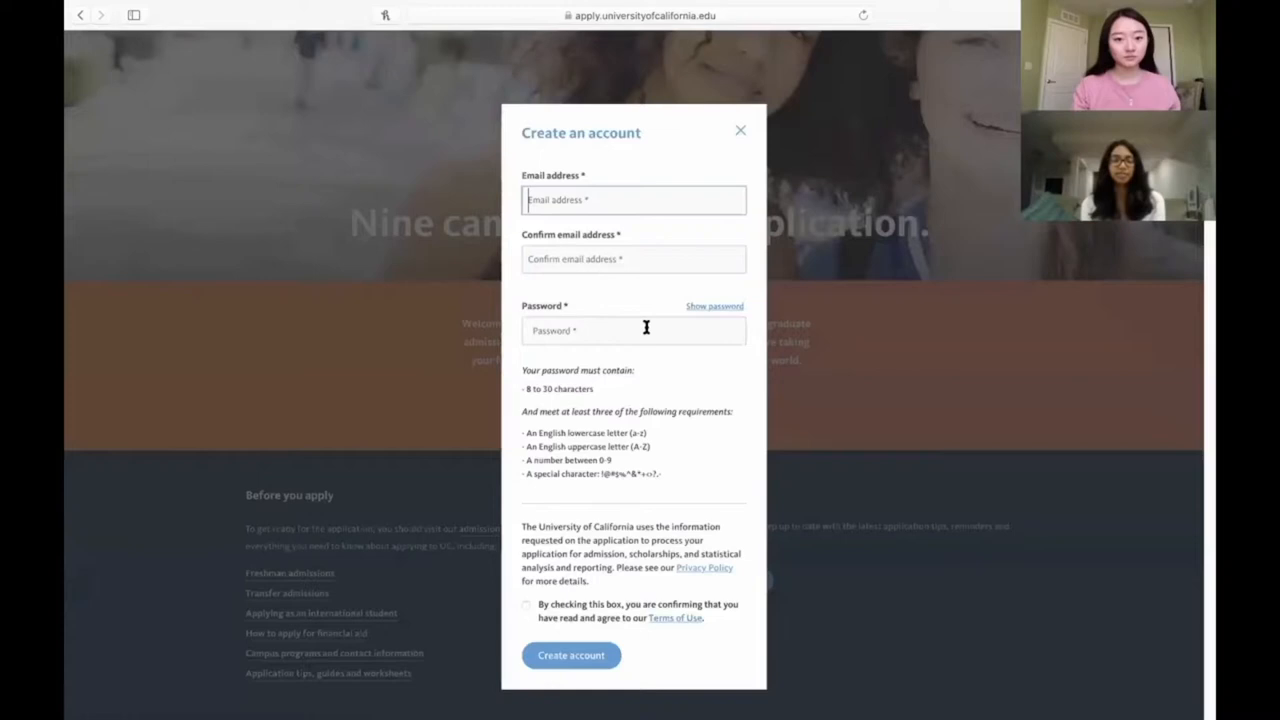
mouse_move(667, 316)
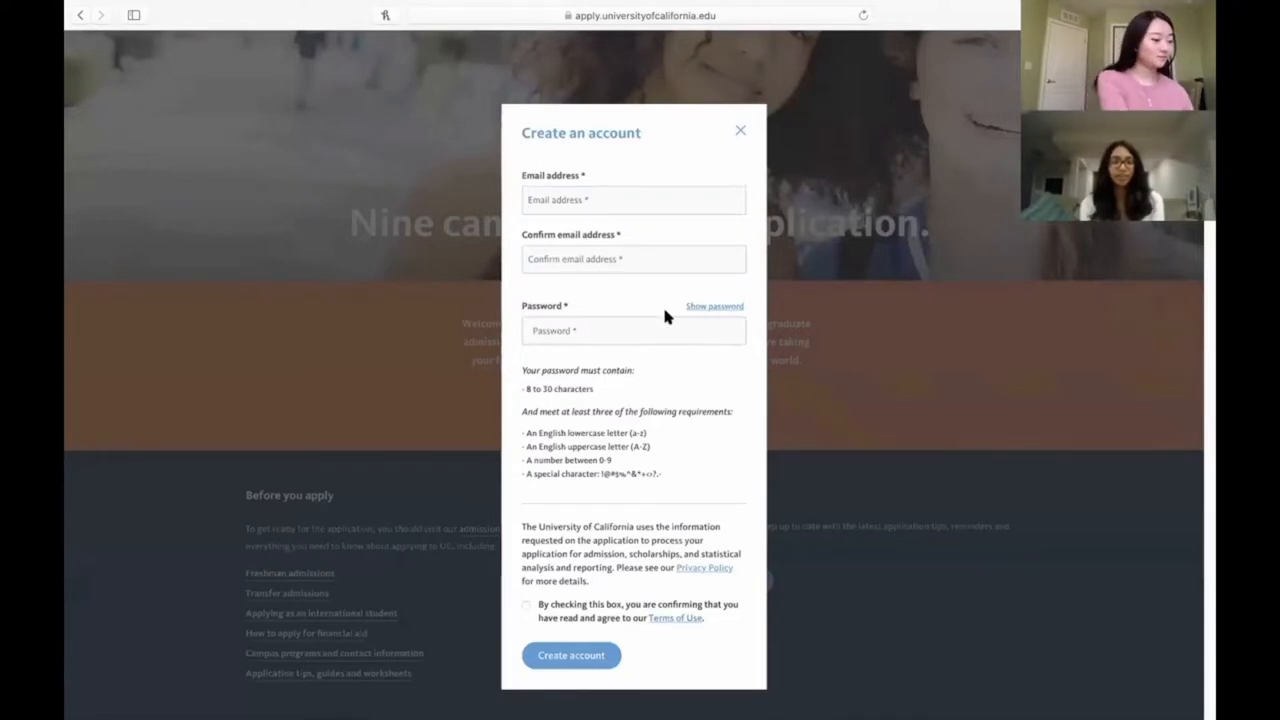
click(632, 200)
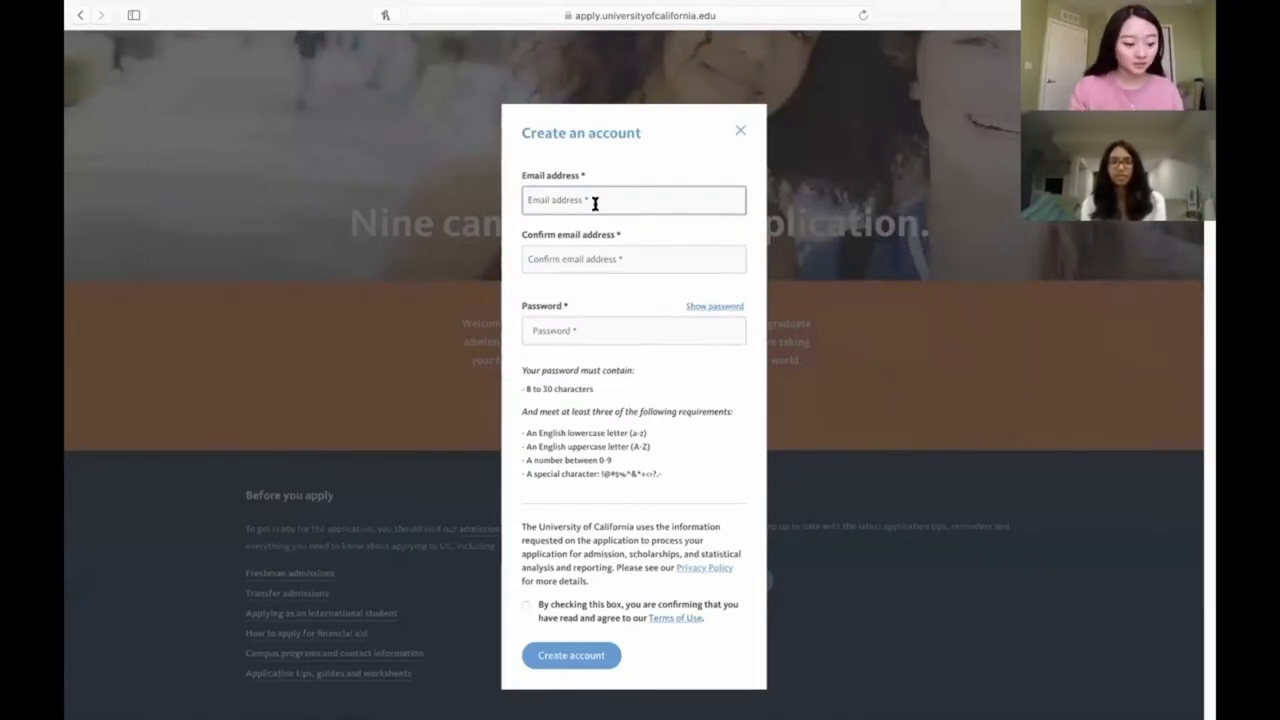
text(col)
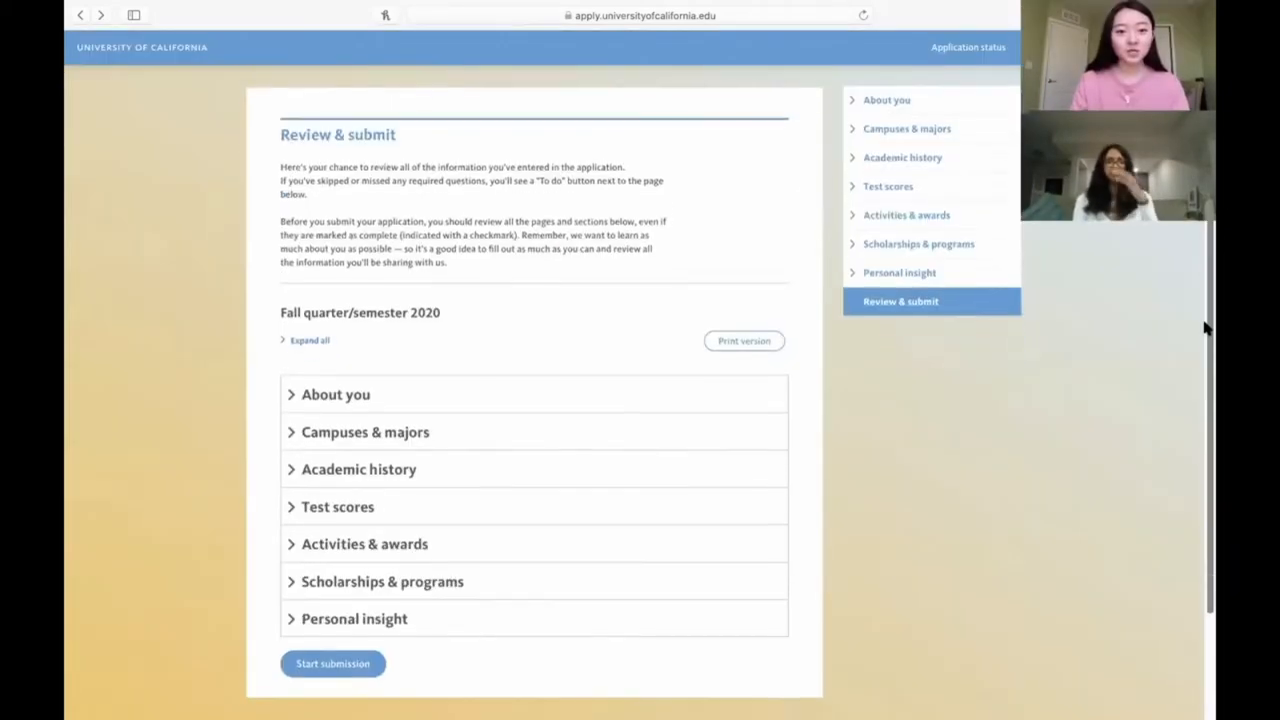
Step: Scroll through the Review & submit overview of the Fall 2020 application sections
scroll(down, 3)
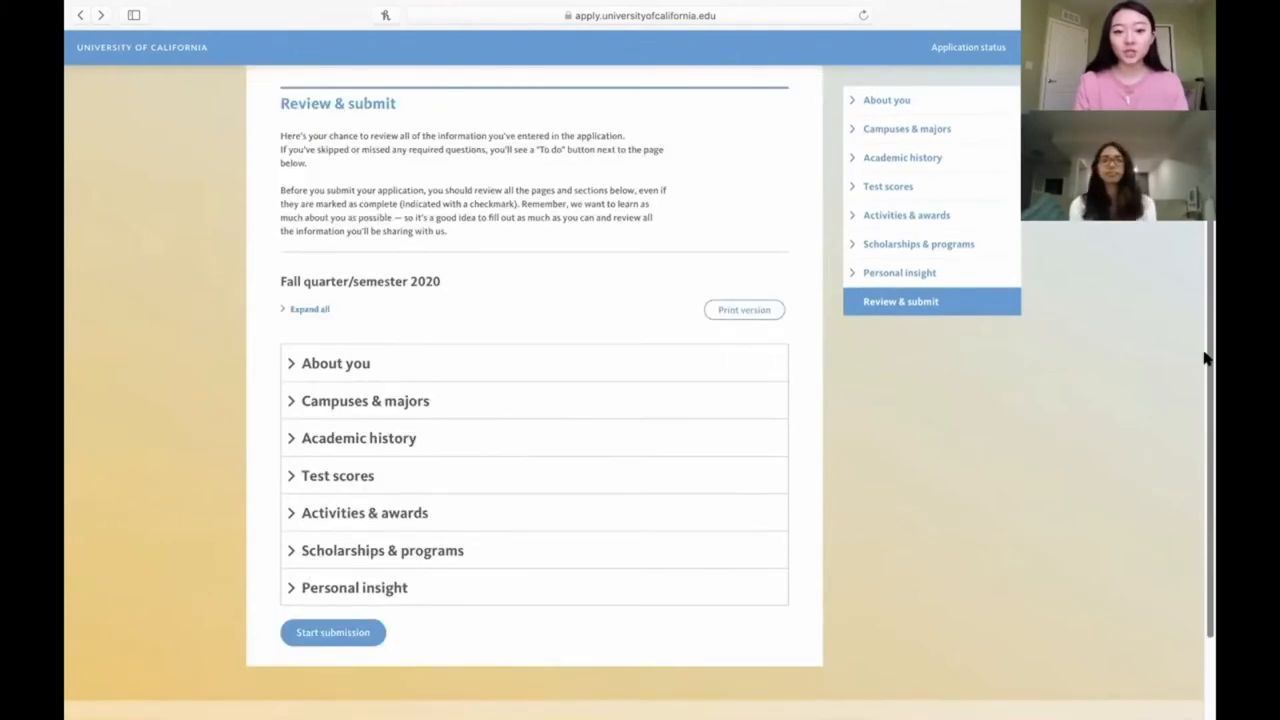
scroll(up, 3)
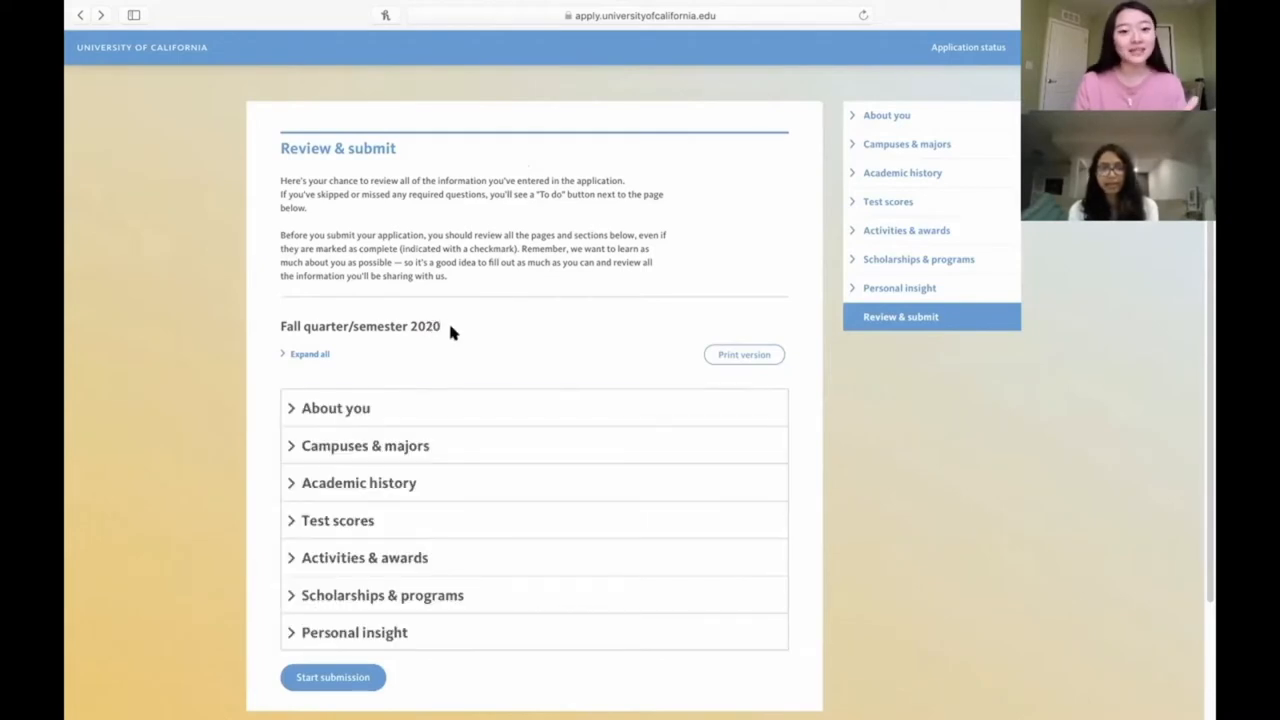
mouse_move(422, 326)
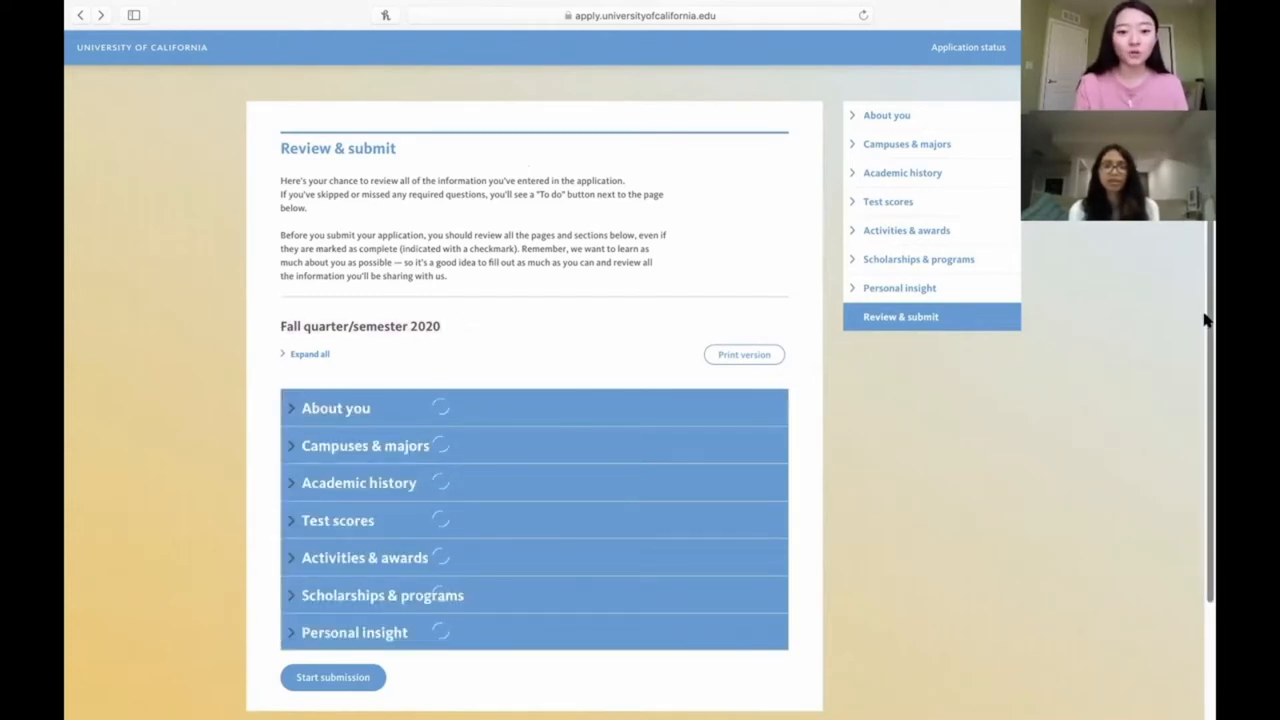
scroll(down, 3)
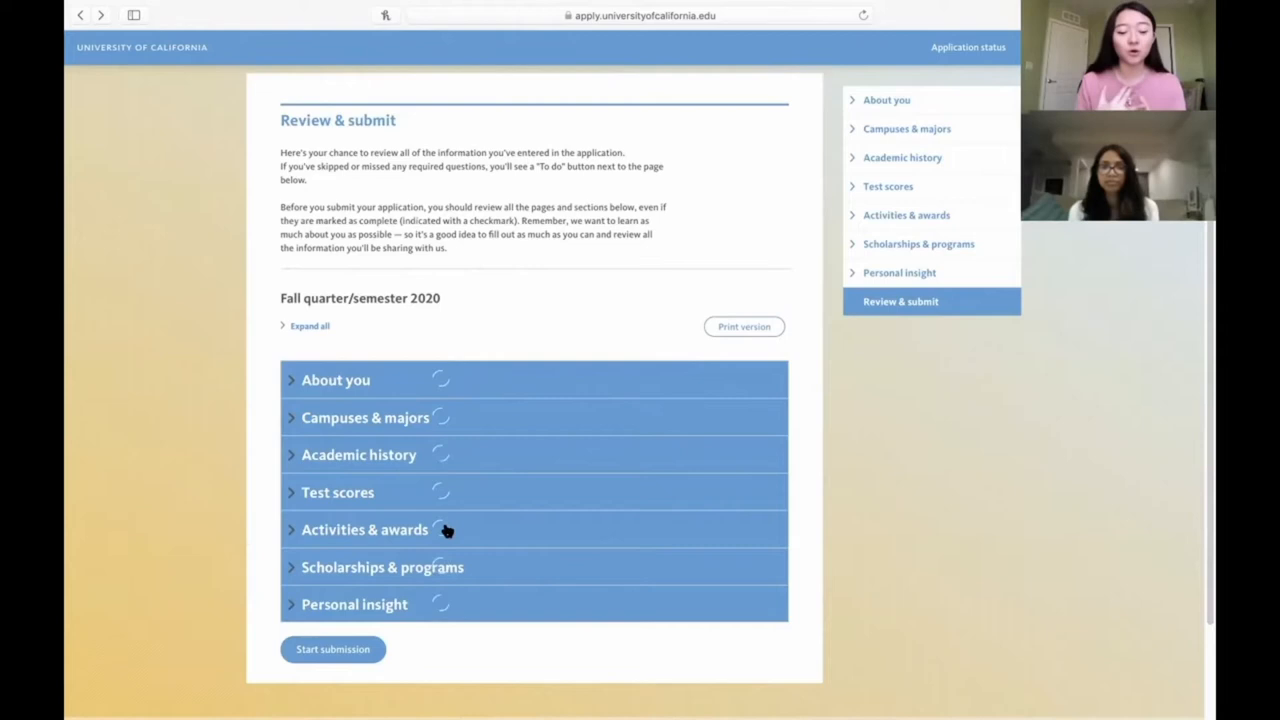
mouse_move(402, 604)
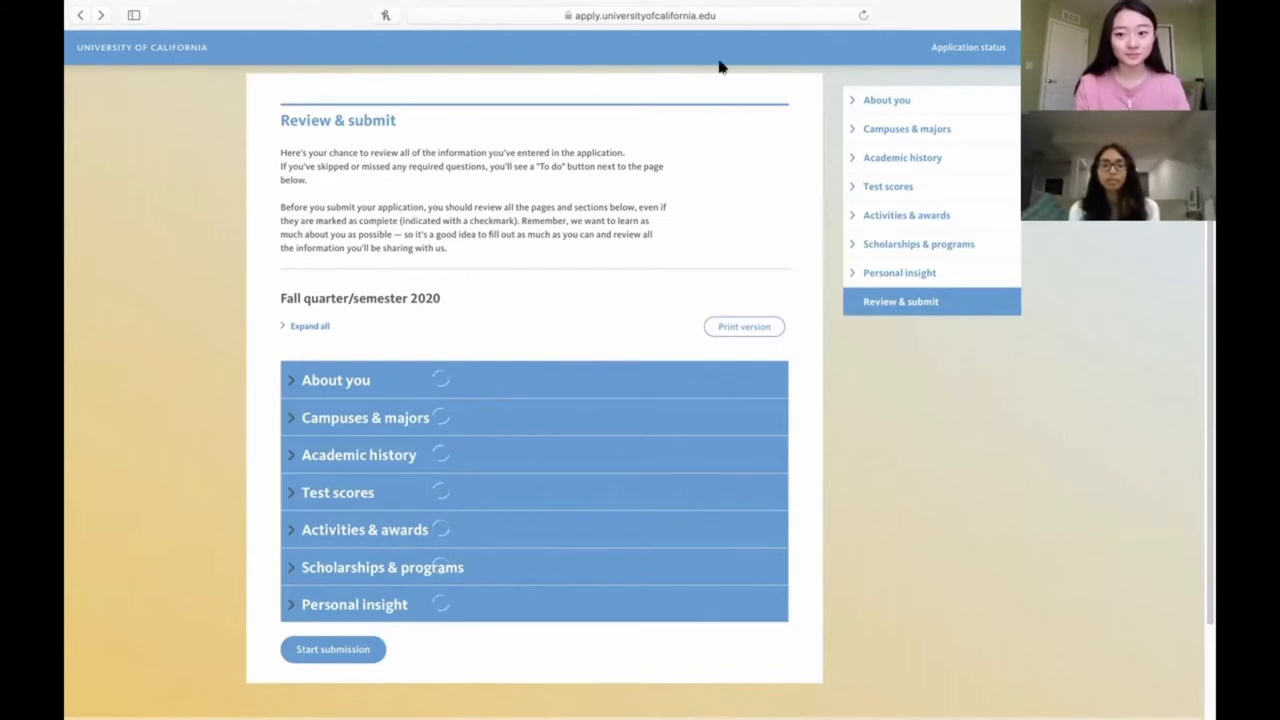
mouse_move(711, 200)
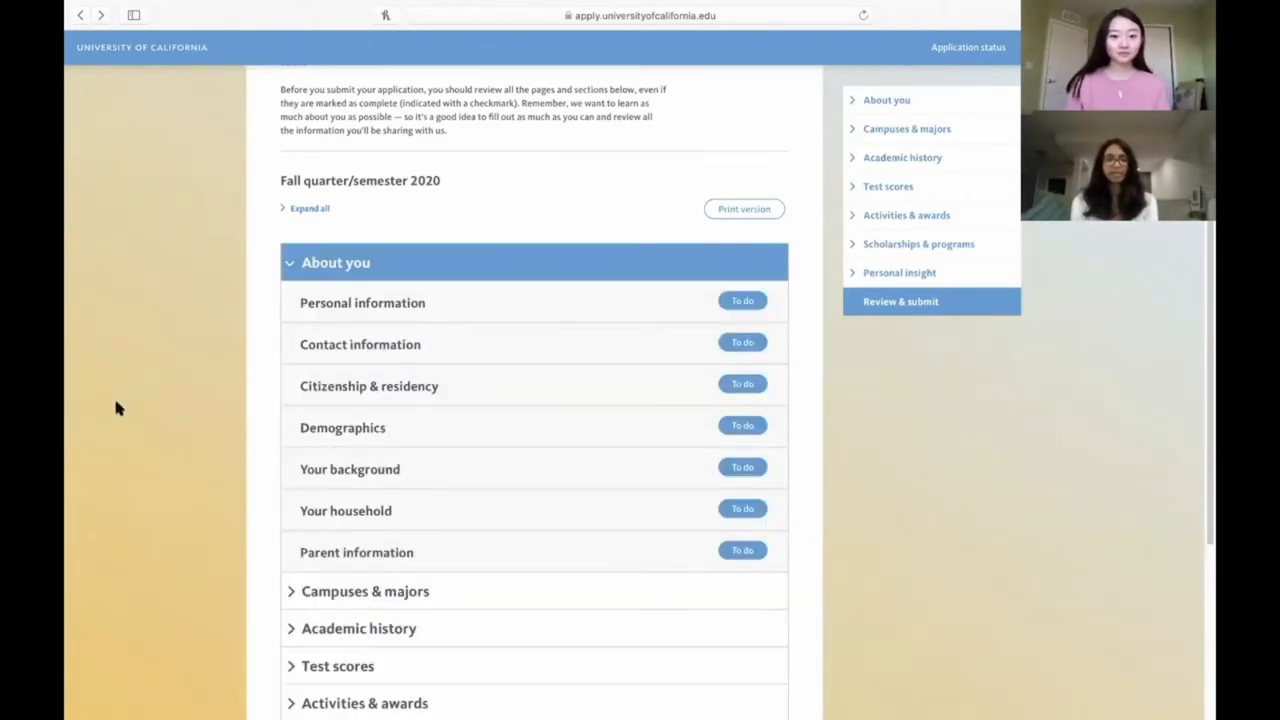
mouse_move(255, 318)
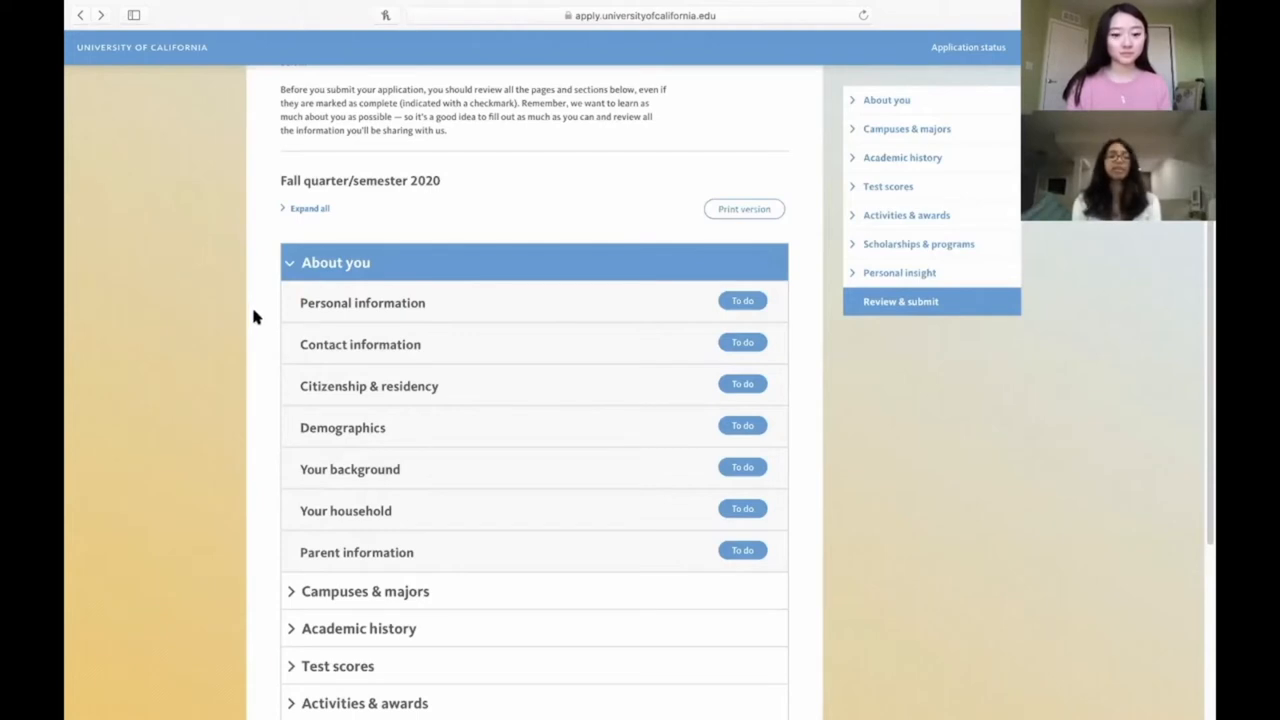
mouse_move(403, 400)
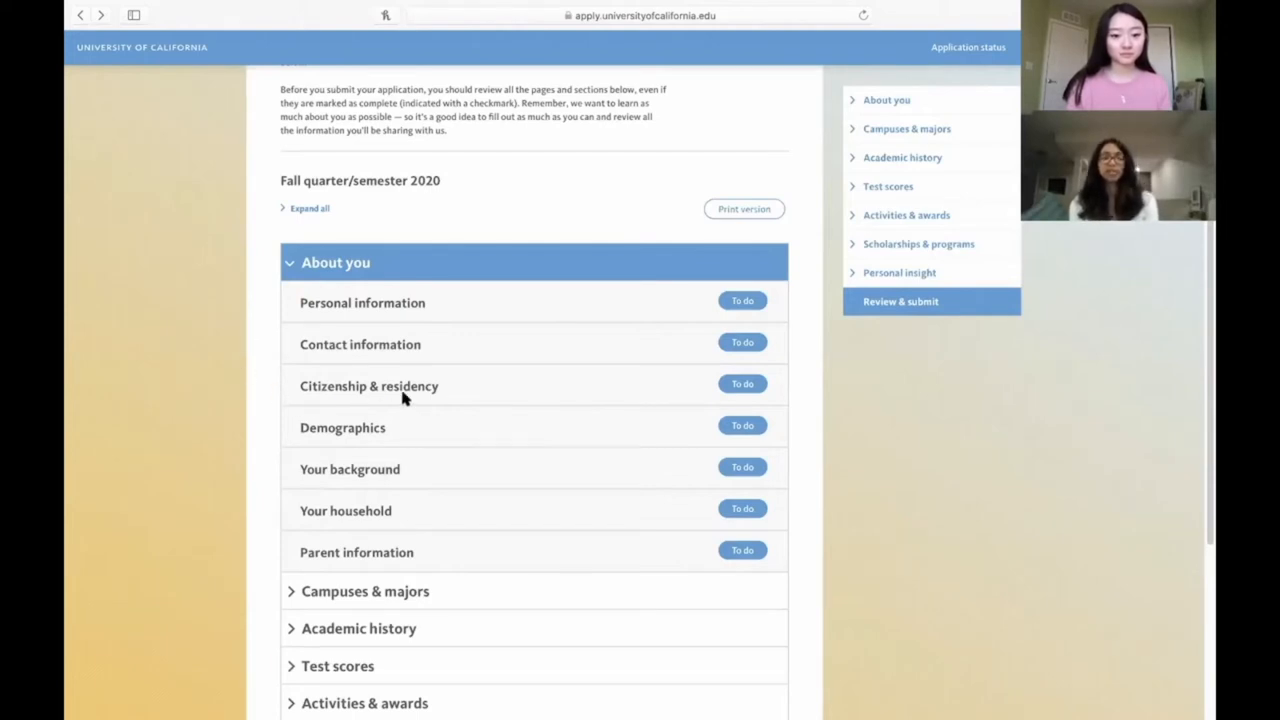
mouse_move(426, 397)
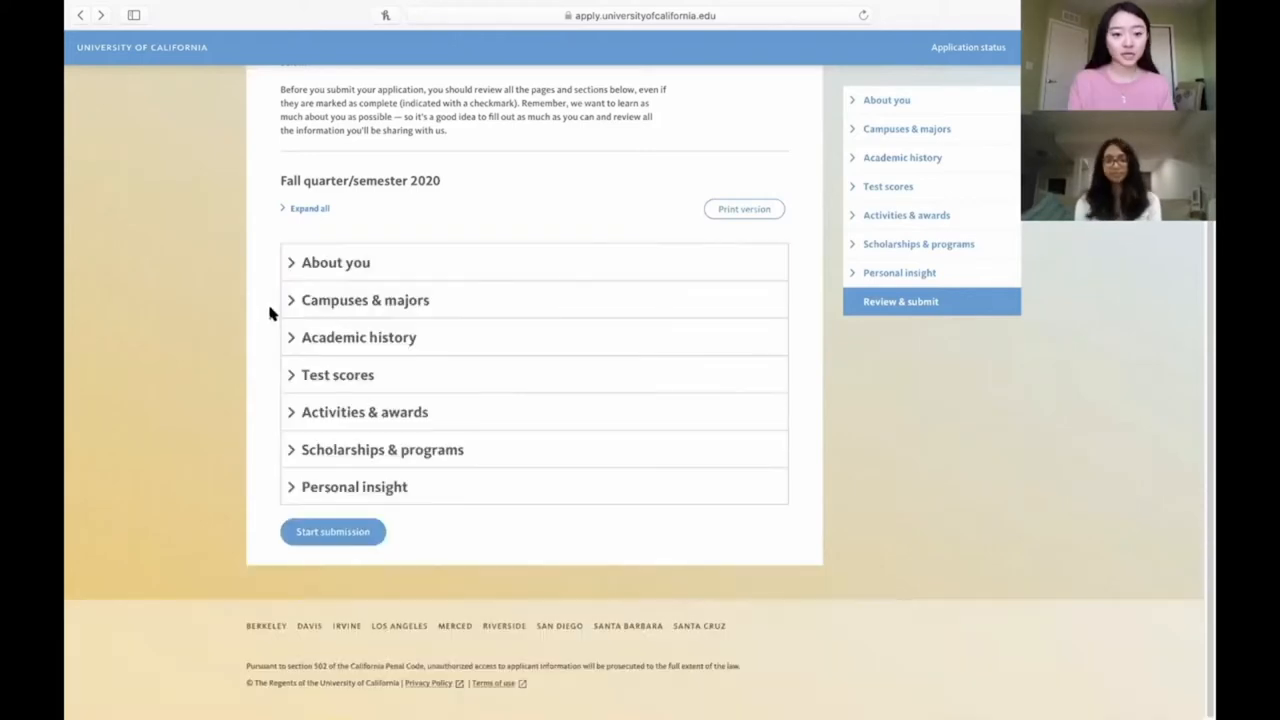
mouse_move(290, 307)
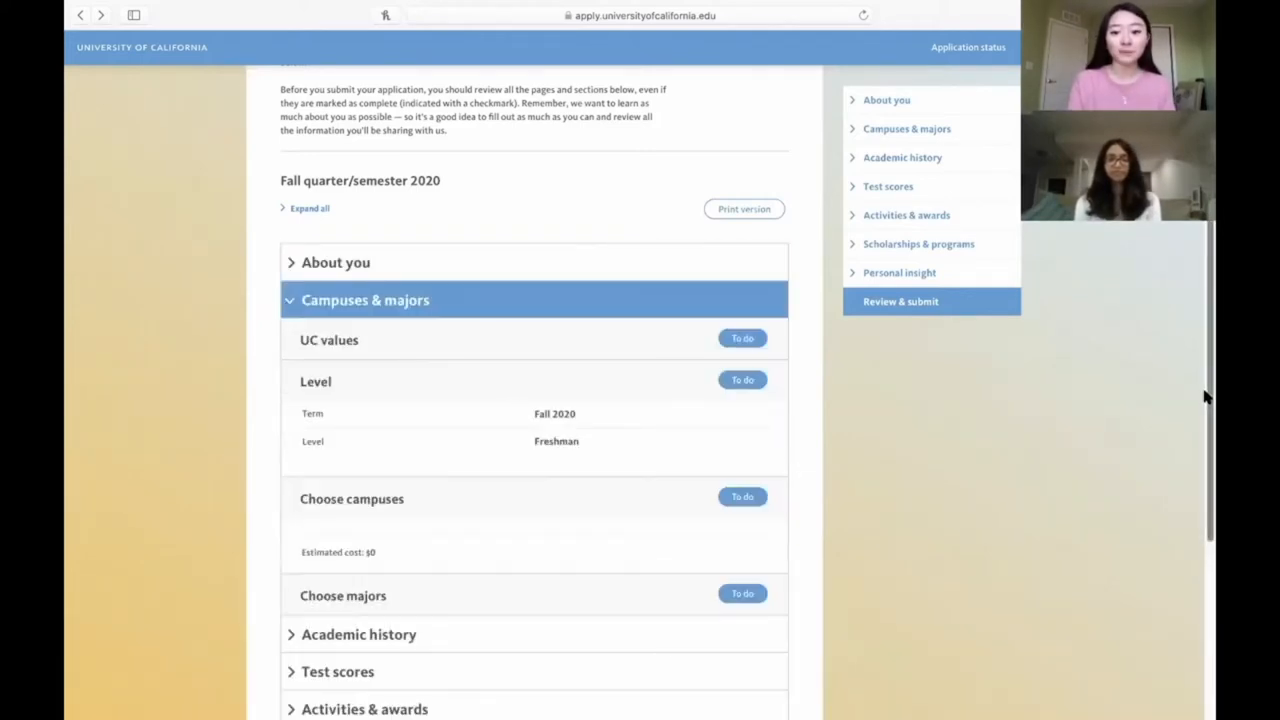
scroll(down, 3)
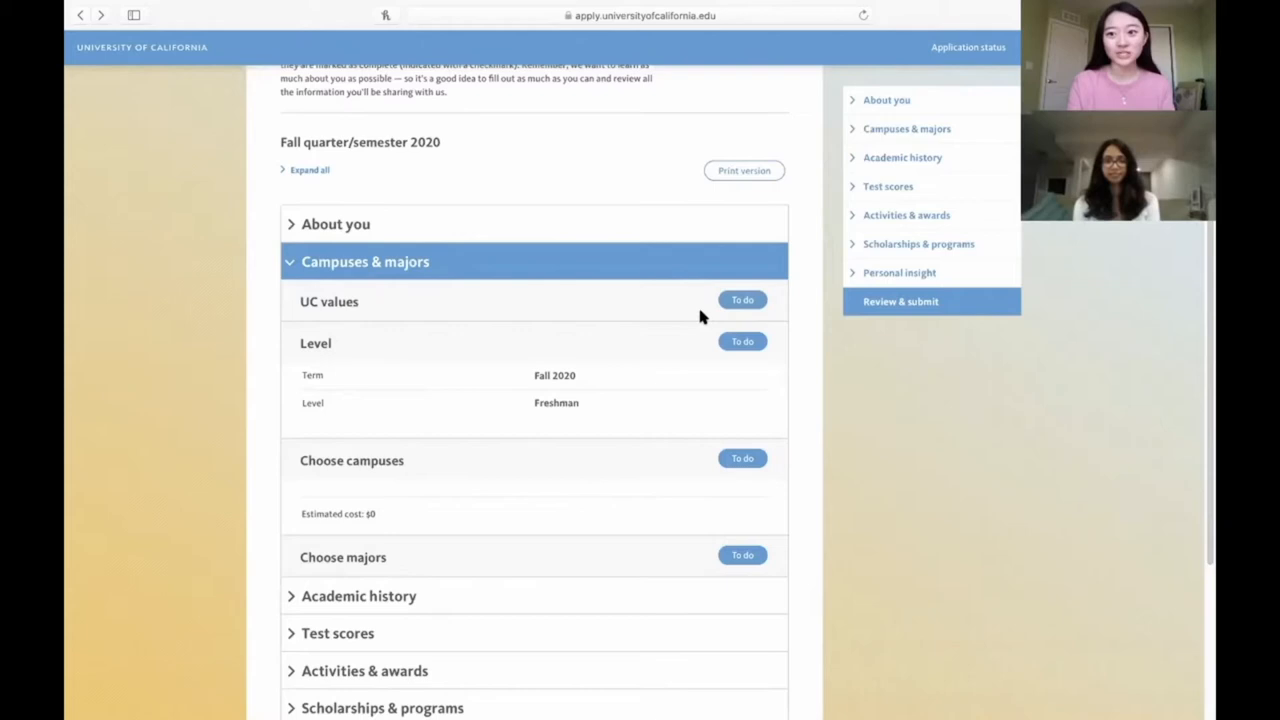
mouse_move(642, 371)
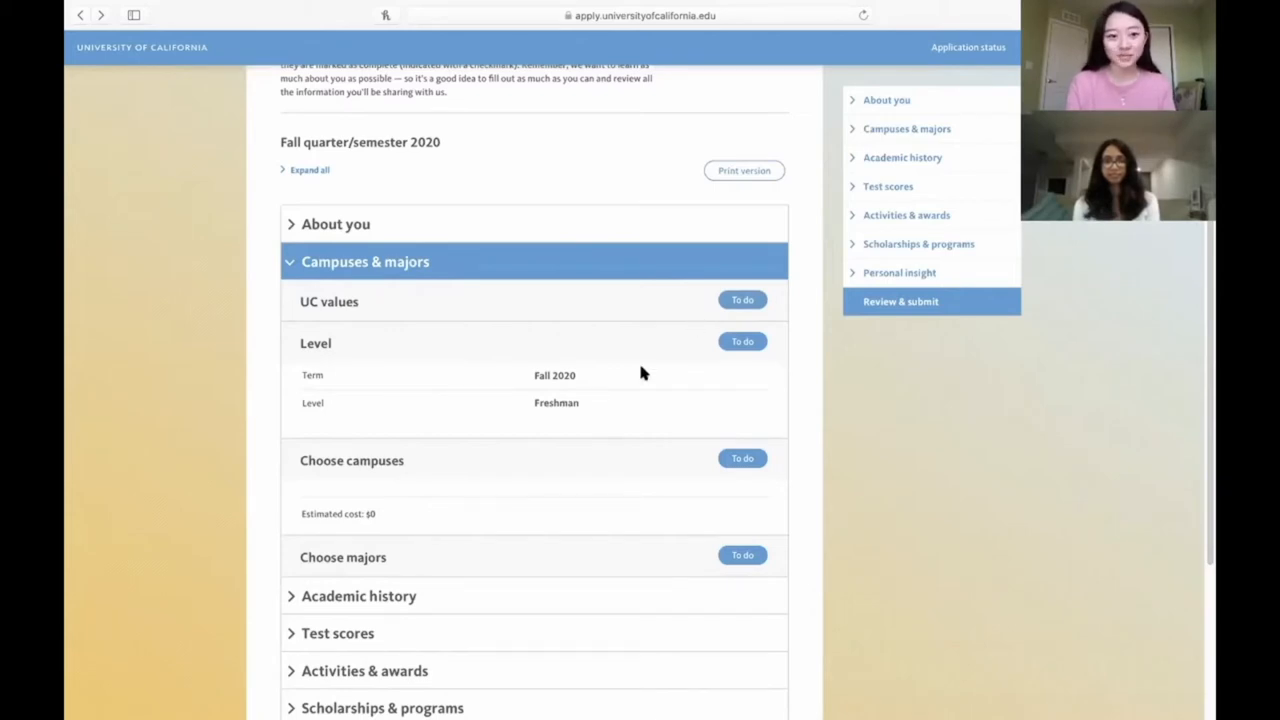
mouse_move(543, 470)
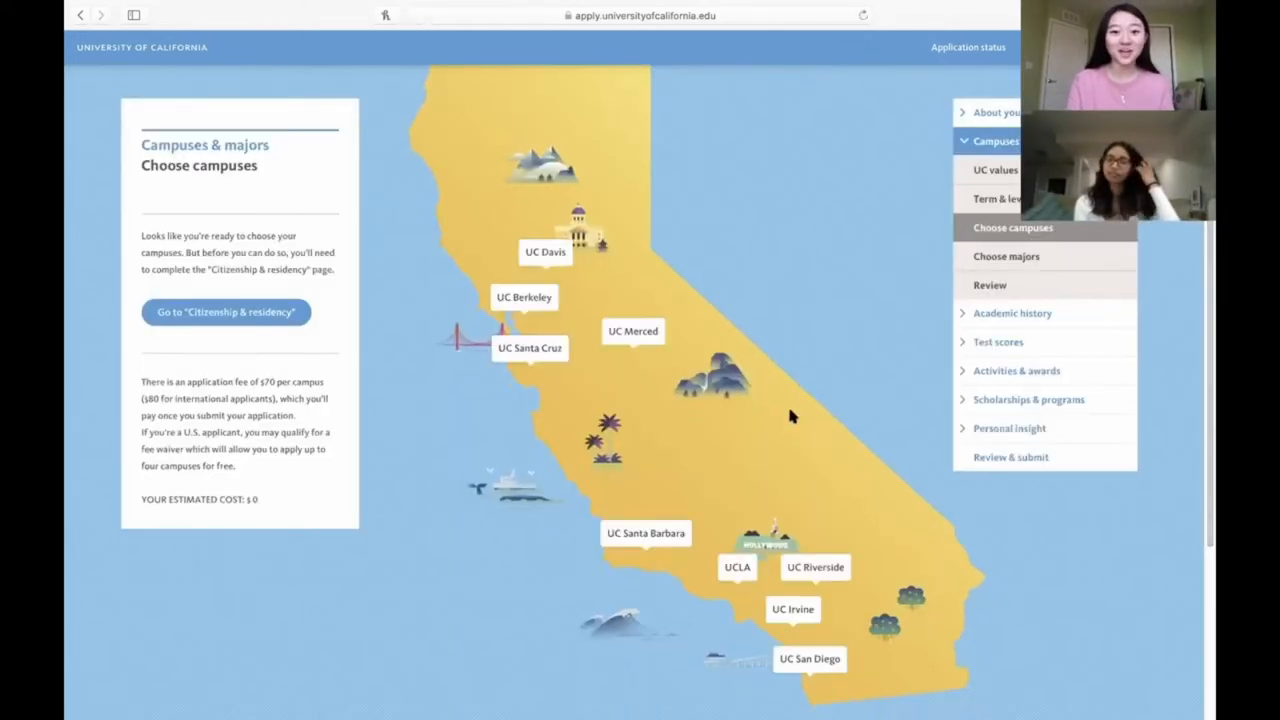
mouse_move(752, 389)
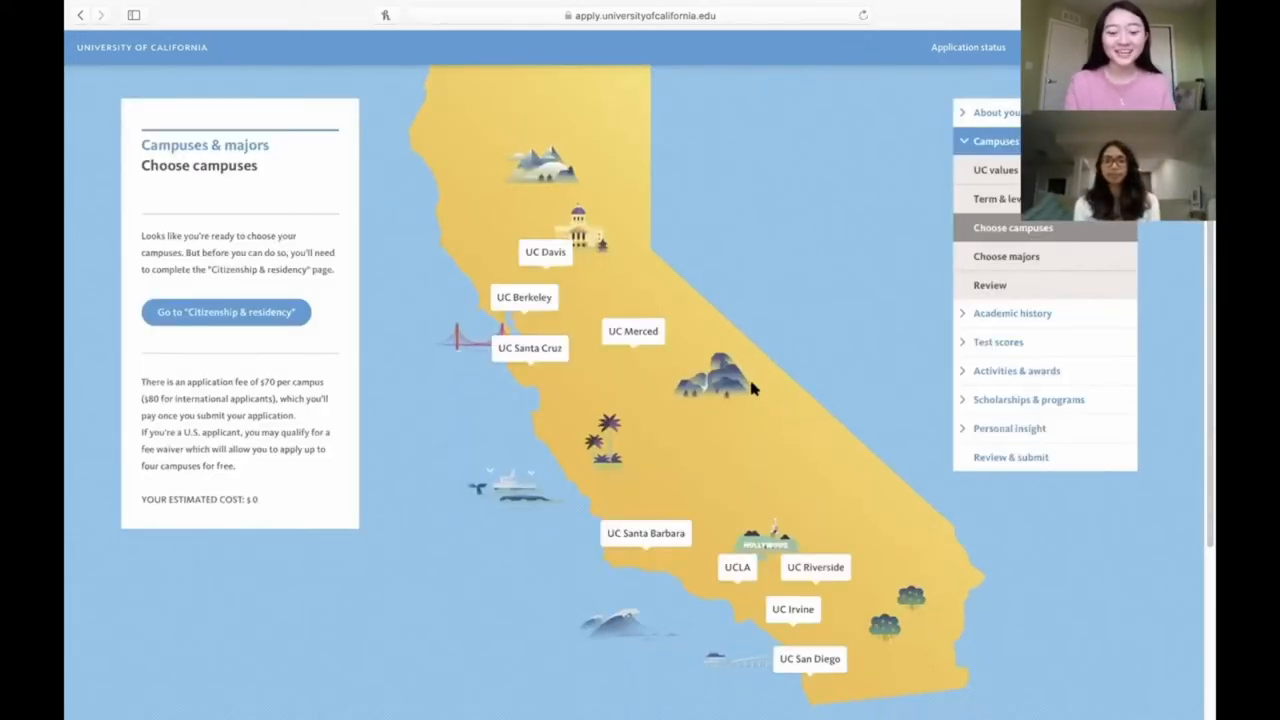
mouse_move(811, 567)
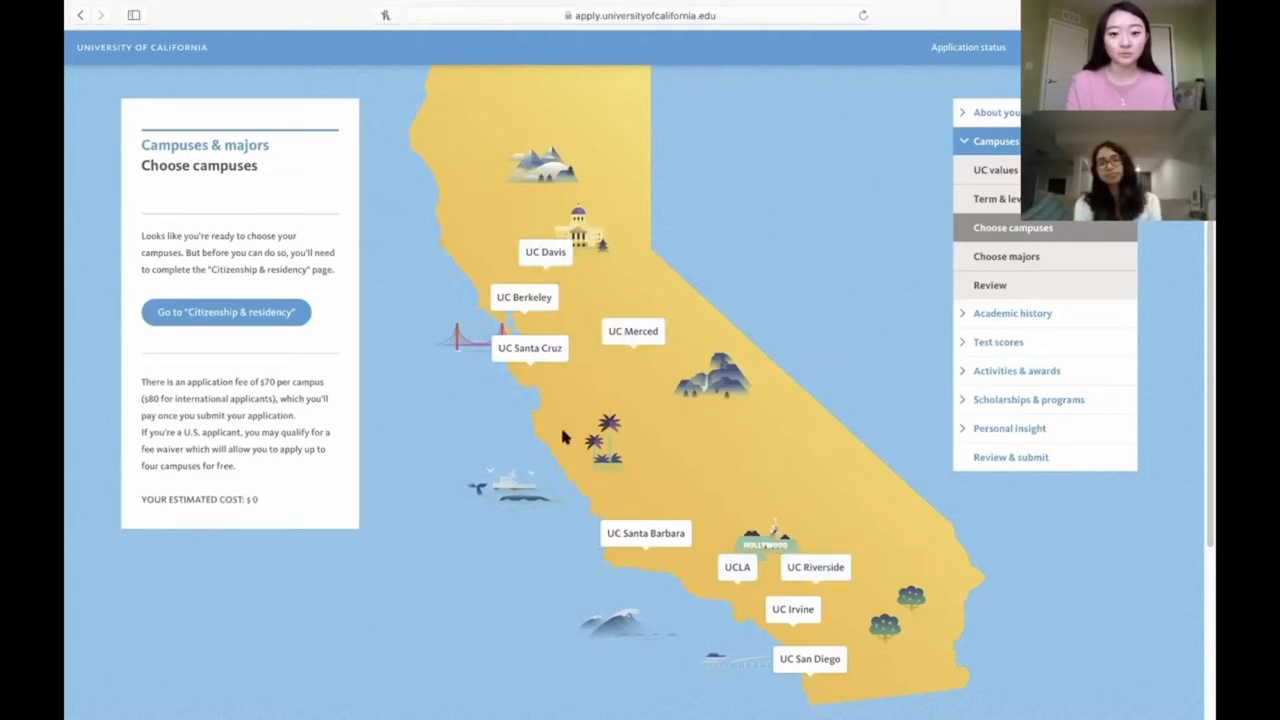
mouse_move(588, 472)
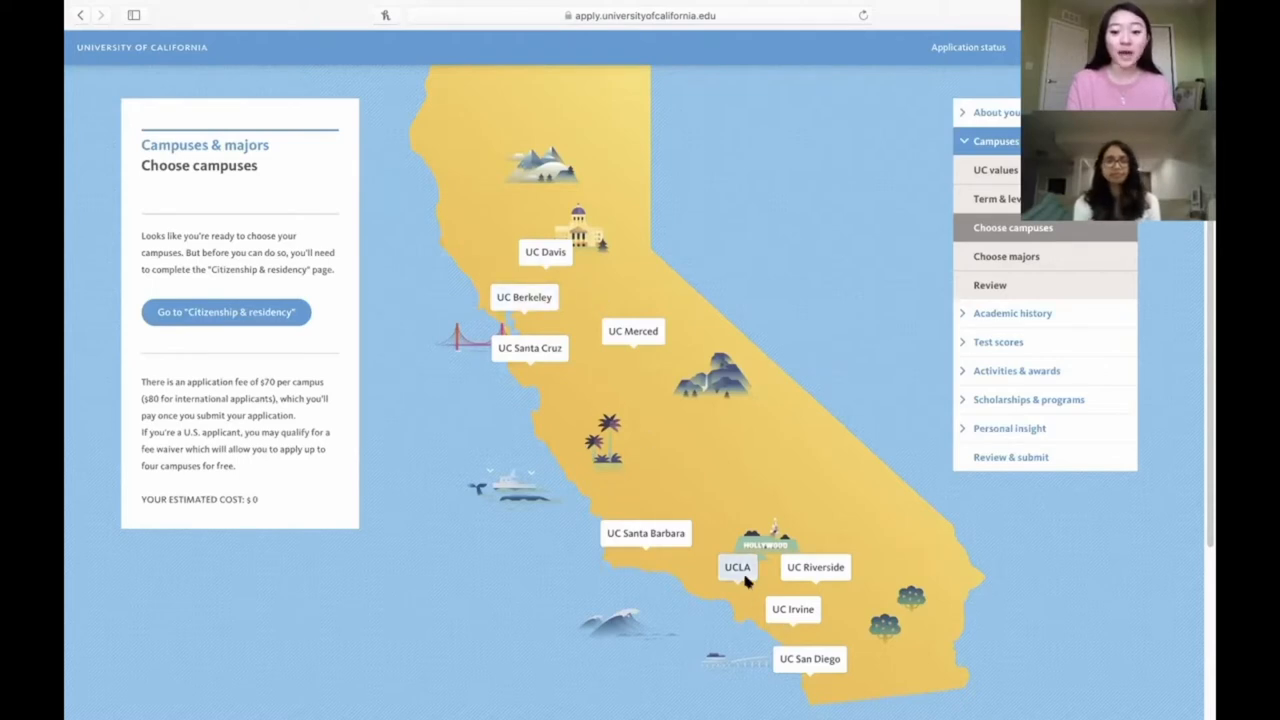
mouse_move(511, 376)
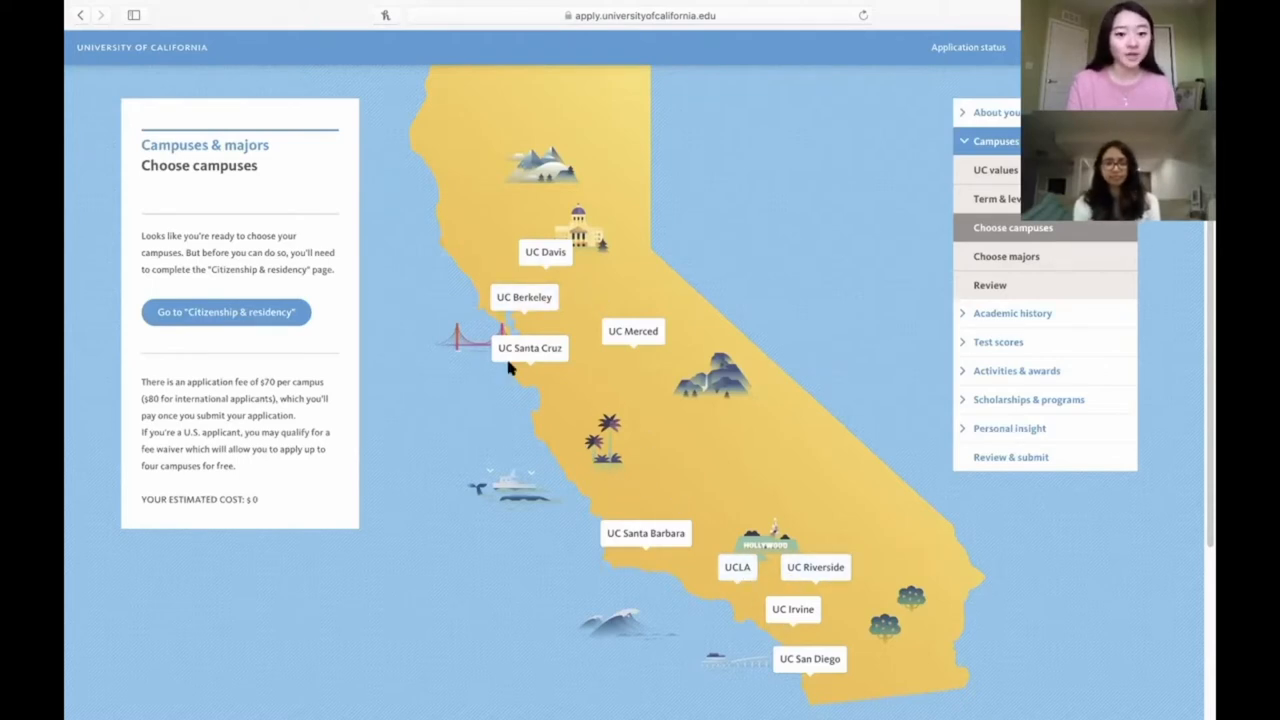
mouse_move(509, 420)
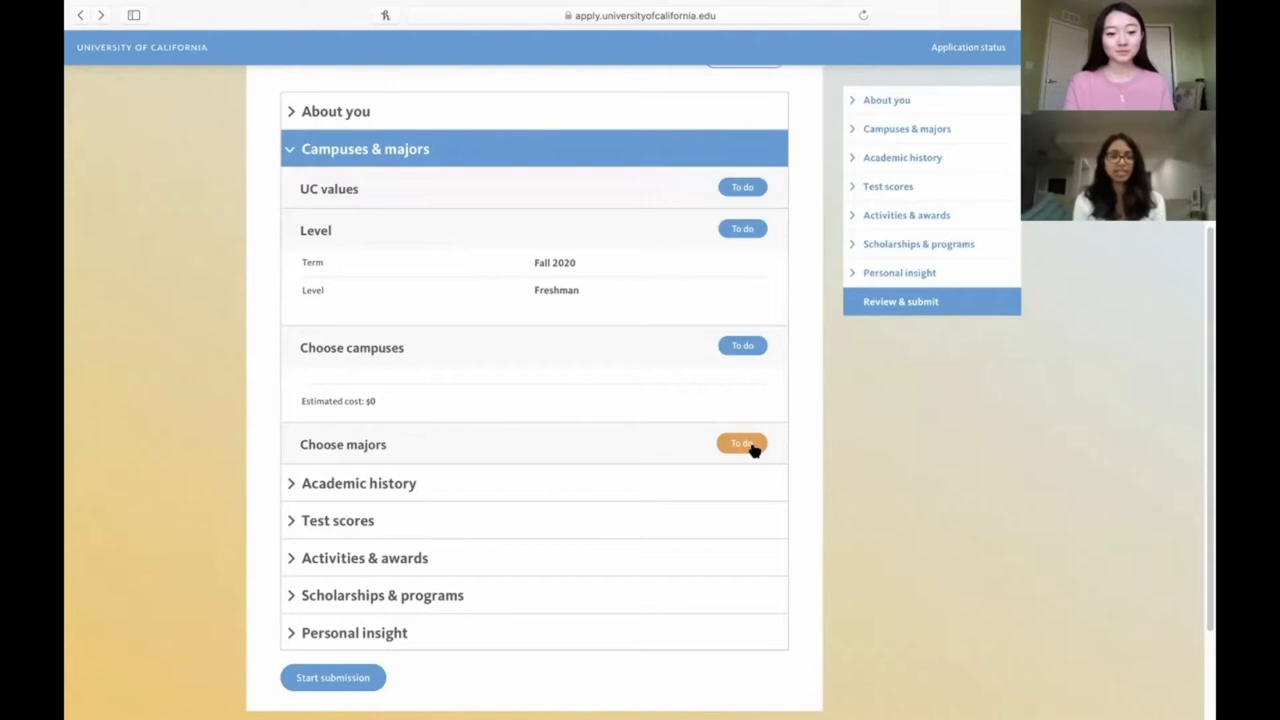
Step: View the unfinished Choose majors page, then go to the Academic history introduction
click(741, 443)
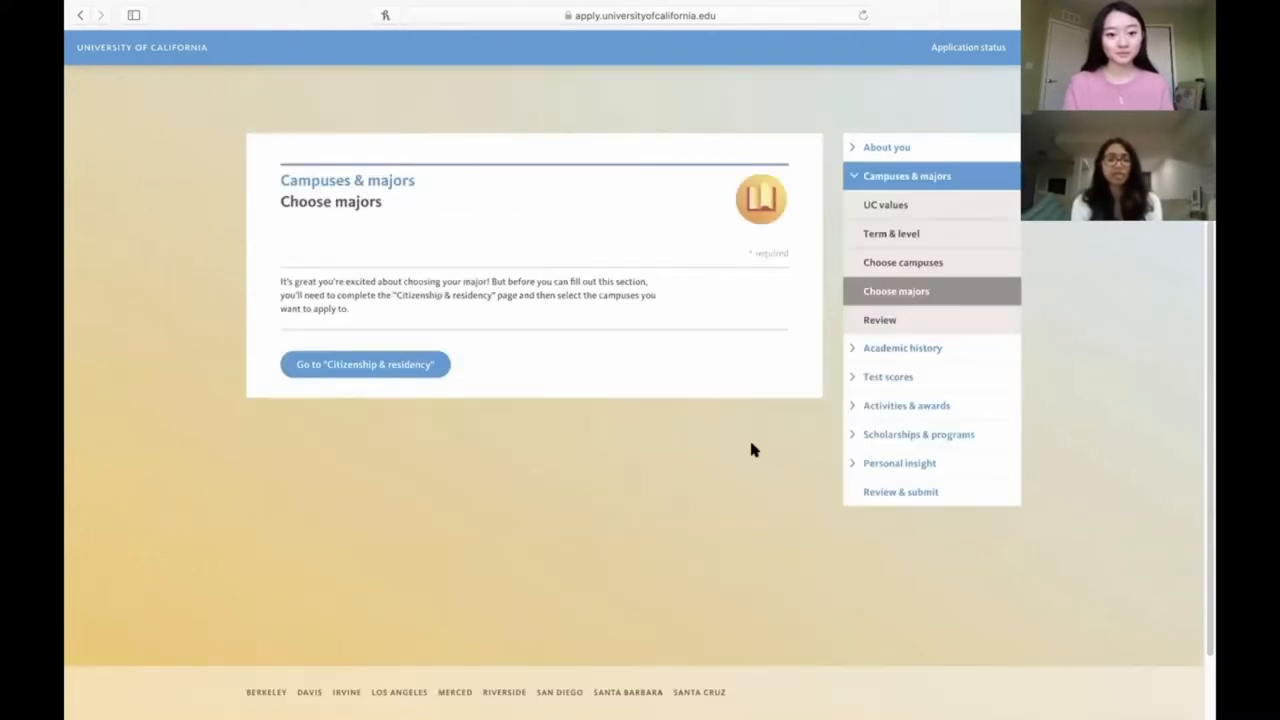
mouse_move(532, 315)
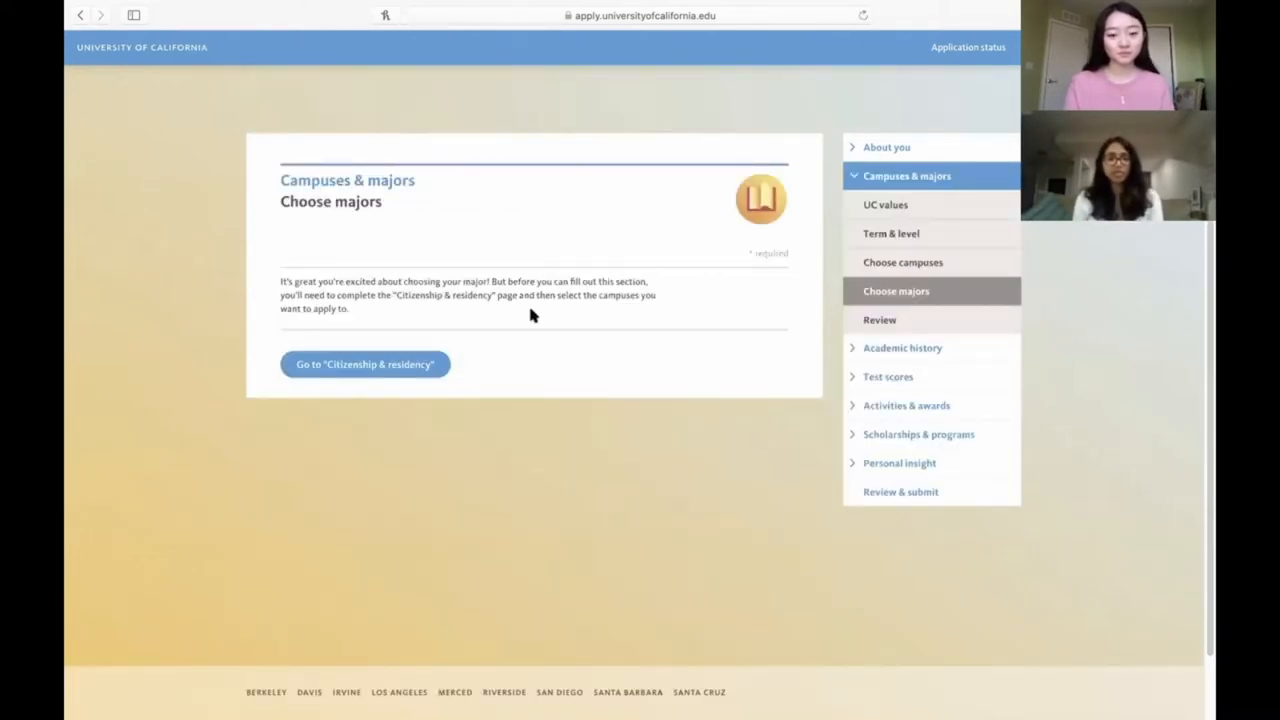
mouse_move(403, 251)
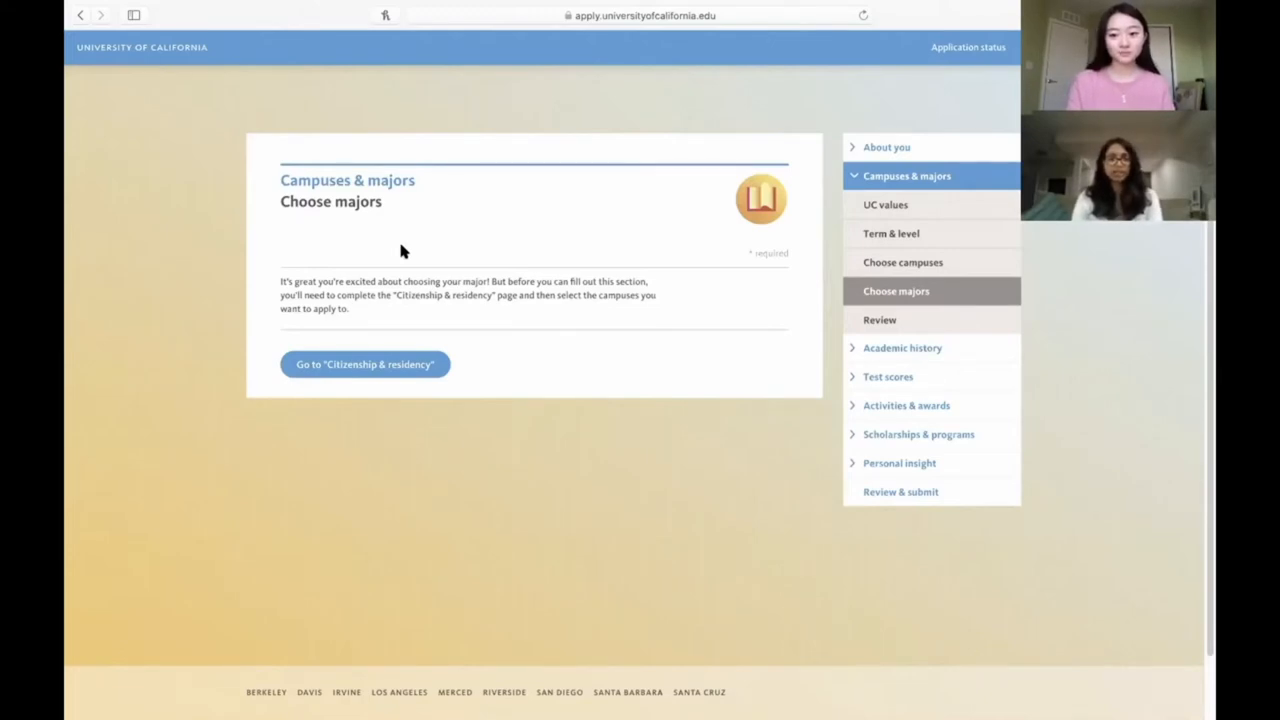
click(902, 348)
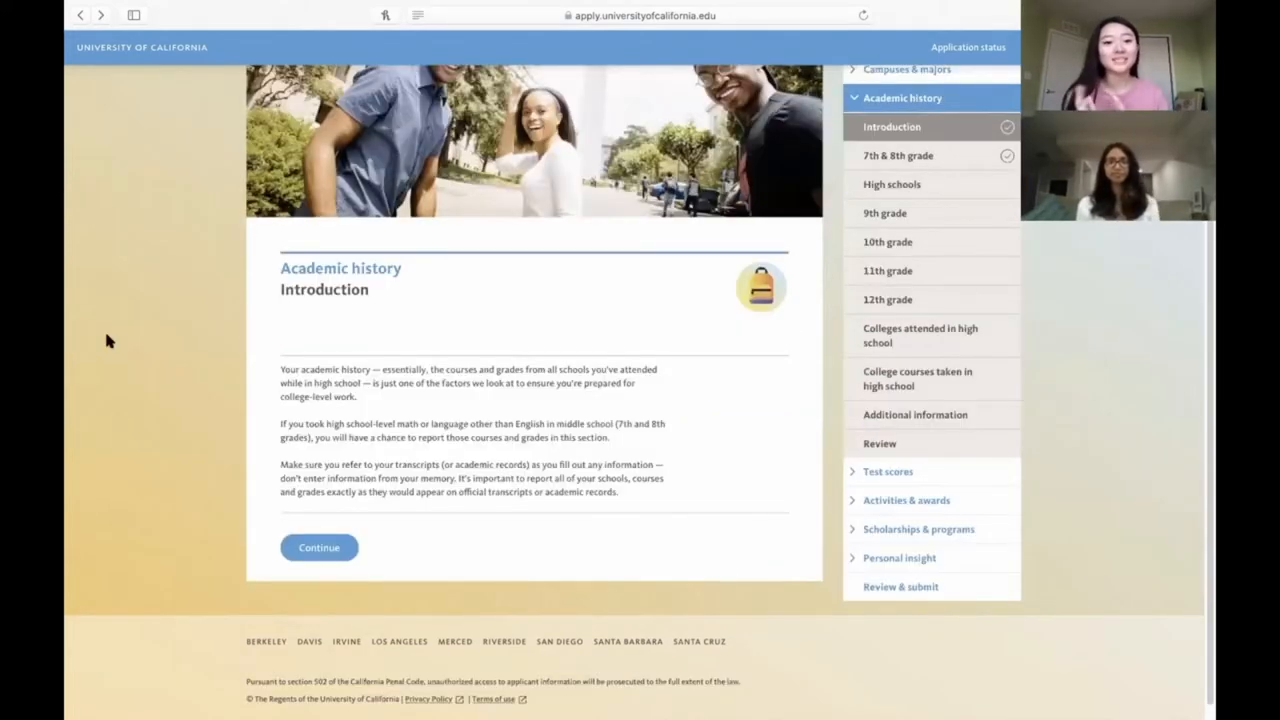
Step: Continue to the 7th & 8th grade page and save it with every answer left as No
click(318, 547)
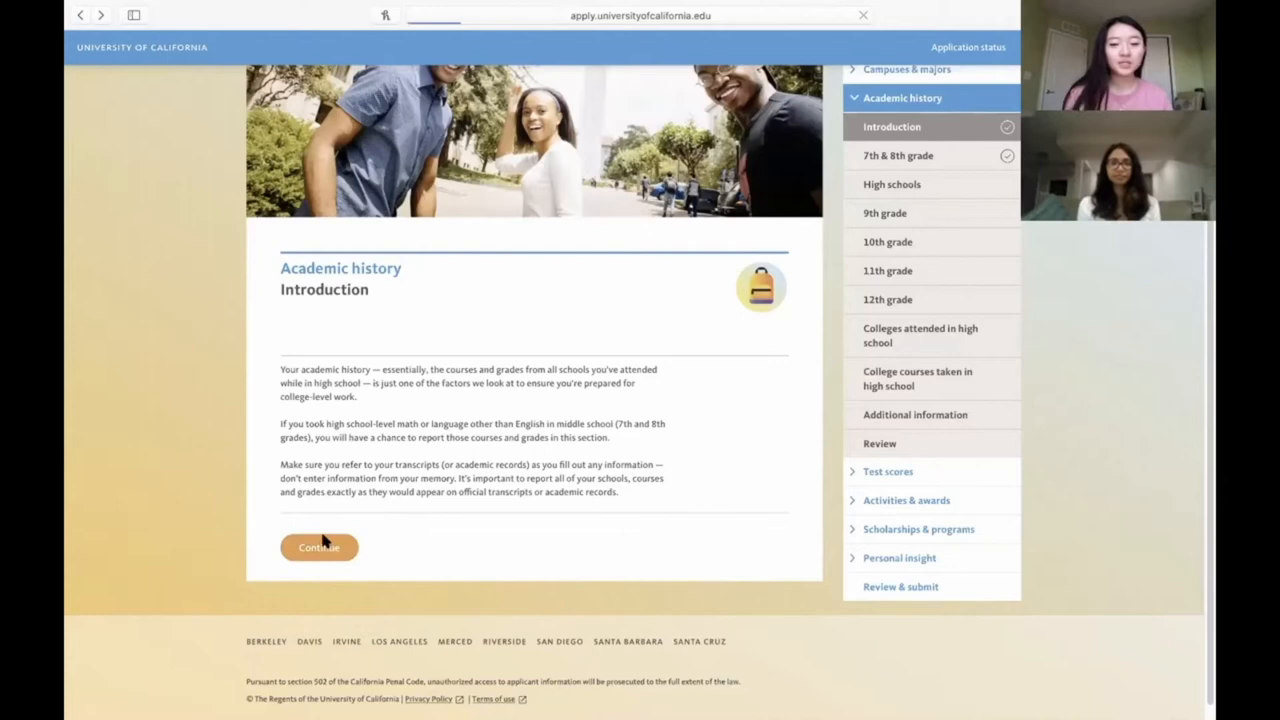
click(318, 547)
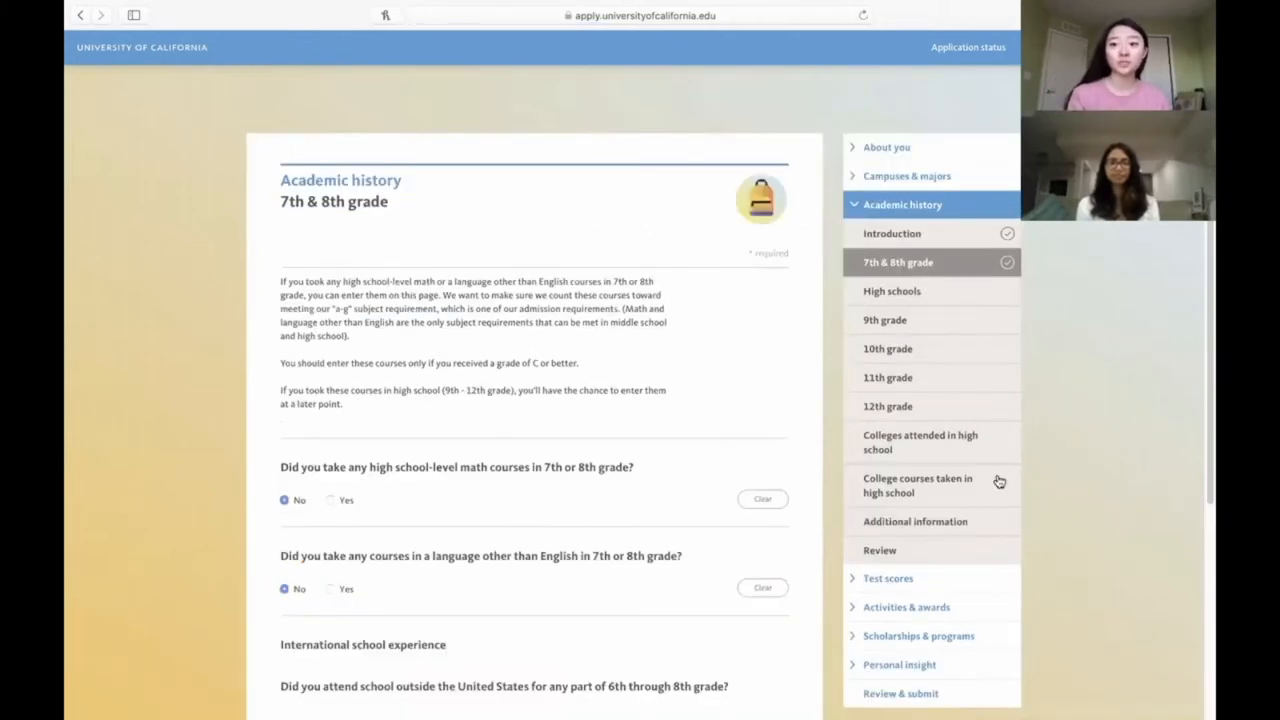
scroll(down, 3)
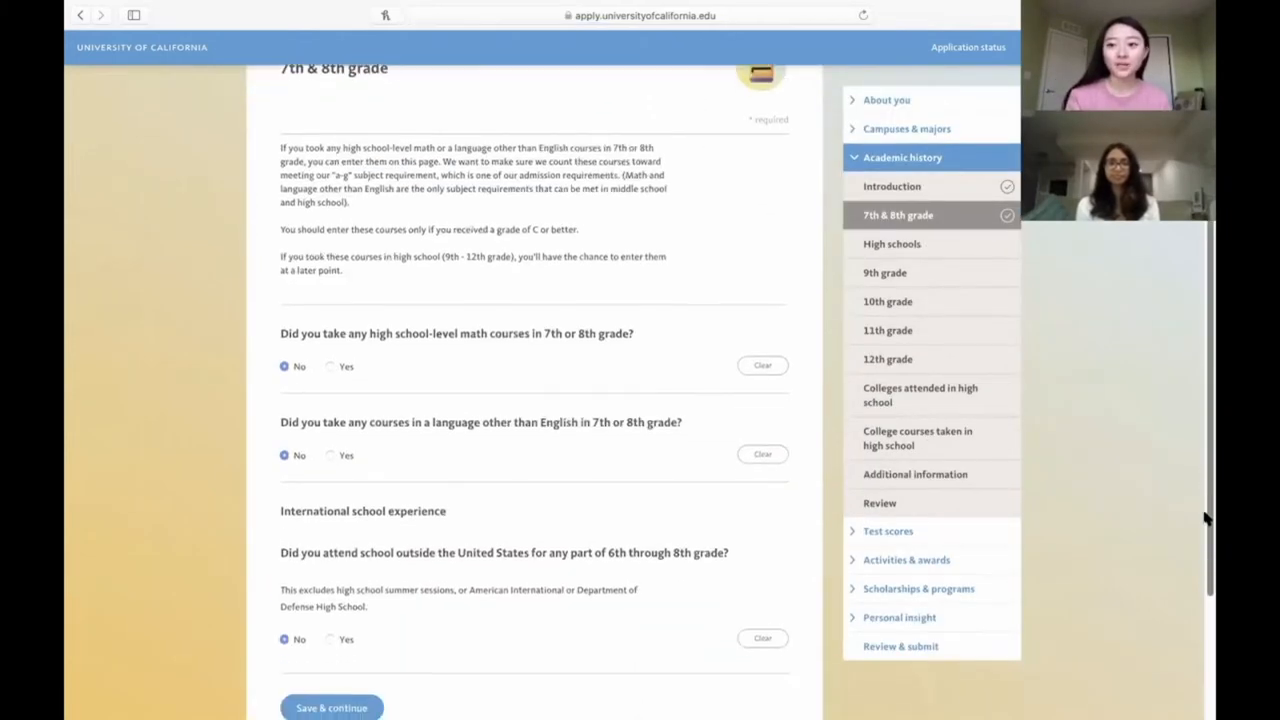
scroll(down, 3)
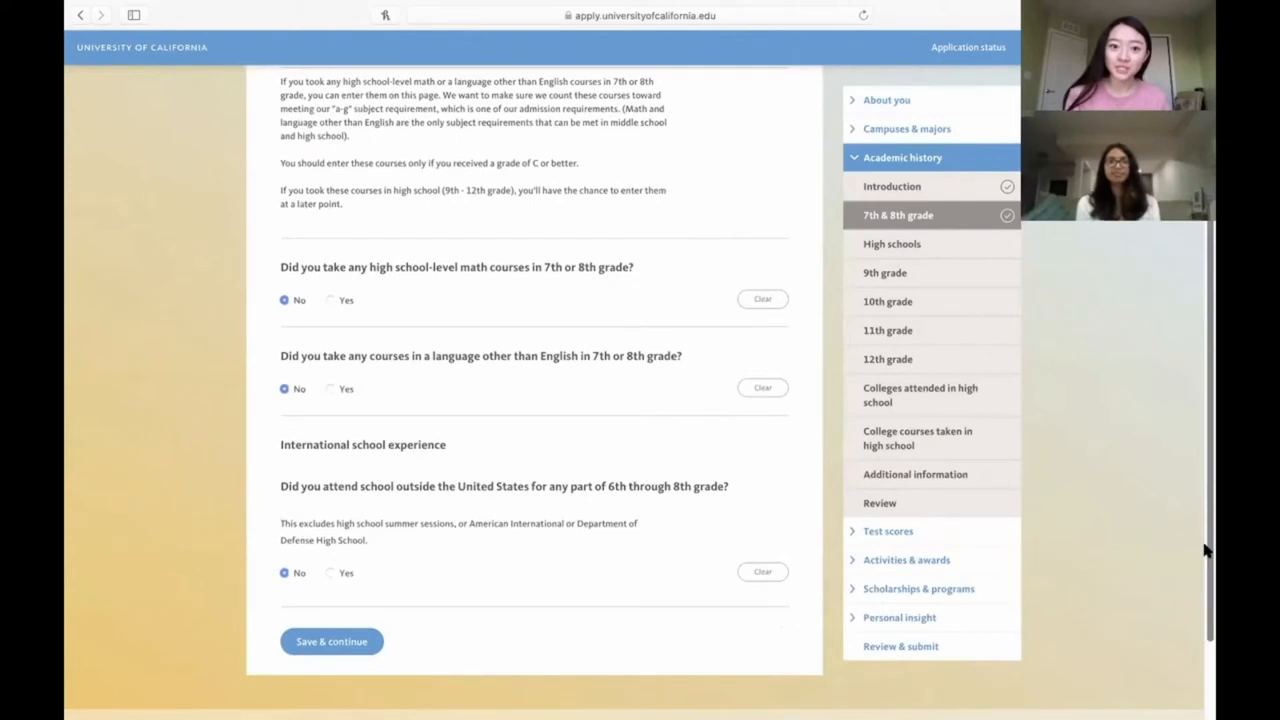
mouse_move(185, 320)
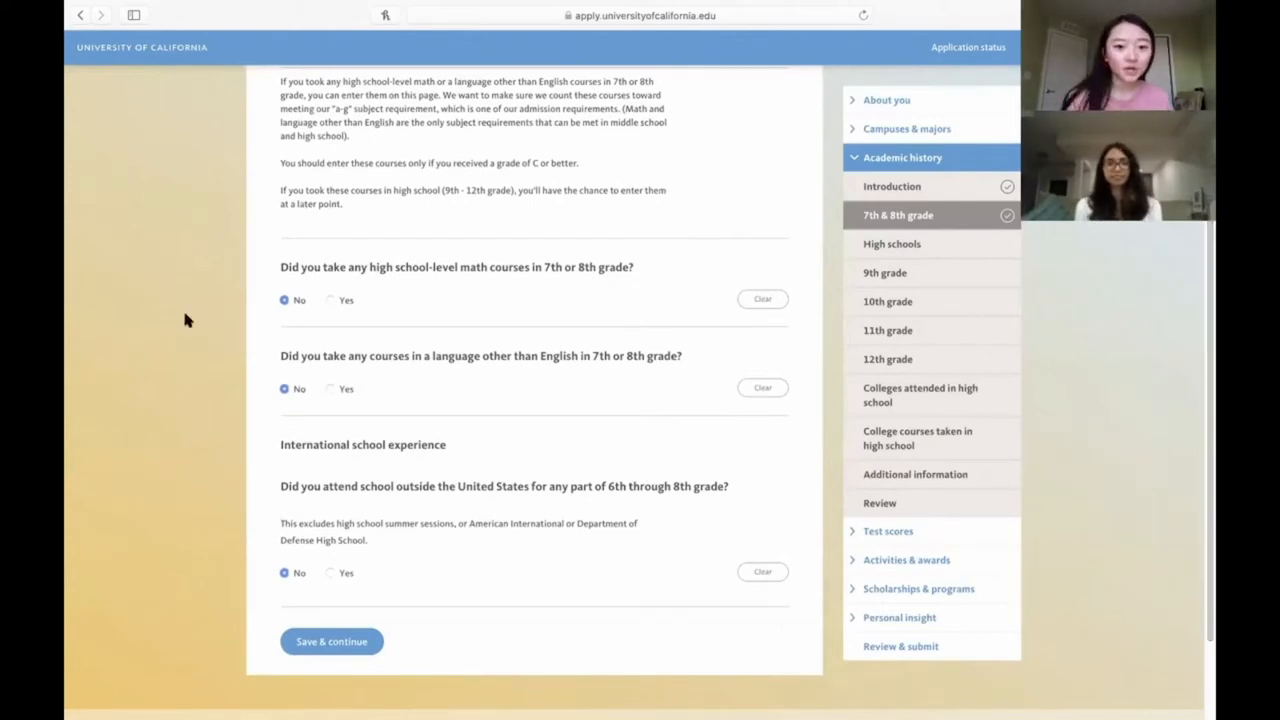
click(331, 641)
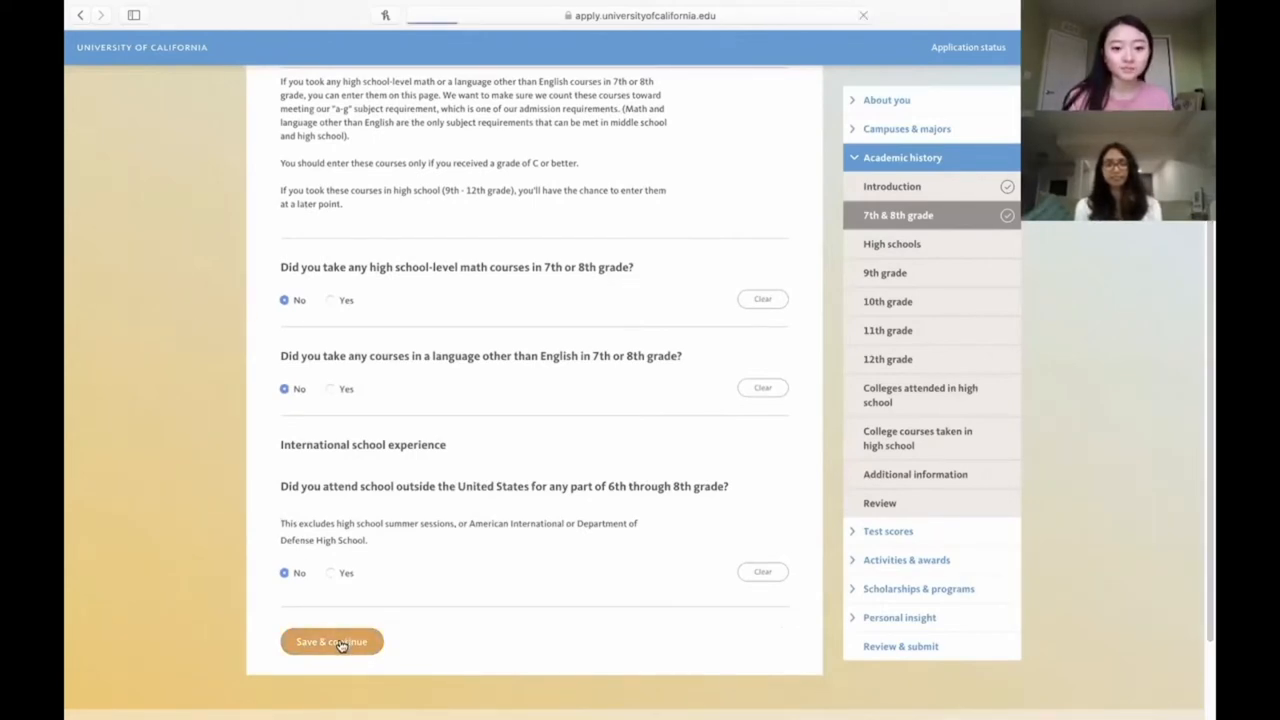
Step: Search Michigan schools outside California for Novi High School and mark it International Baccalaureate
click(331, 642)
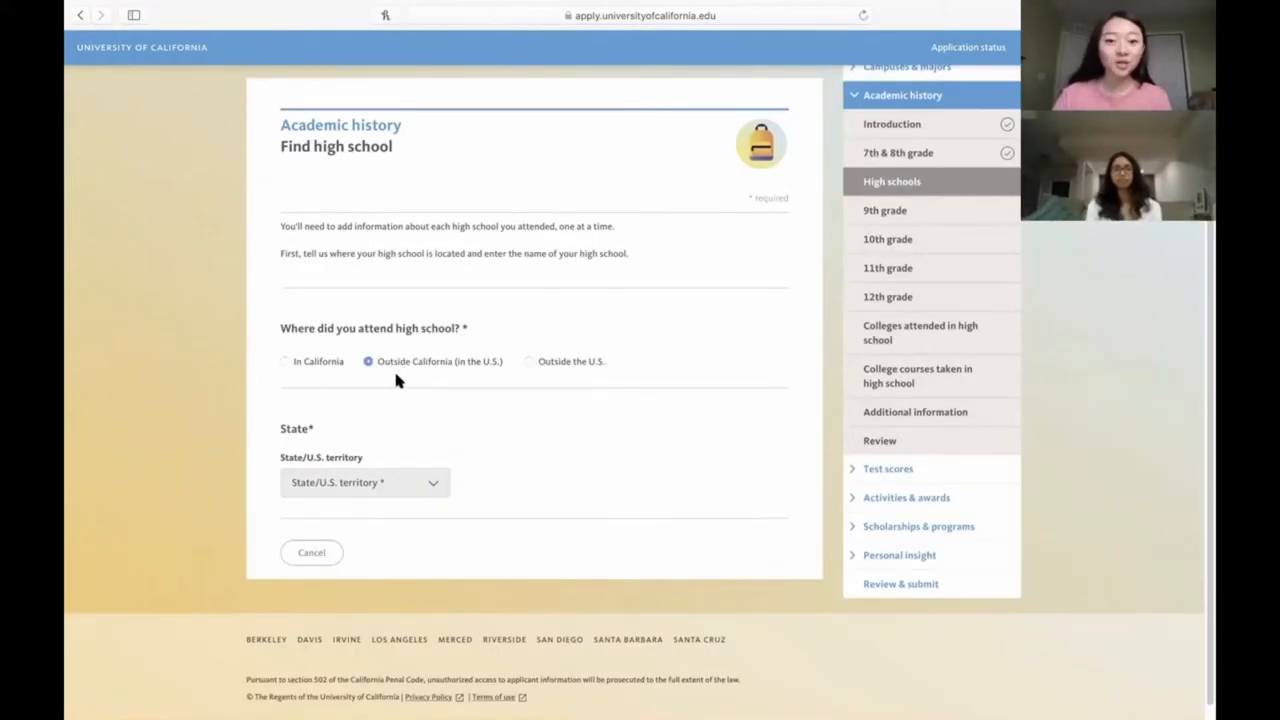
mouse_move(401, 507)
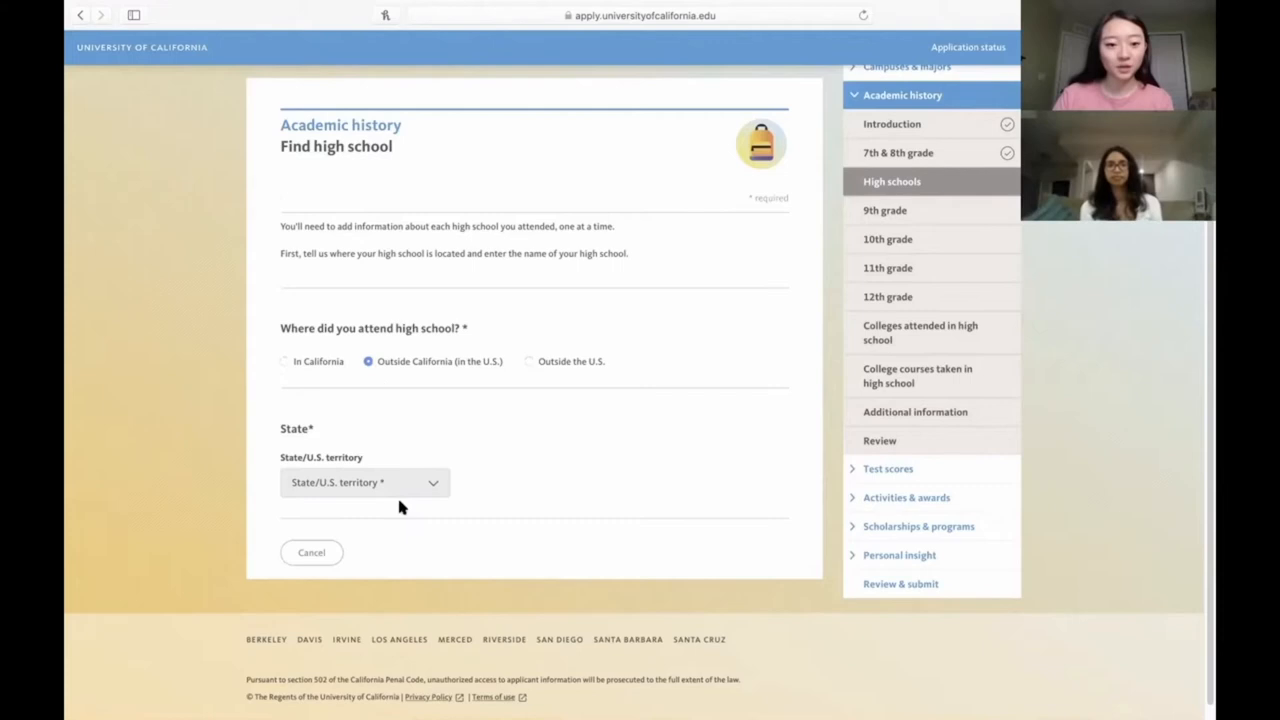
click(365, 483)
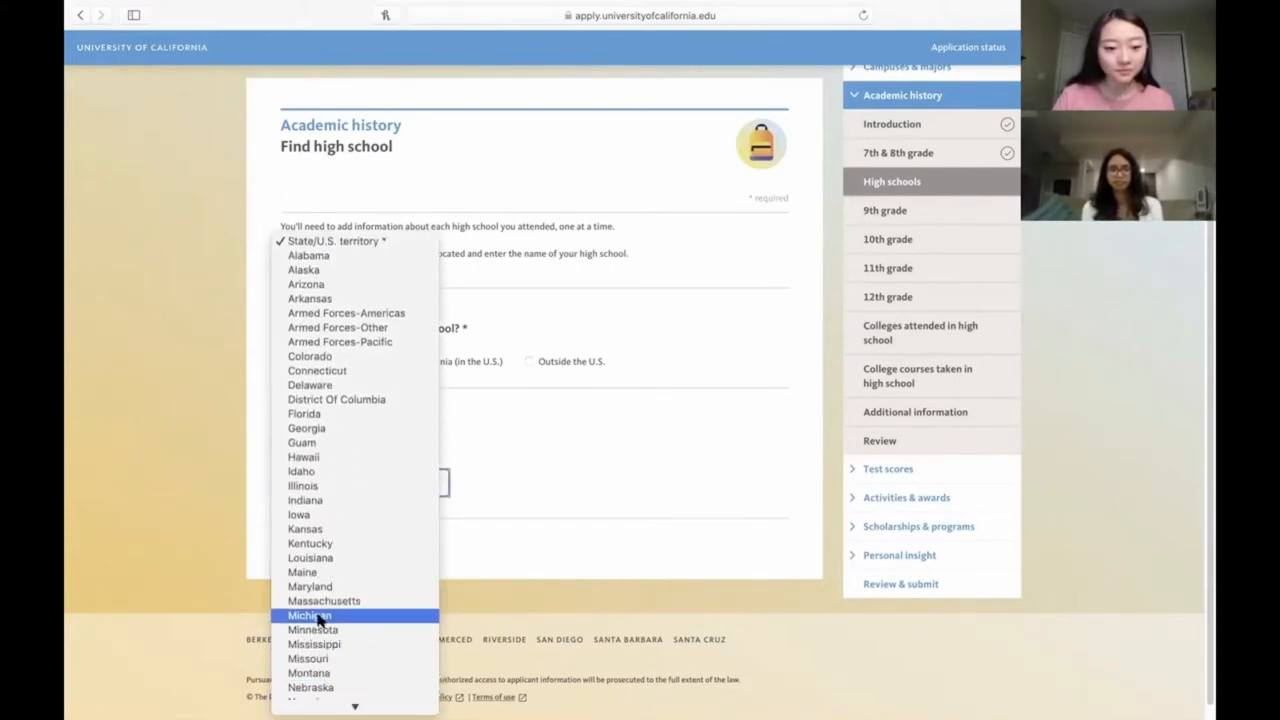
click(309, 615)
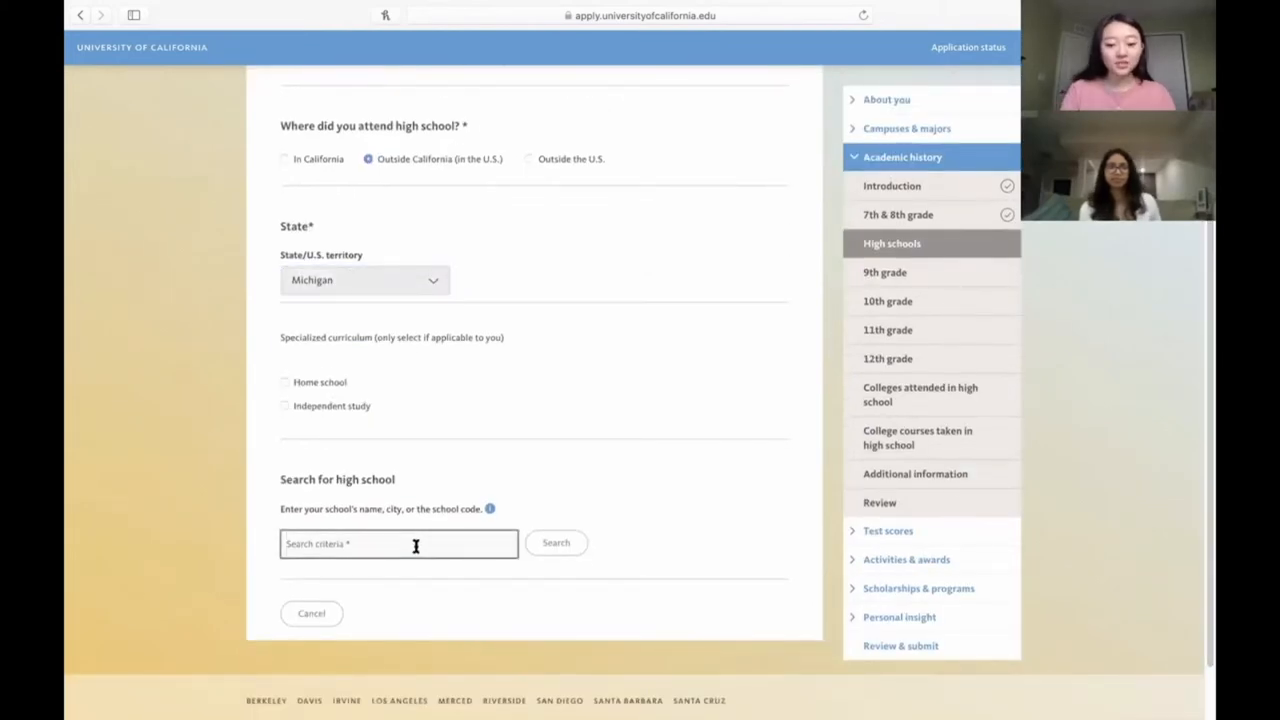
text(Novi High school)
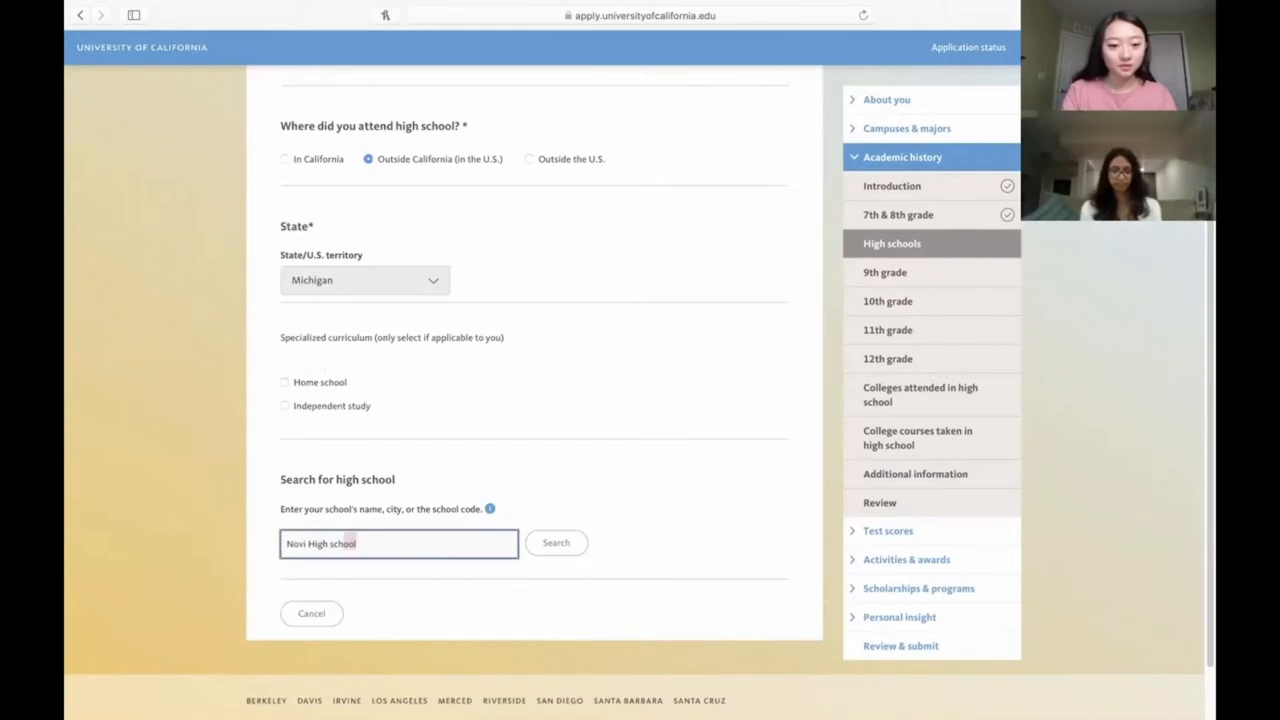
click(556, 543)
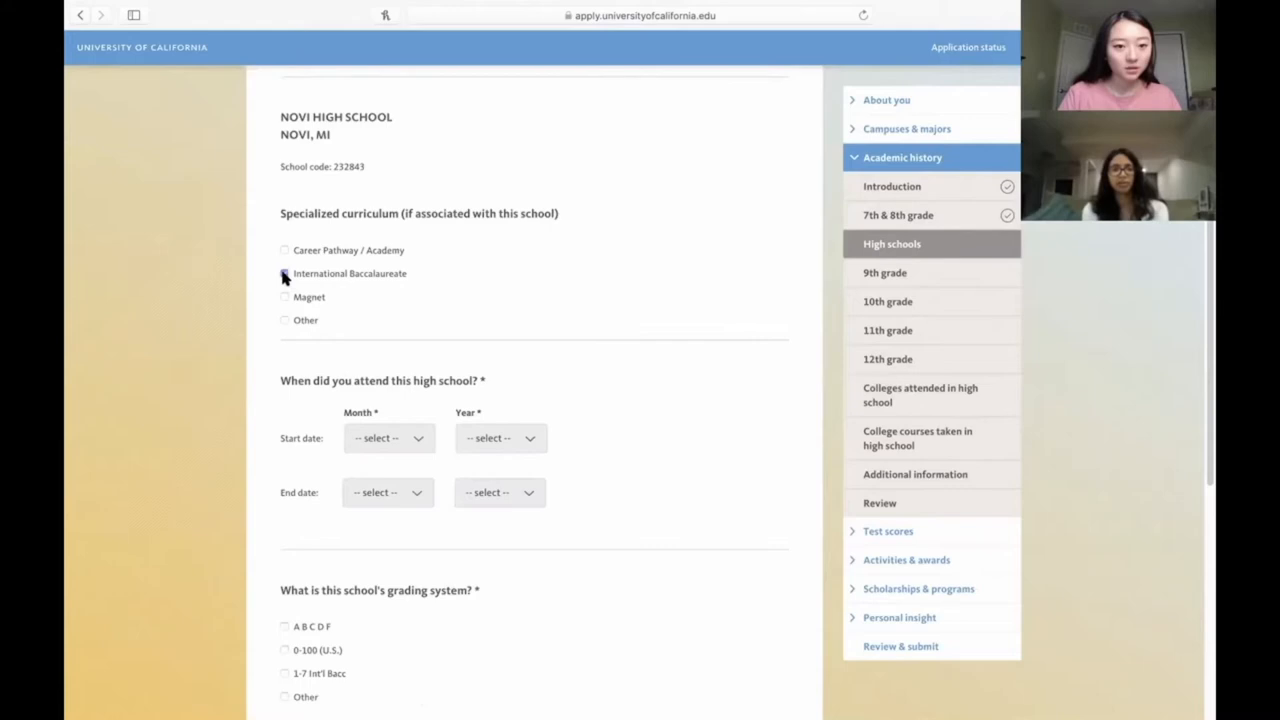
click(284, 274)
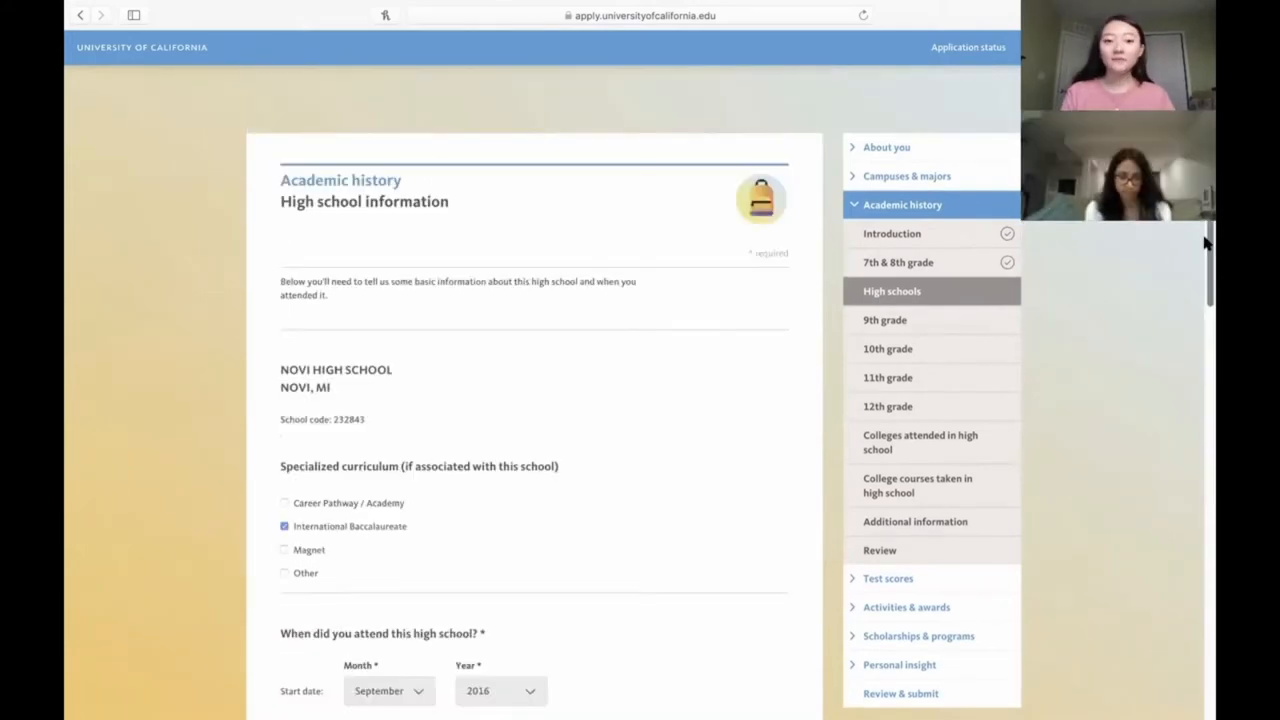
Step: Set Novi High School's grading system to 0-100 (U.S.) and save the school details
scroll(down, 3)
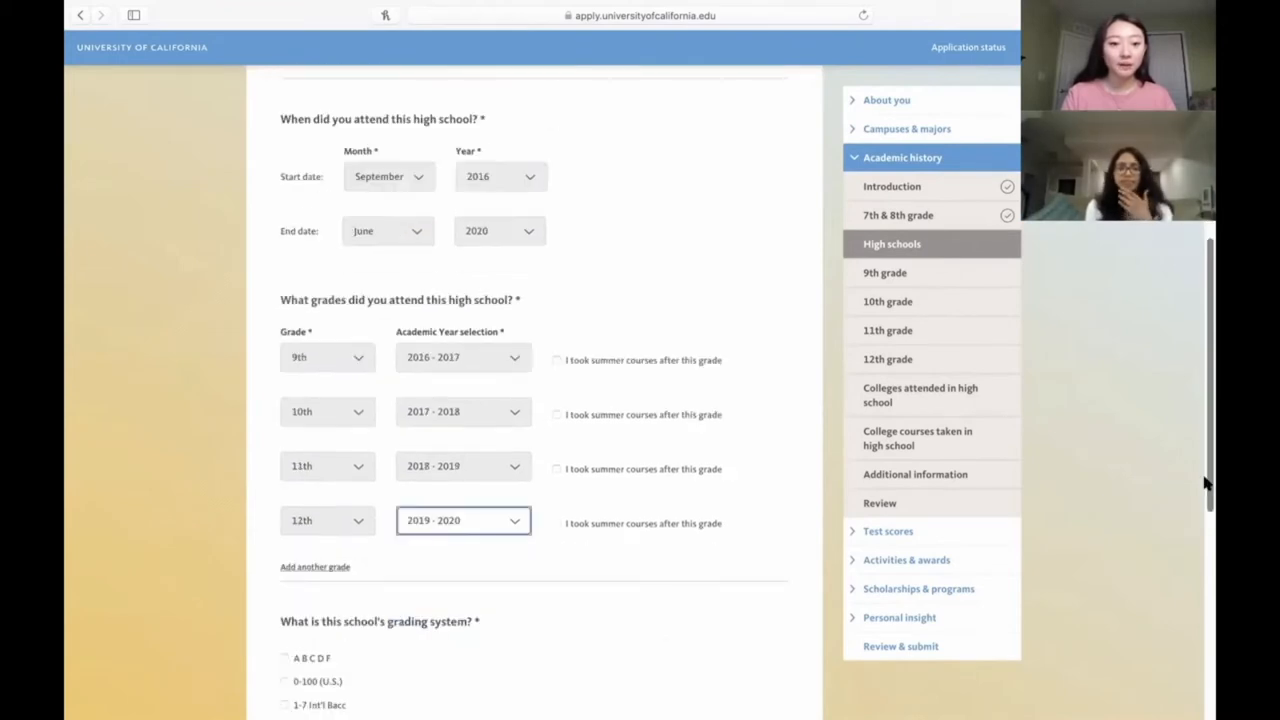
scroll(down, 3)
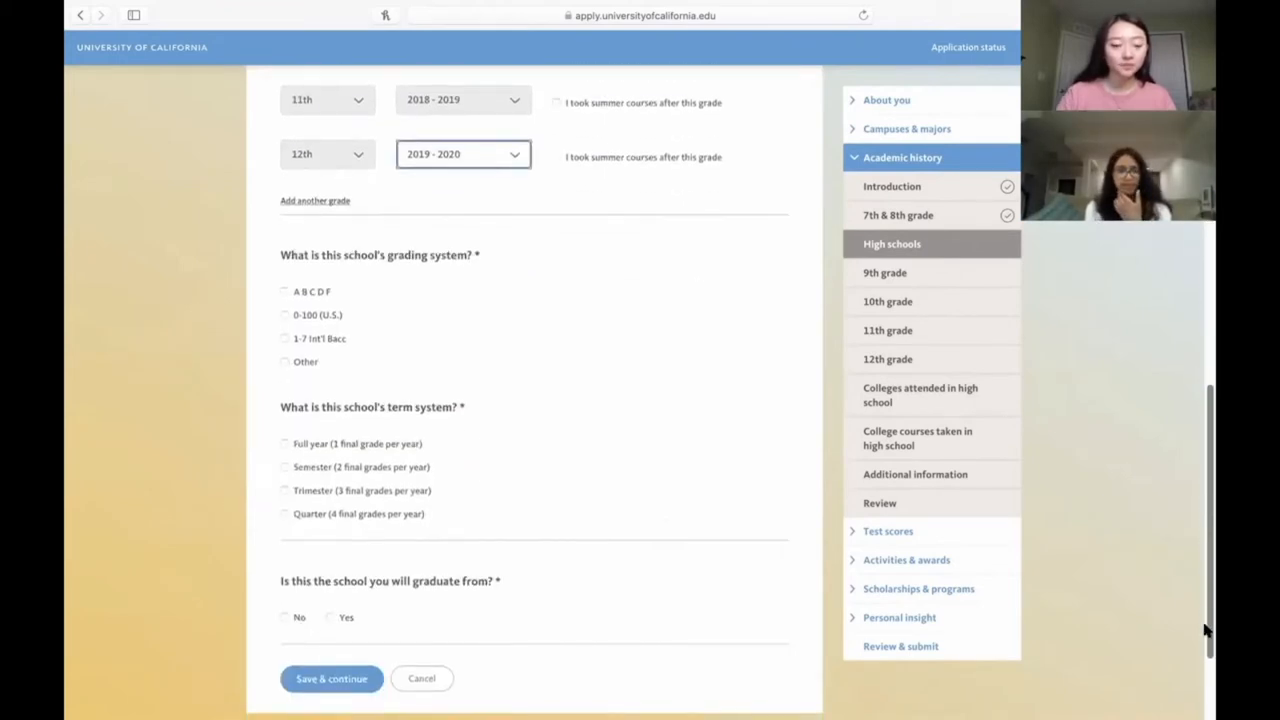
mouse_move(441, 288)
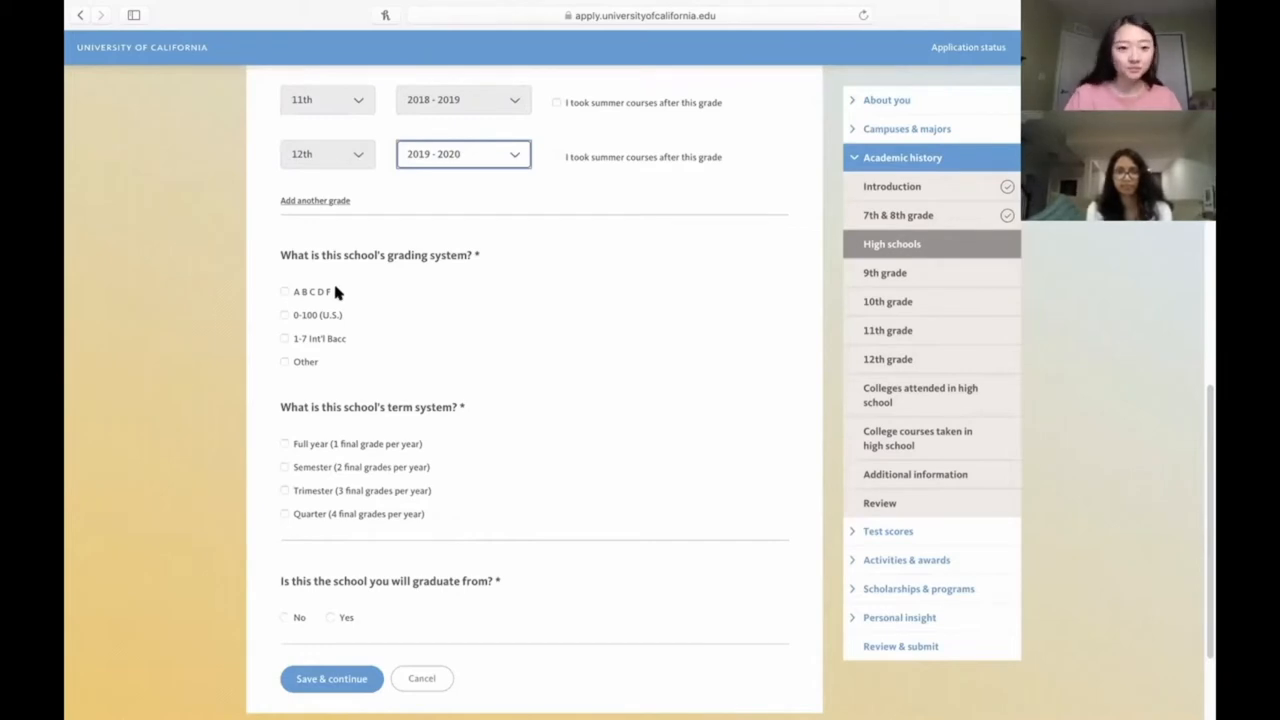
mouse_move(350, 298)
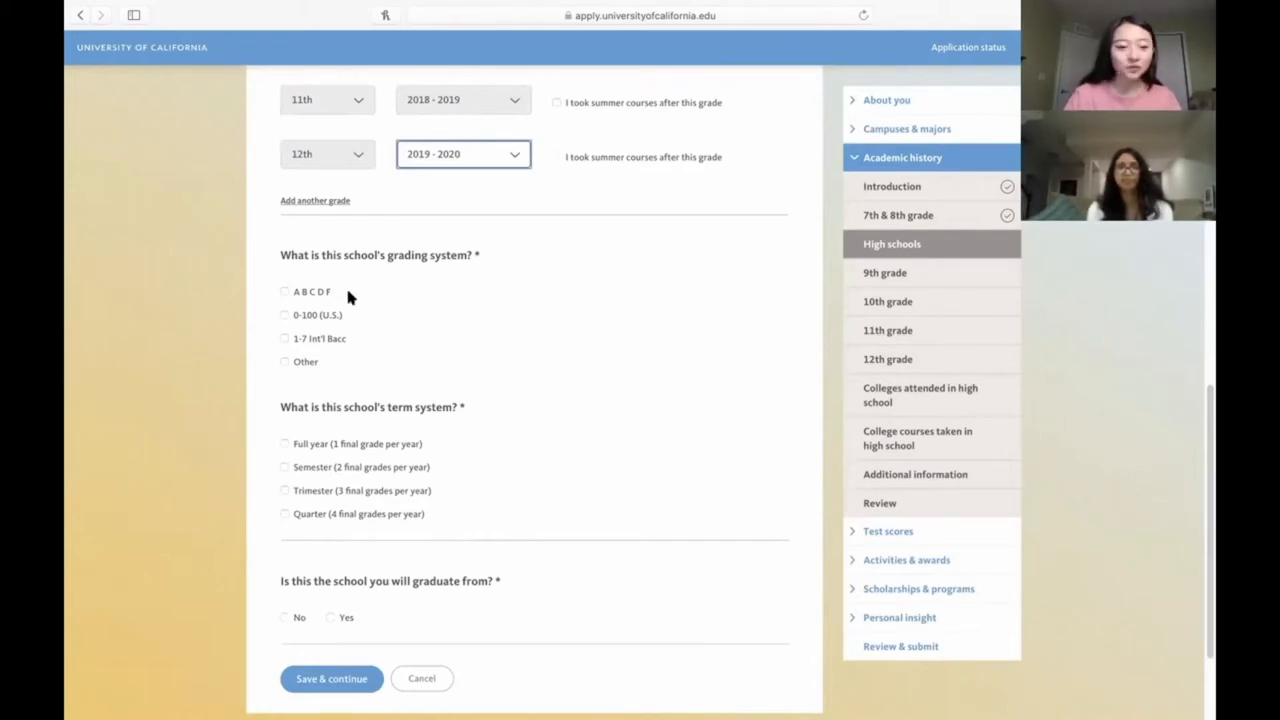
mouse_move(349, 322)
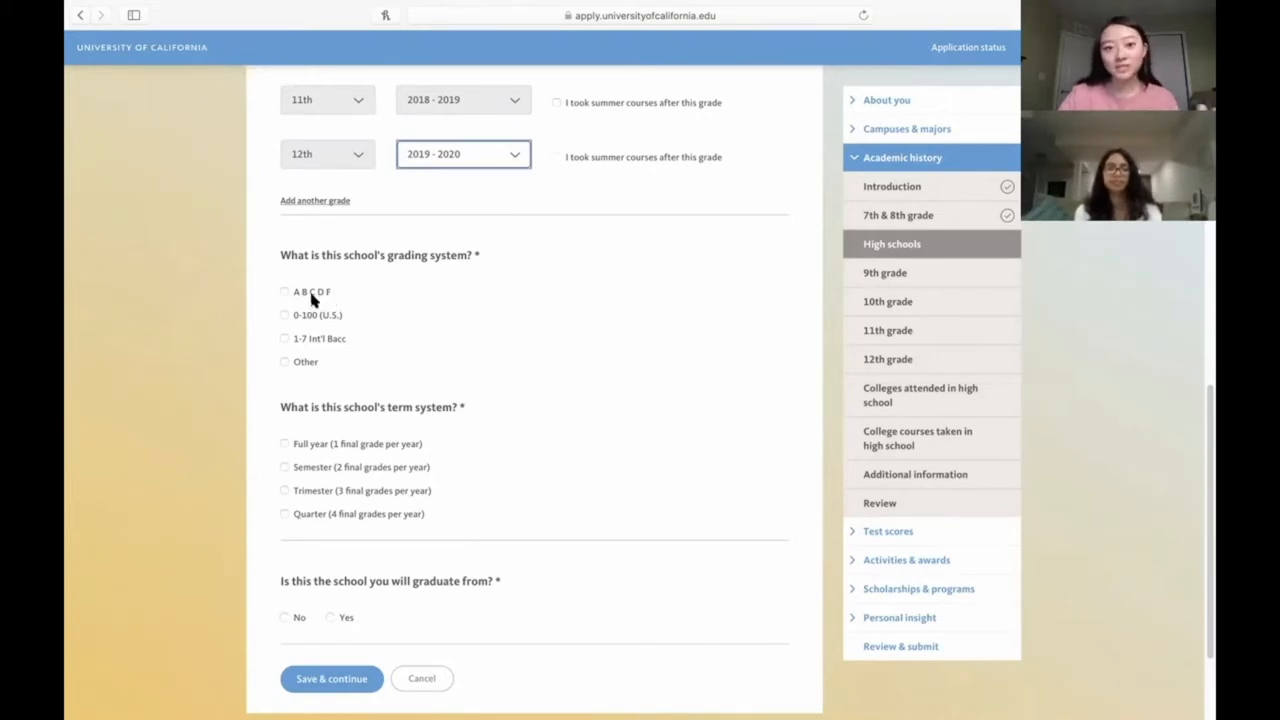
mouse_move(284, 318)
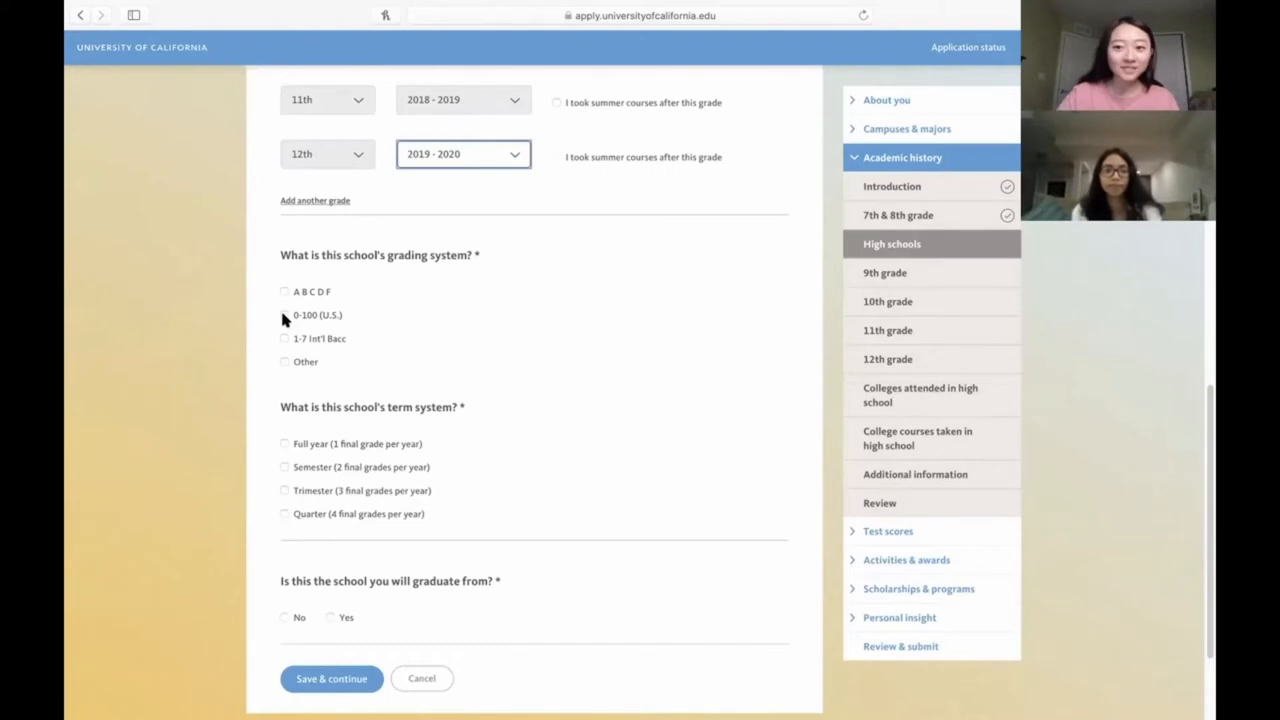
mouse_move(287, 317)
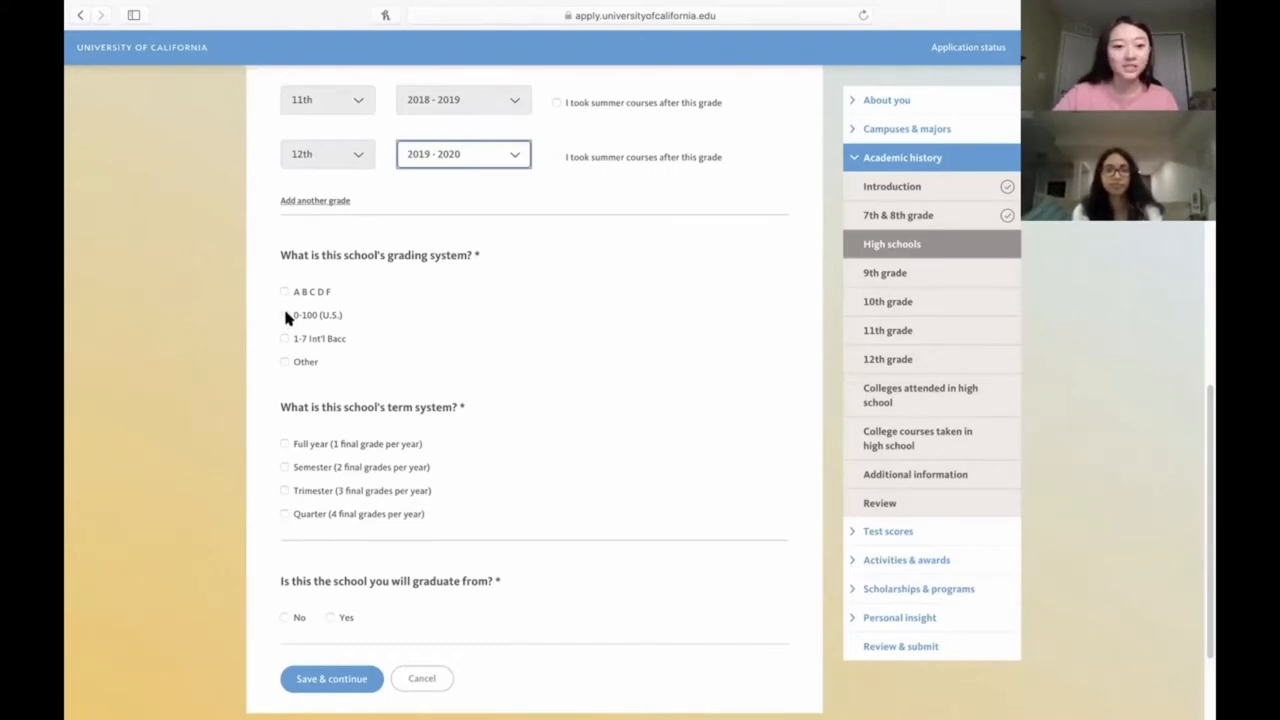
click(285, 315)
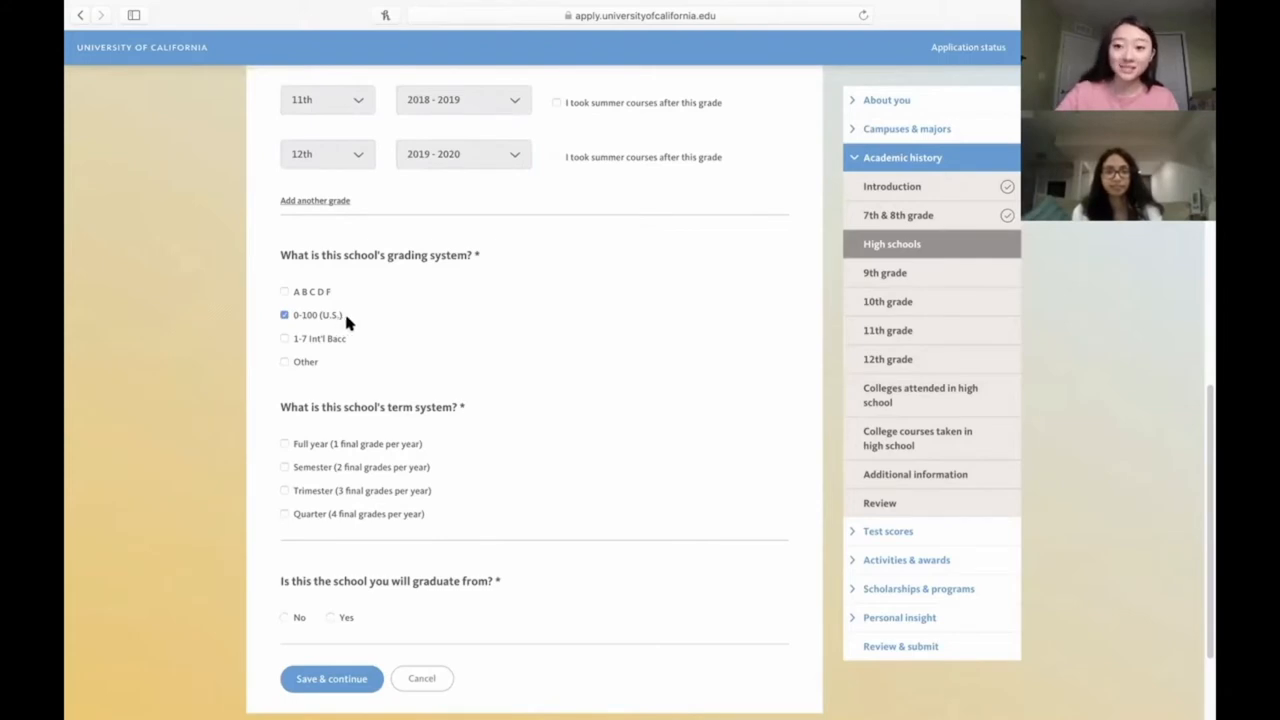
click(331, 679)
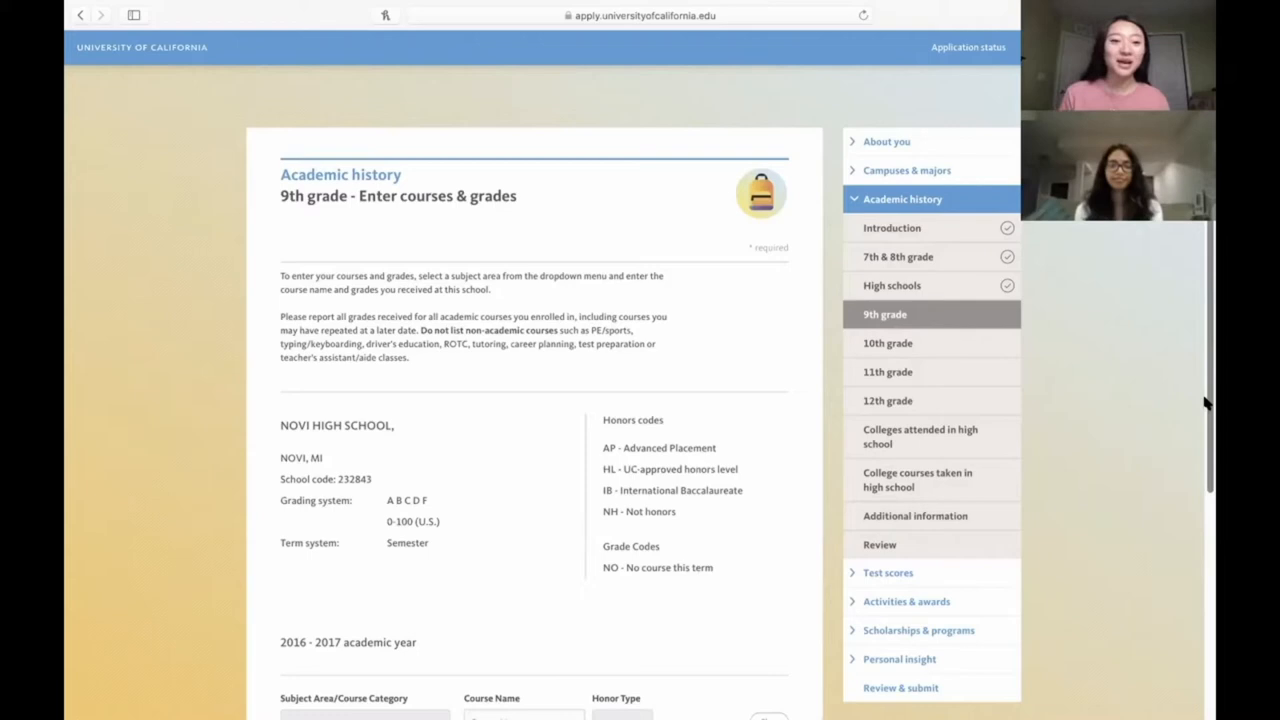
mouse_move(1183, 404)
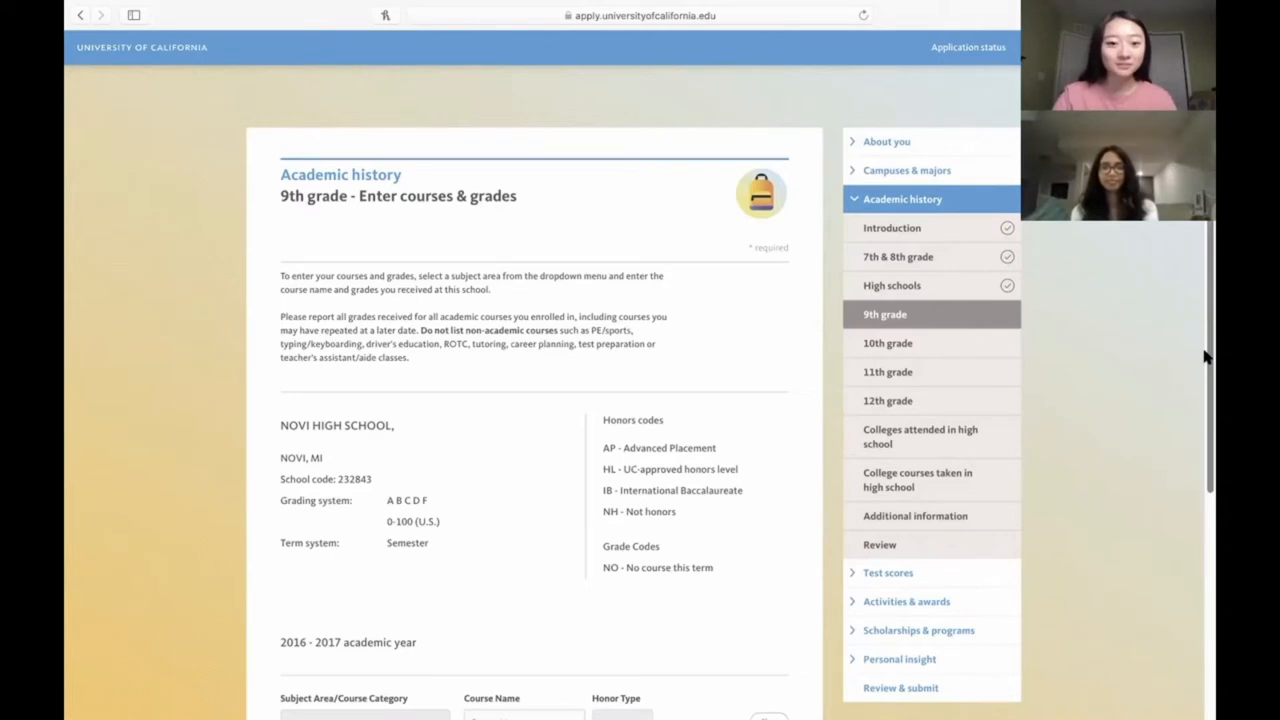
Step: Choose Algebra II as the first 9th grade course's subject area and name it Algebra II
scroll(down, 3)
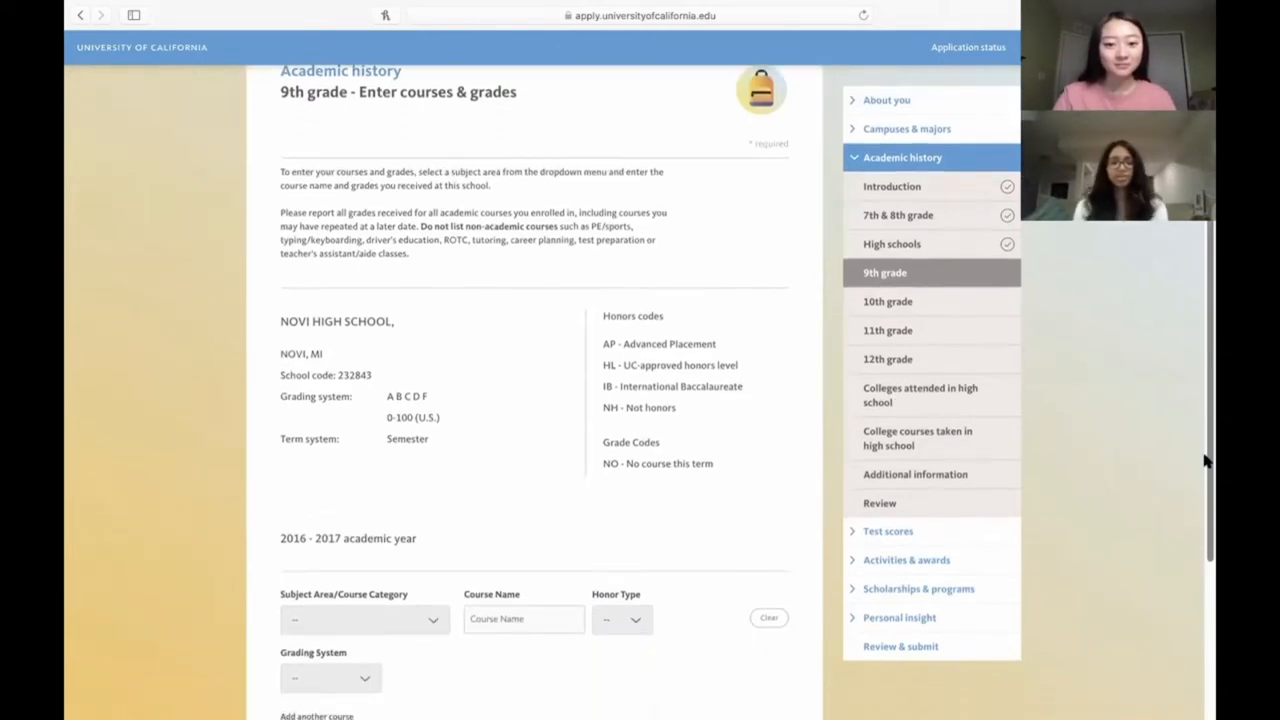
scroll(down, 3)
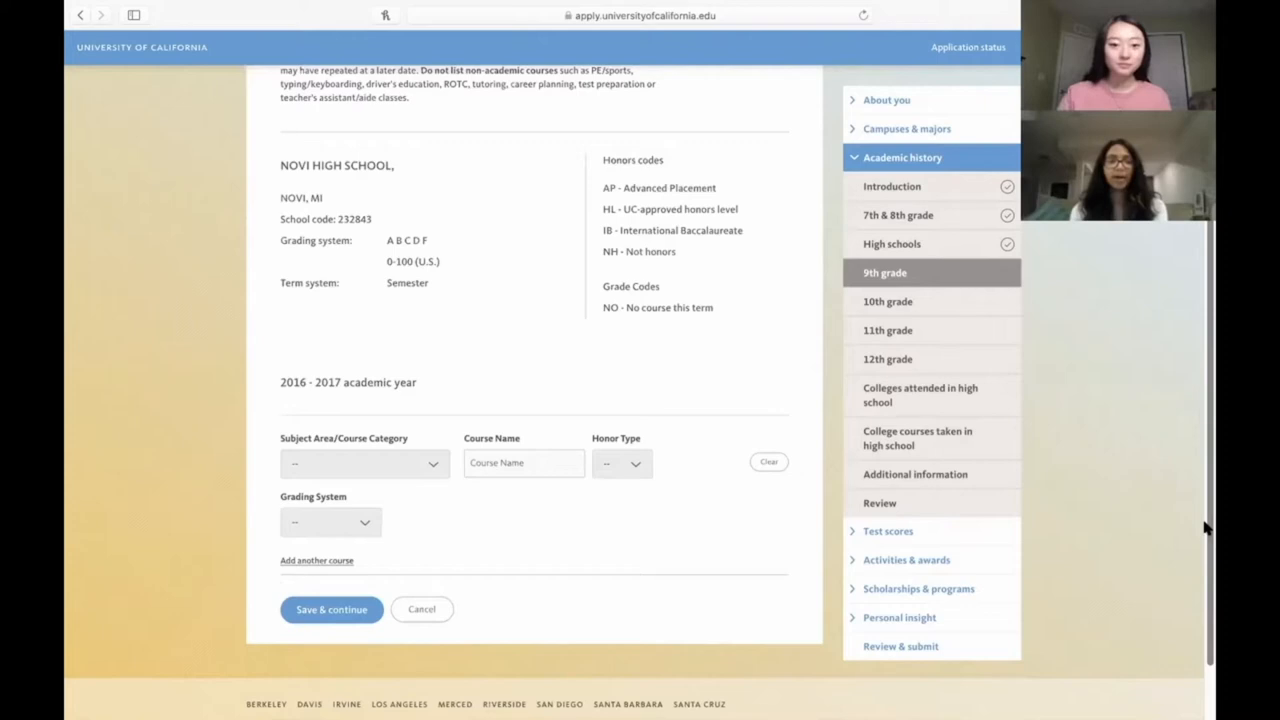
click(364, 463)
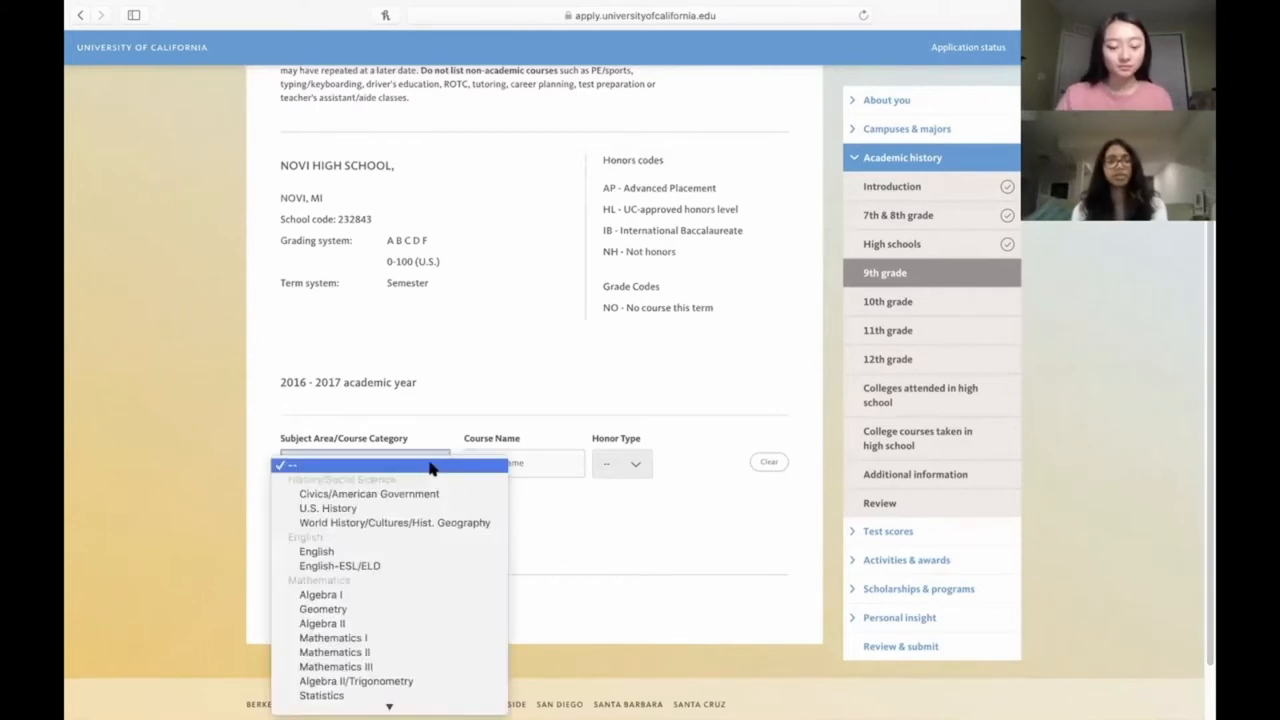
mouse_move(441, 463)
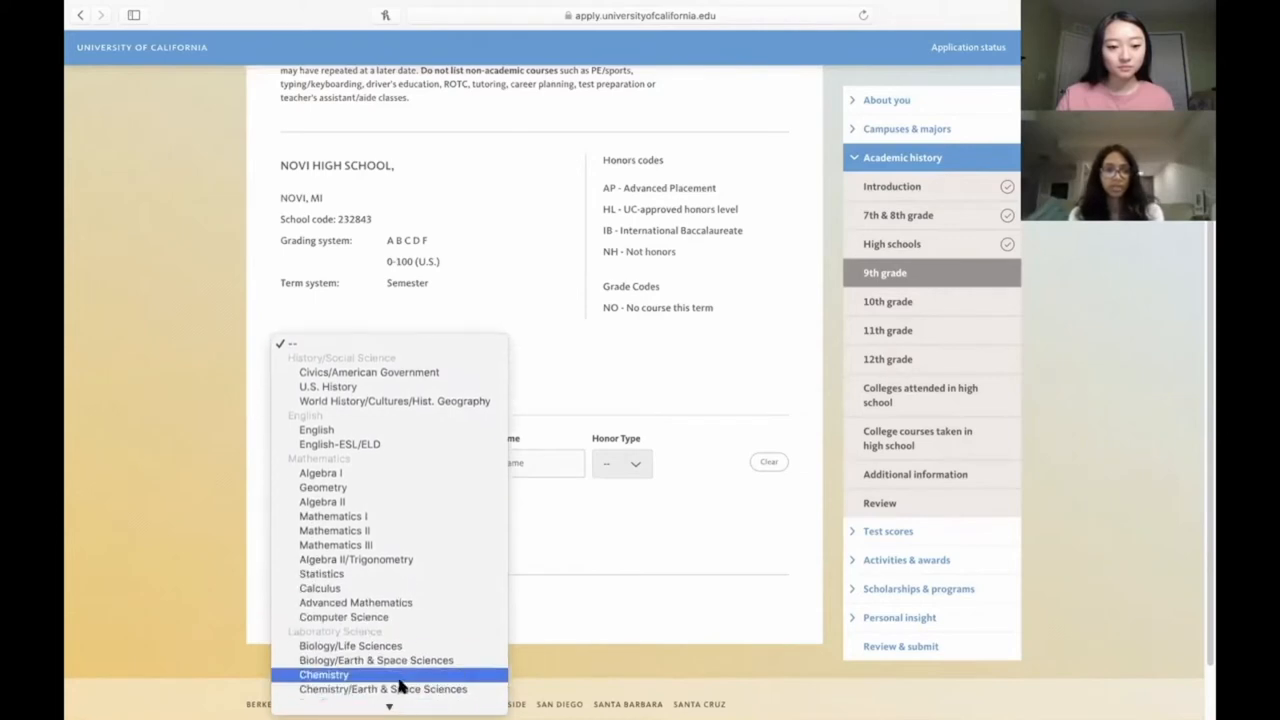
mouse_move(322, 502)
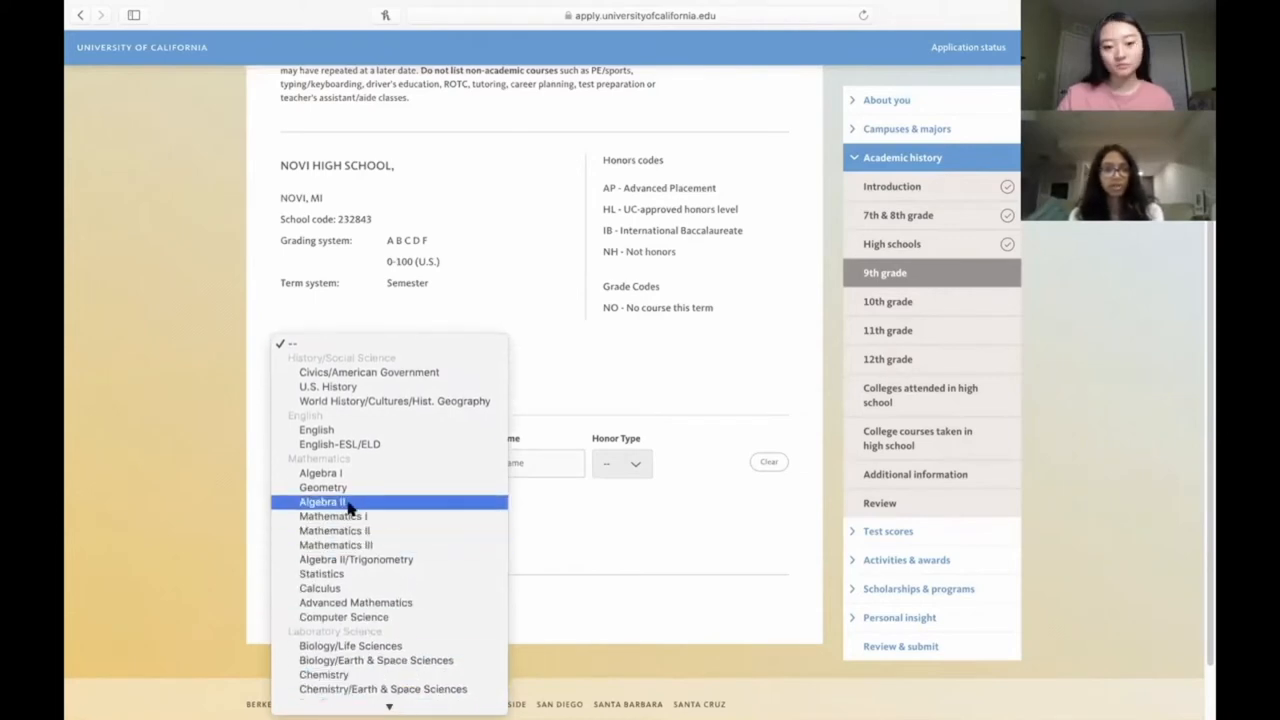
click(322, 502)
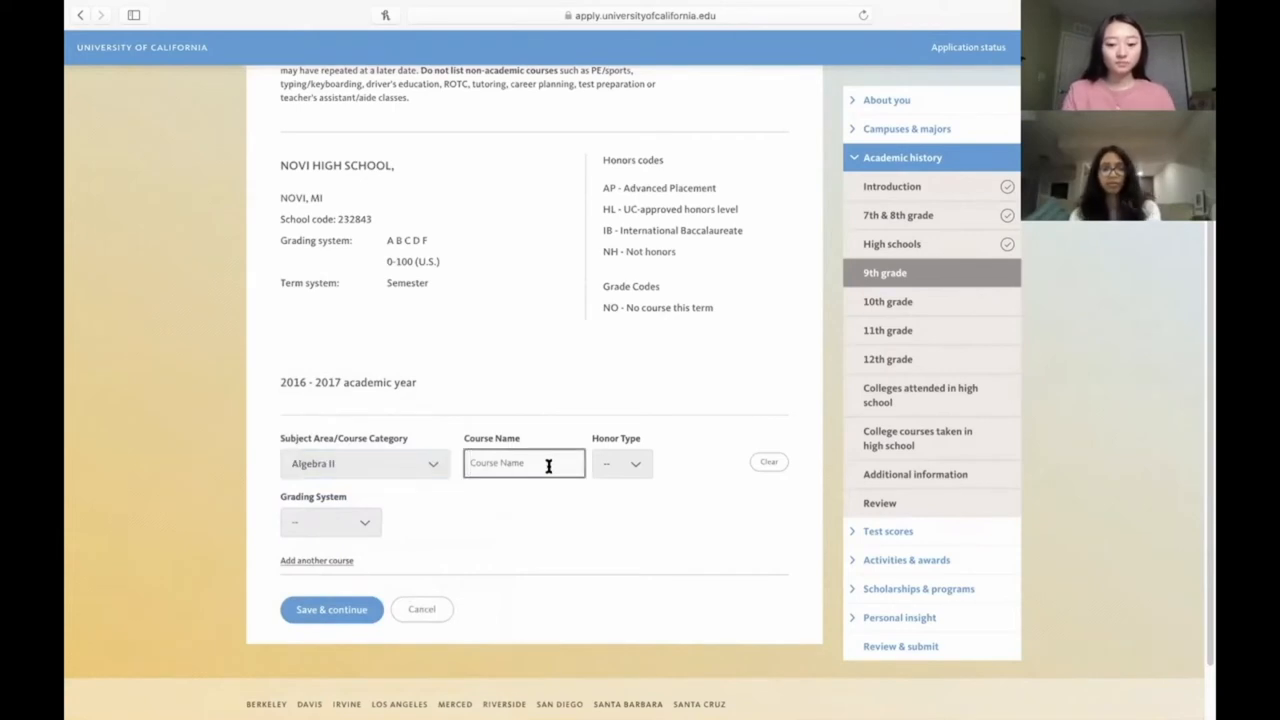
text(Algebra II)
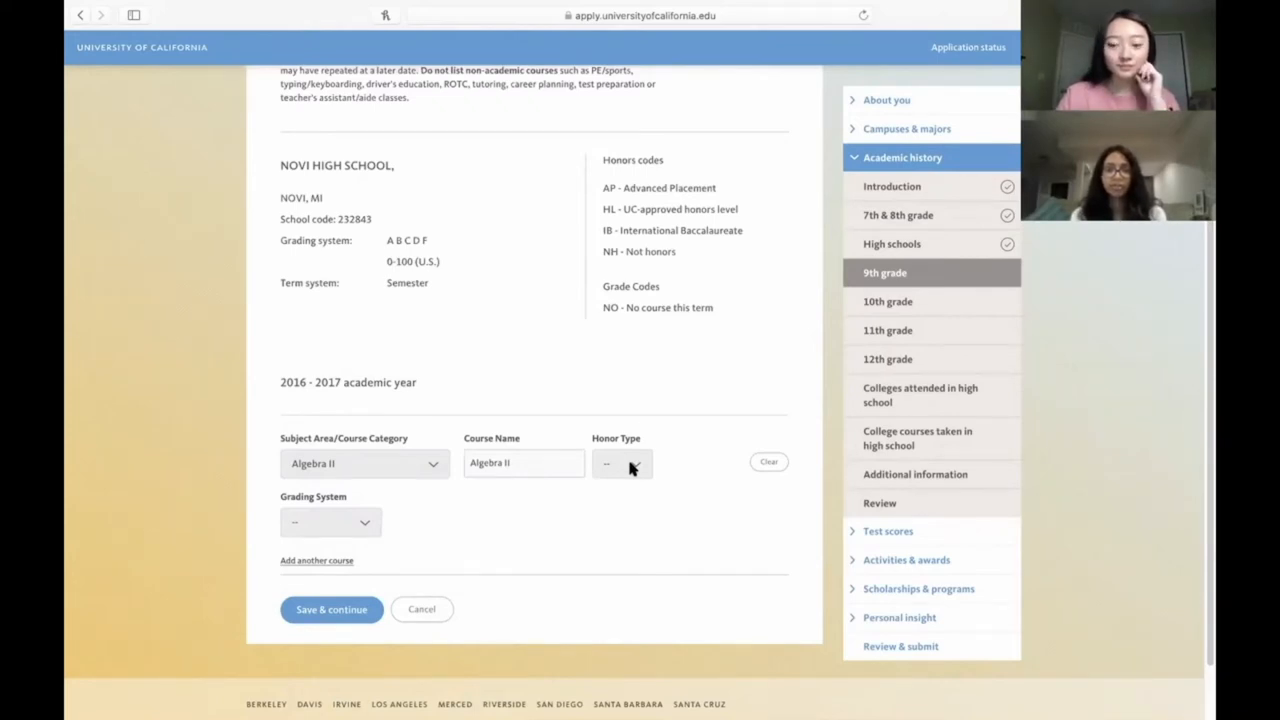
mouse_move(761, 264)
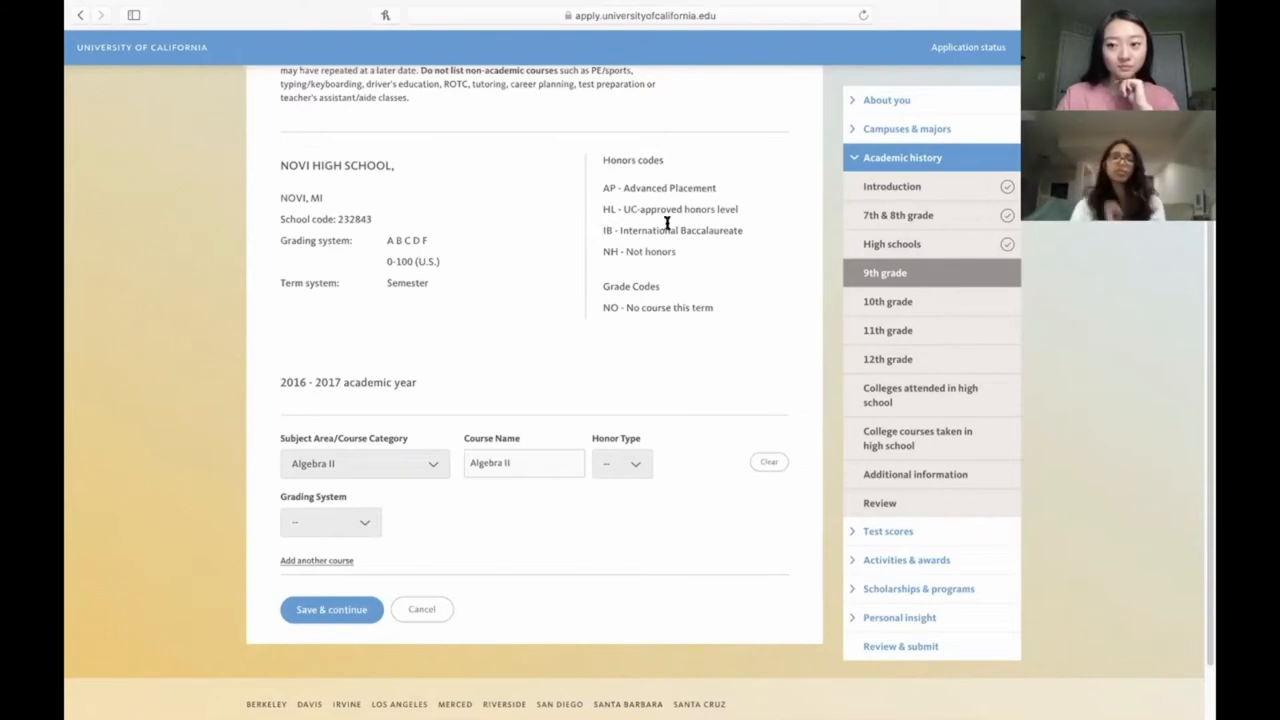
mouse_move(660, 228)
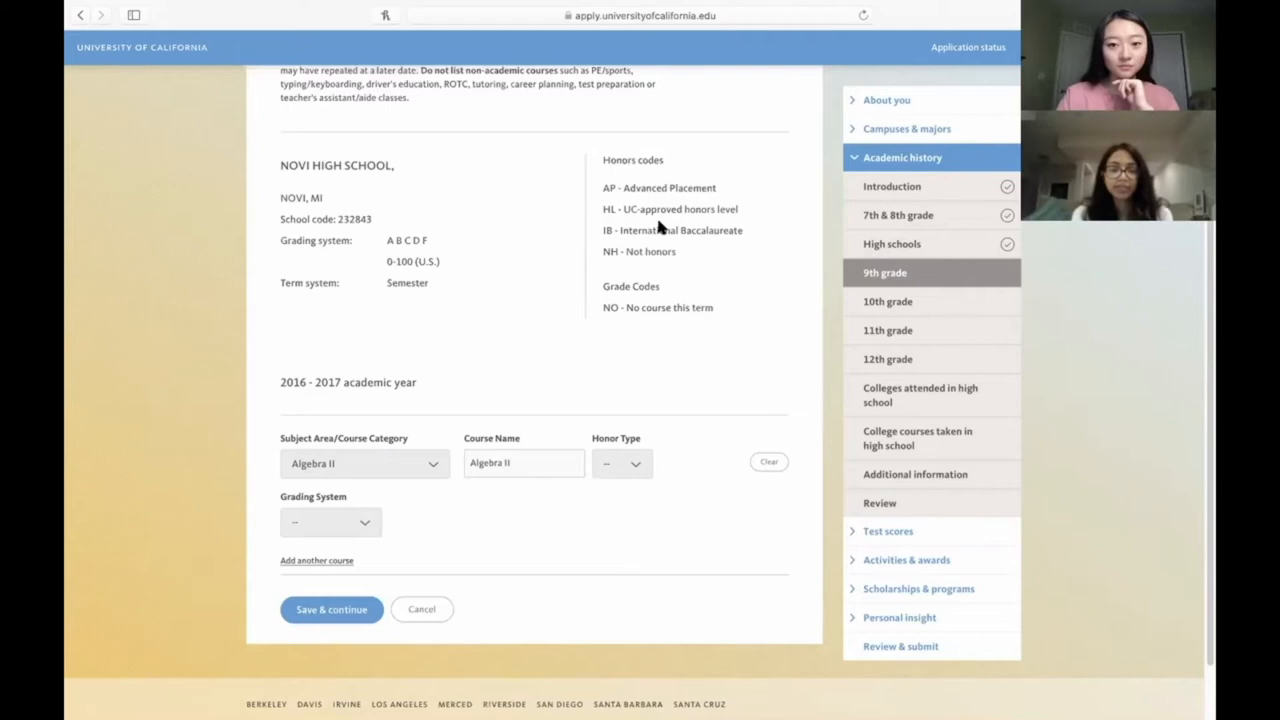
mouse_move(678, 228)
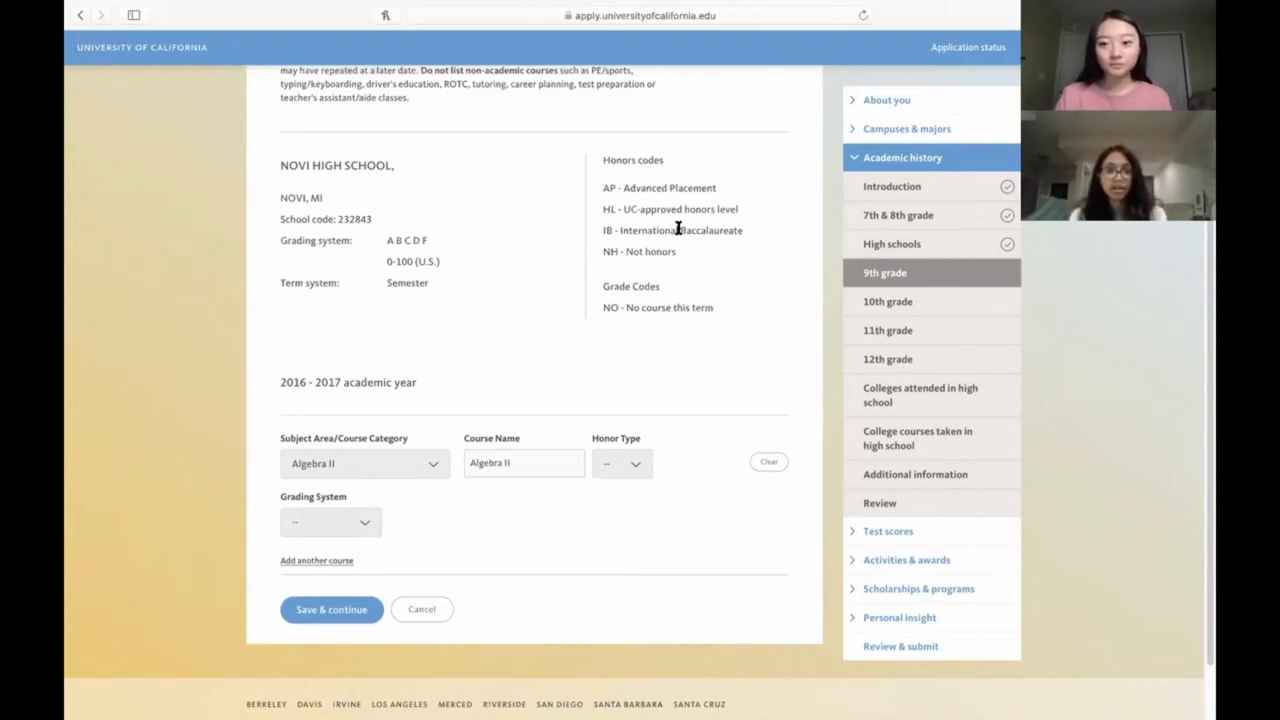
mouse_move(631, 478)
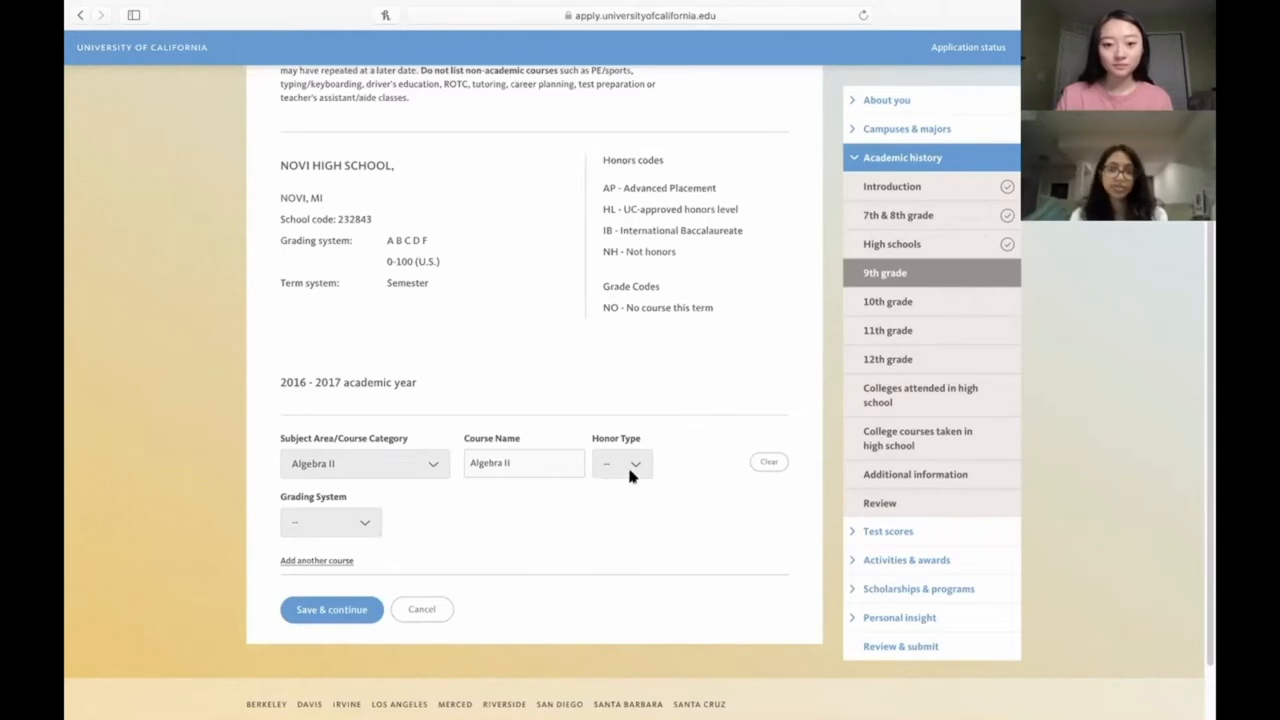
Step: Mark Algebra II as not honors and give it A grades for both terms
click(622, 463)
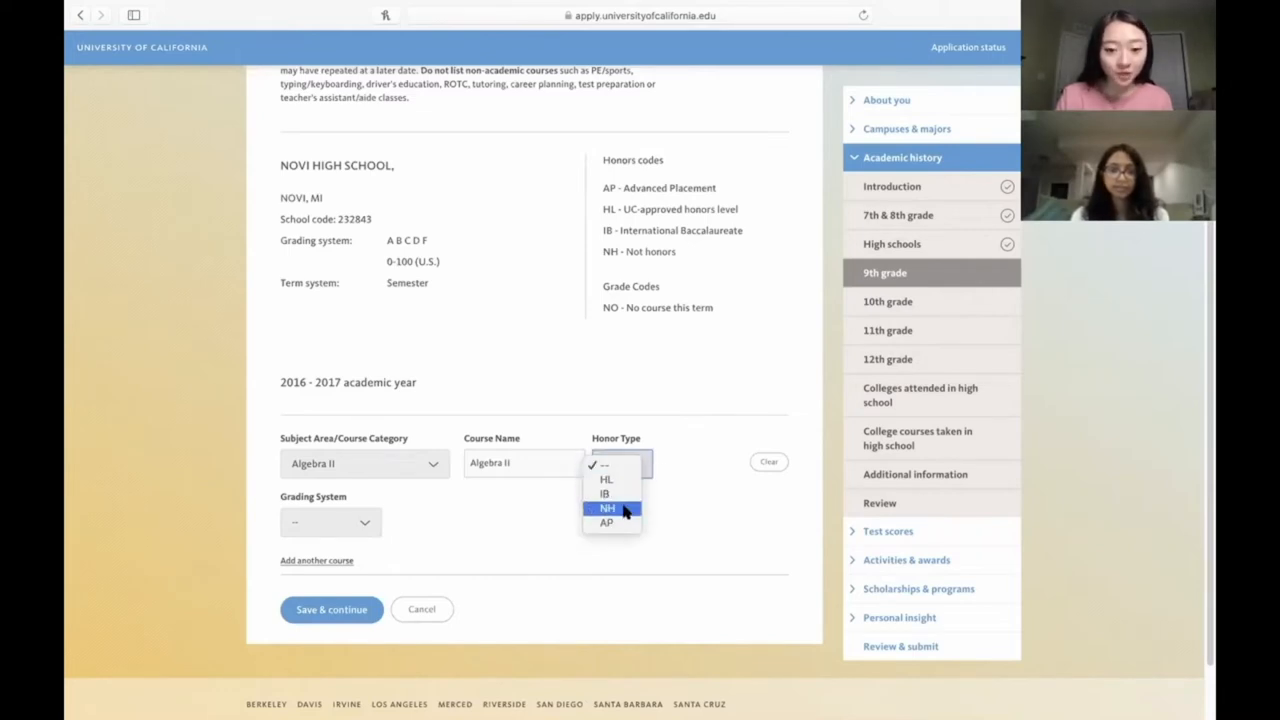
click(608, 508)
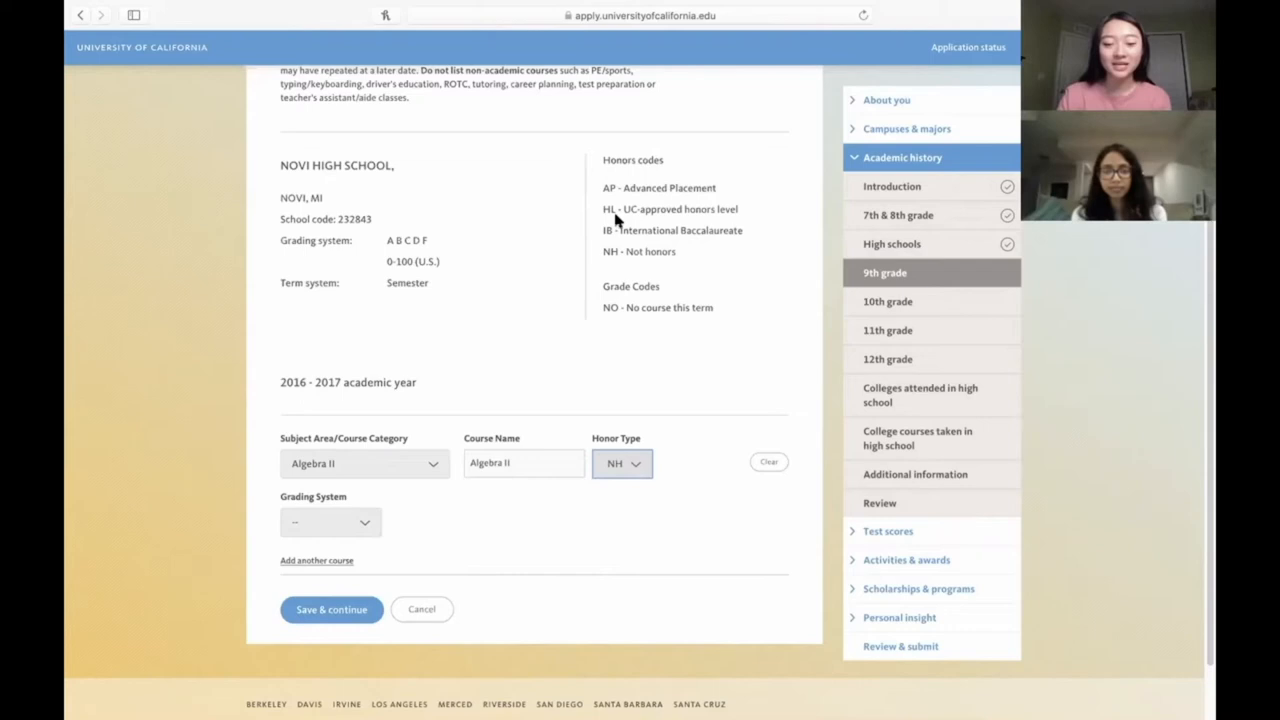
click(330, 522)
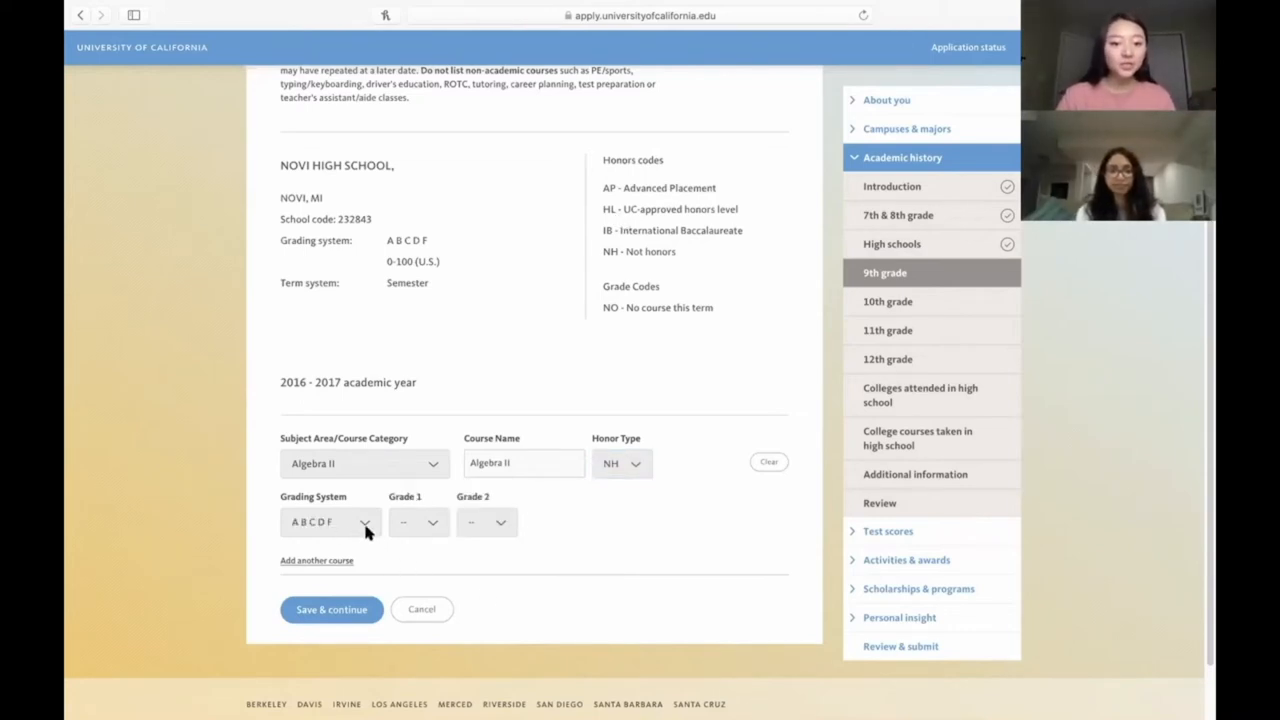
mouse_move(464, 547)
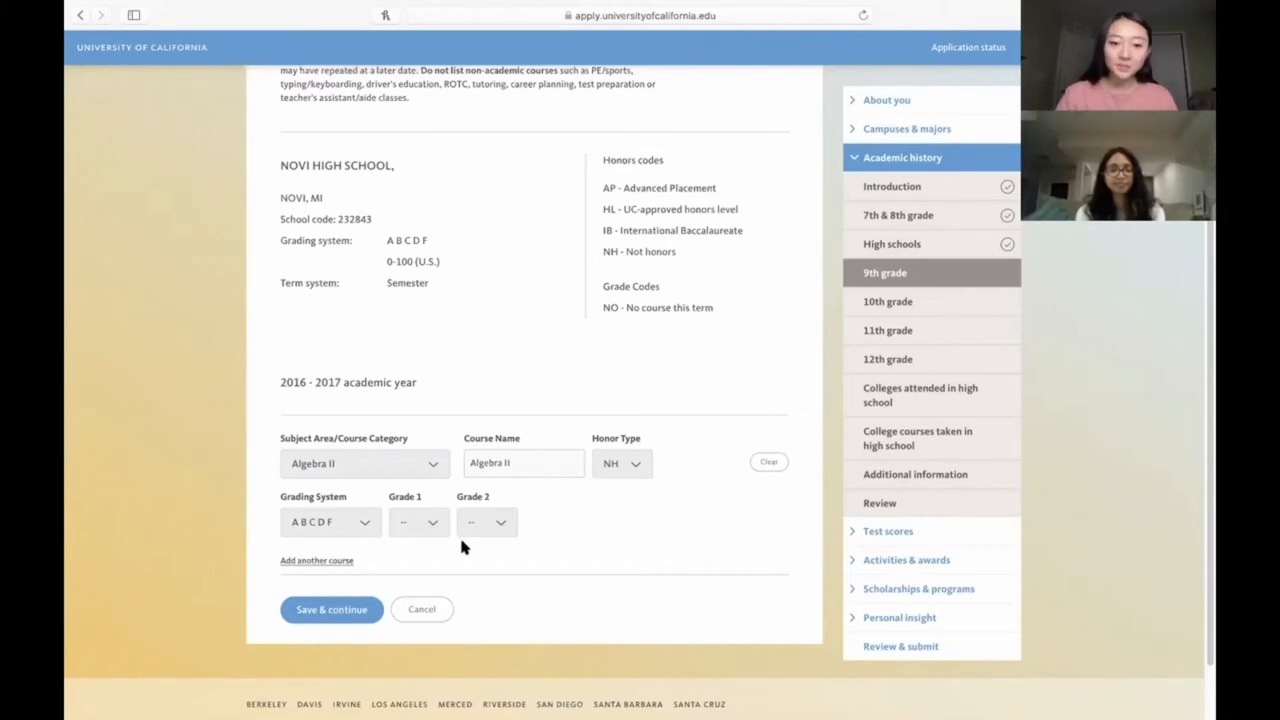
mouse_move(472, 554)
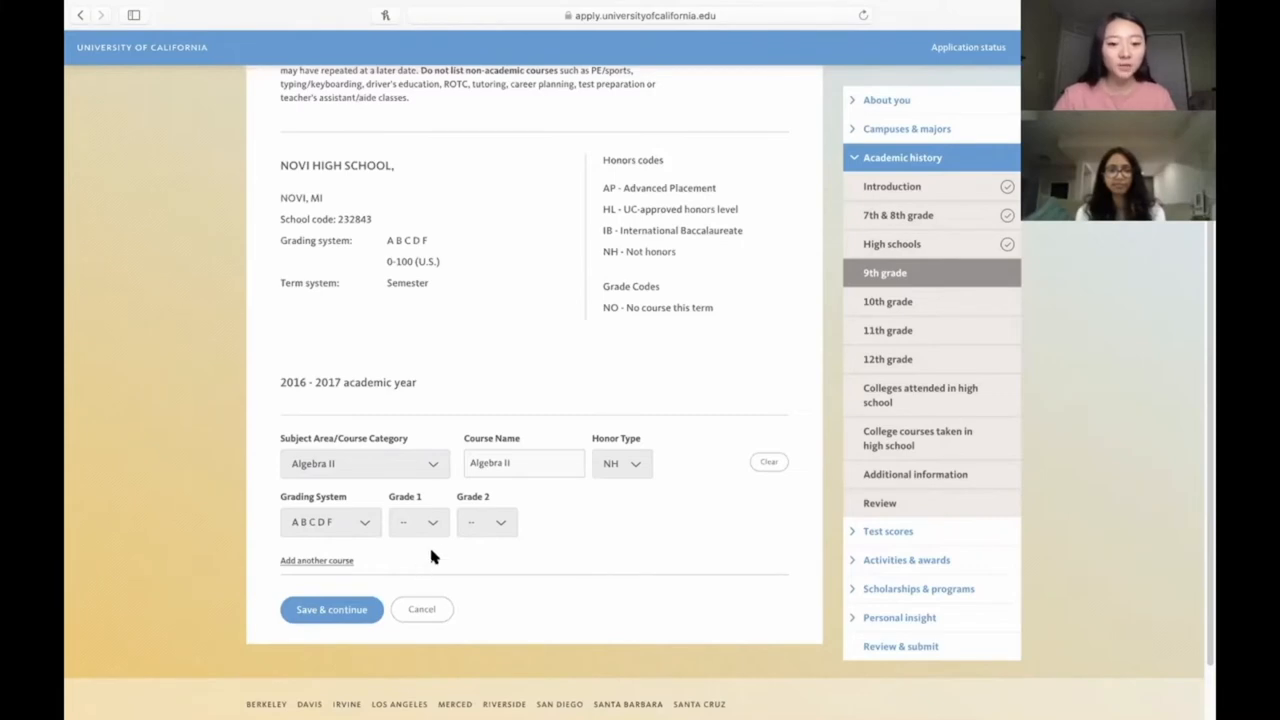
mouse_move(454, 533)
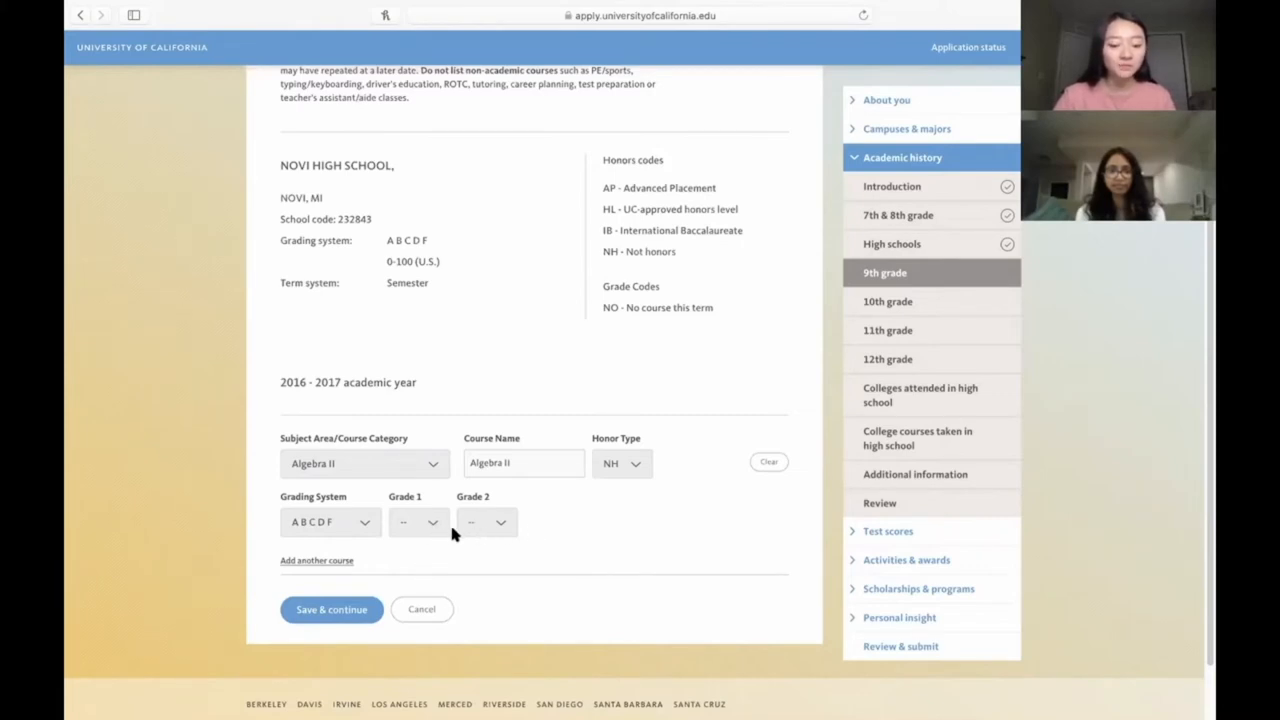
click(418, 522)
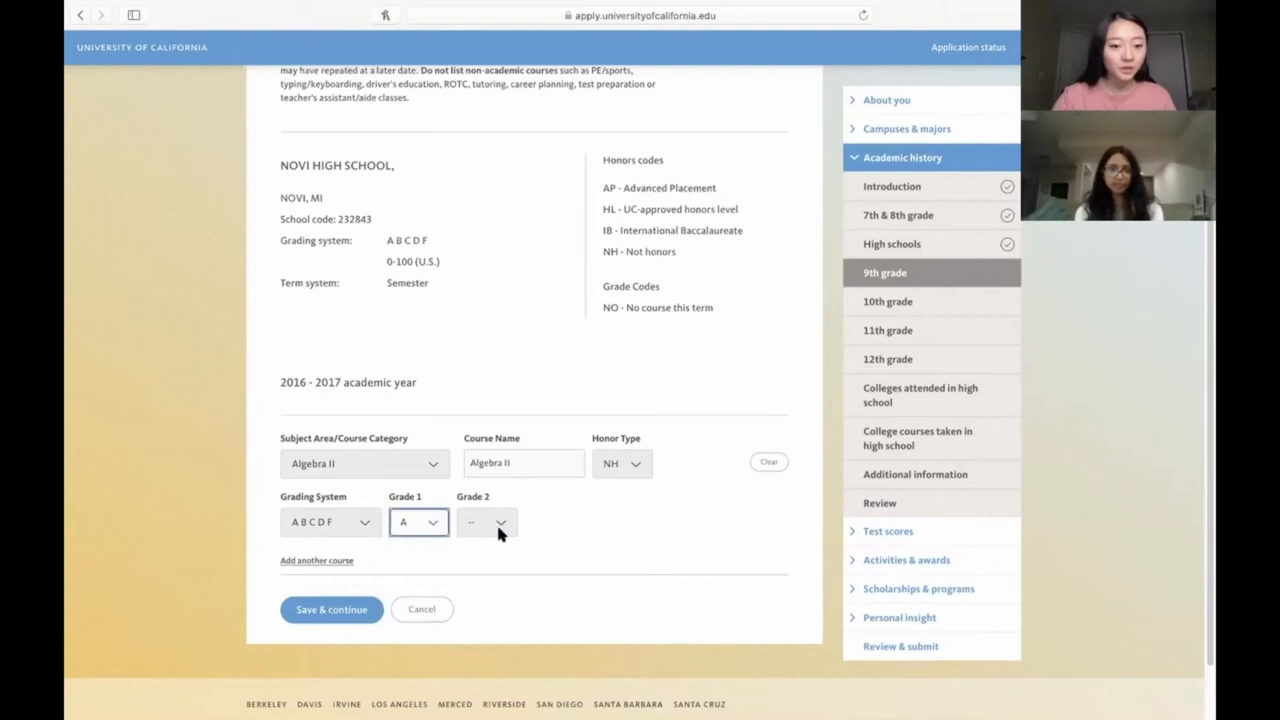
click(487, 522)
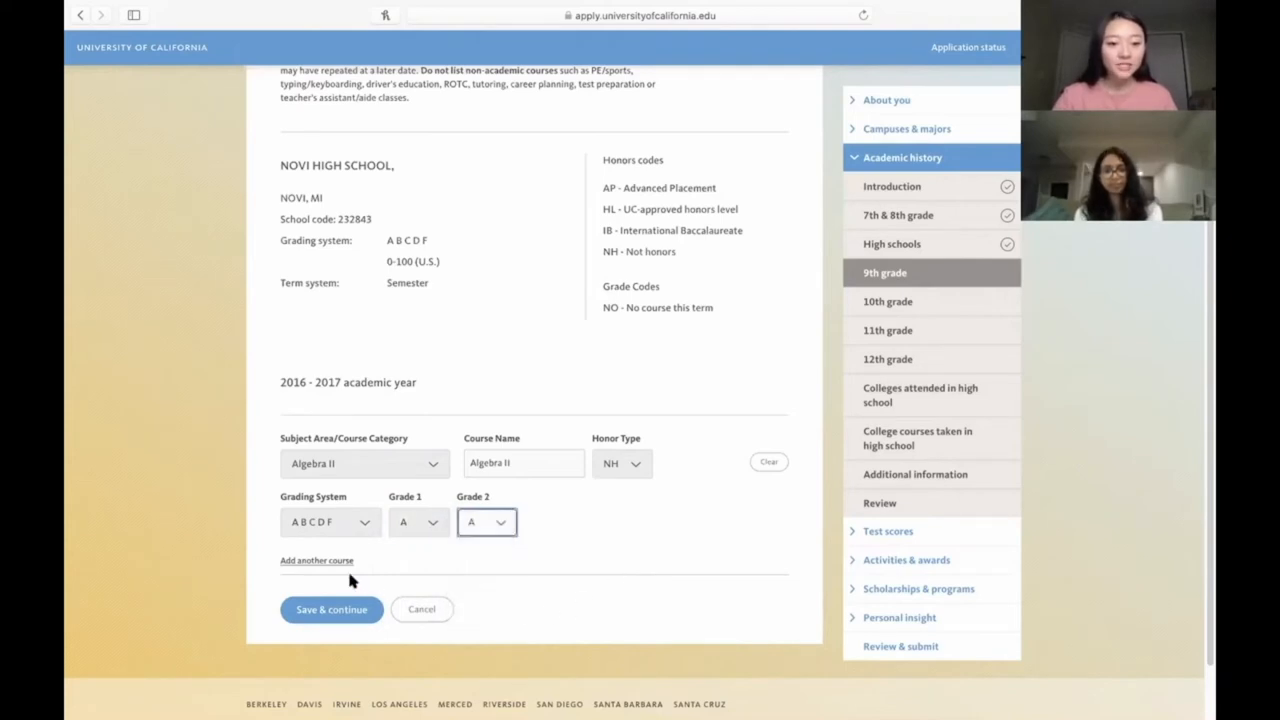
Step: Add a second course row and start choosing its subject area
click(316, 560)
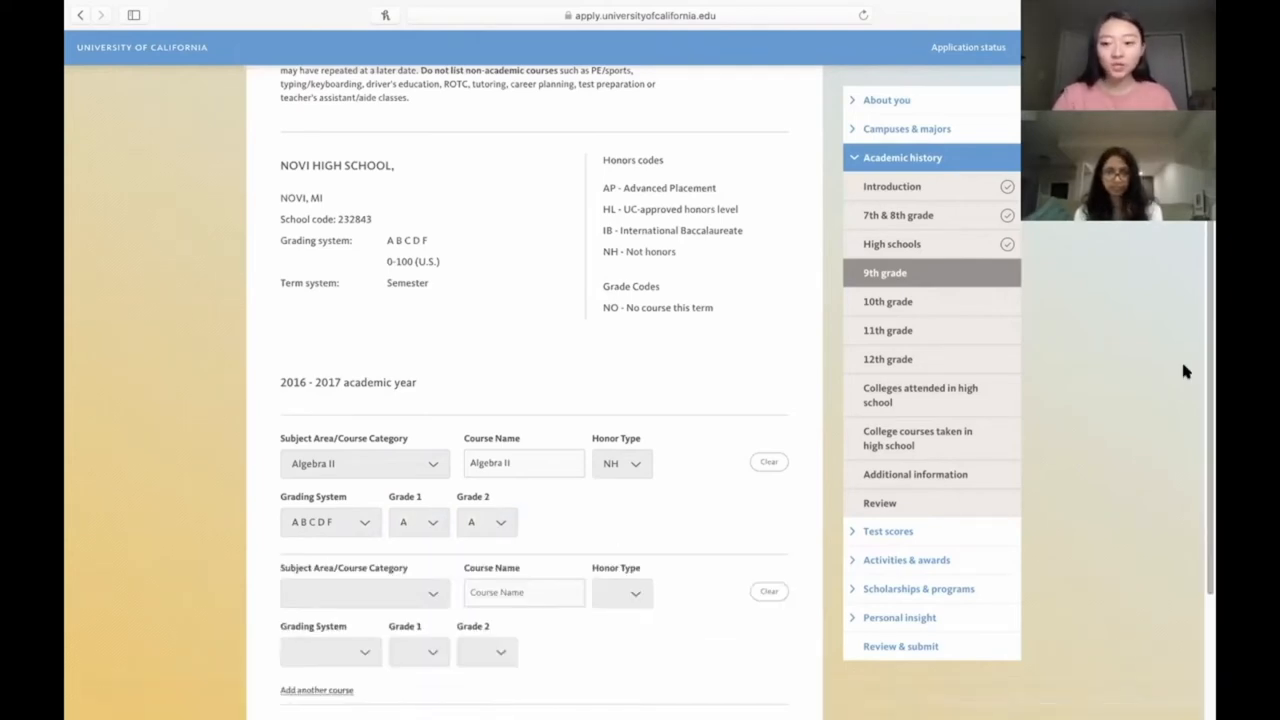
scroll(down, 3)
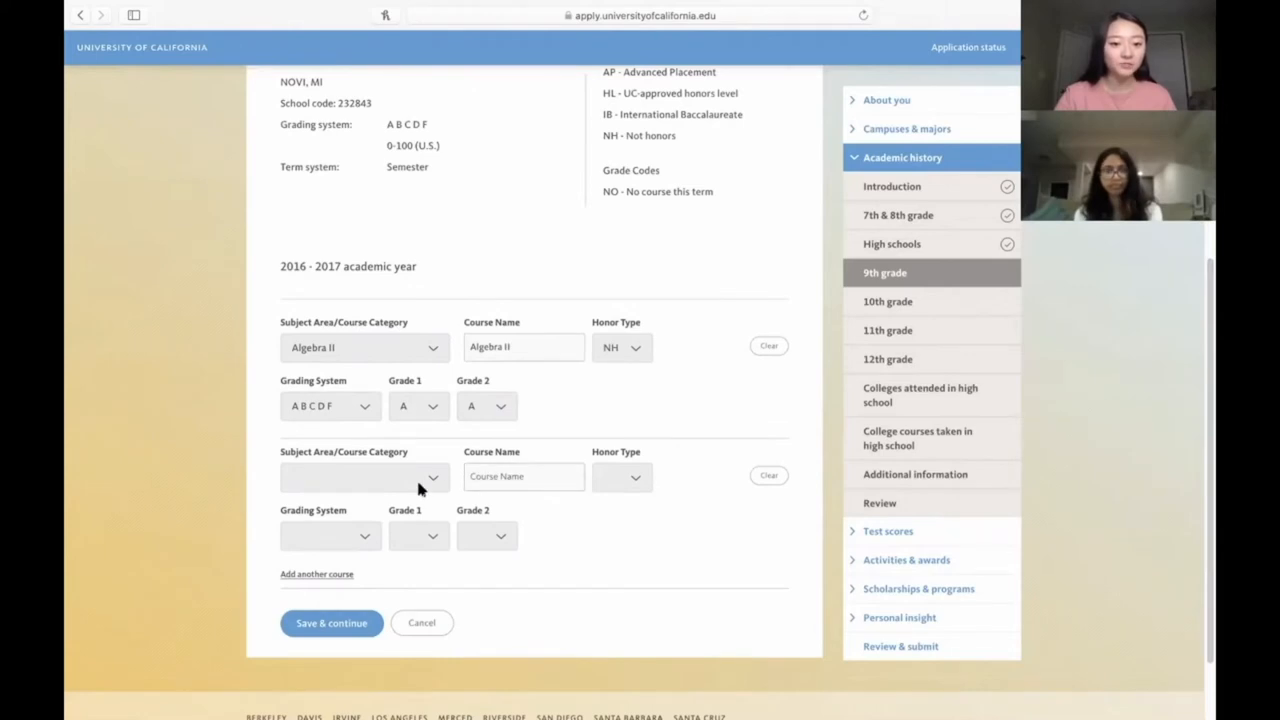
click(364, 477)
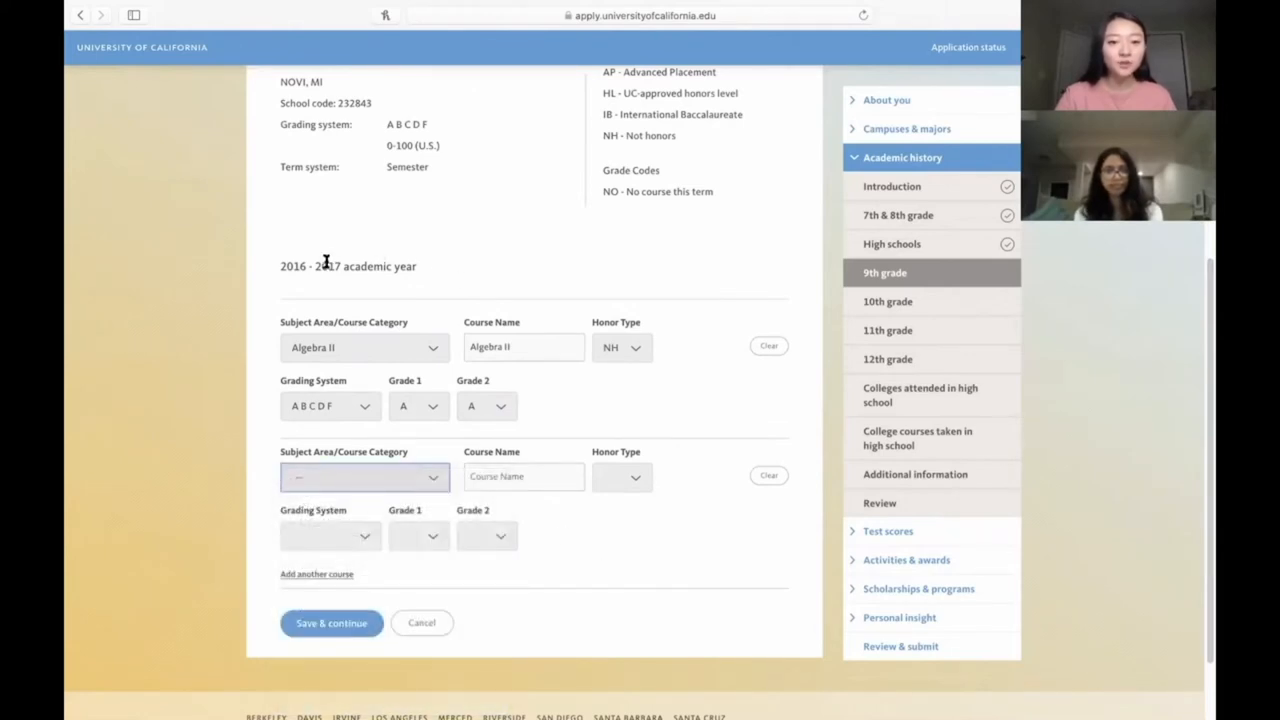
mouse_move(377, 499)
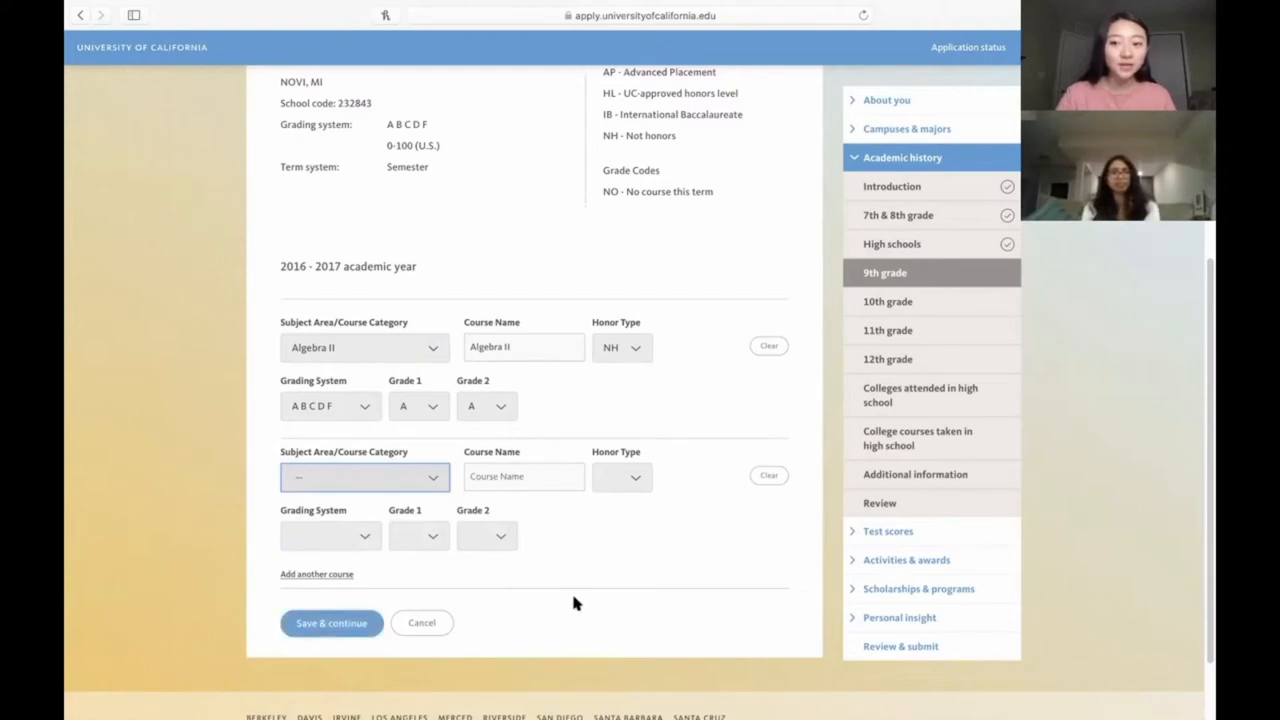
mouse_move(555, 578)
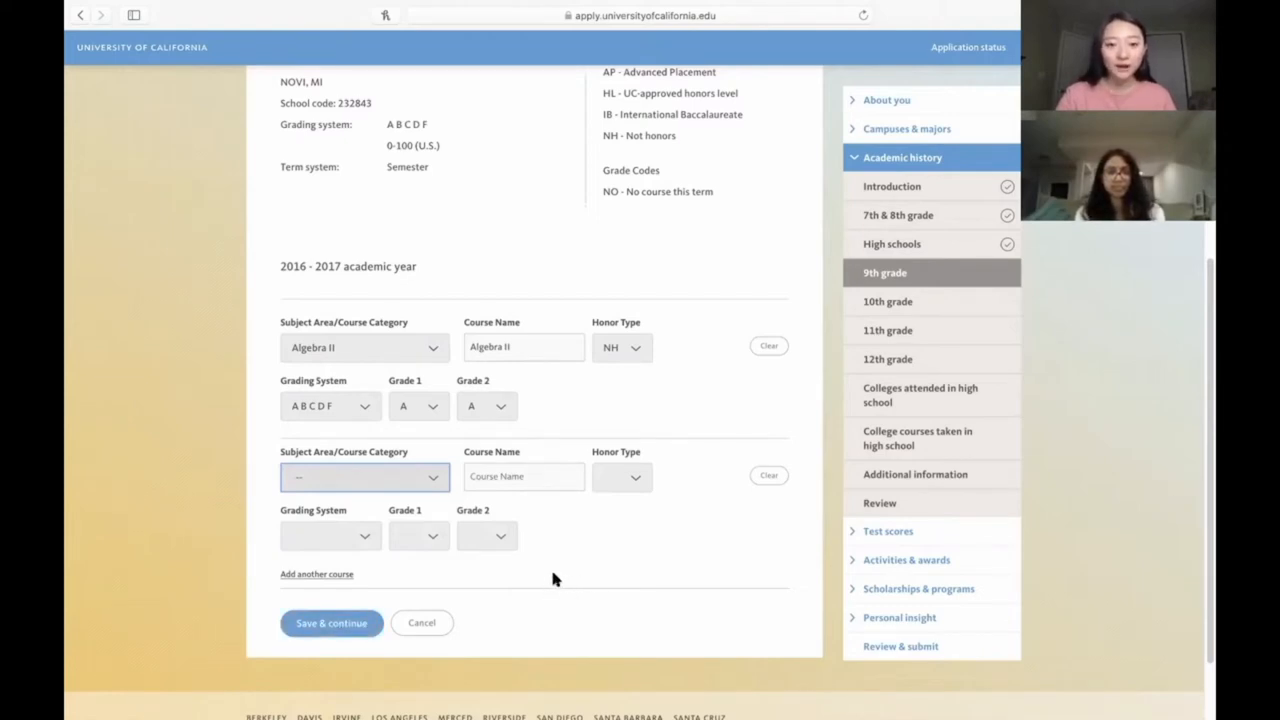
mouse_move(465, 517)
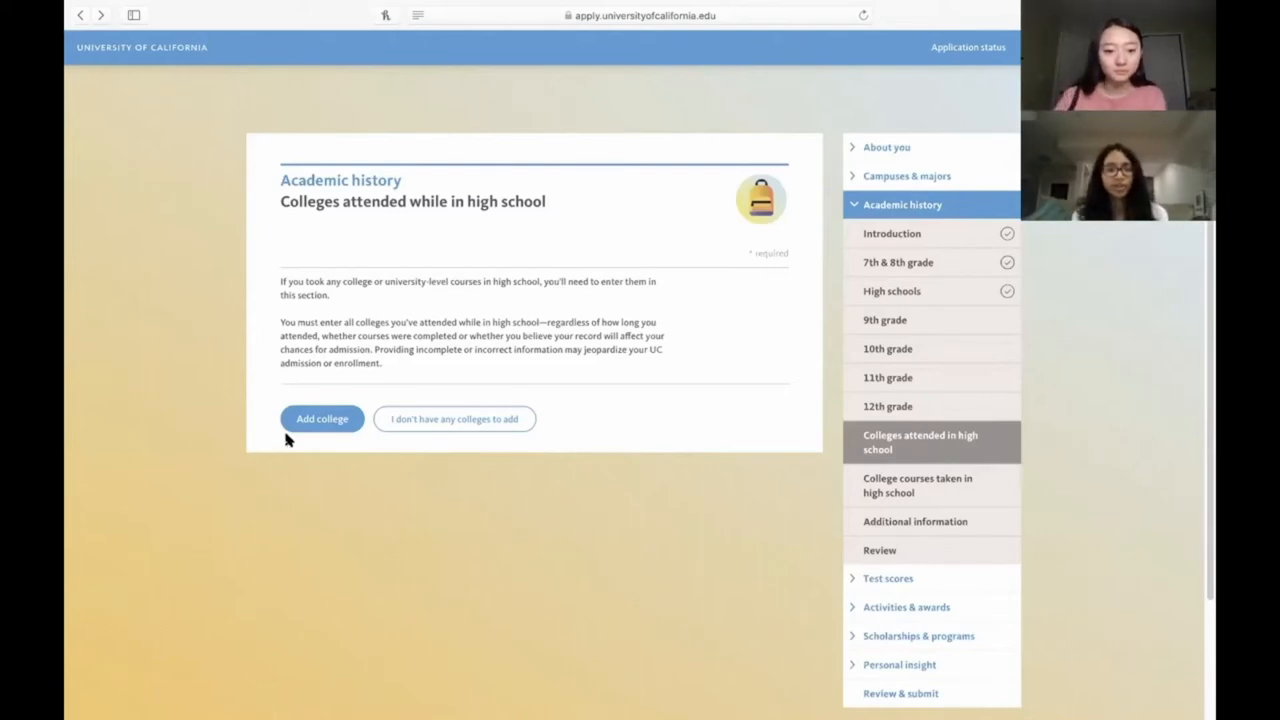
Step: Add a college outside California in Michigan and search for 'Sch' to find Schoolcraft
click(321, 418)
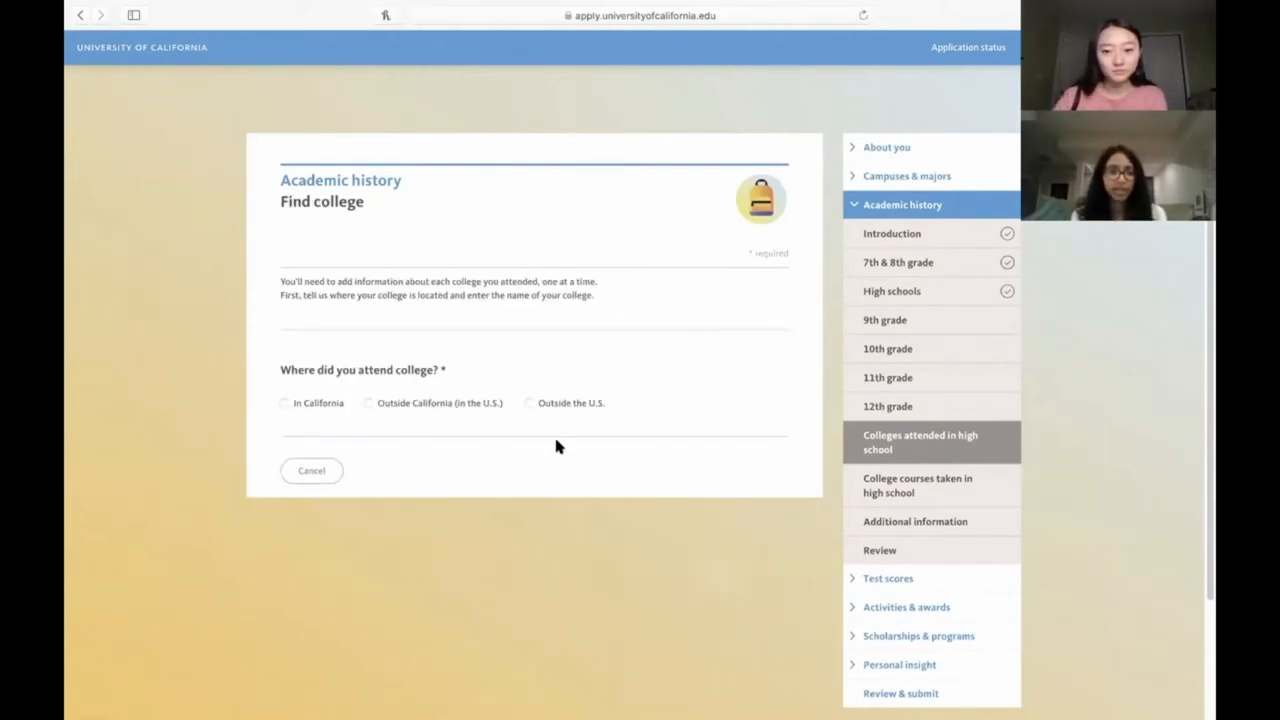
click(367, 403)
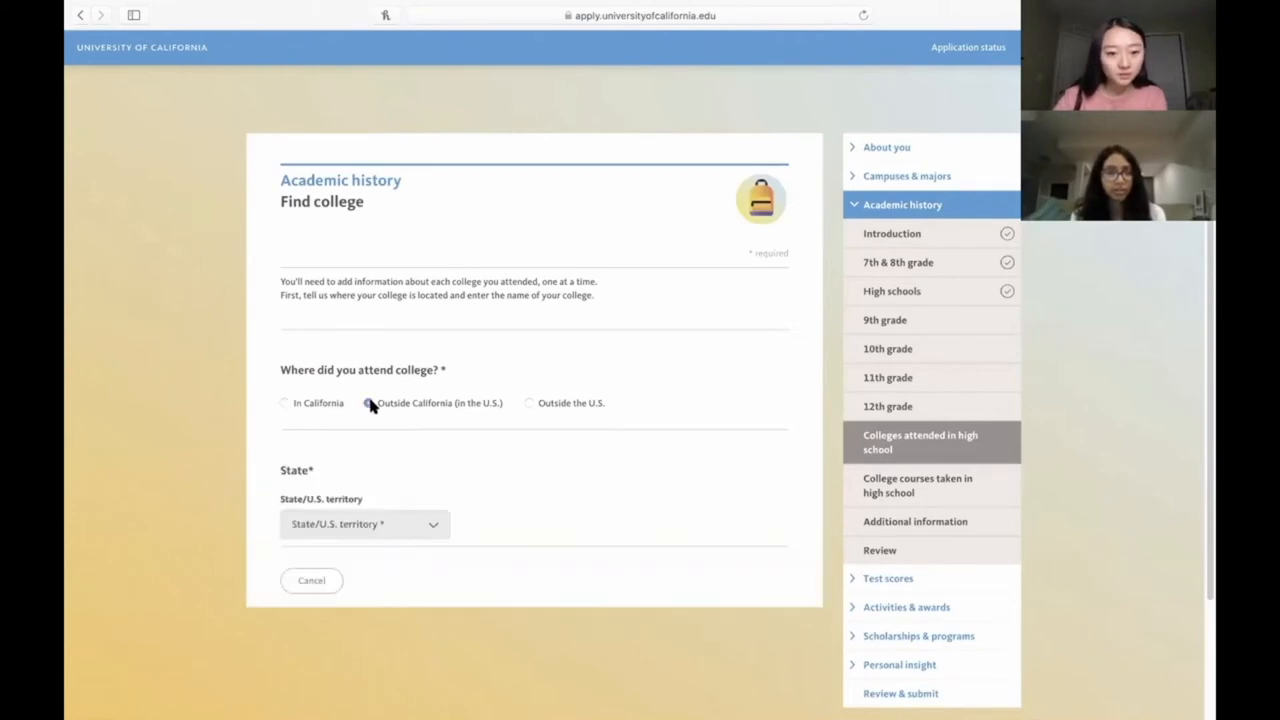
click(364, 524)
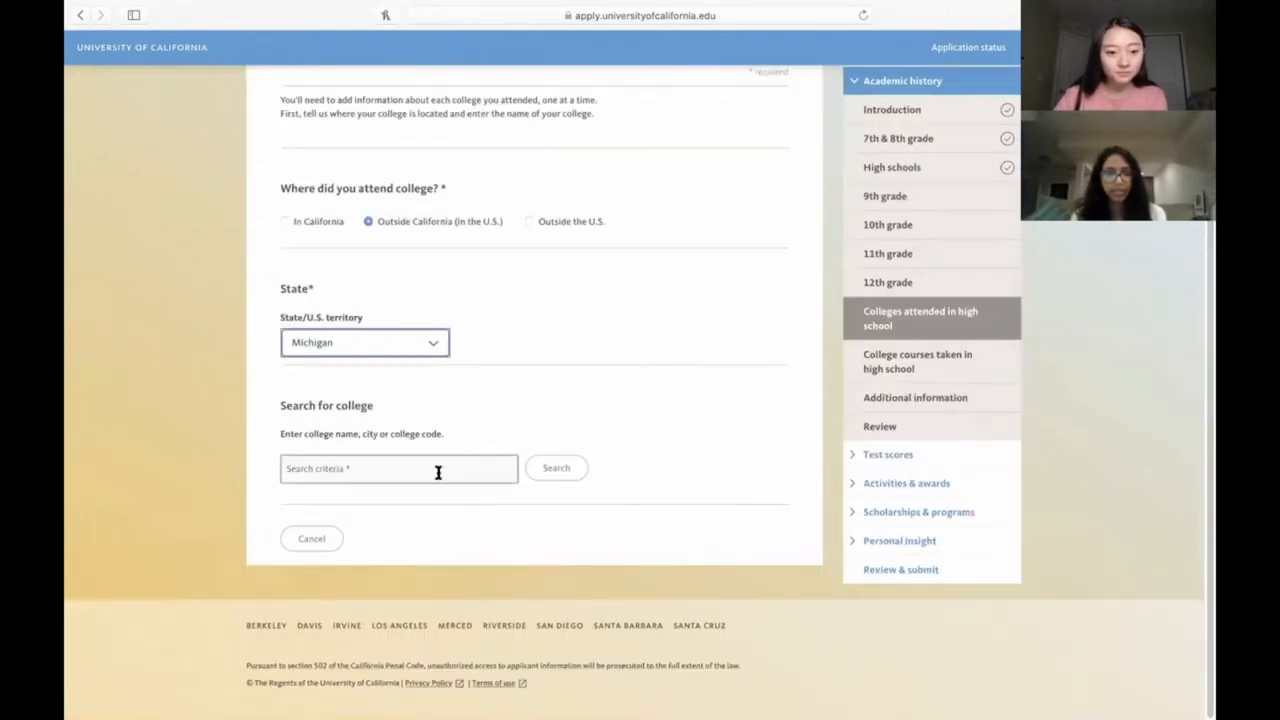
text(Schoolcraft)
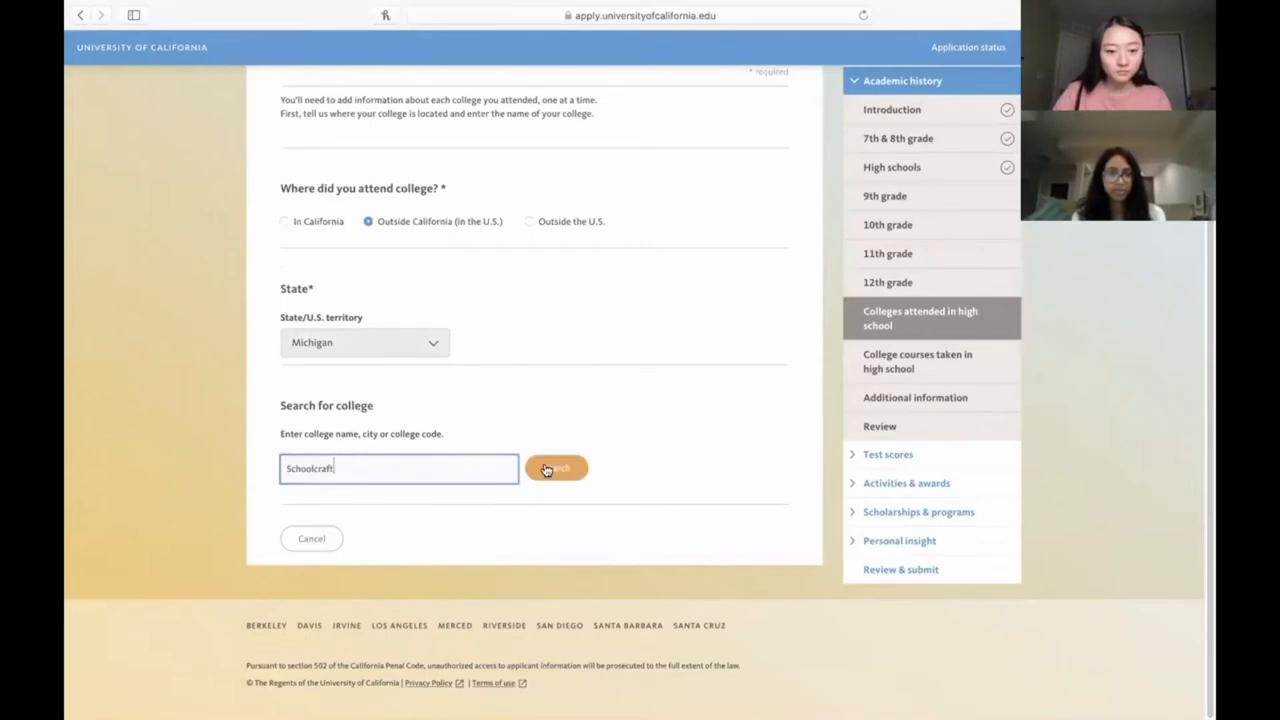
click(556, 468)
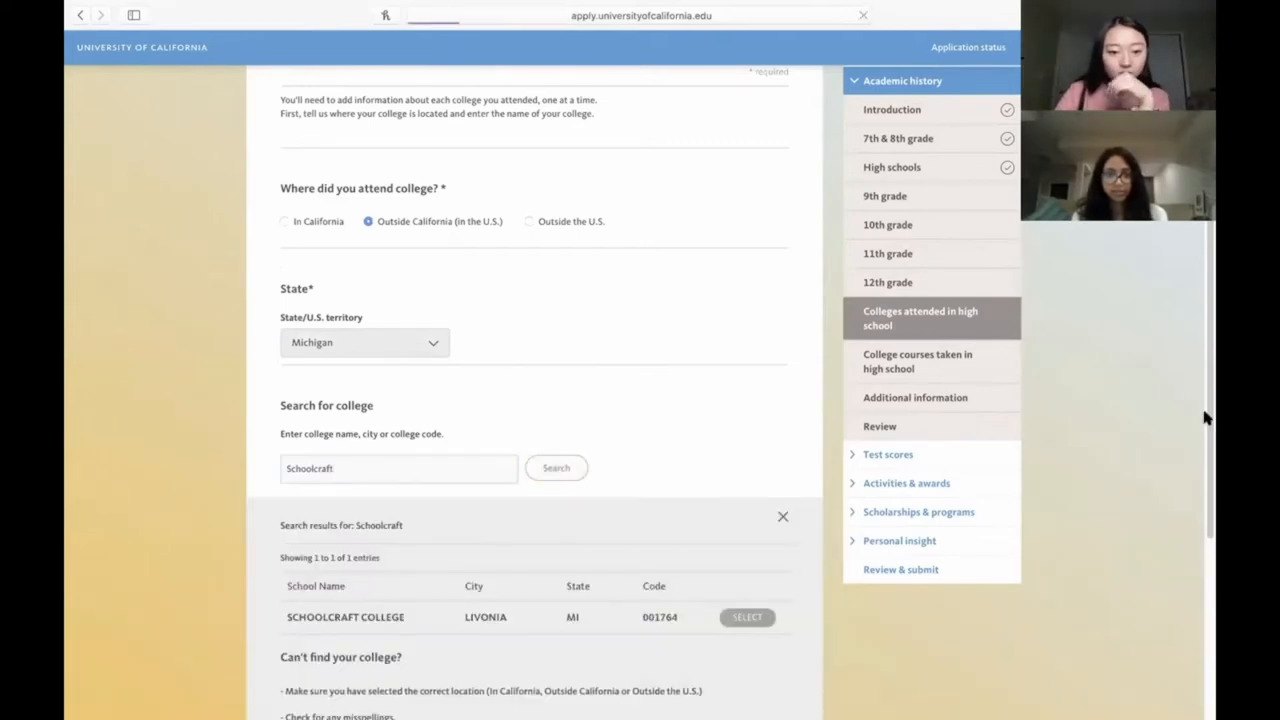
Step: Select Schoolcraft College, set a September 2019 start, and begin entering the end date
click(747, 617)
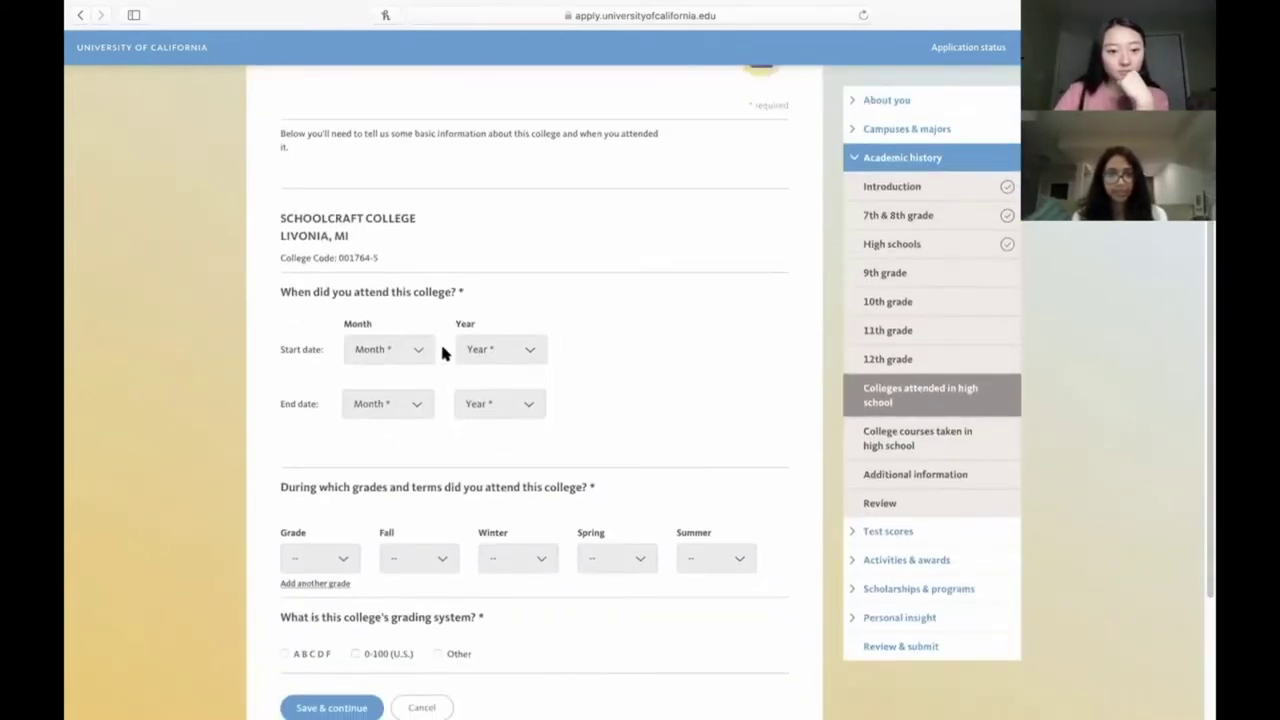
click(387, 349)
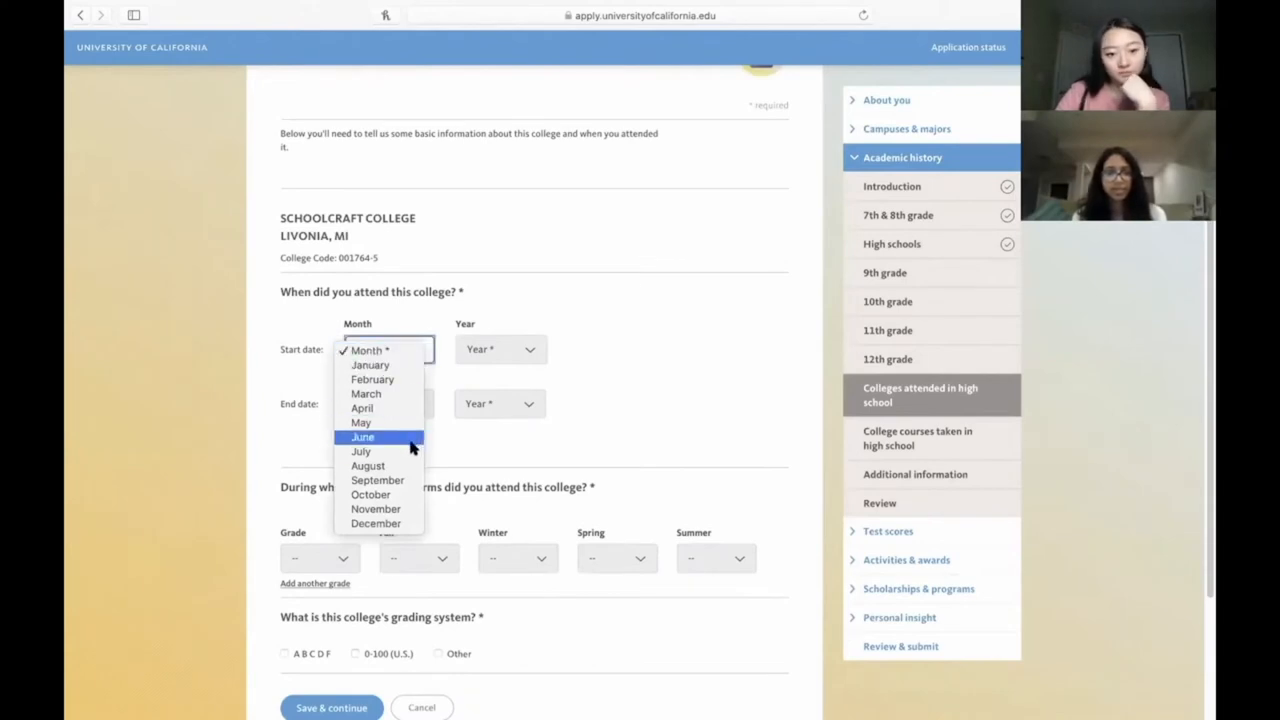
mouse_move(407, 480)
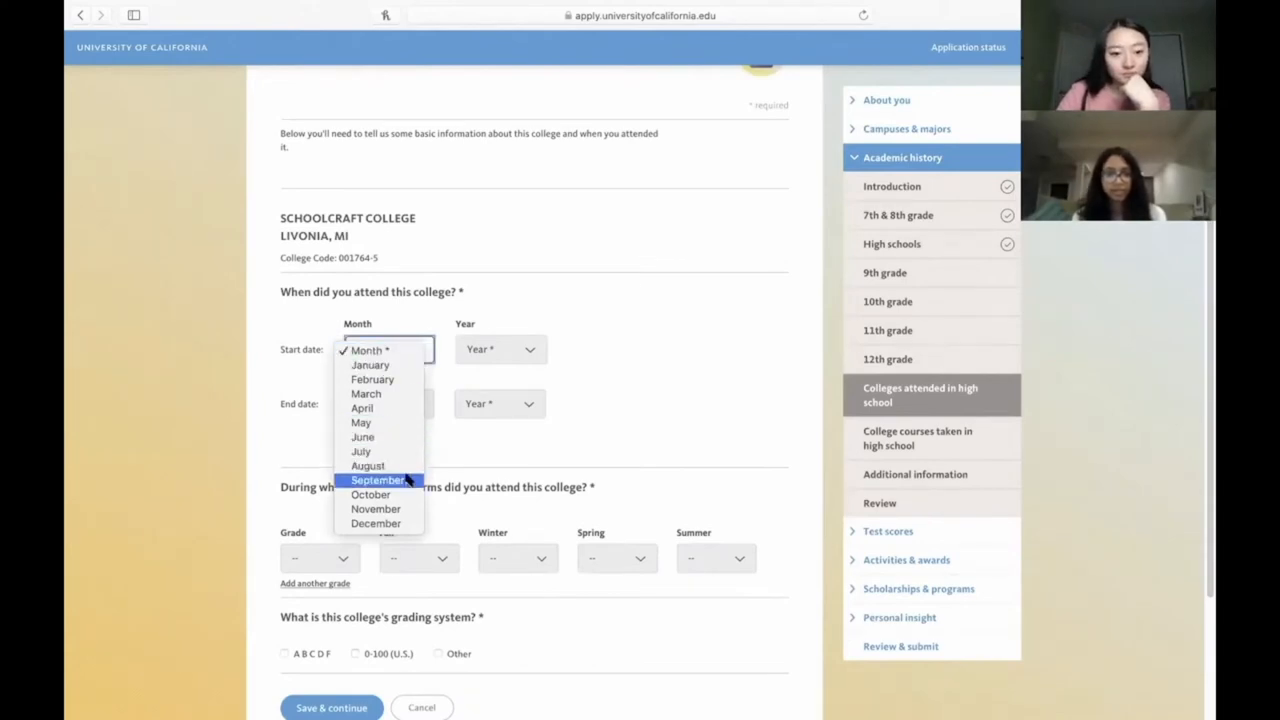
click(500, 349)
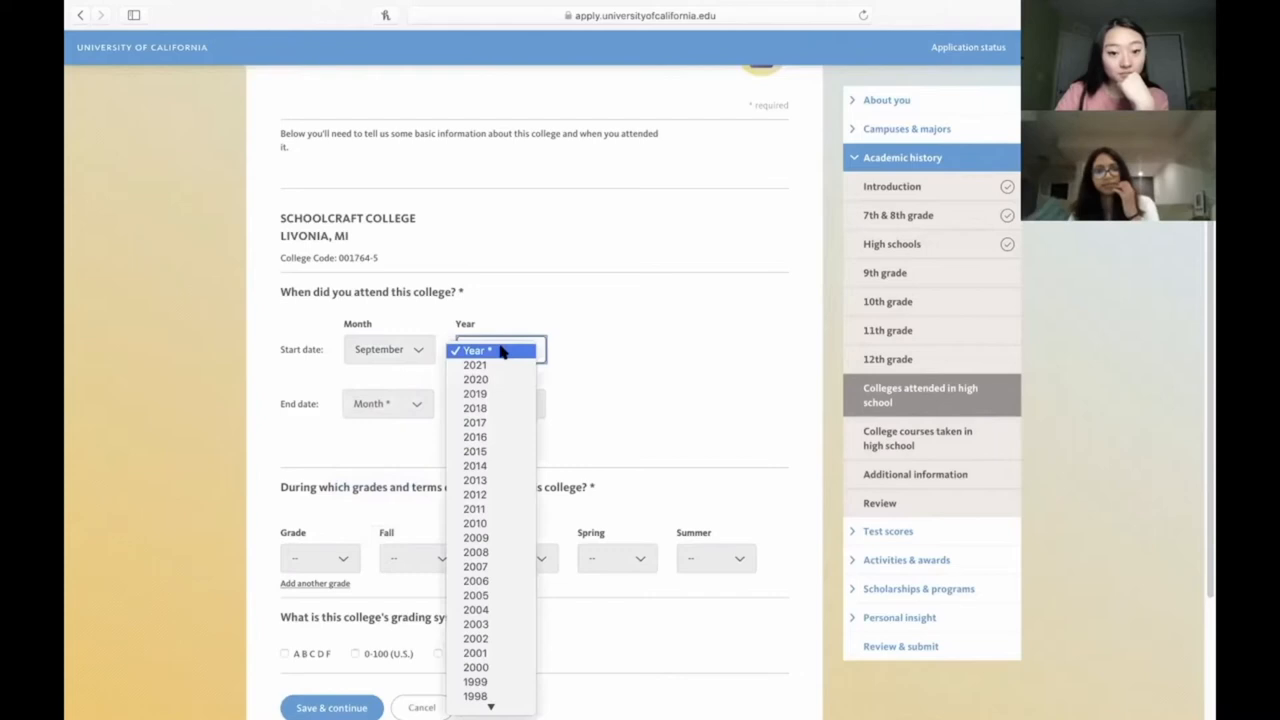
mouse_move(494, 379)
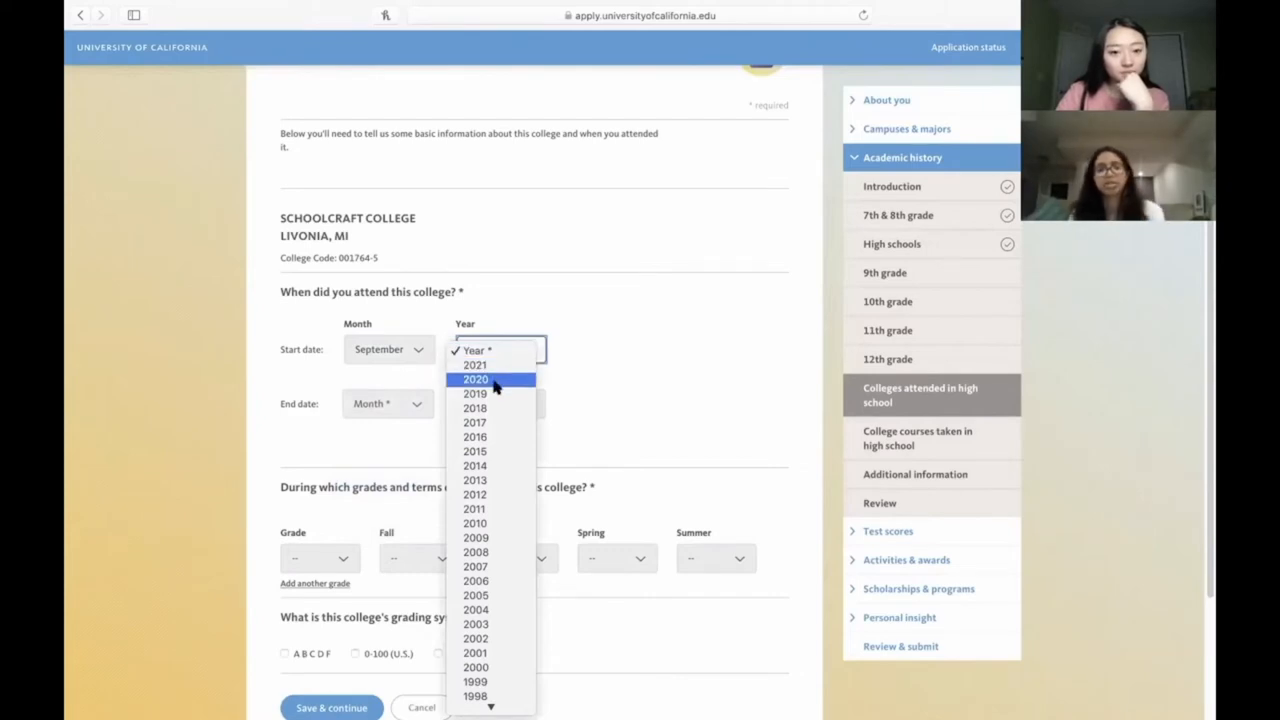
click(475, 393)
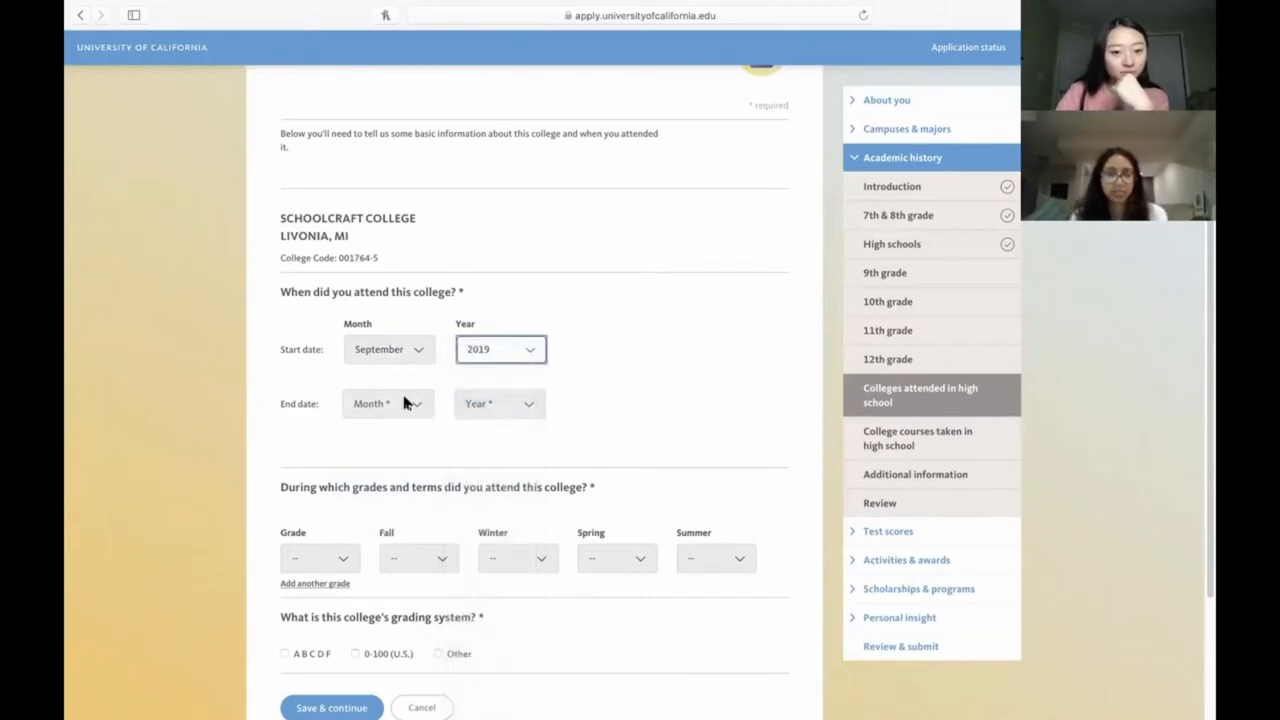
click(387, 403)
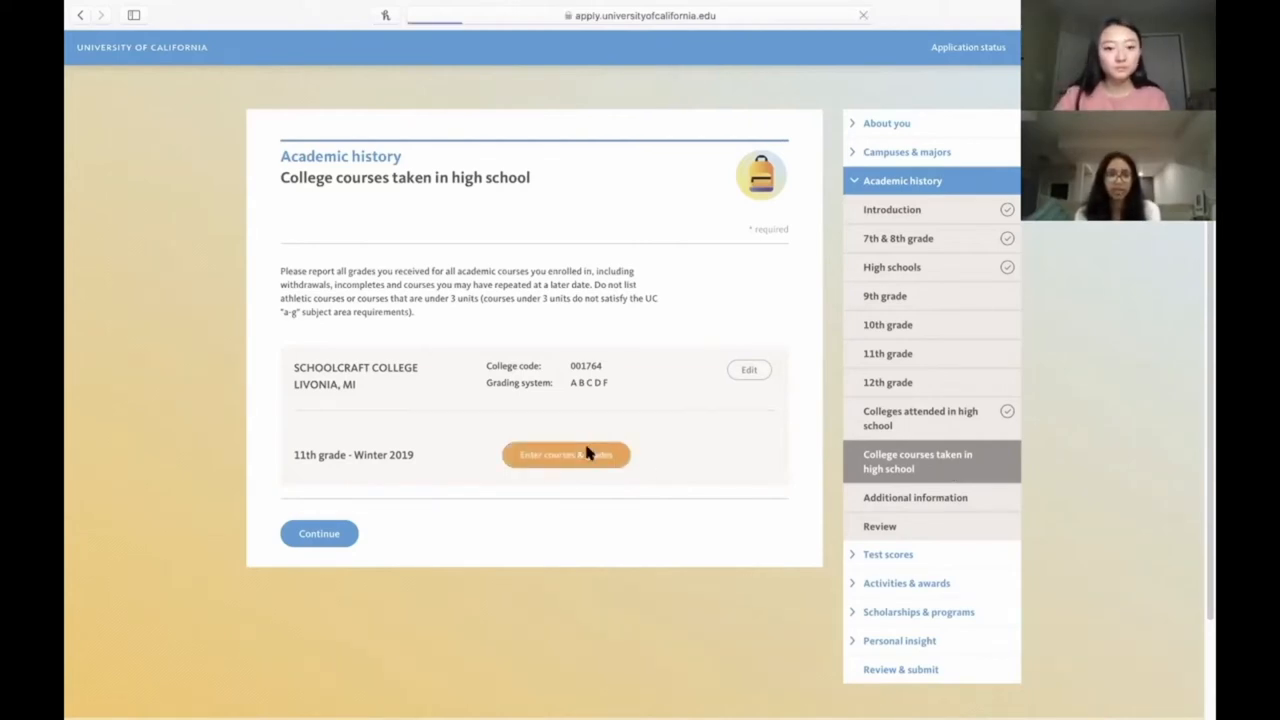
Step: Open the course and grade form for Schoolcraft College's 11th grade Winter 2019 term
click(566, 454)
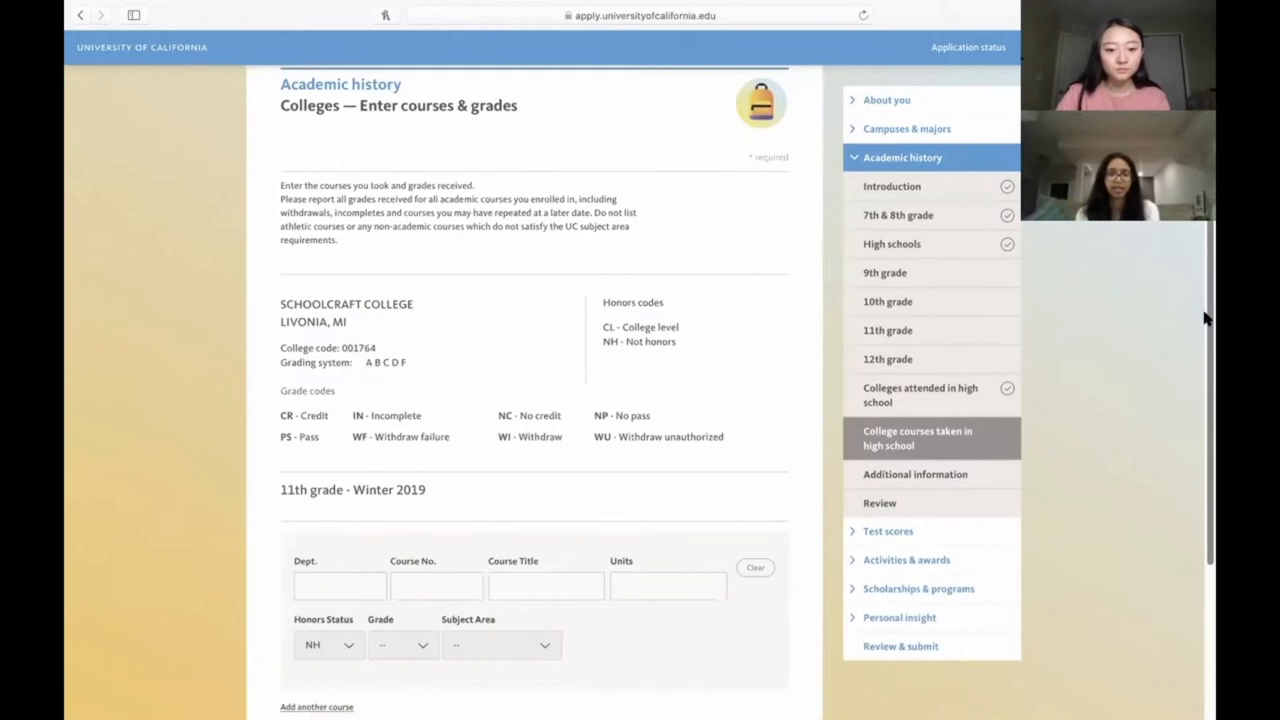
scroll(down, 3)
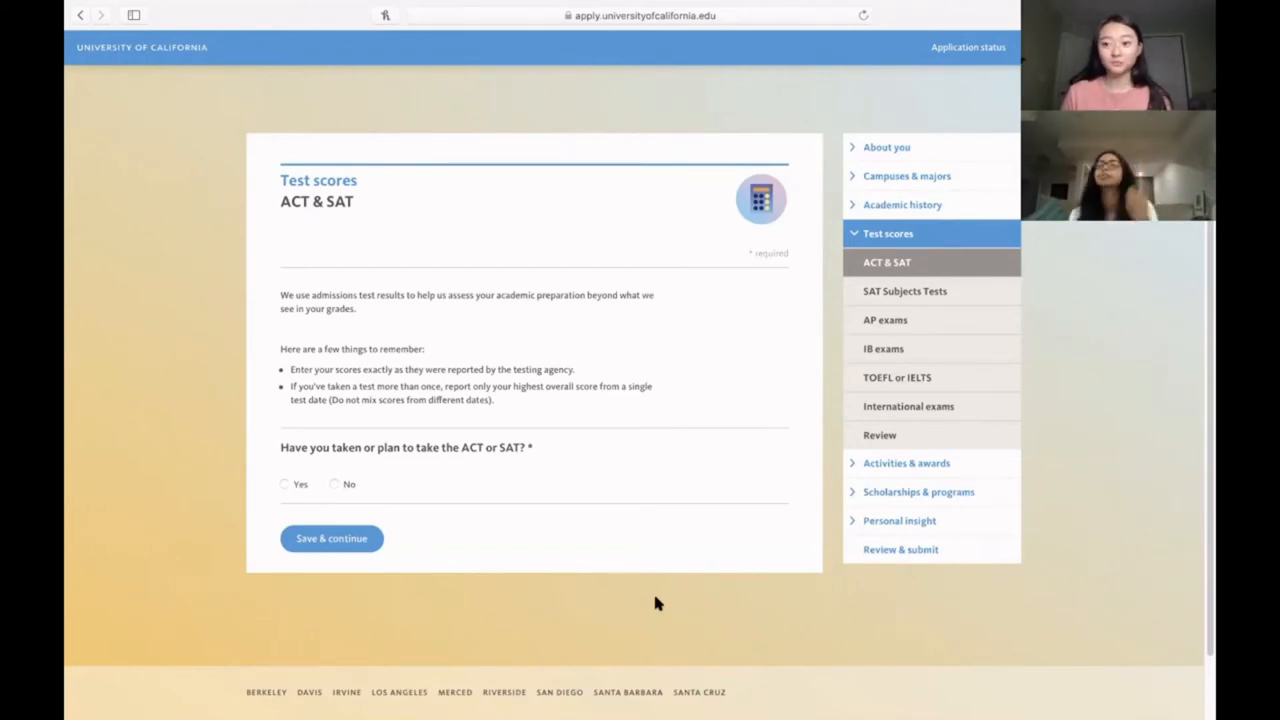
mouse_move(730, 400)
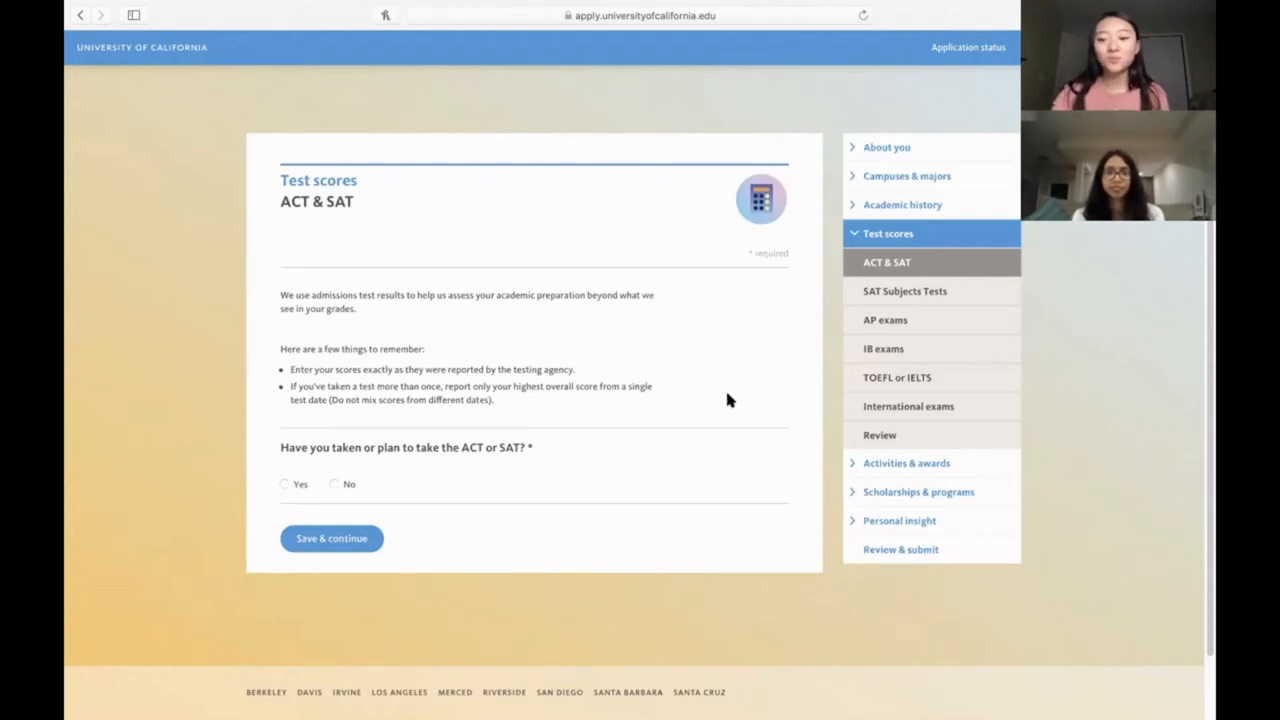
mouse_move(755, 304)
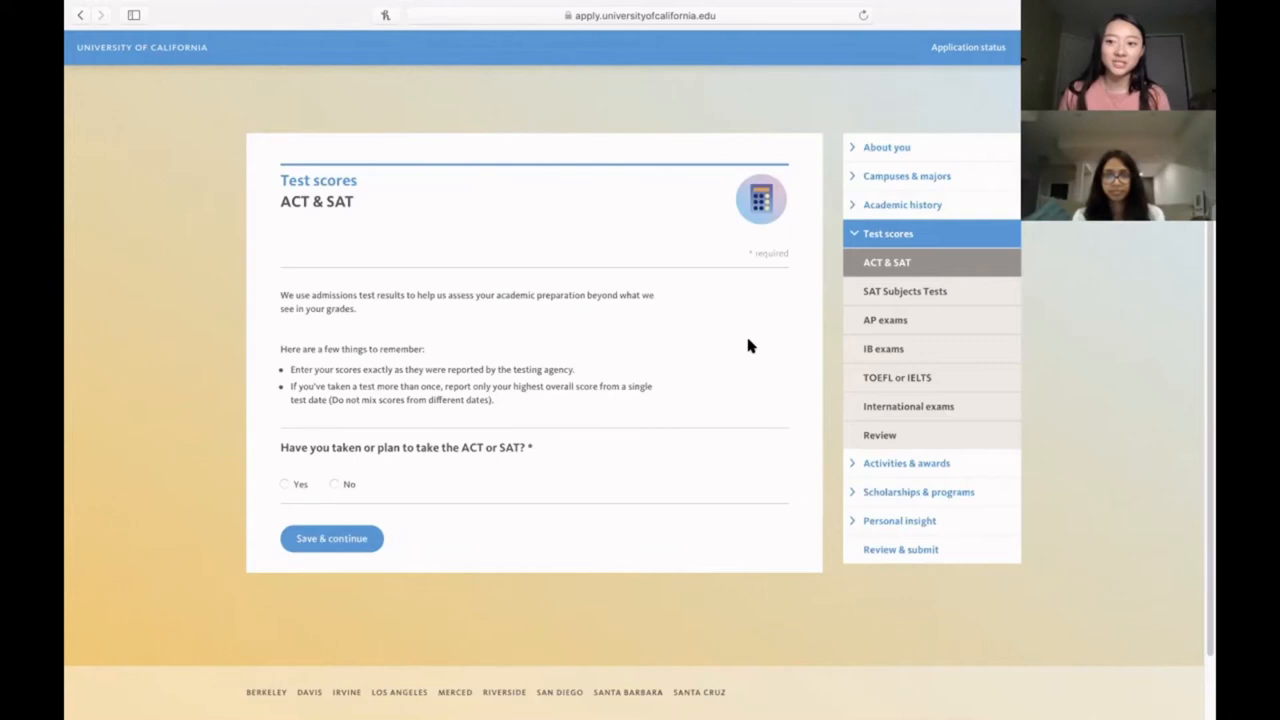
mouse_move(676, 335)
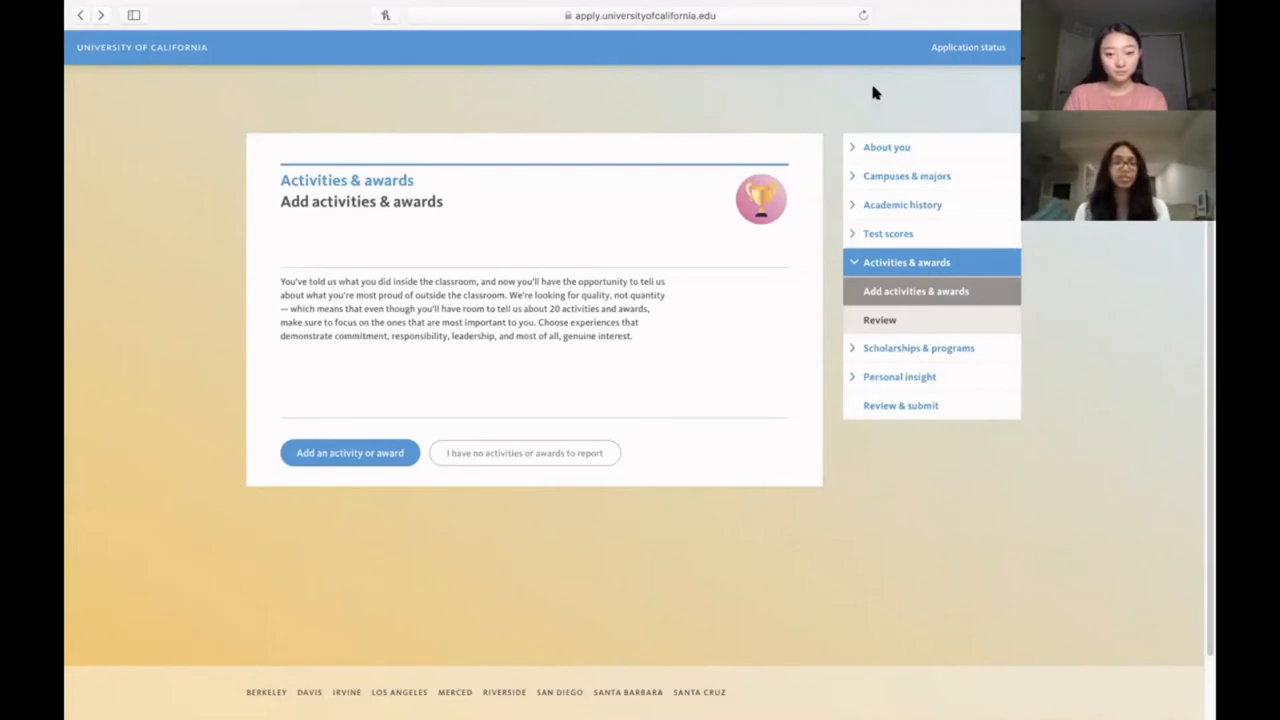
click(349, 453)
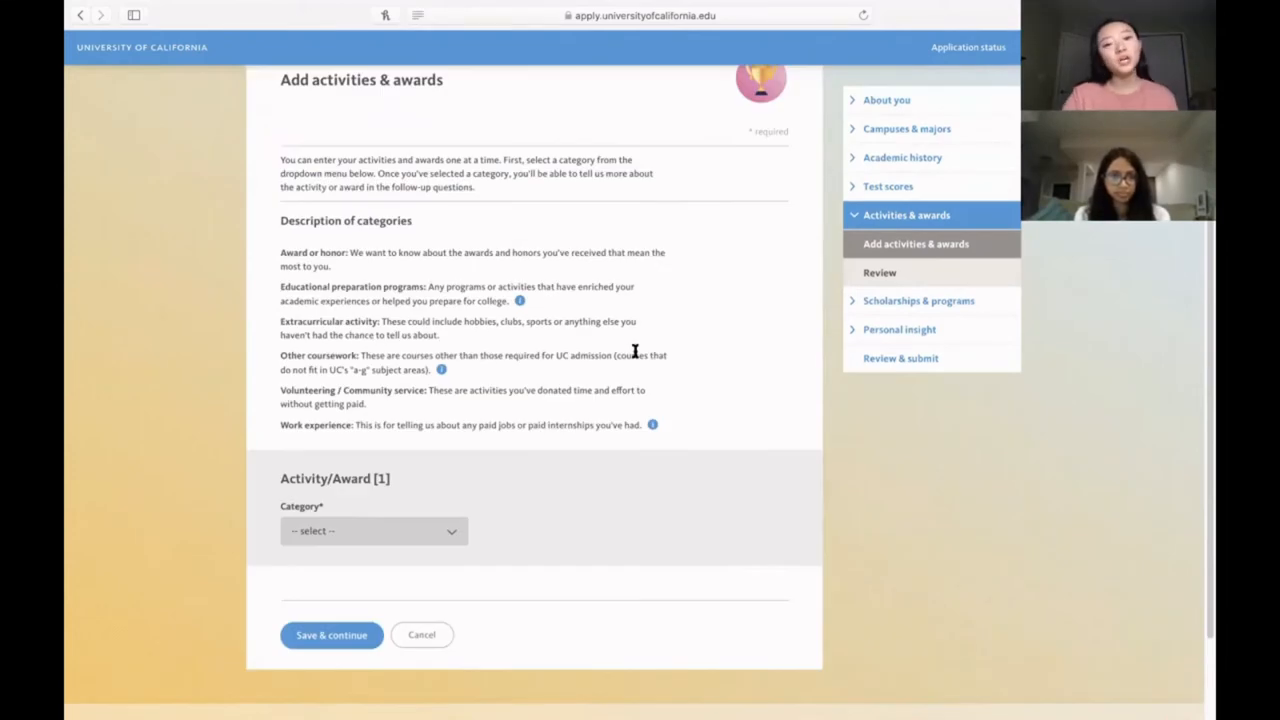
mouse_move(267, 335)
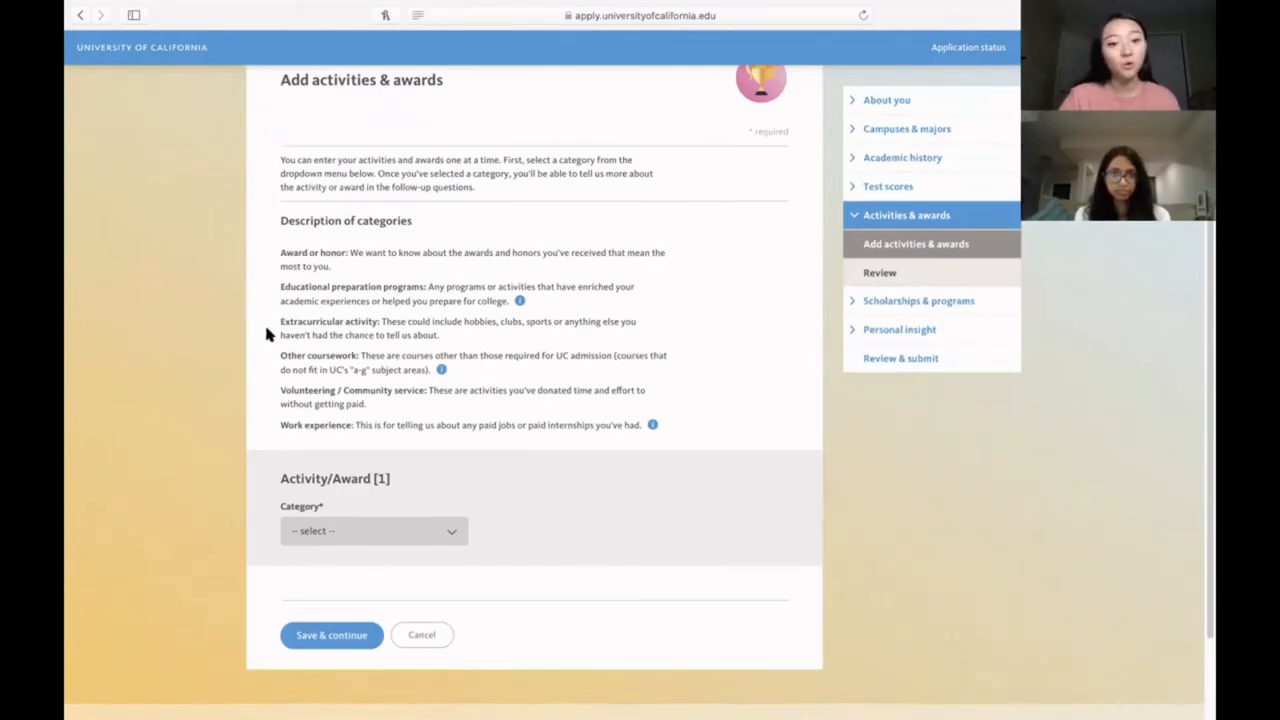
mouse_move(268, 313)
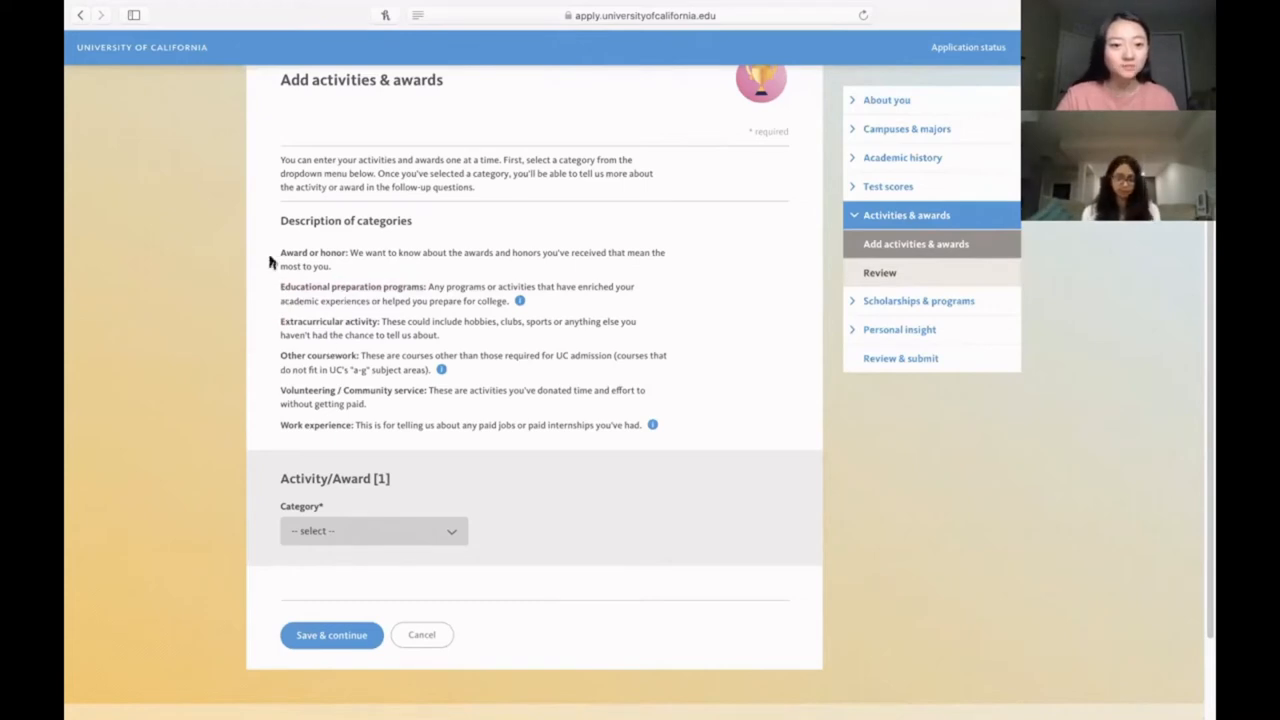
mouse_move(272, 337)
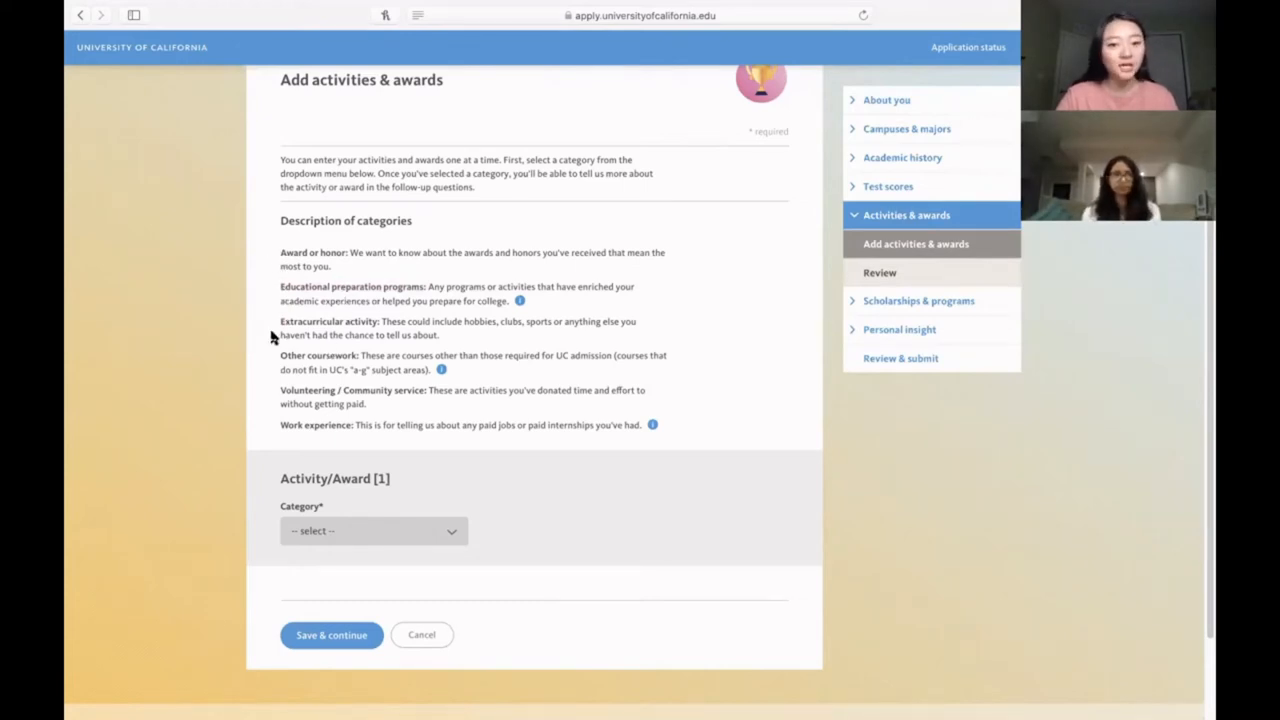
mouse_move(279, 378)
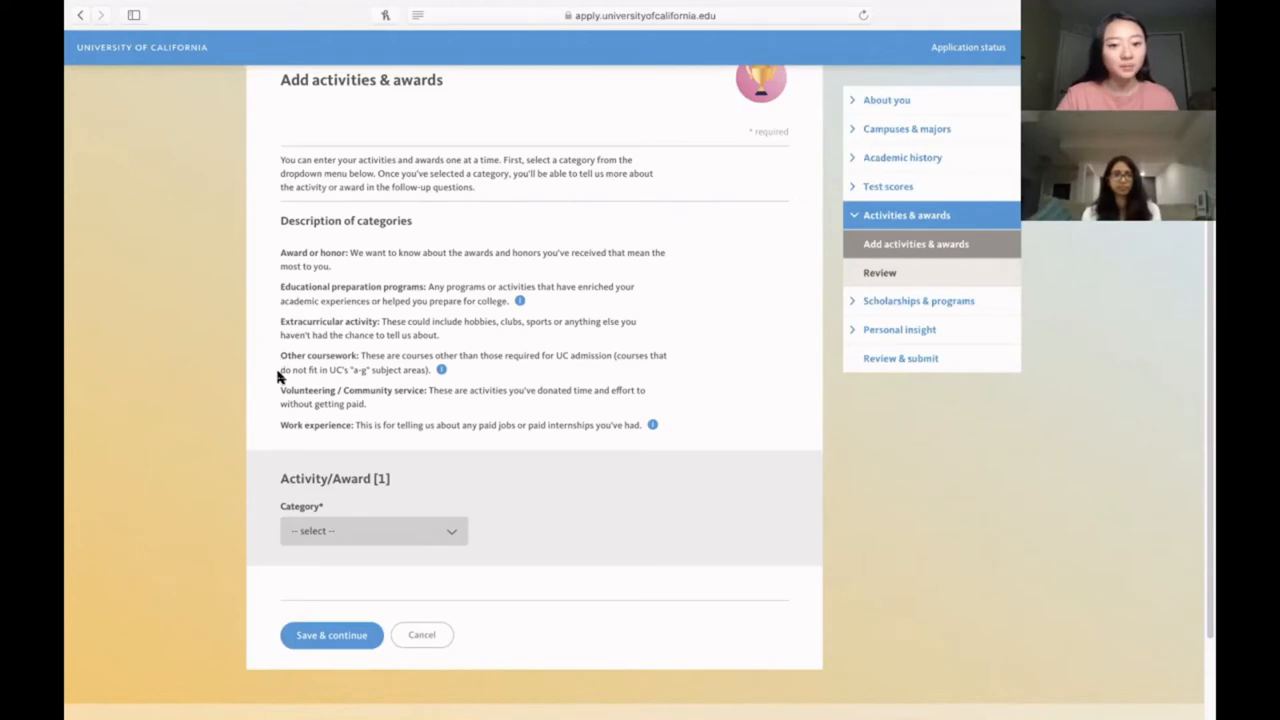
mouse_move(349, 386)
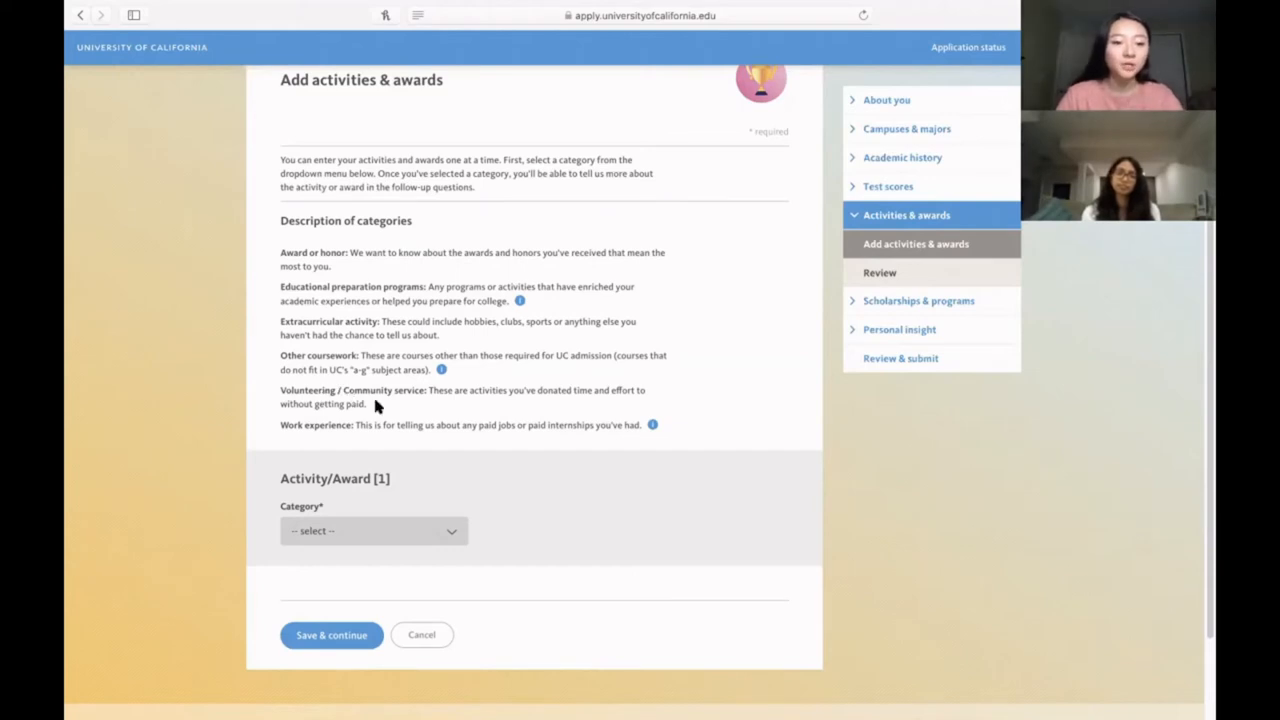
mouse_move(443, 474)
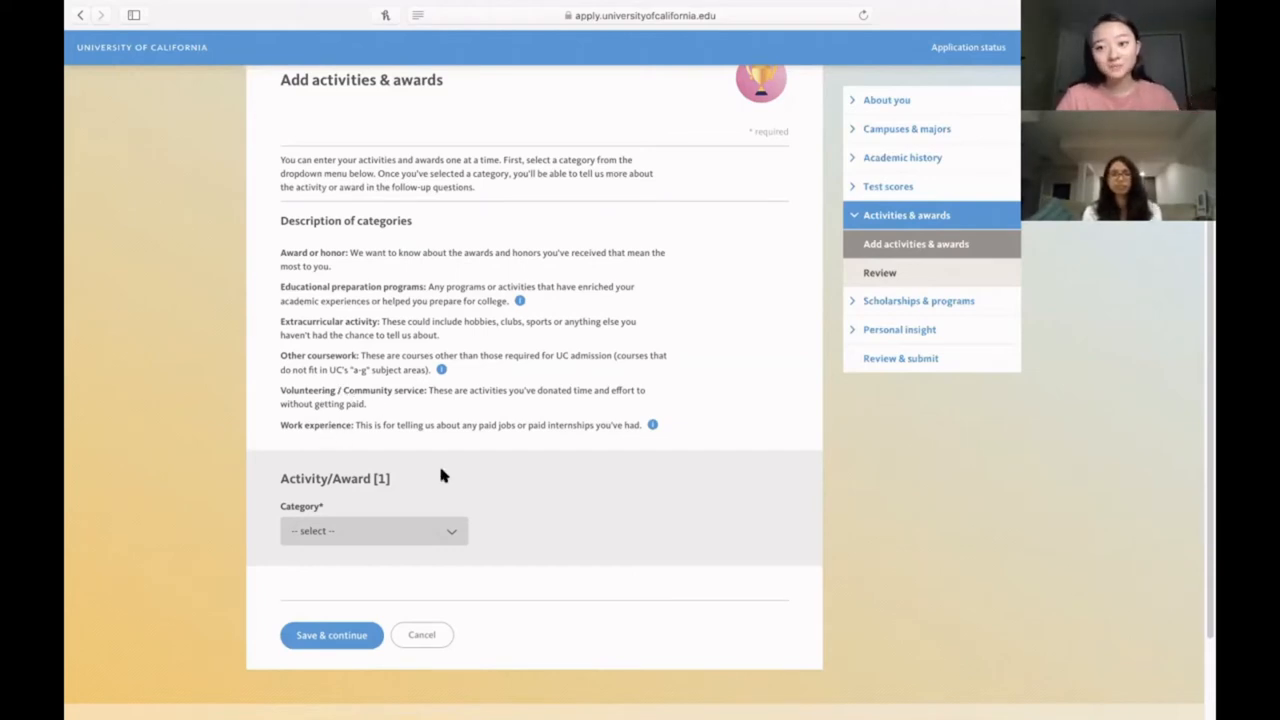
mouse_move(493, 570)
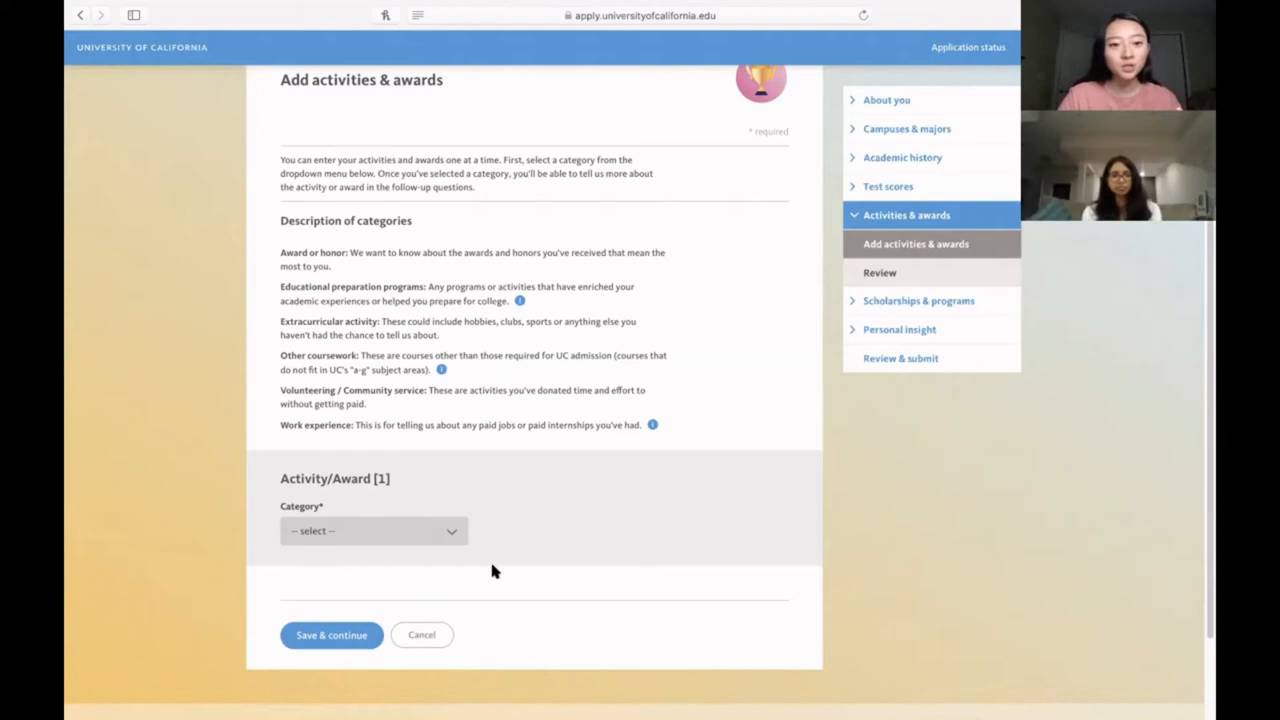
mouse_move(432, 345)
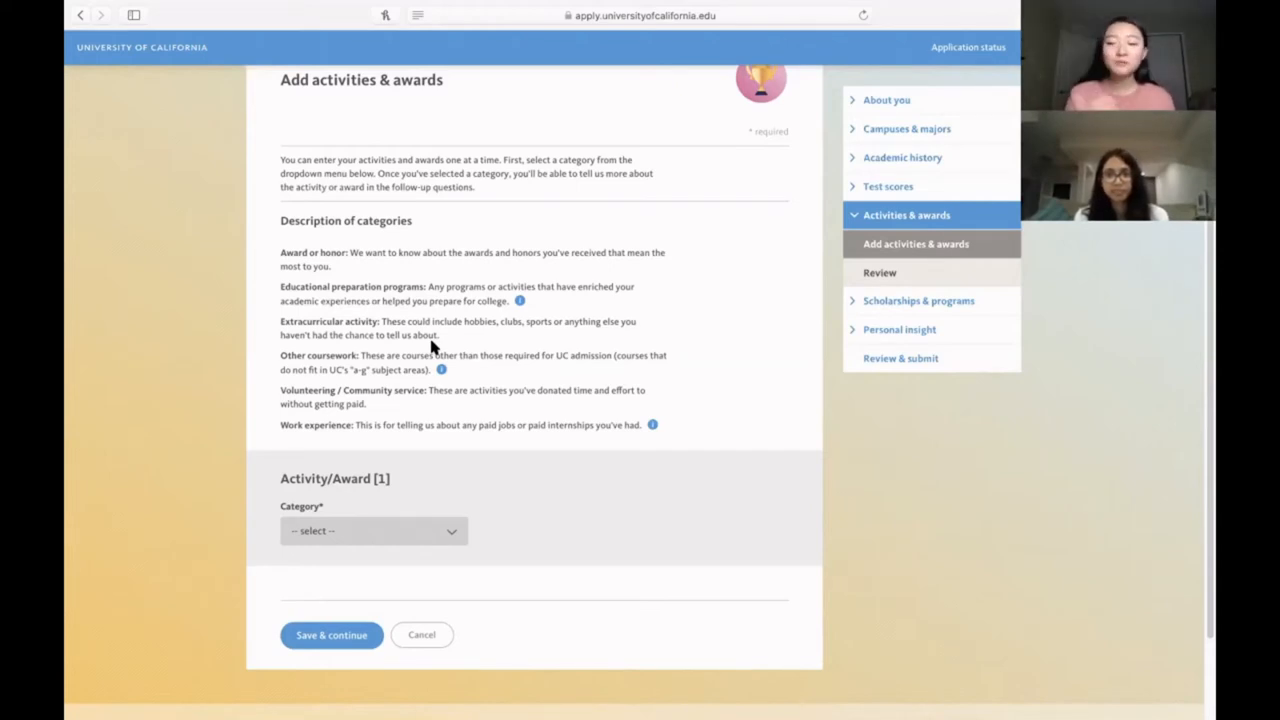
mouse_move(363, 545)
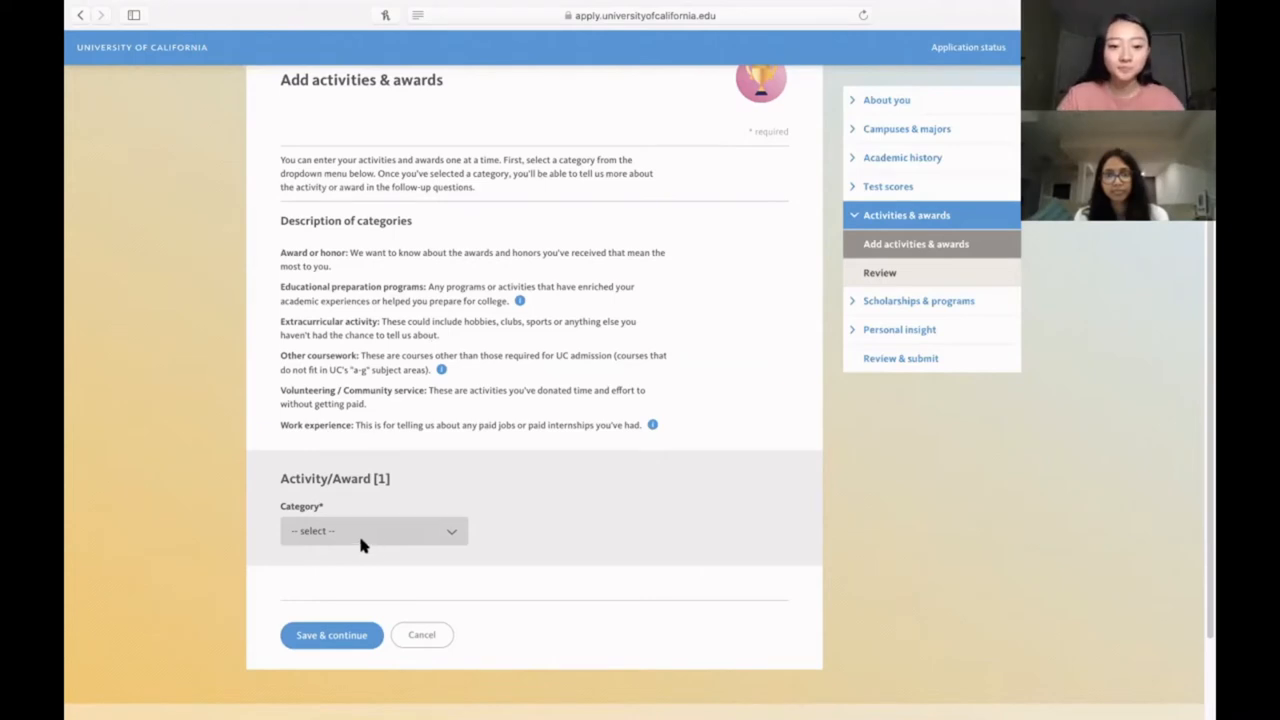
mouse_move(379, 544)
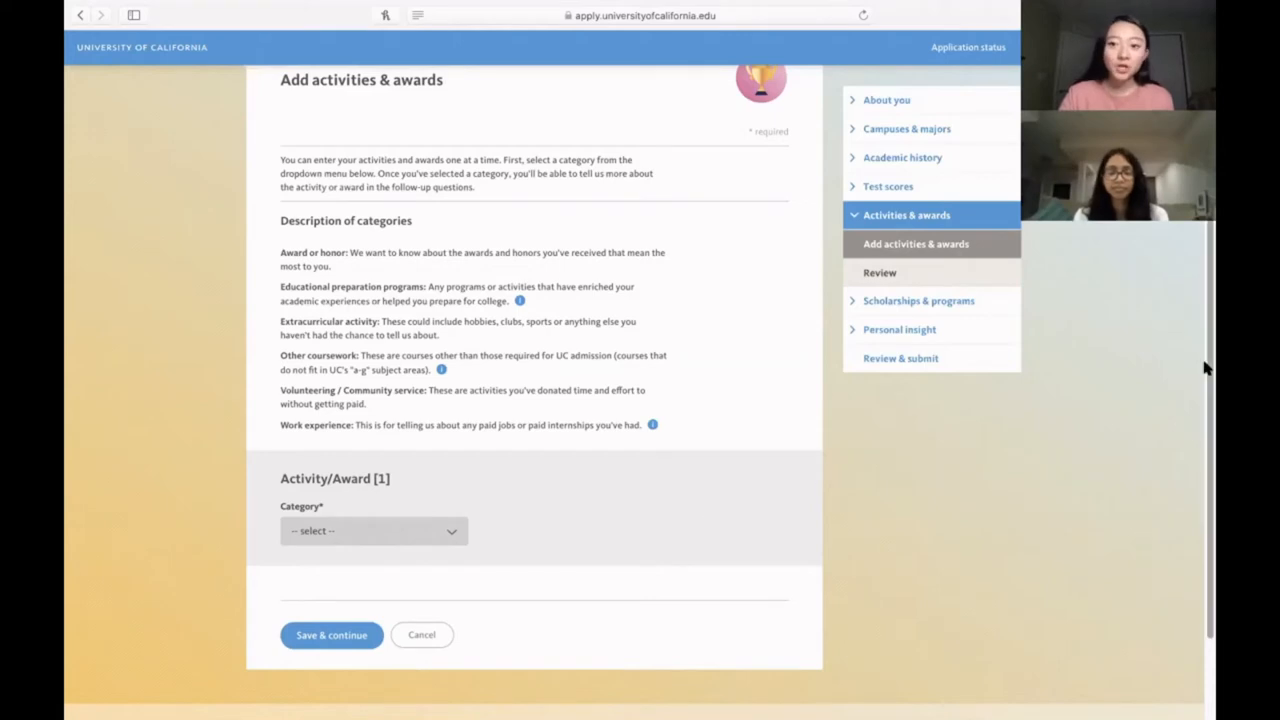
scroll(down, 3)
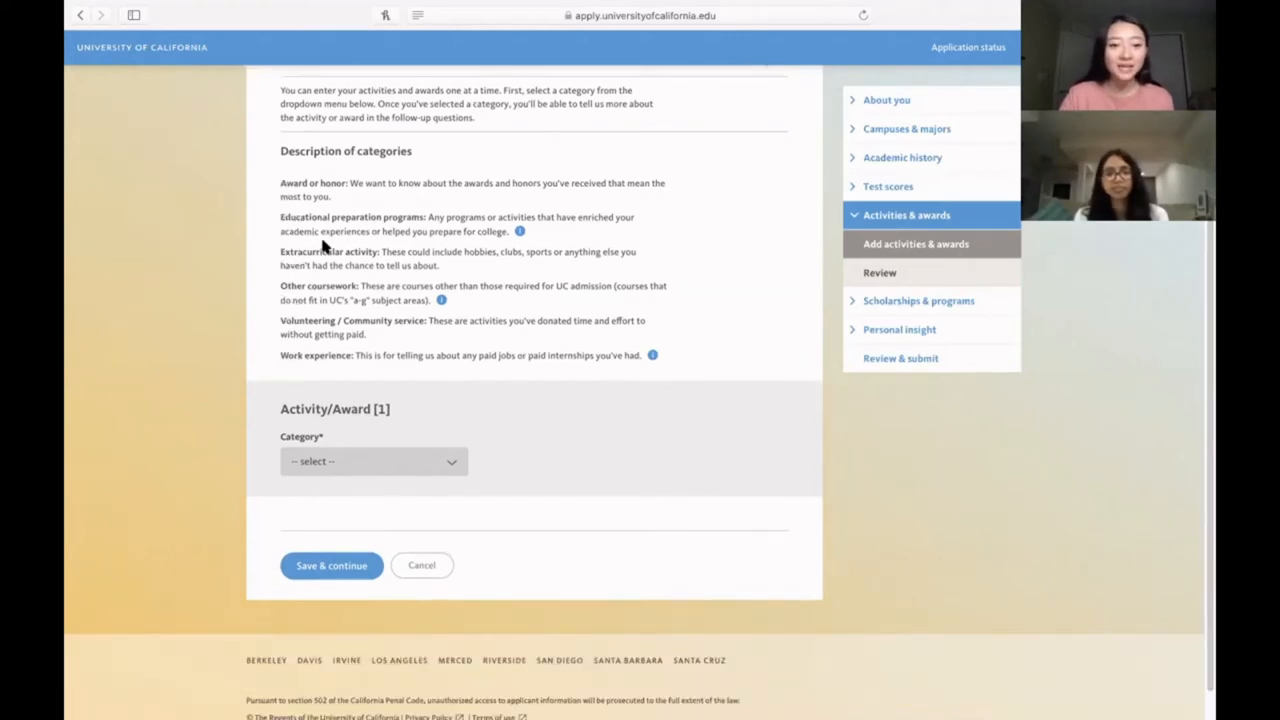
mouse_move(362, 234)
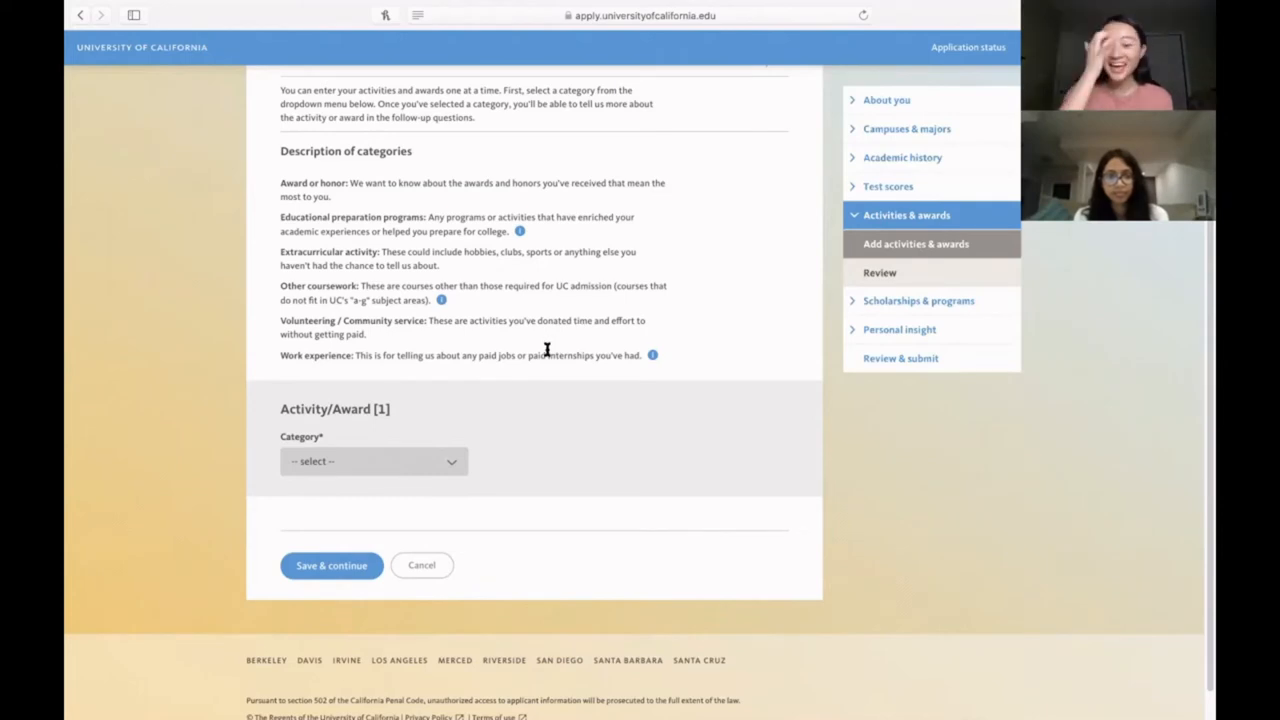
scroll(up, 3)
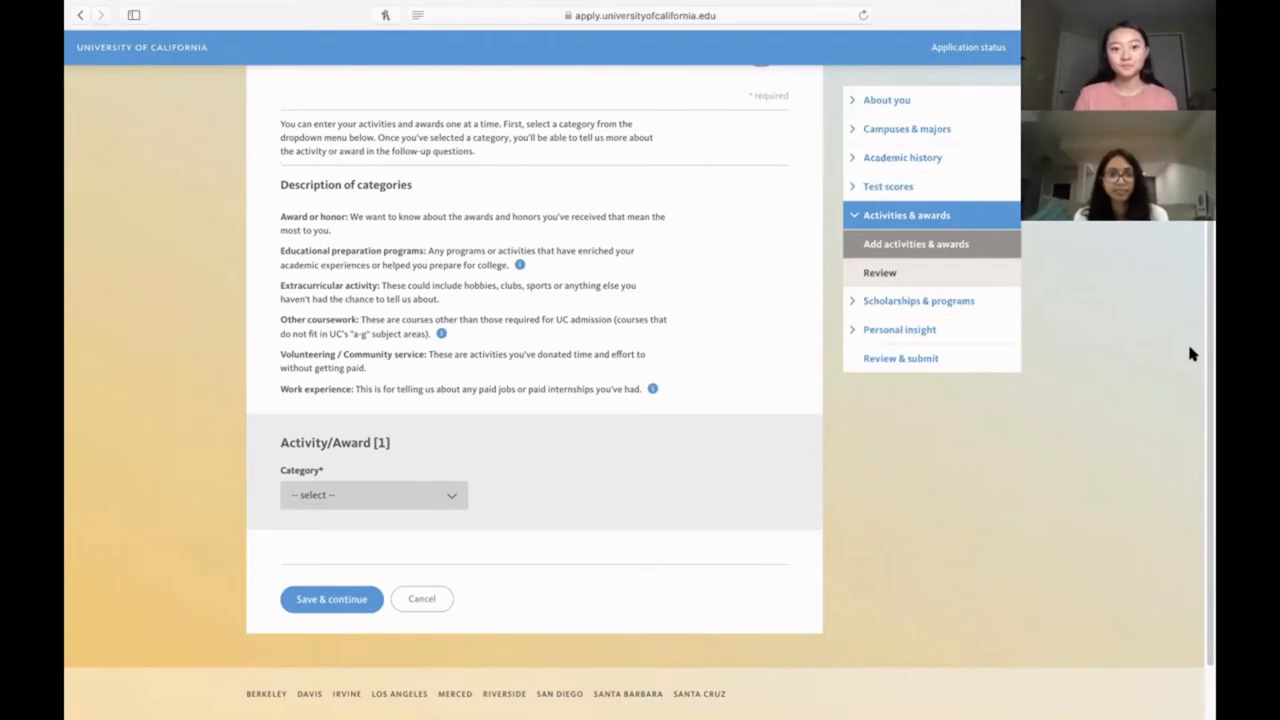
Step: Choose Extracurricular activity for Activity/Award 1 and scroll through its new name, description and participation questions
click(373, 494)
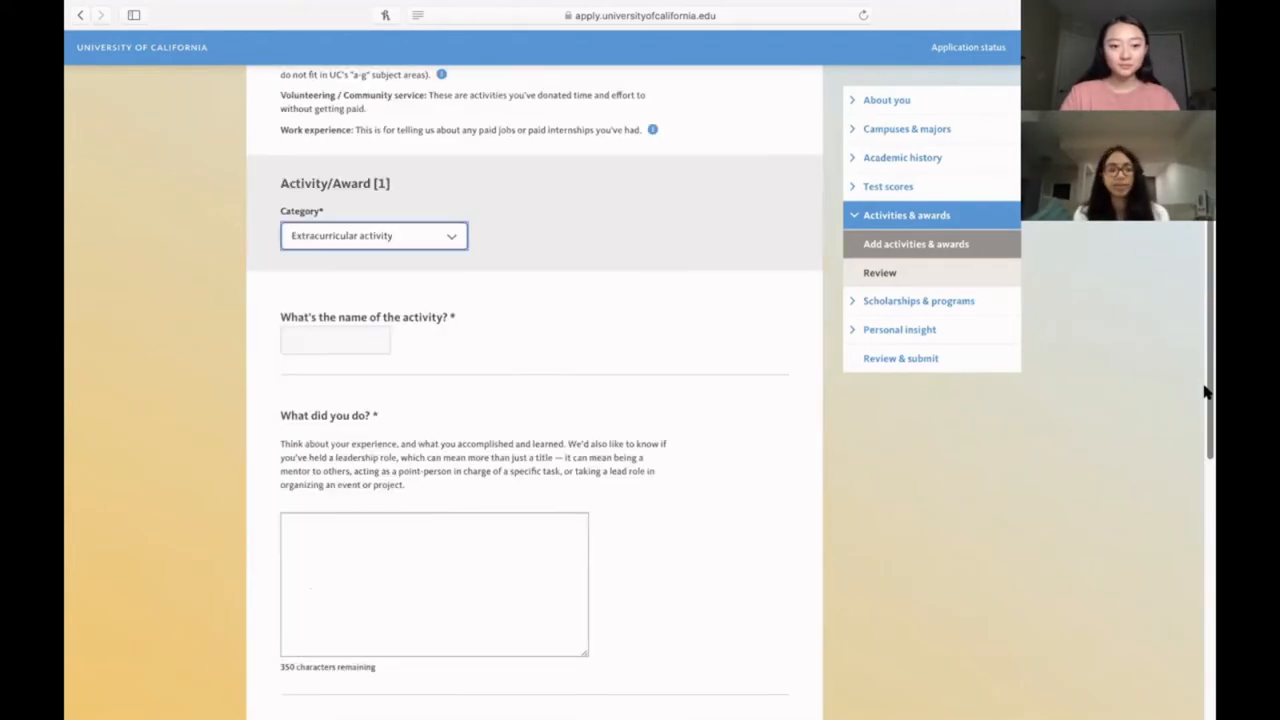
scroll(down, 3)
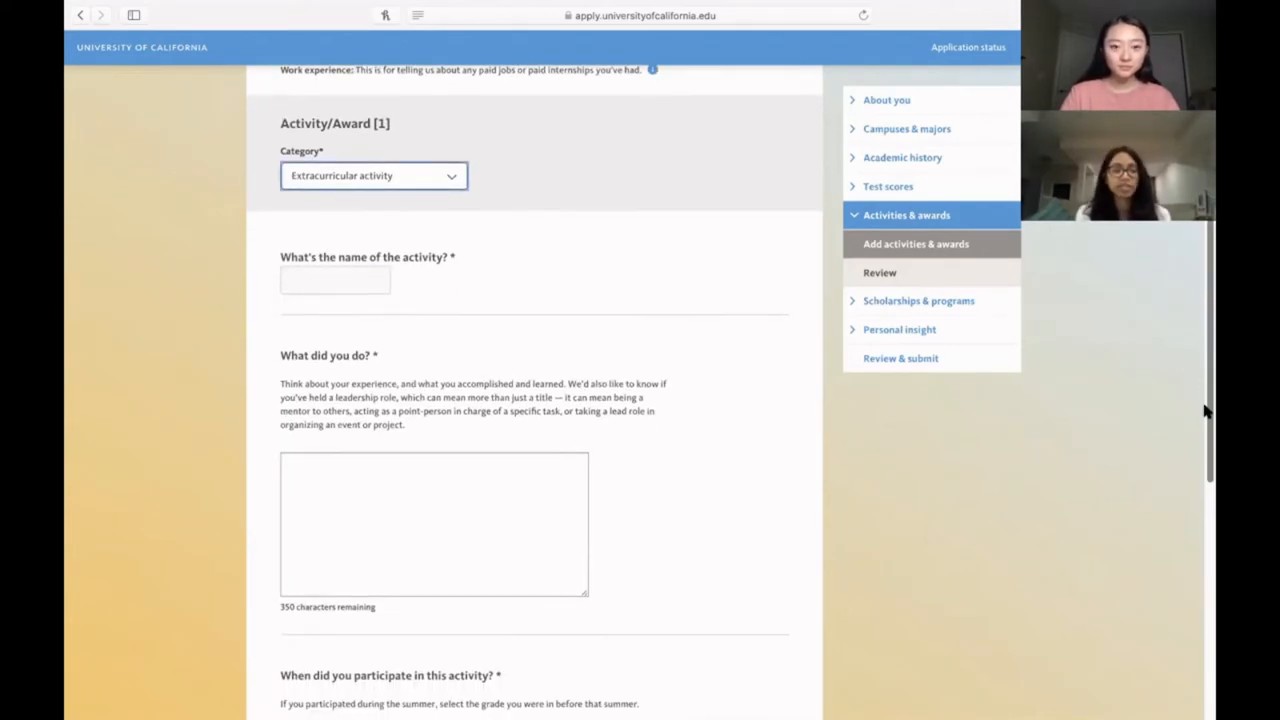
scroll(down, 3)
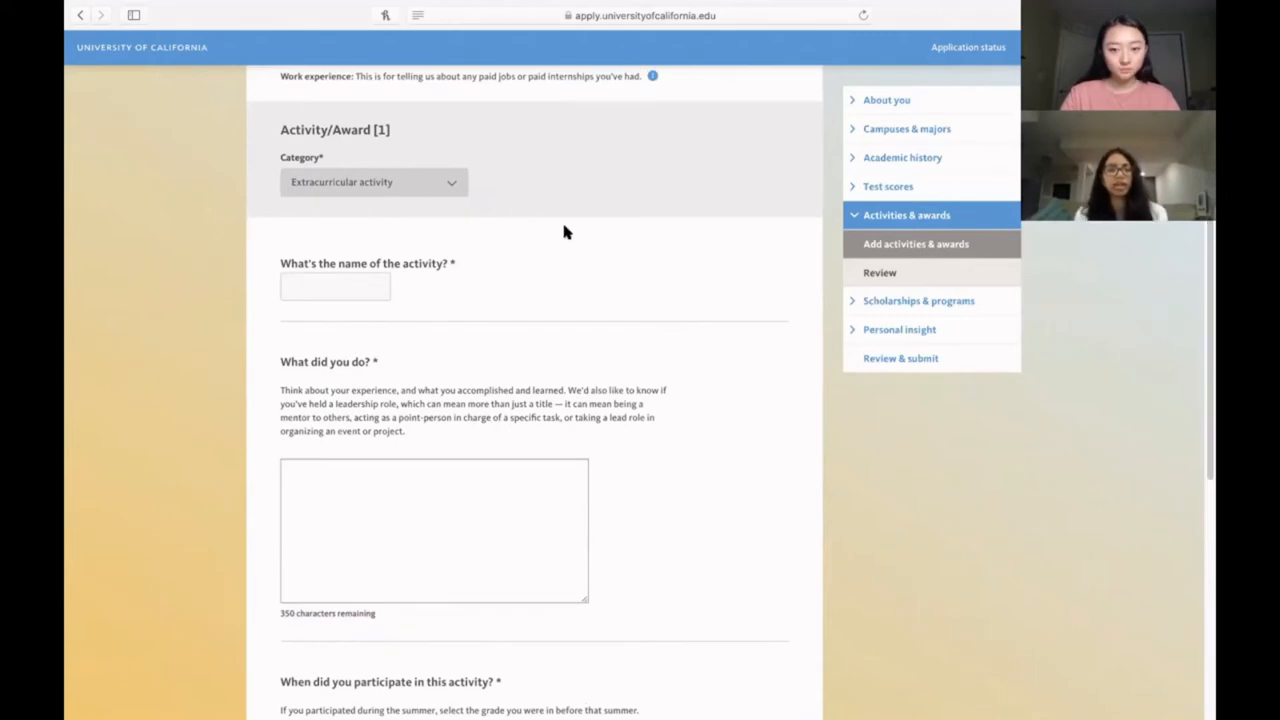
click(373, 182)
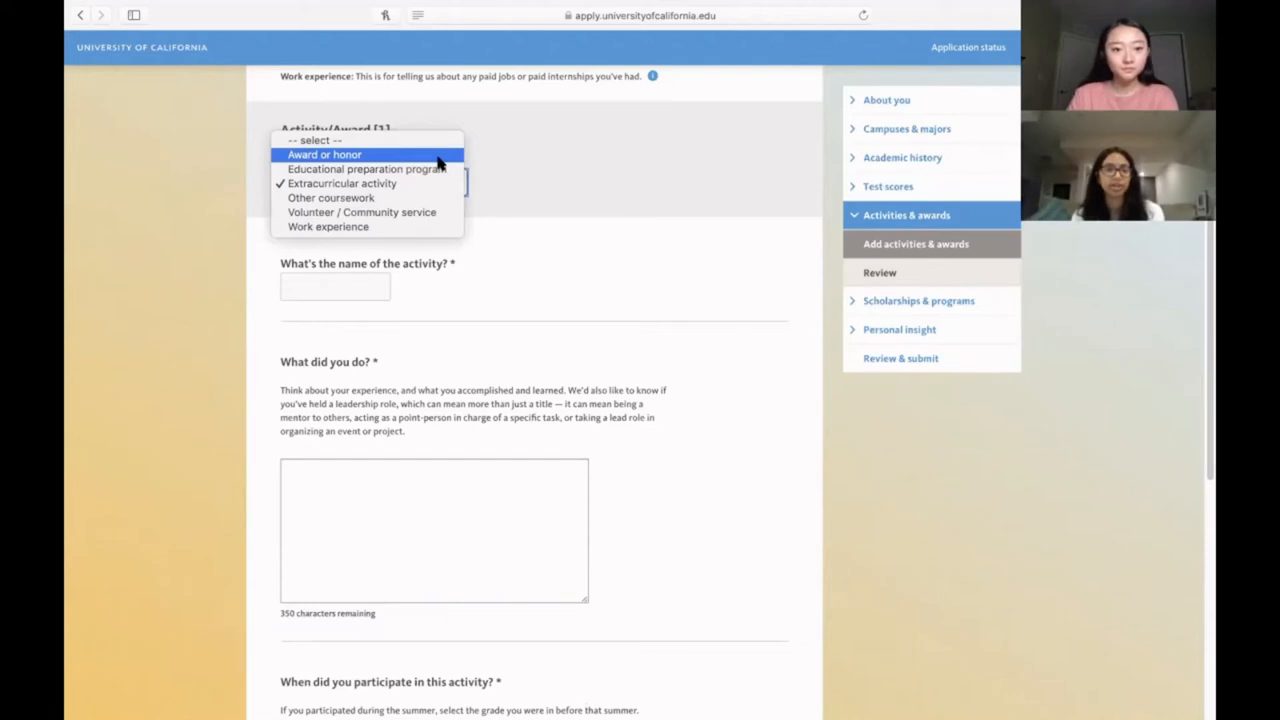
Step: Change Activity/Award 1's category to Award or honor and scroll to its questions
click(323, 154)
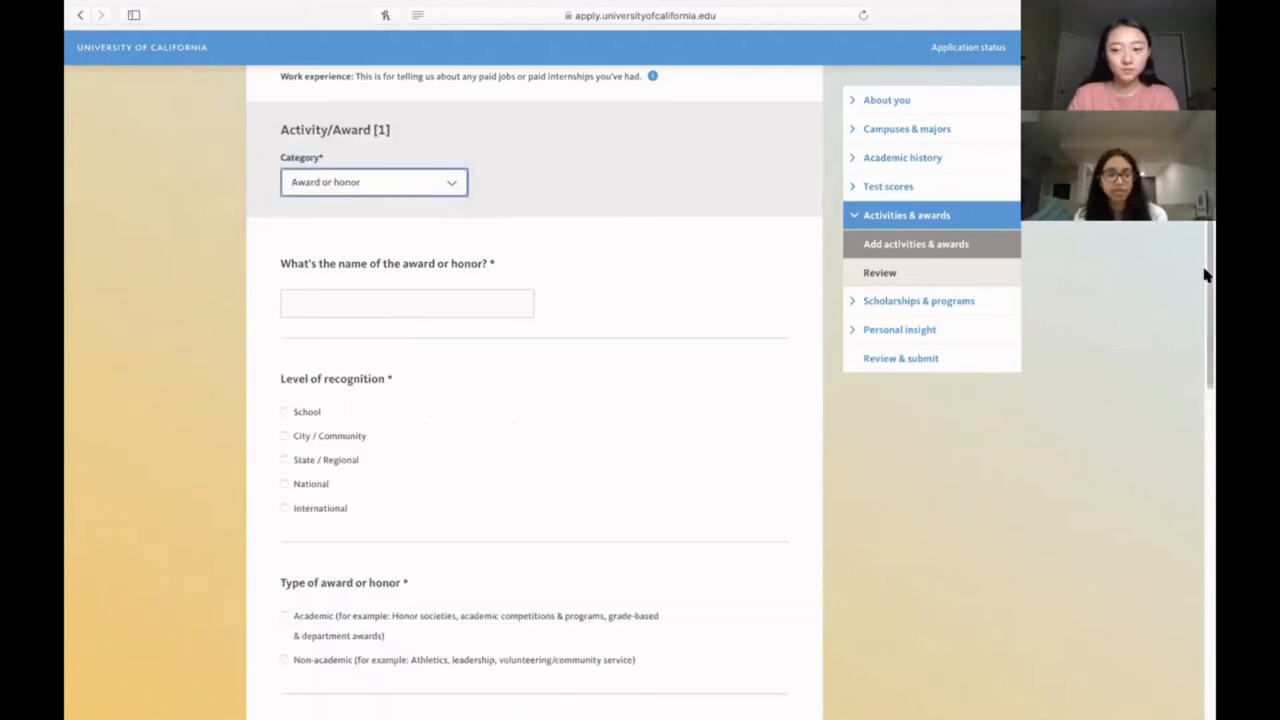
scroll(down, 3)
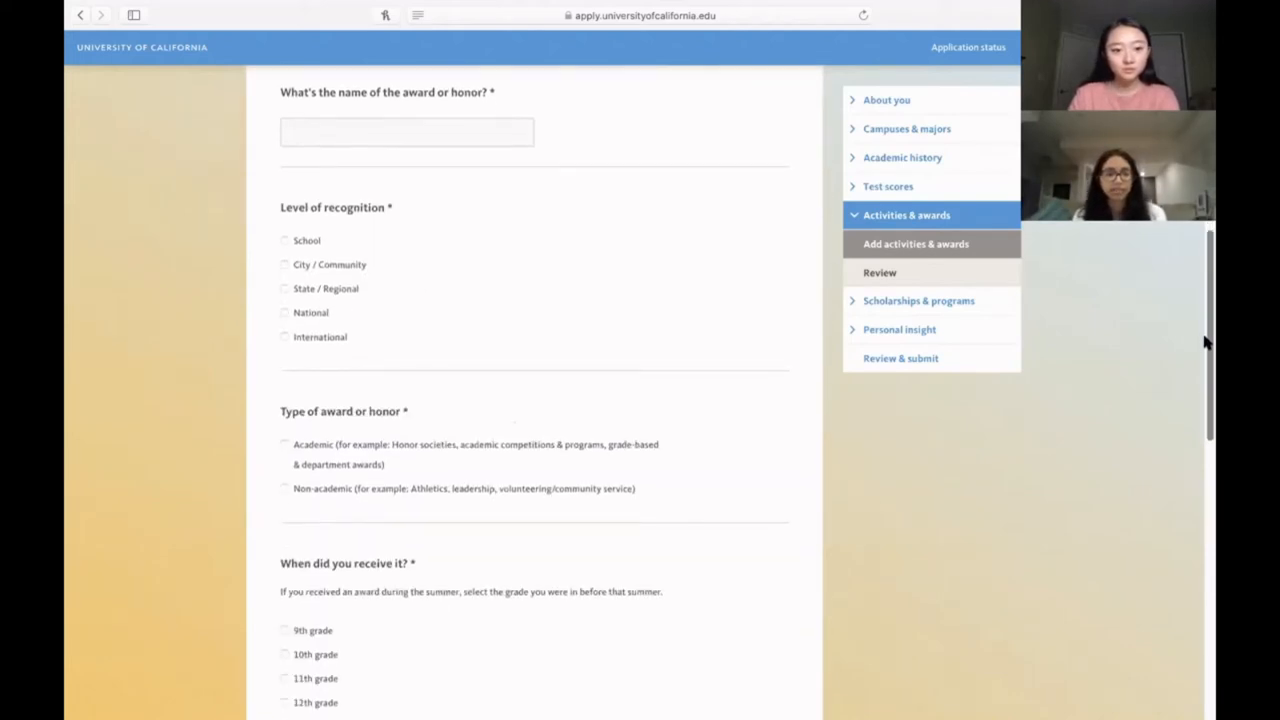
scroll(down, 3)
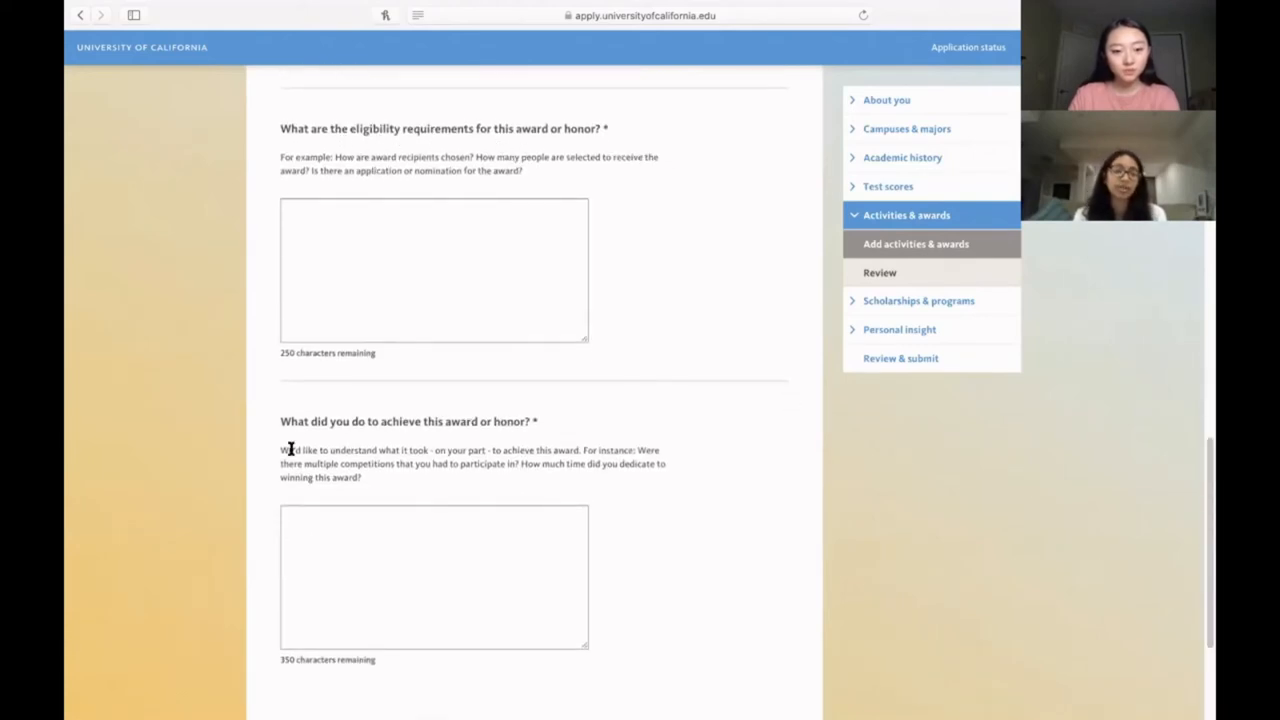
mouse_move(566, 271)
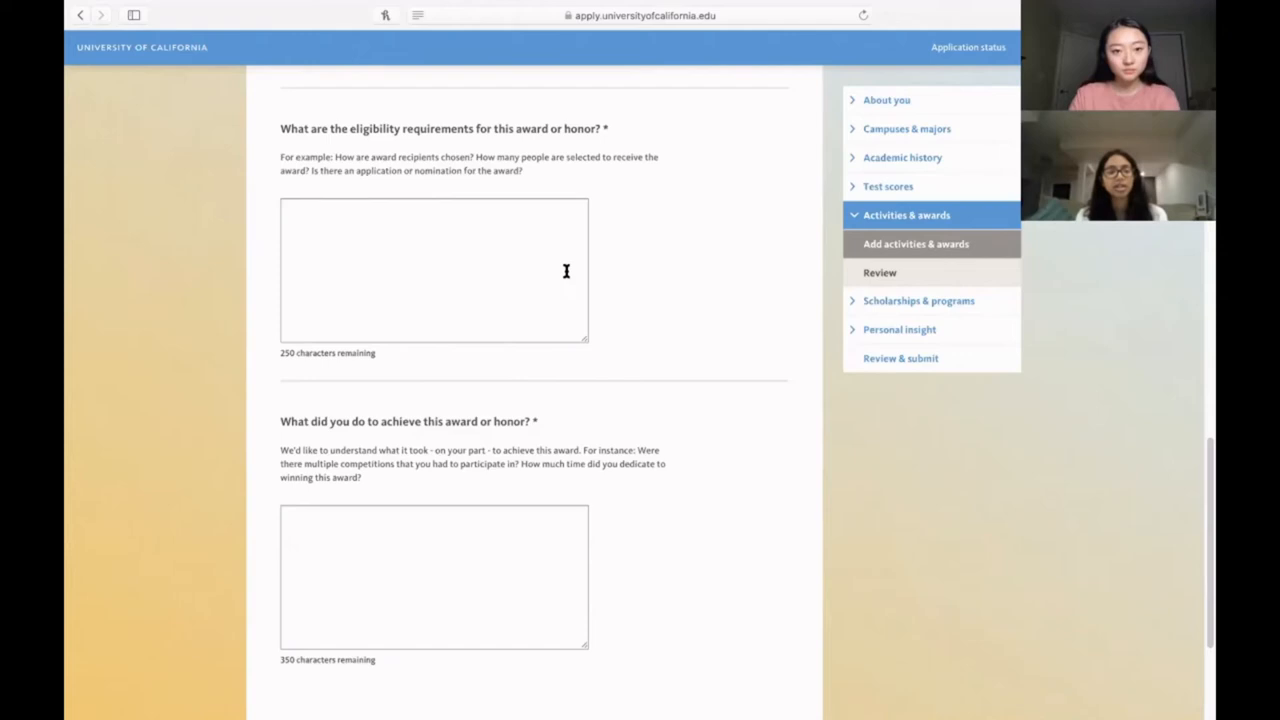
mouse_move(613, 144)
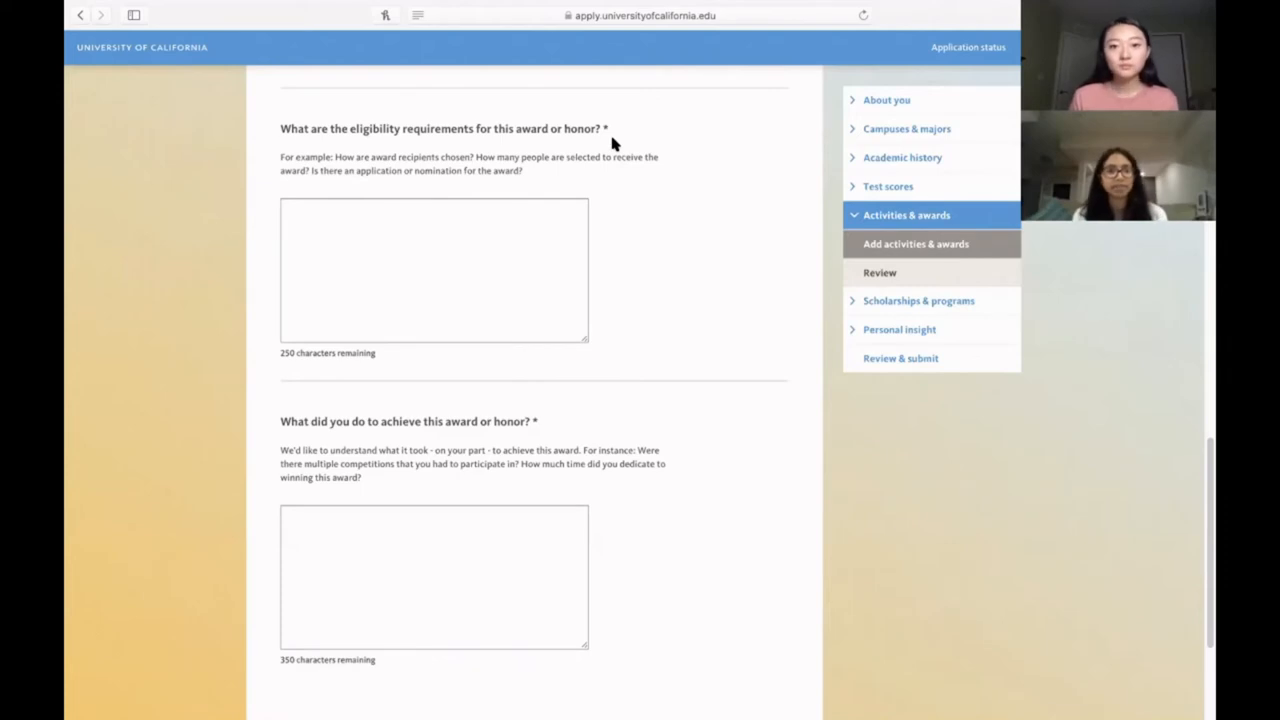
mouse_move(653, 480)
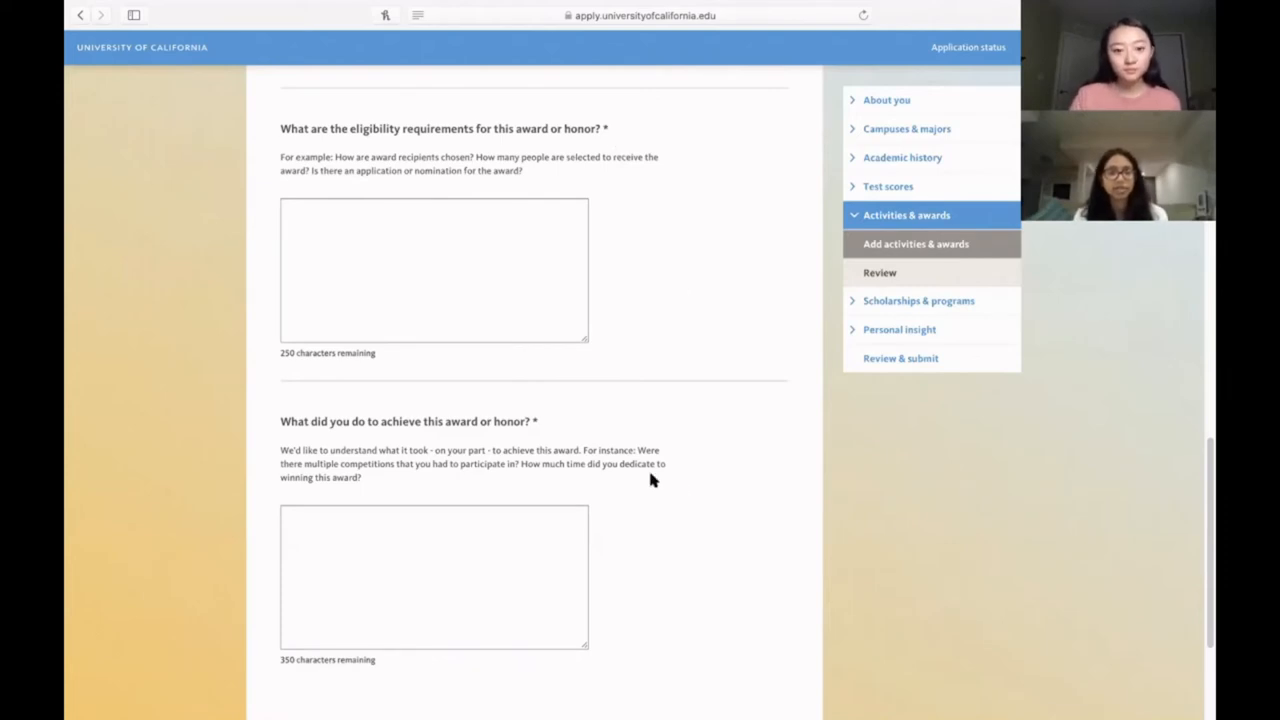
mouse_move(571, 439)
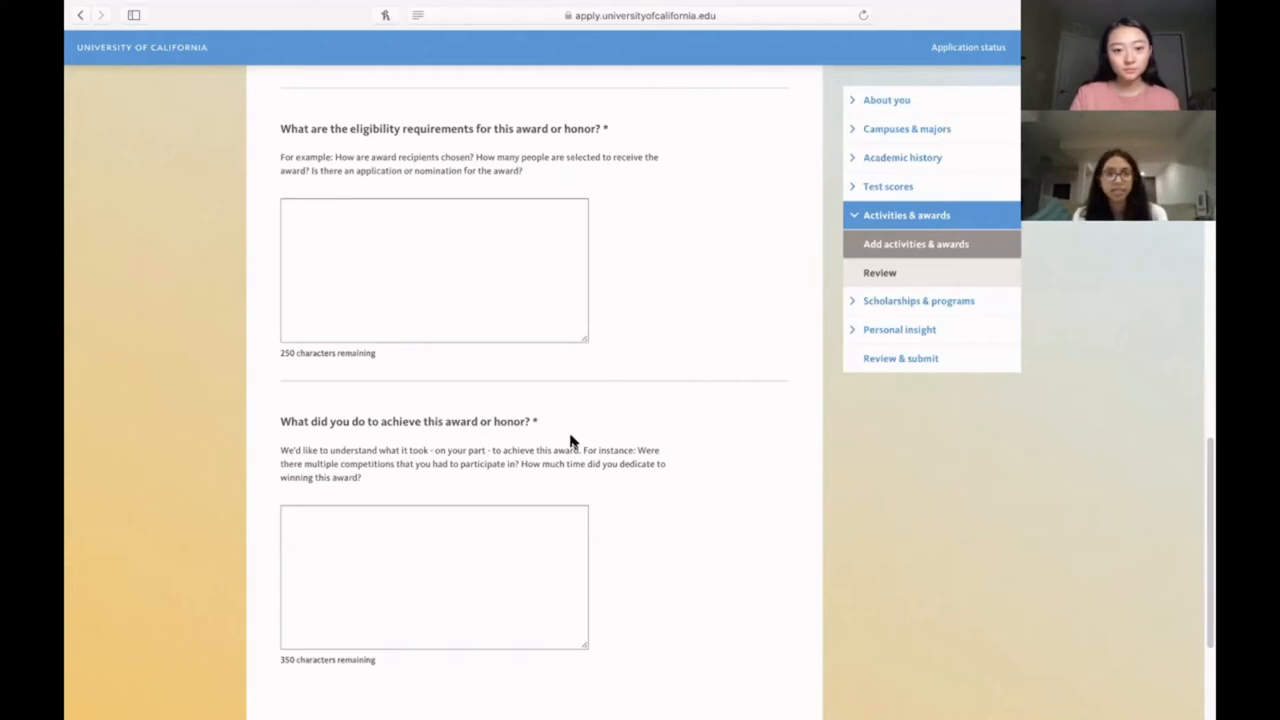
mouse_move(551, 430)
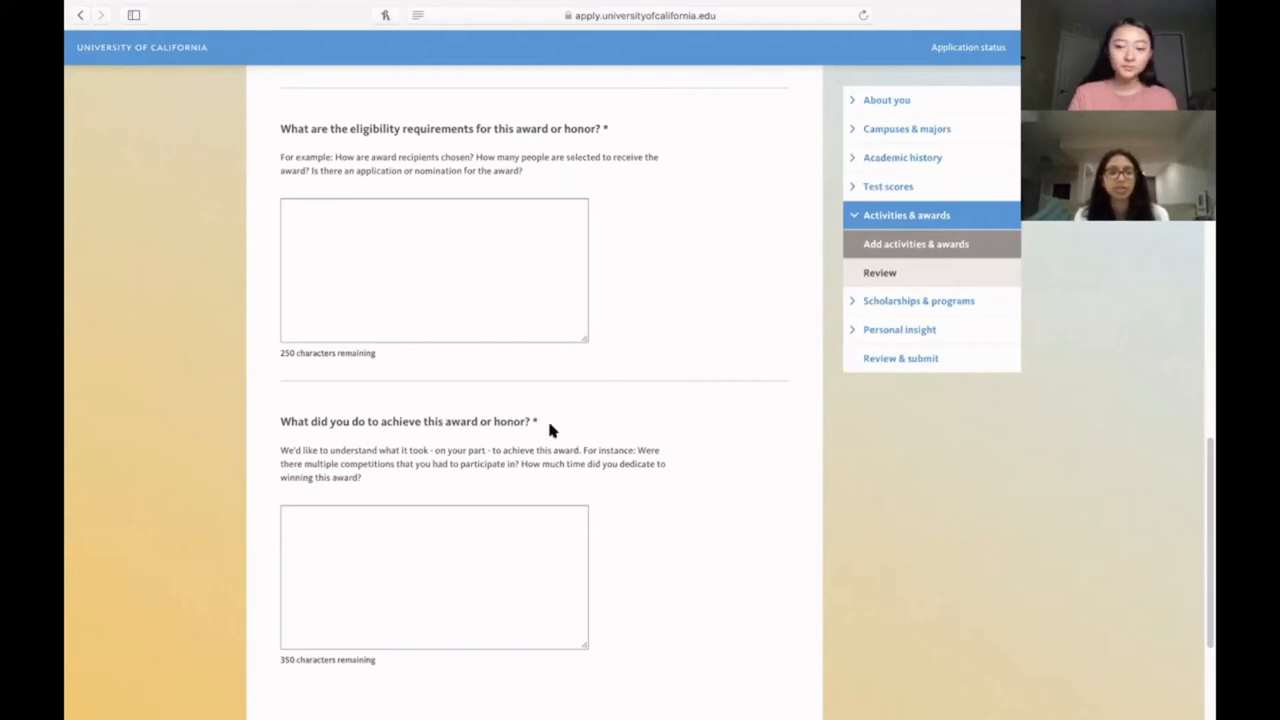
mouse_move(624, 446)
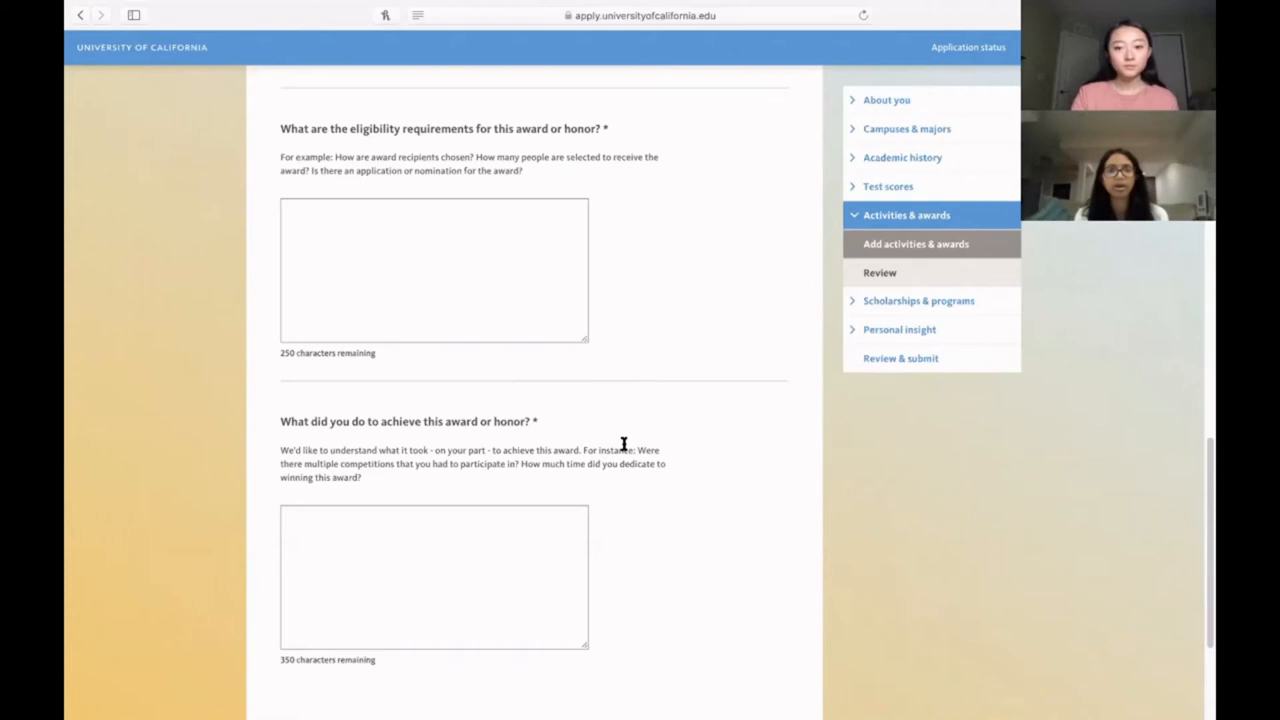
mouse_move(1192, 470)
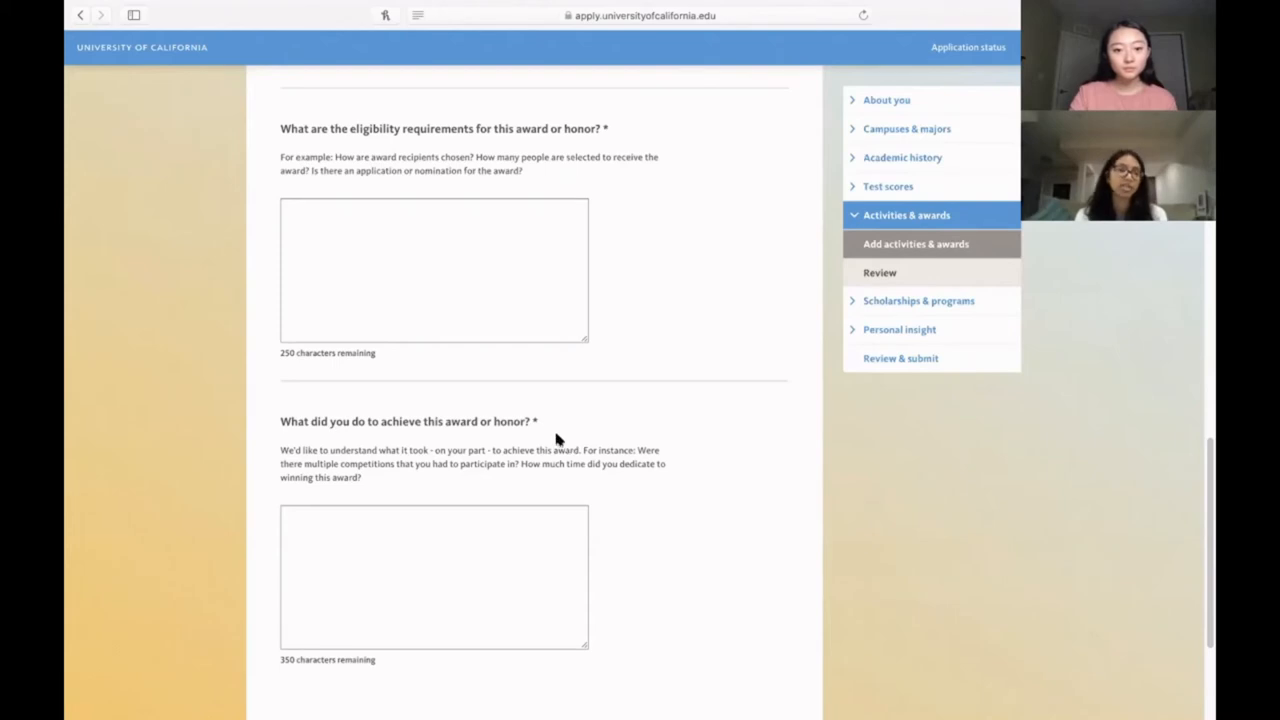
mouse_move(1056, 453)
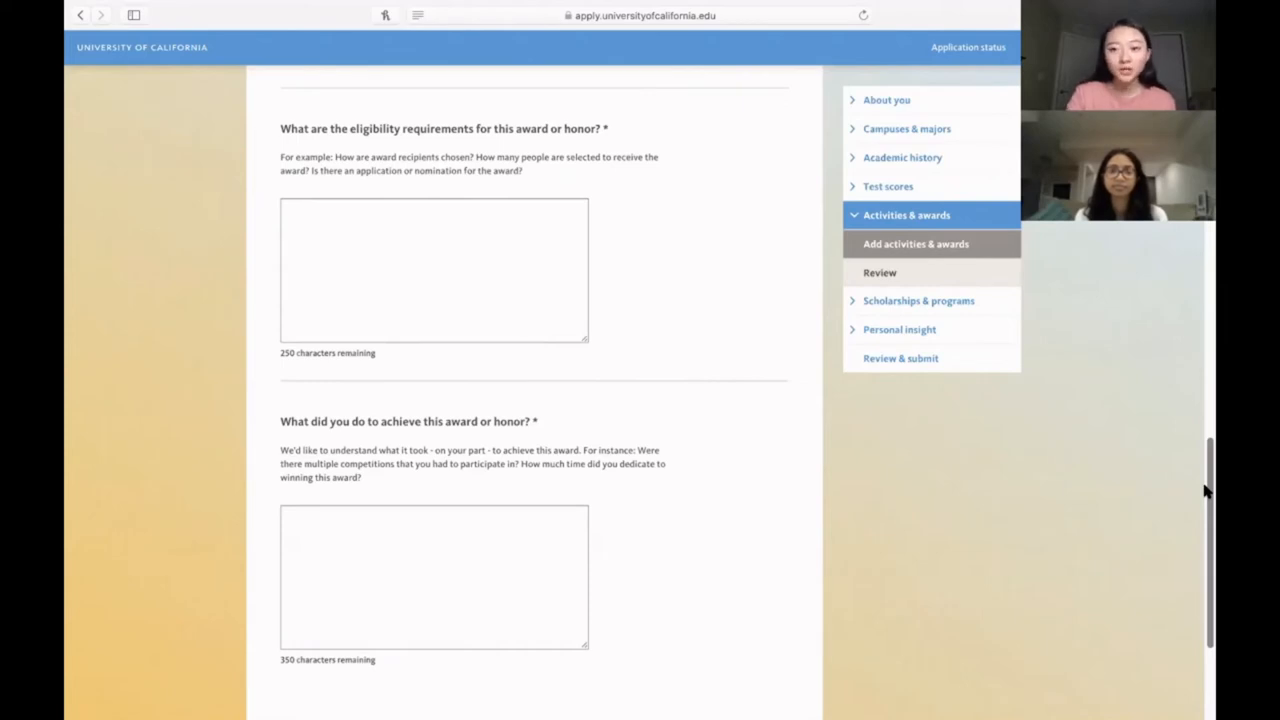
mouse_move(638, 512)
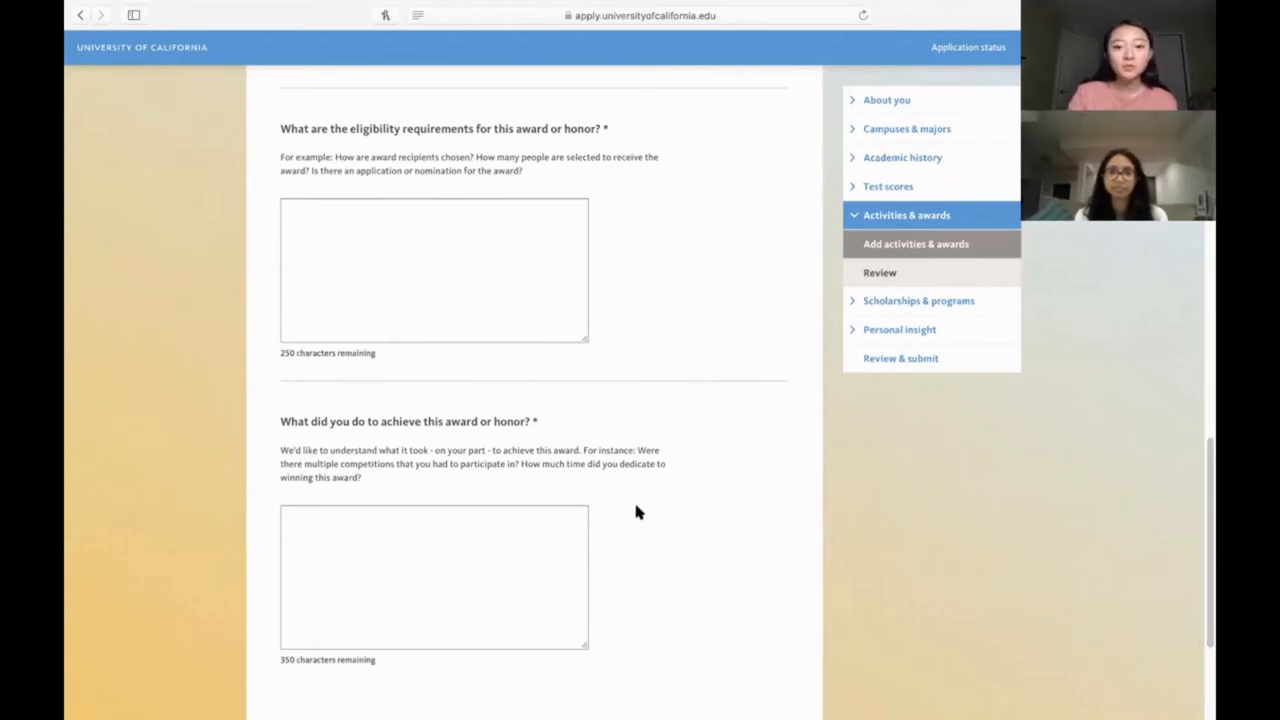
mouse_move(696, 395)
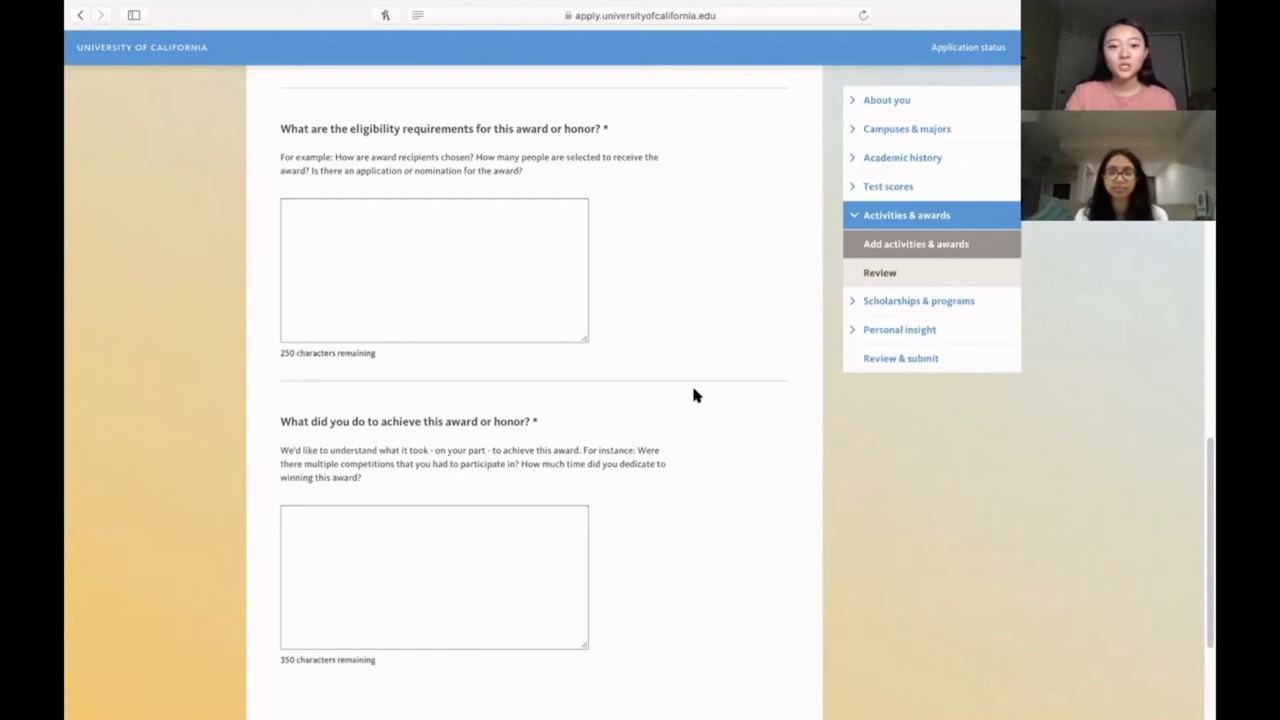
mouse_move(1205, 557)
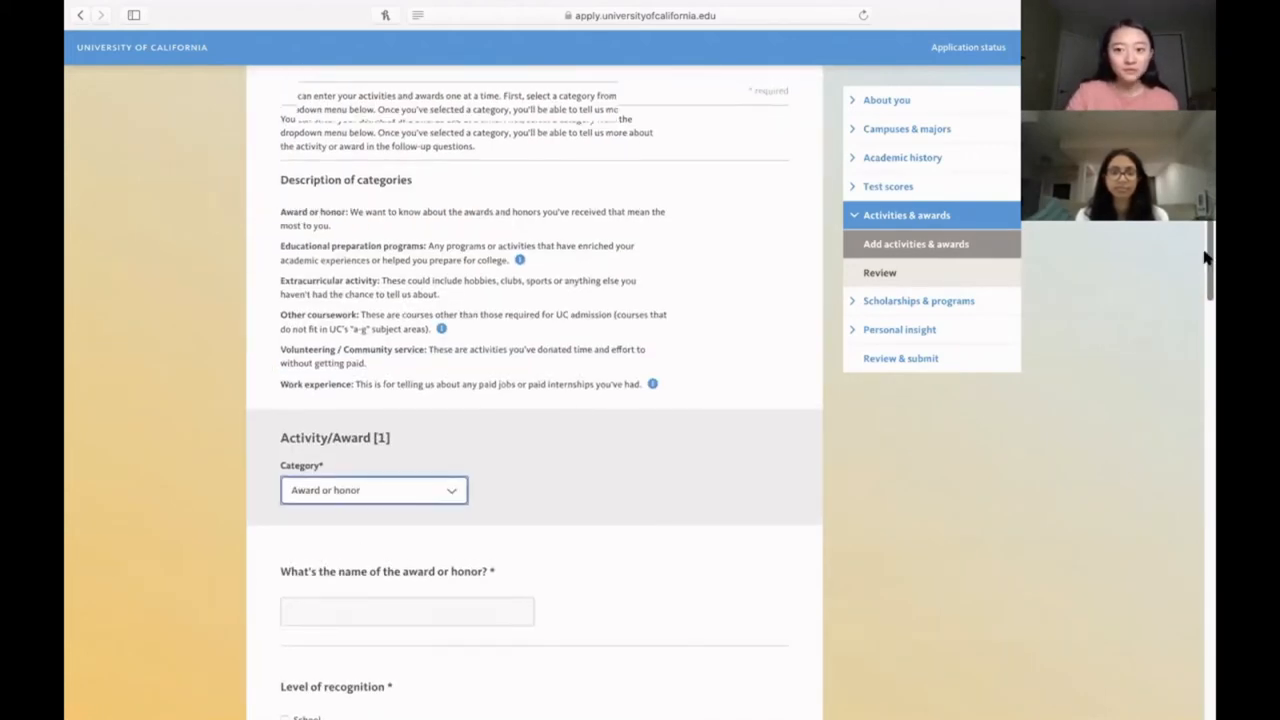
Step: Scroll down the review page through the completed Volunteer / Community service and Educational preparation entries
scroll(down, 3)
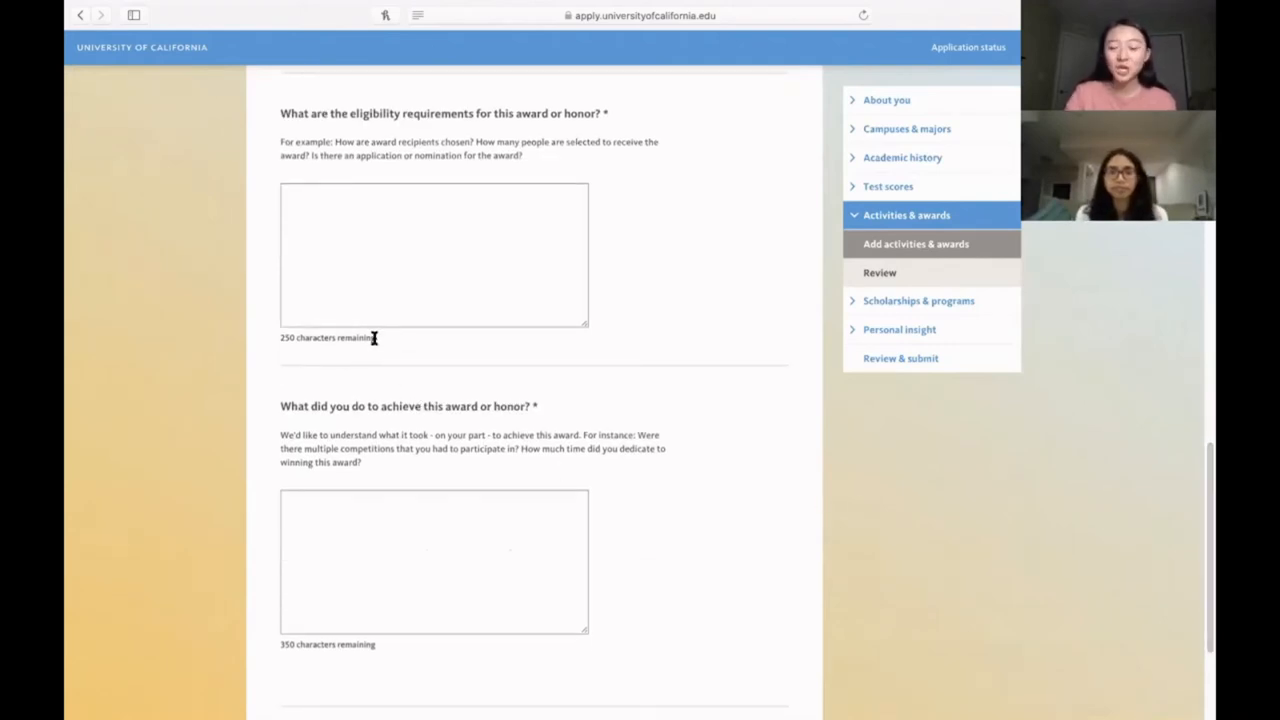
mouse_move(361, 359)
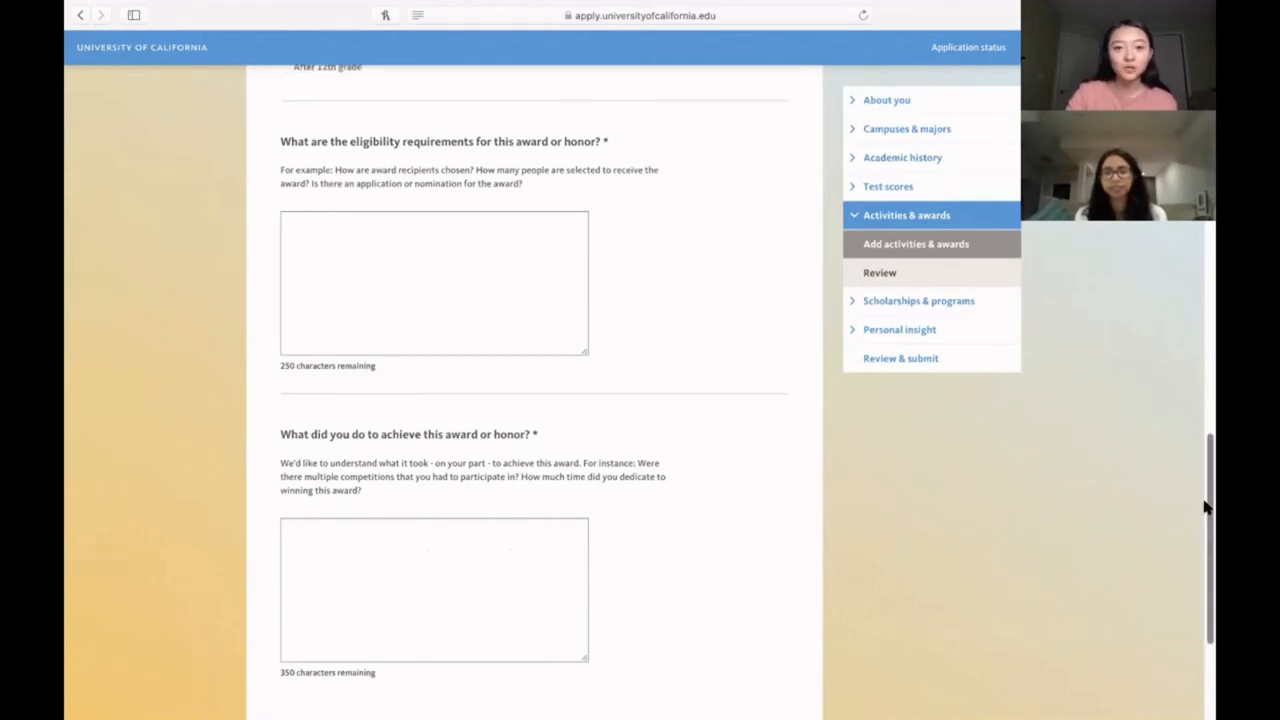
scroll(down, 3)
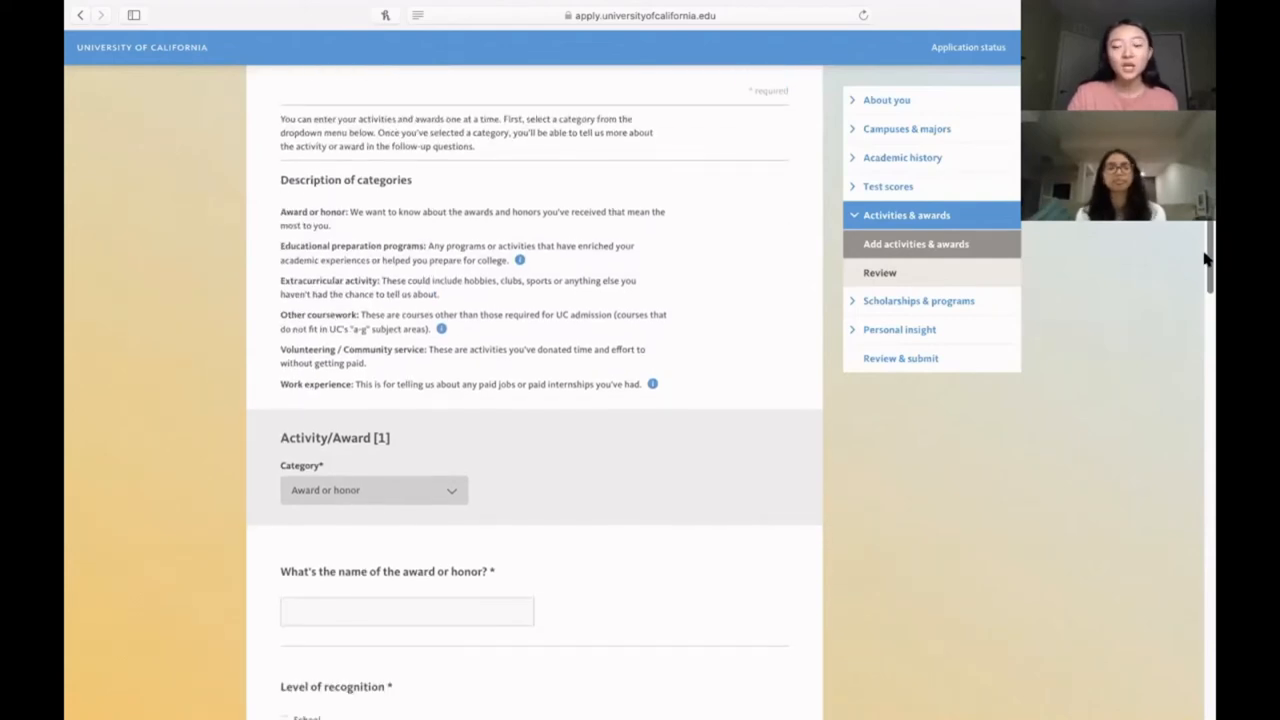
mouse_move(442, 244)
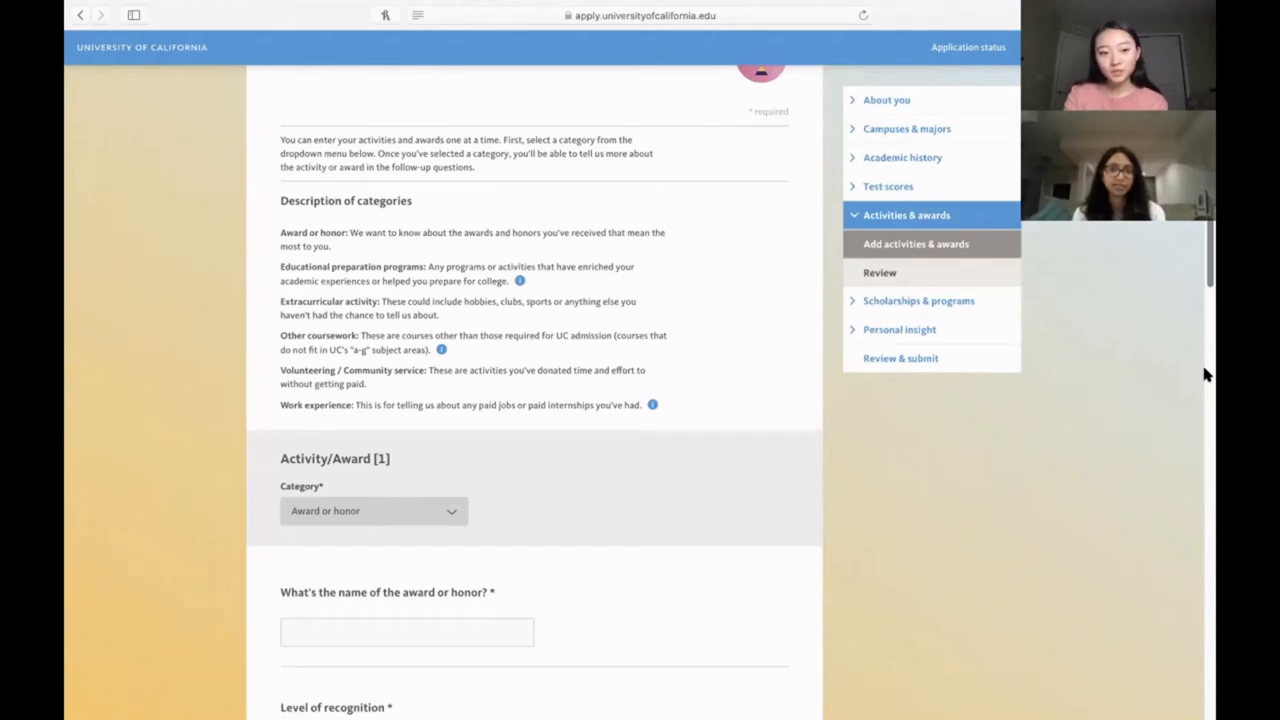
scroll(down, 3)
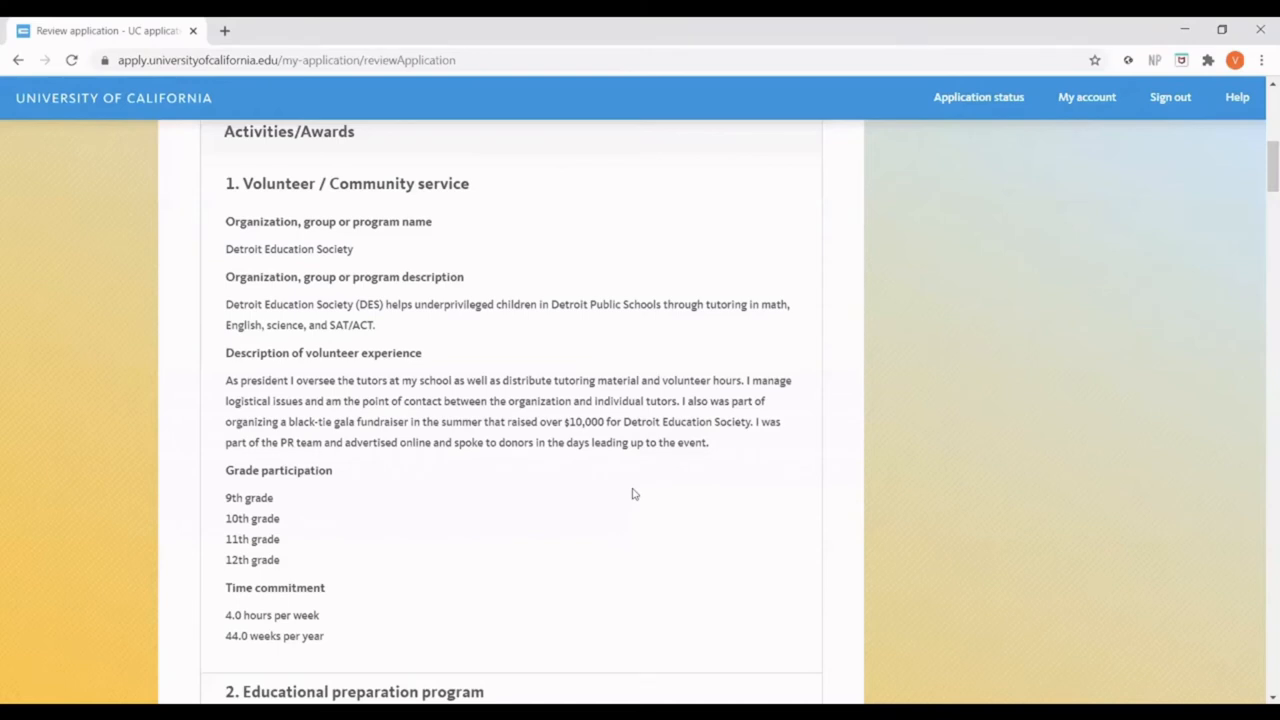
mouse_move(579, 509)
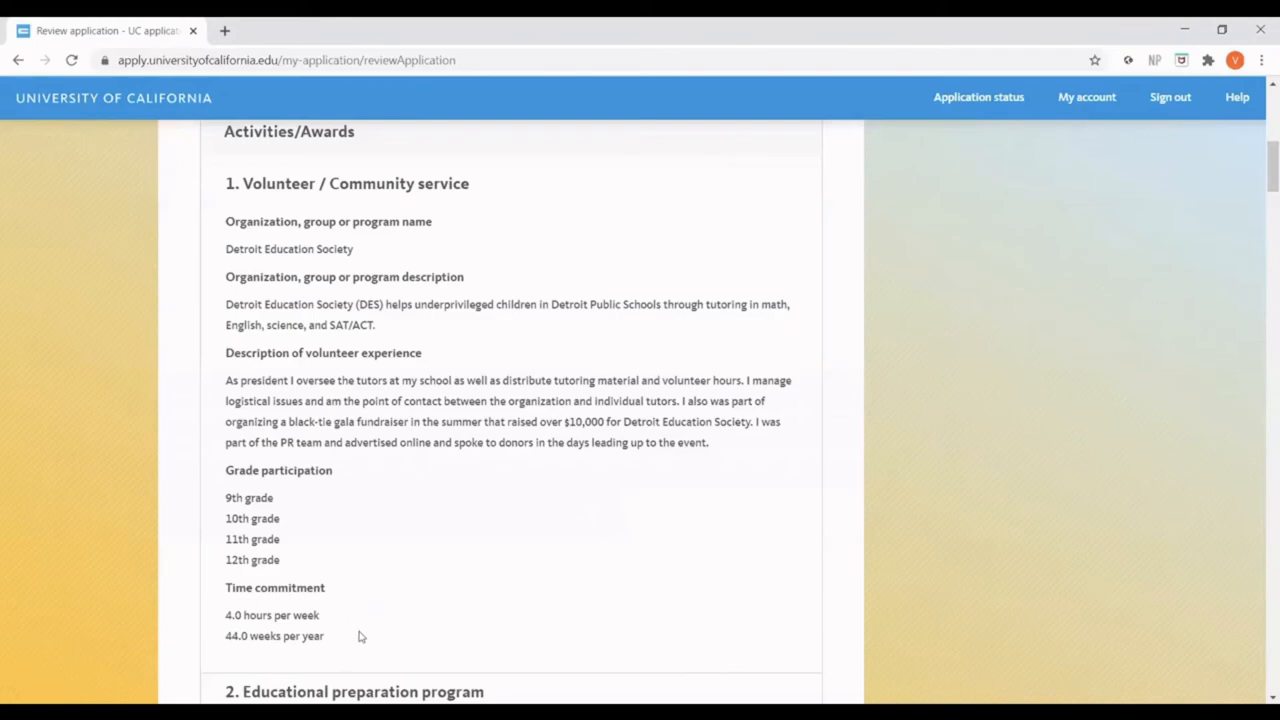
Step: Scroll the review page to the Award or honor entry for HOSA Medical Law and Ethics
scroll(down, 3)
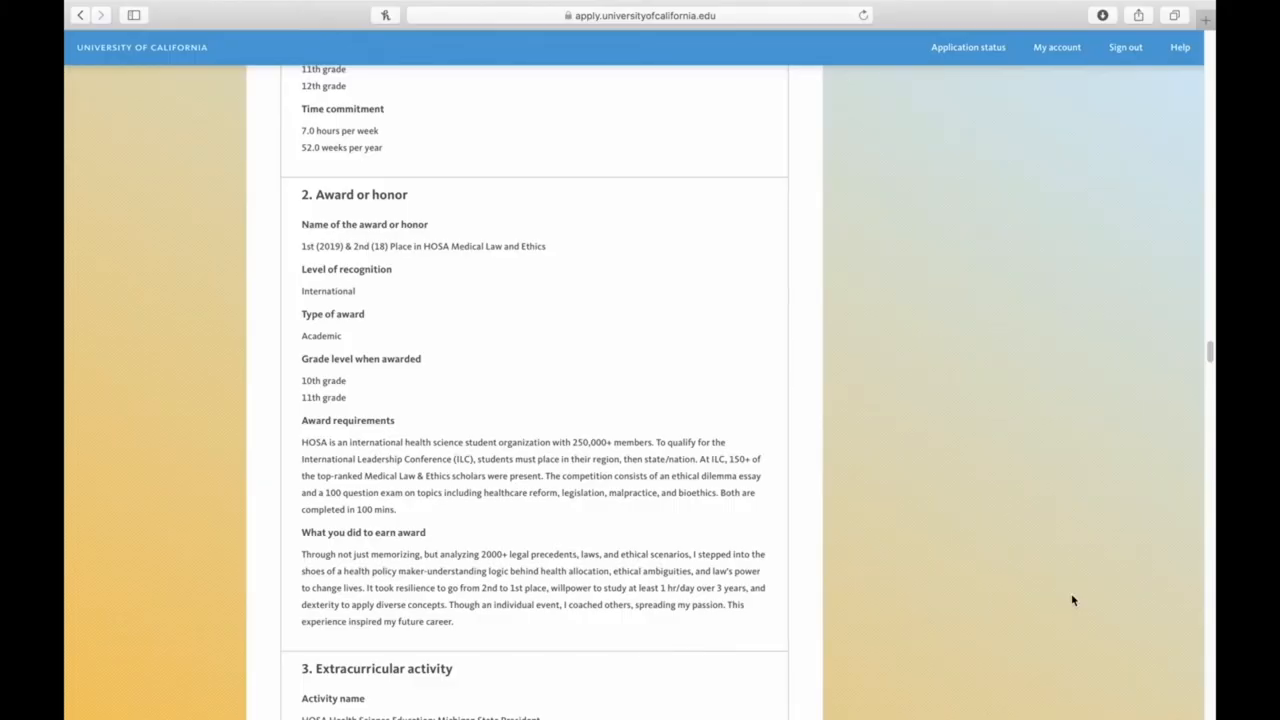
mouse_move(385, 330)
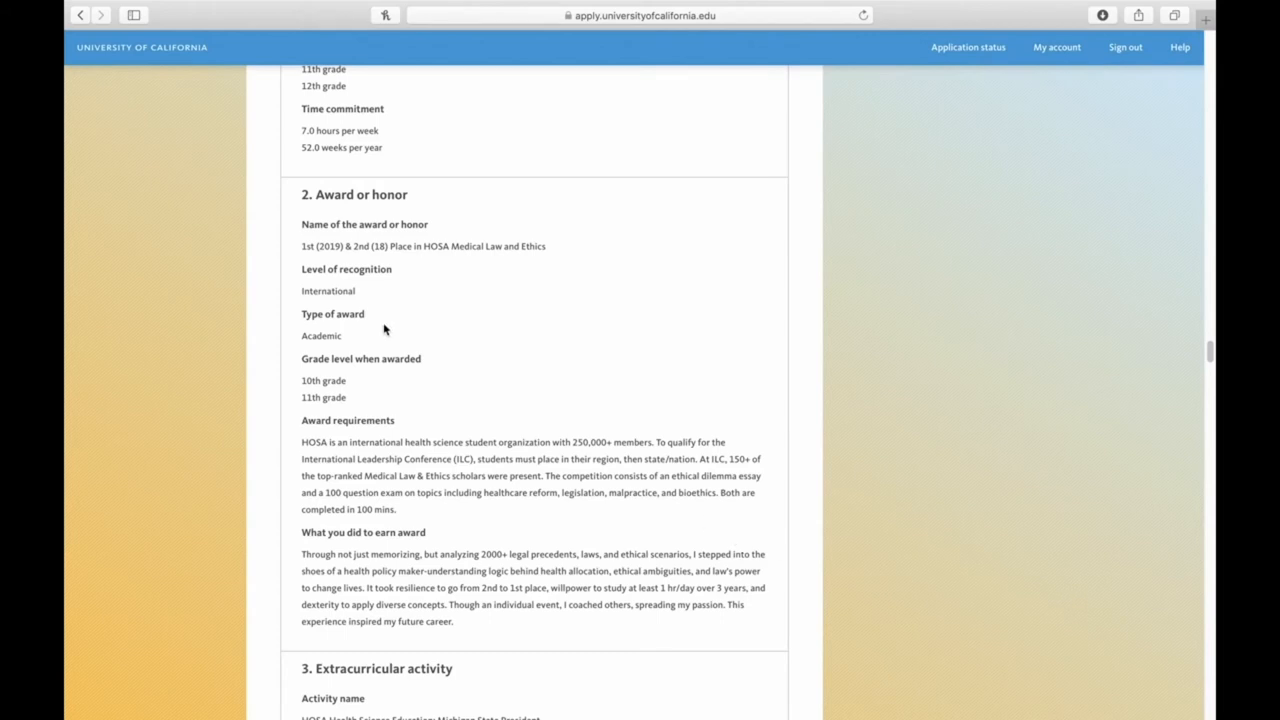
mouse_move(406, 289)
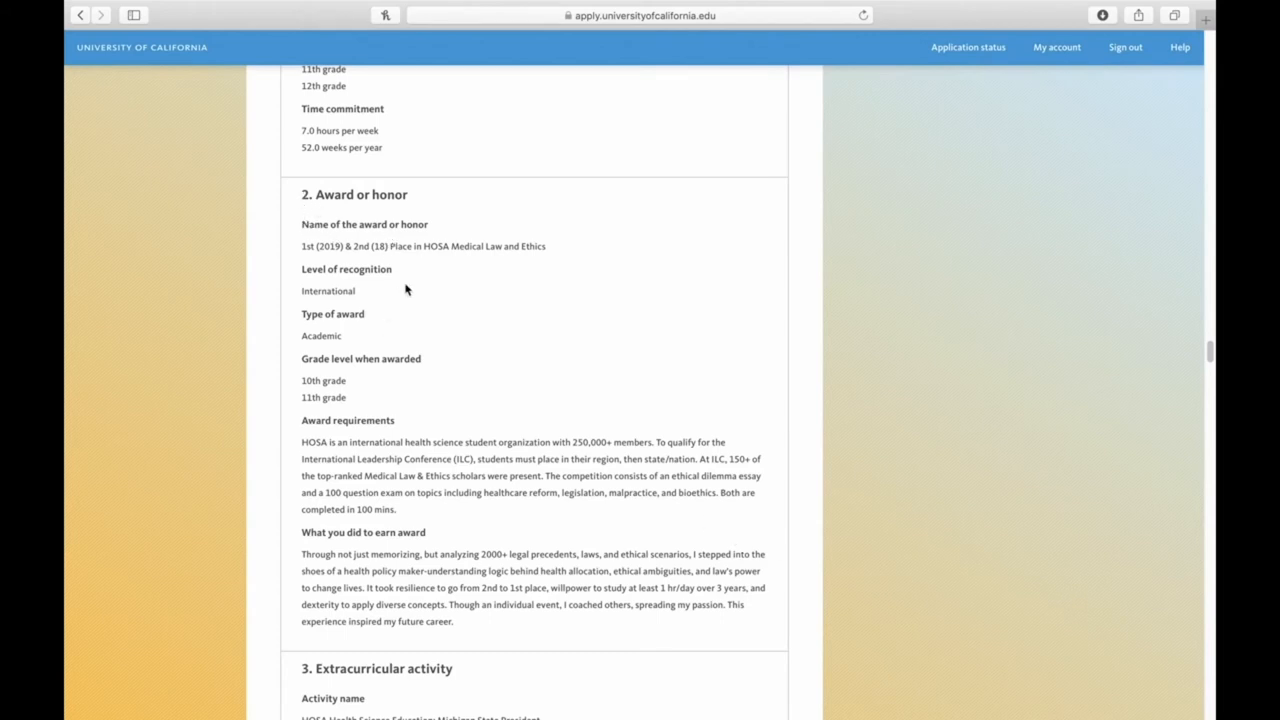
mouse_move(442, 262)
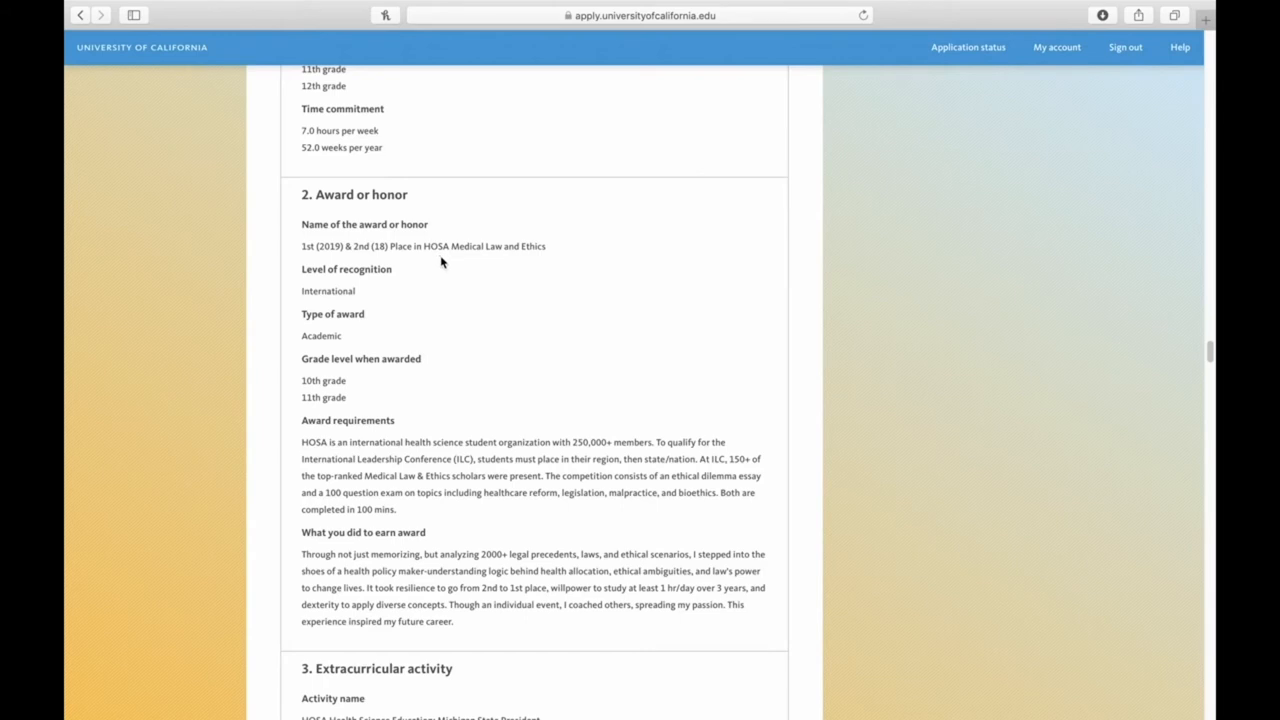
mouse_move(419, 269)
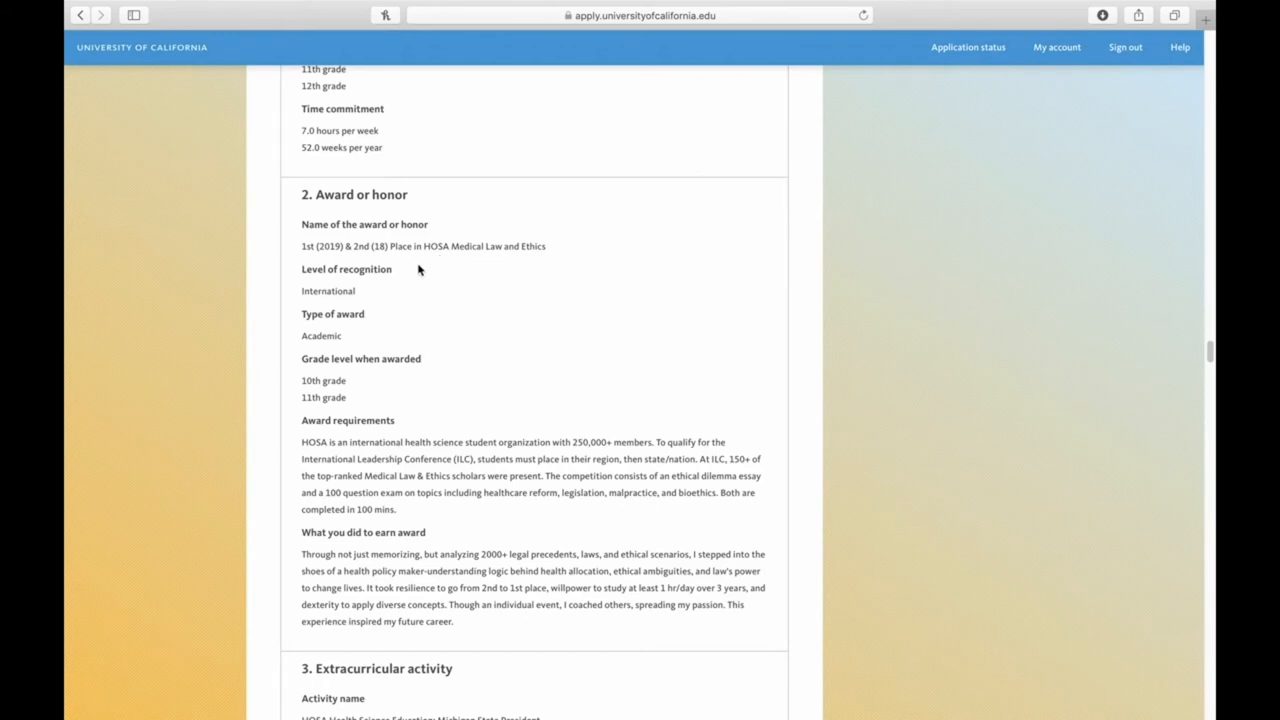
mouse_move(340, 258)
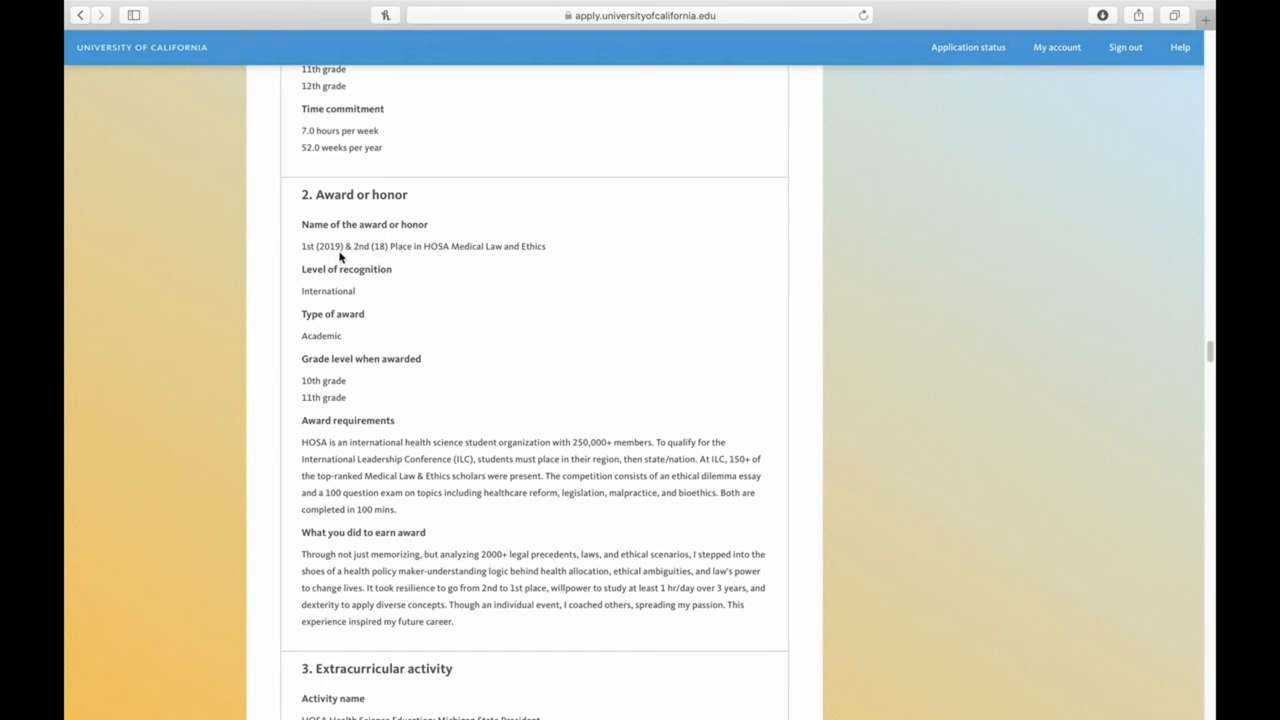
mouse_move(314, 266)
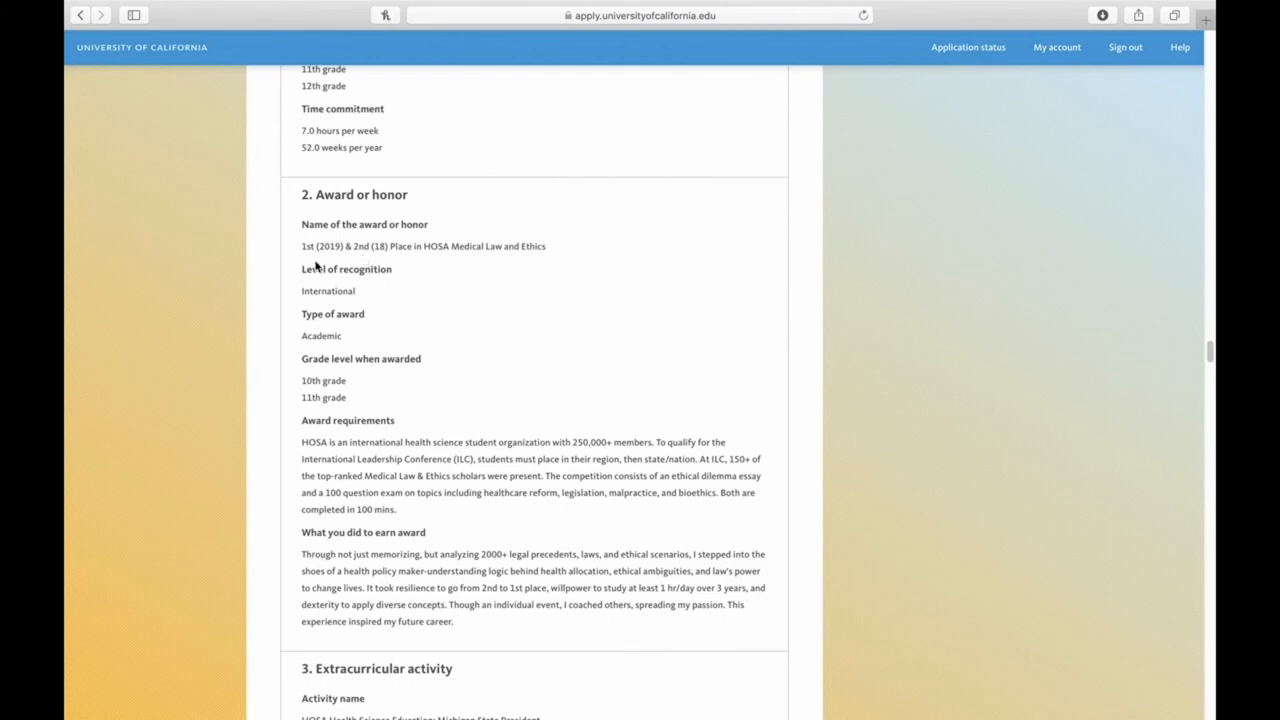
mouse_move(354, 263)
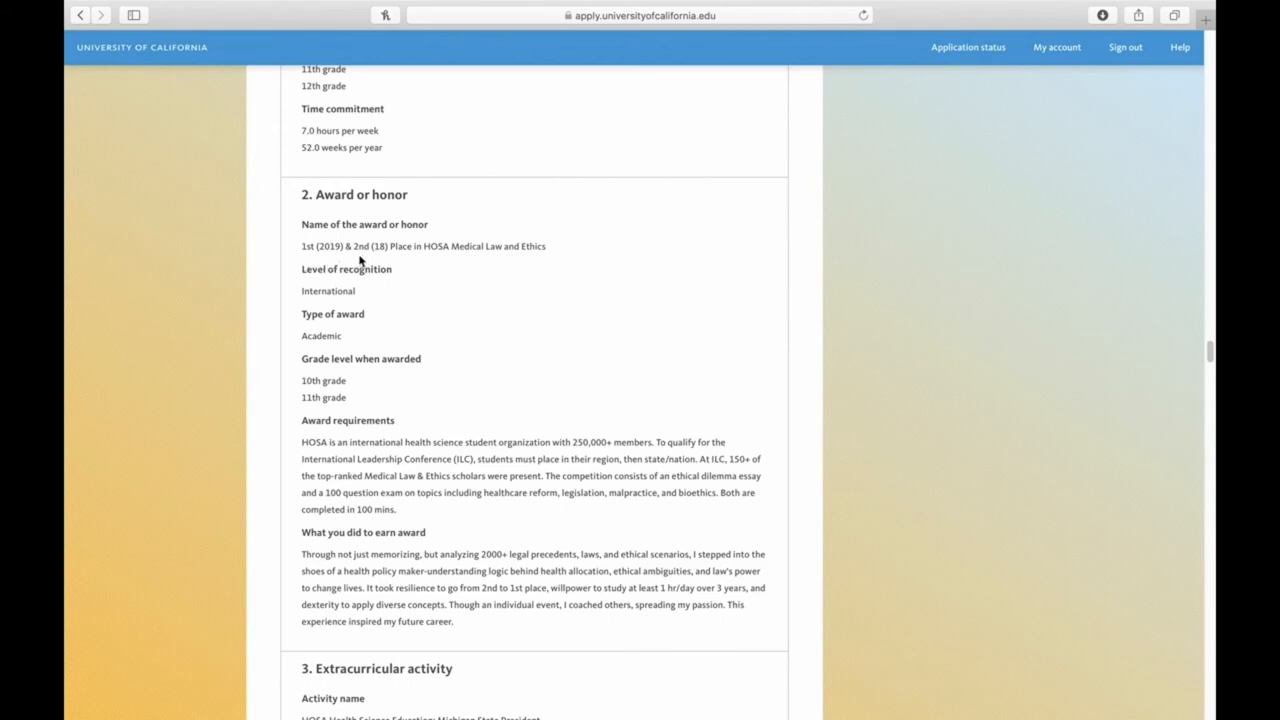
mouse_move(448, 375)
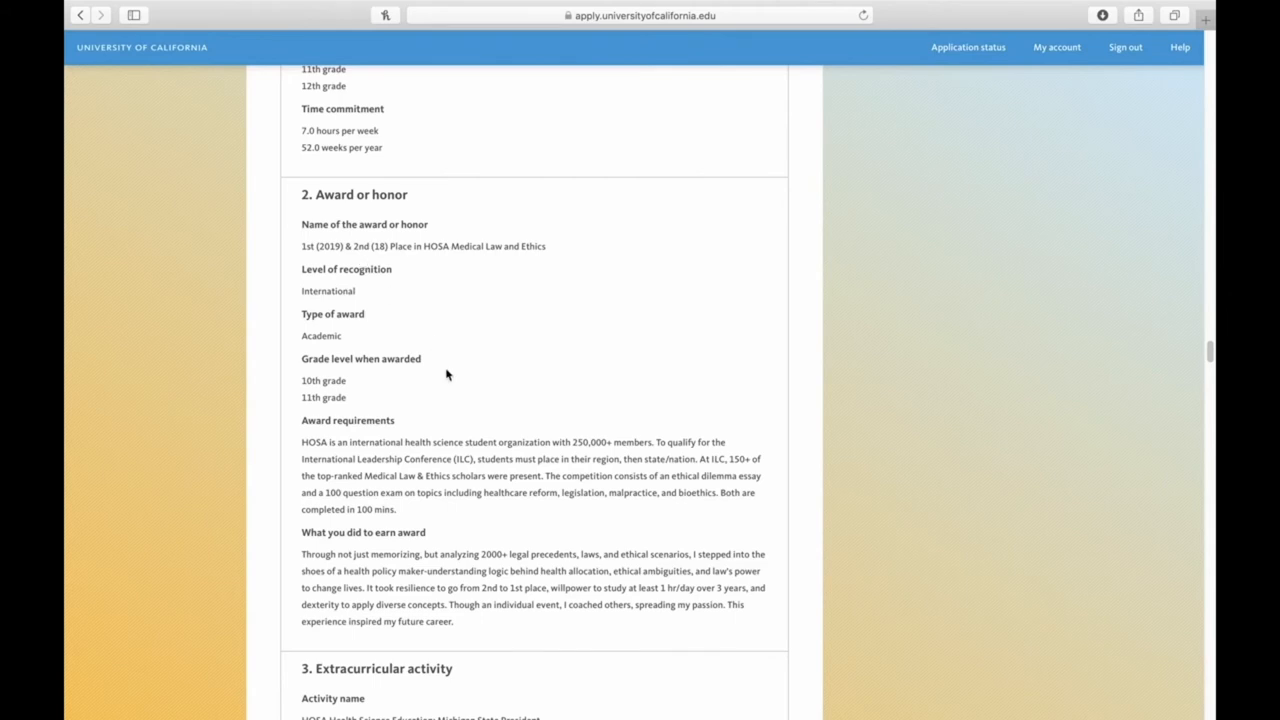
mouse_move(309, 455)
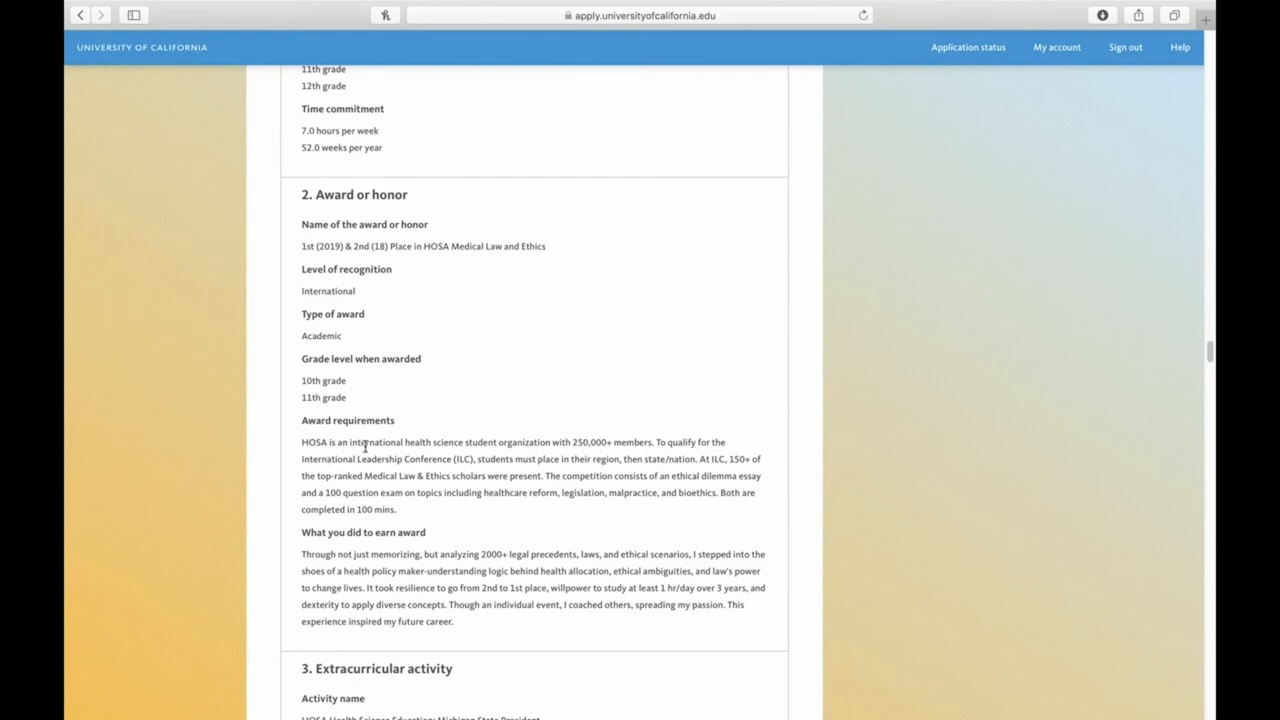
mouse_move(459, 474)
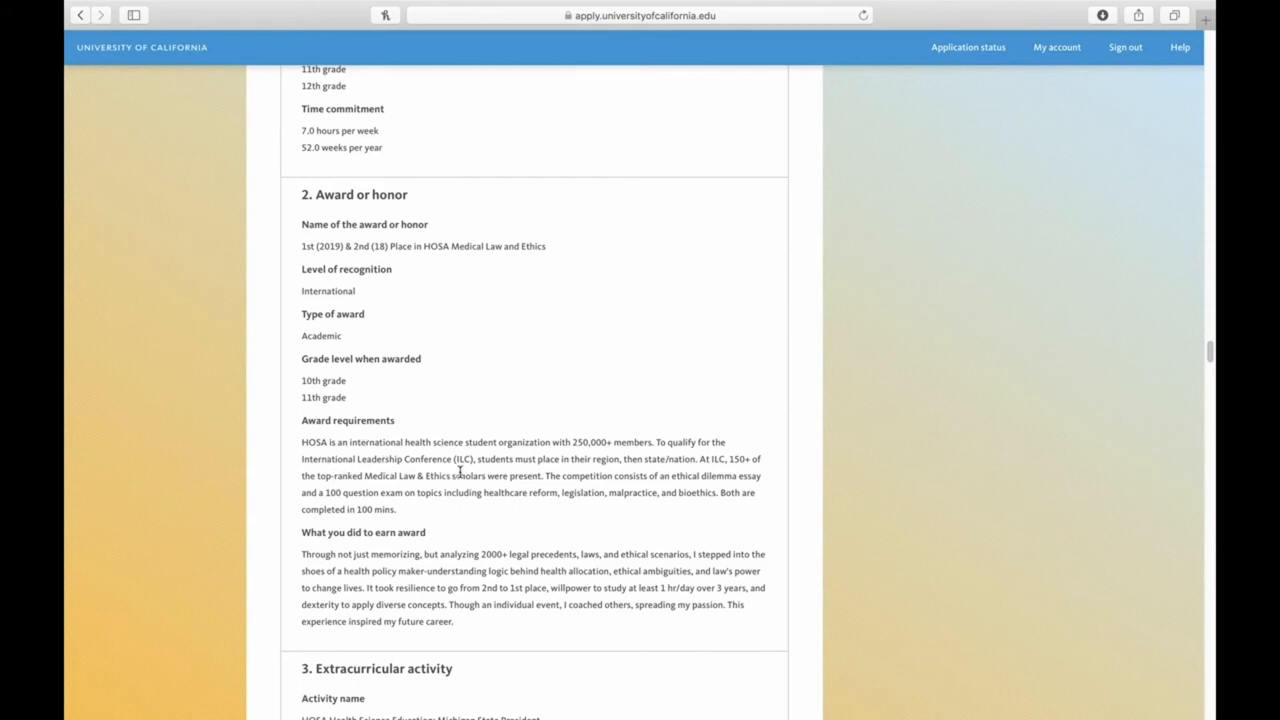
mouse_move(297, 471)
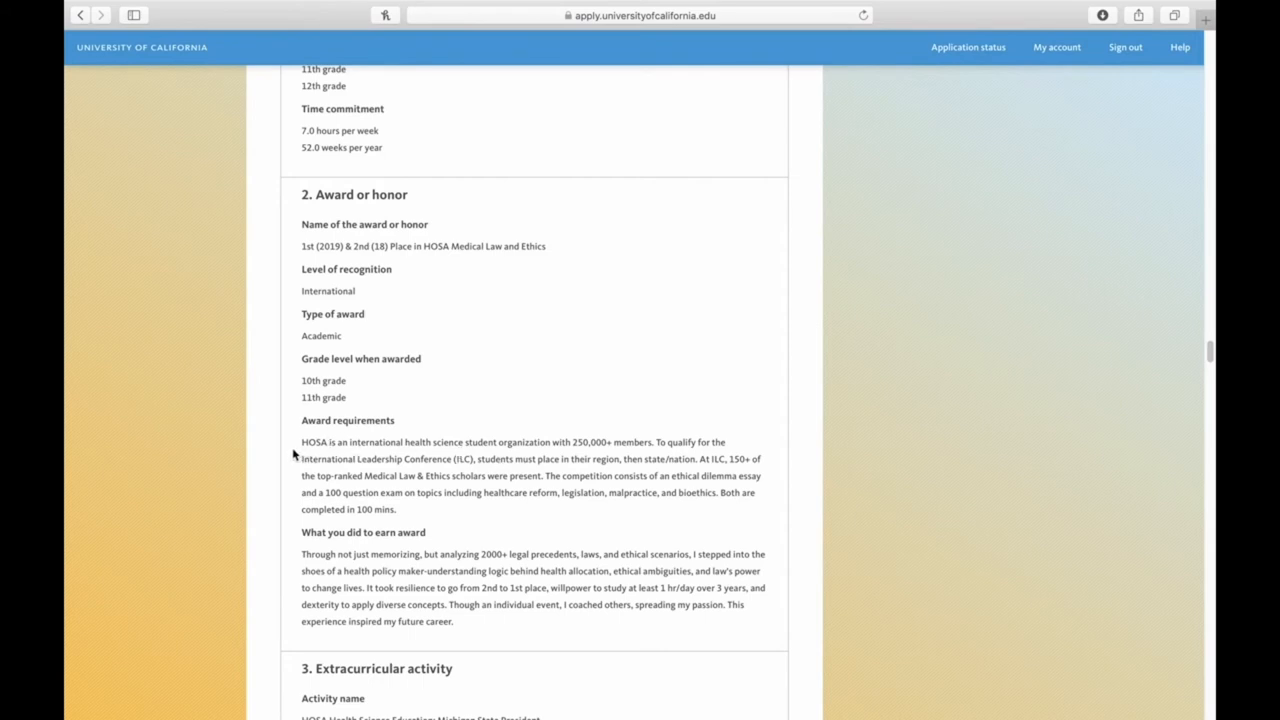
mouse_move(608, 456)
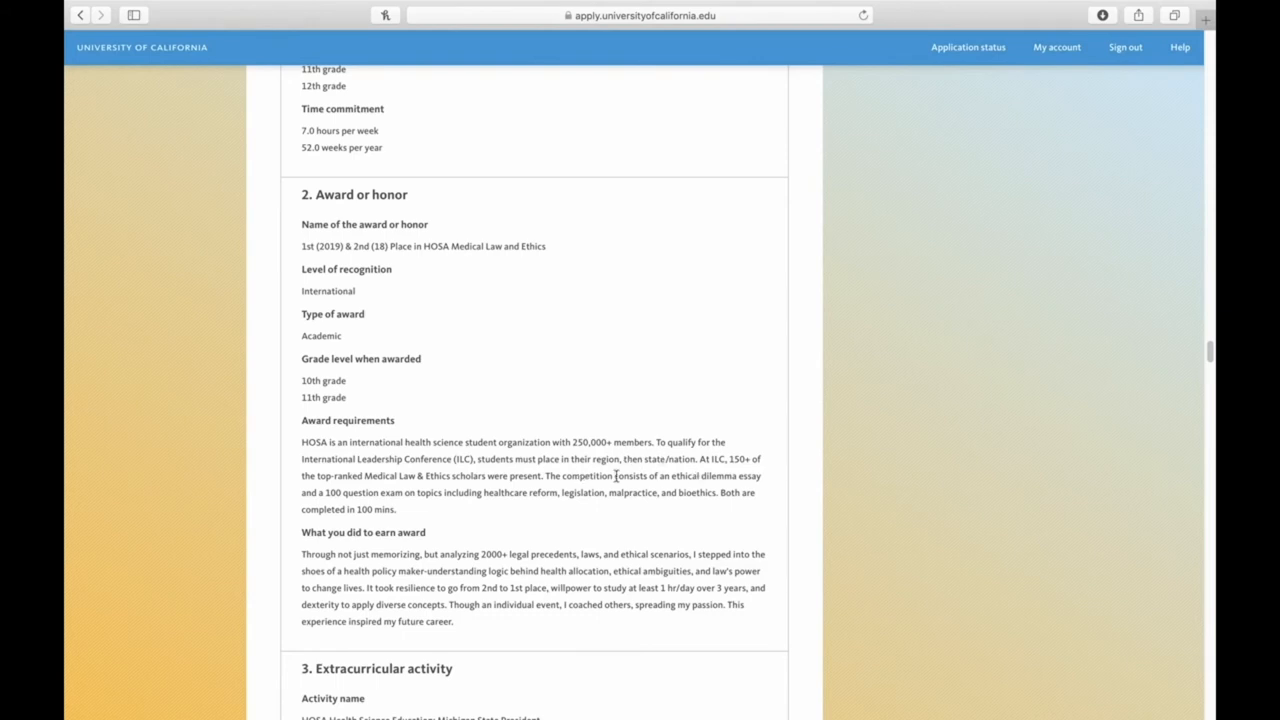
mouse_move(755, 483)
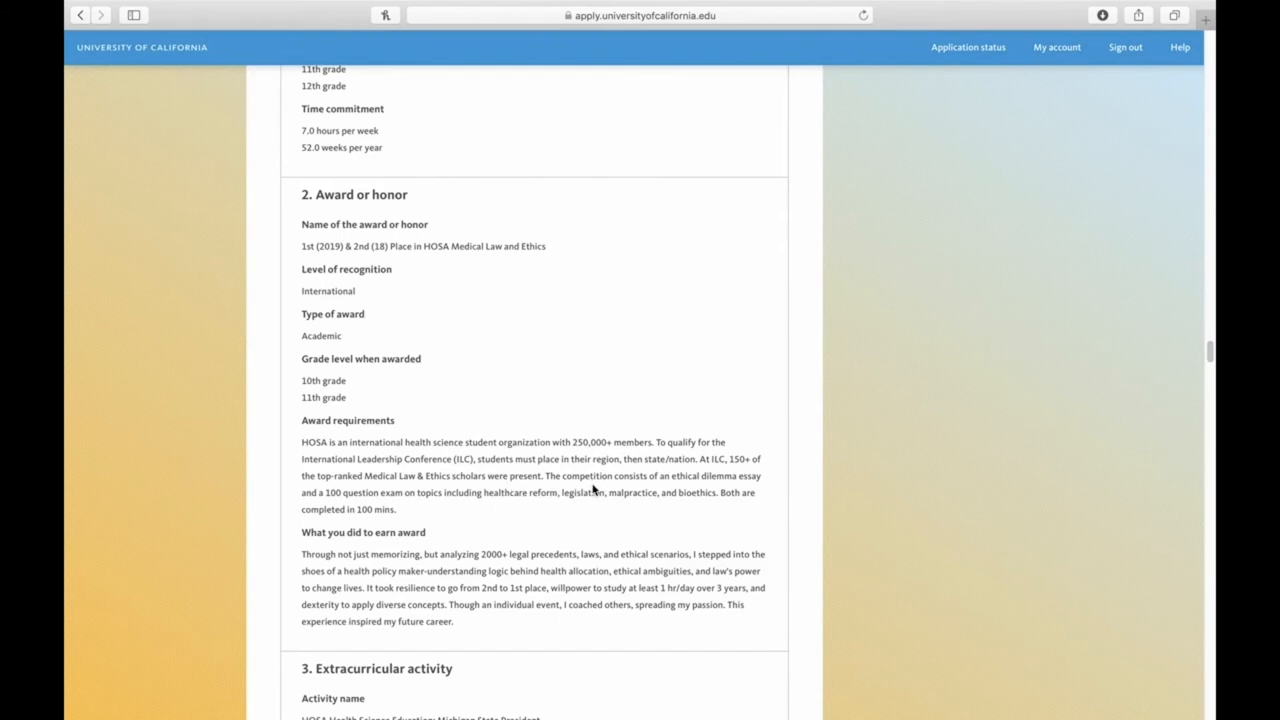
mouse_move(621, 490)
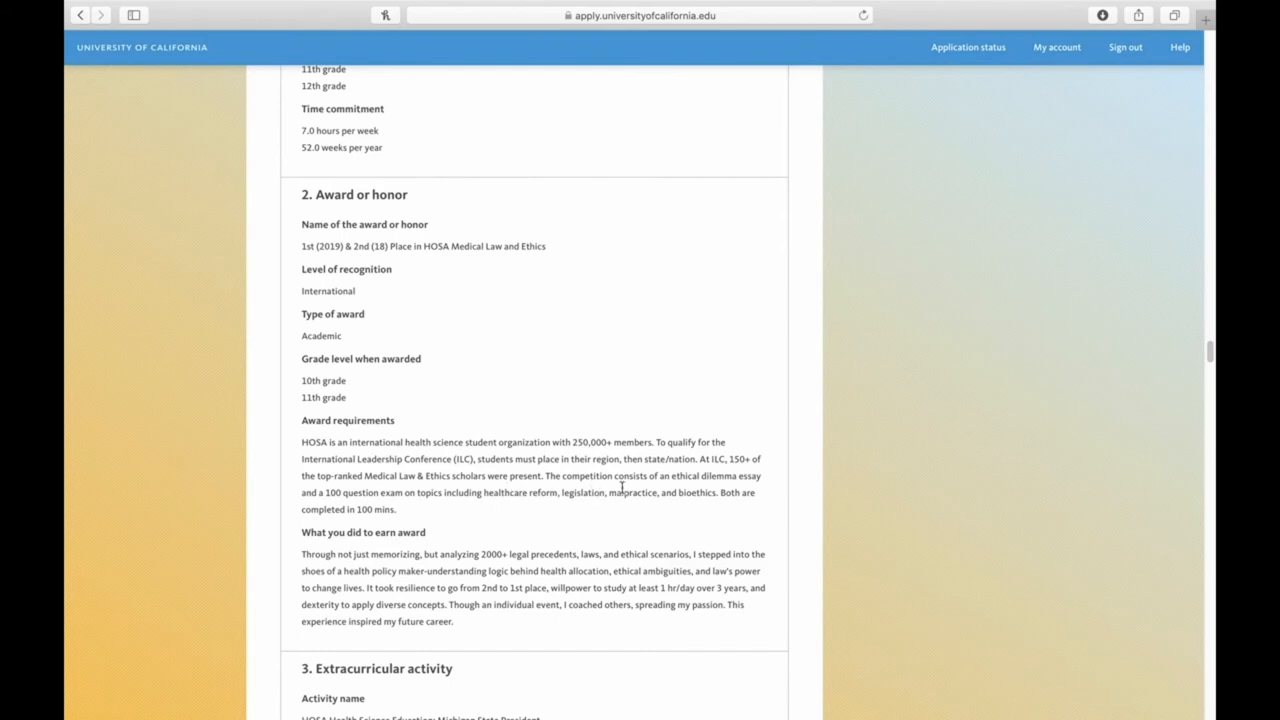
mouse_move(620, 521)
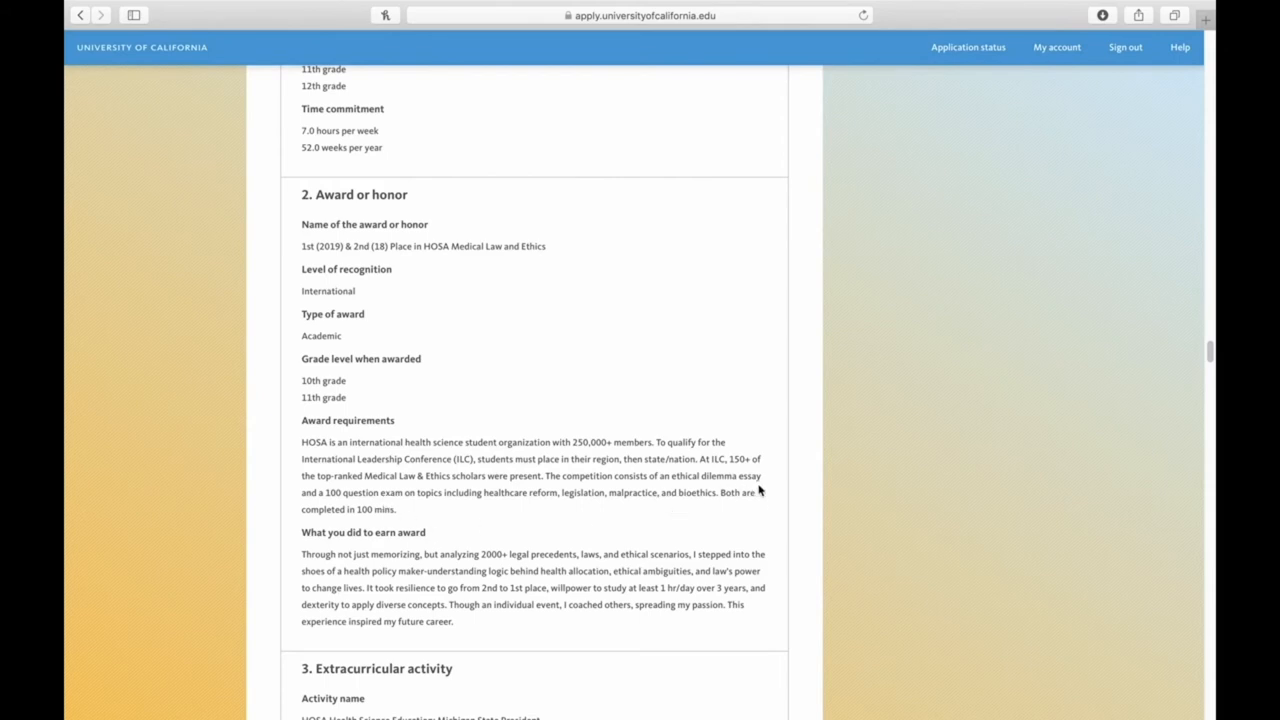
mouse_move(741, 489)
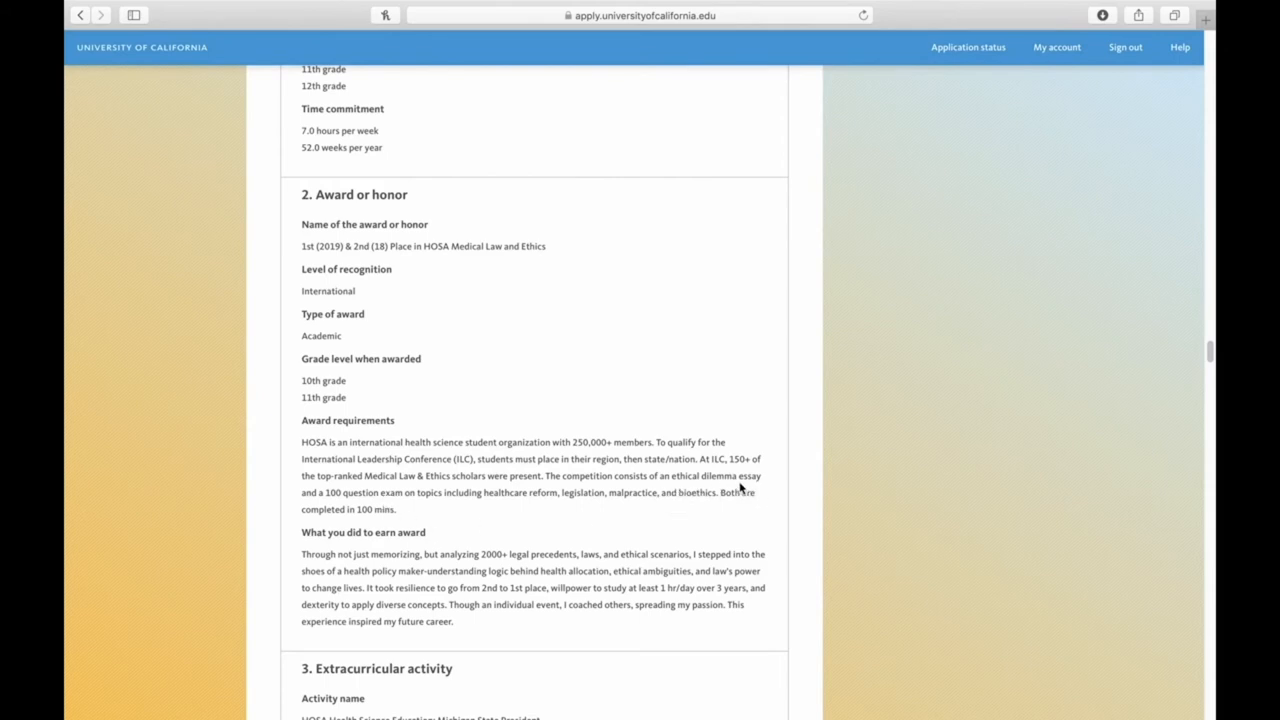
mouse_move(474, 516)
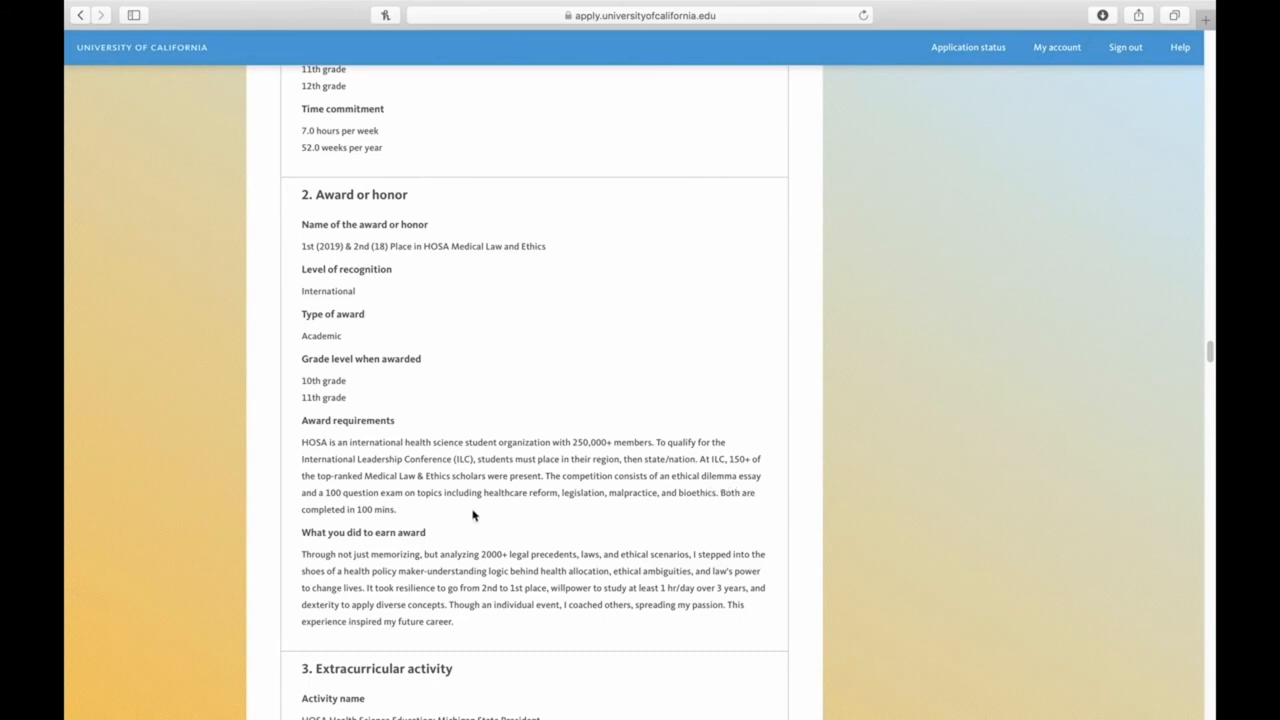
mouse_move(541, 507)
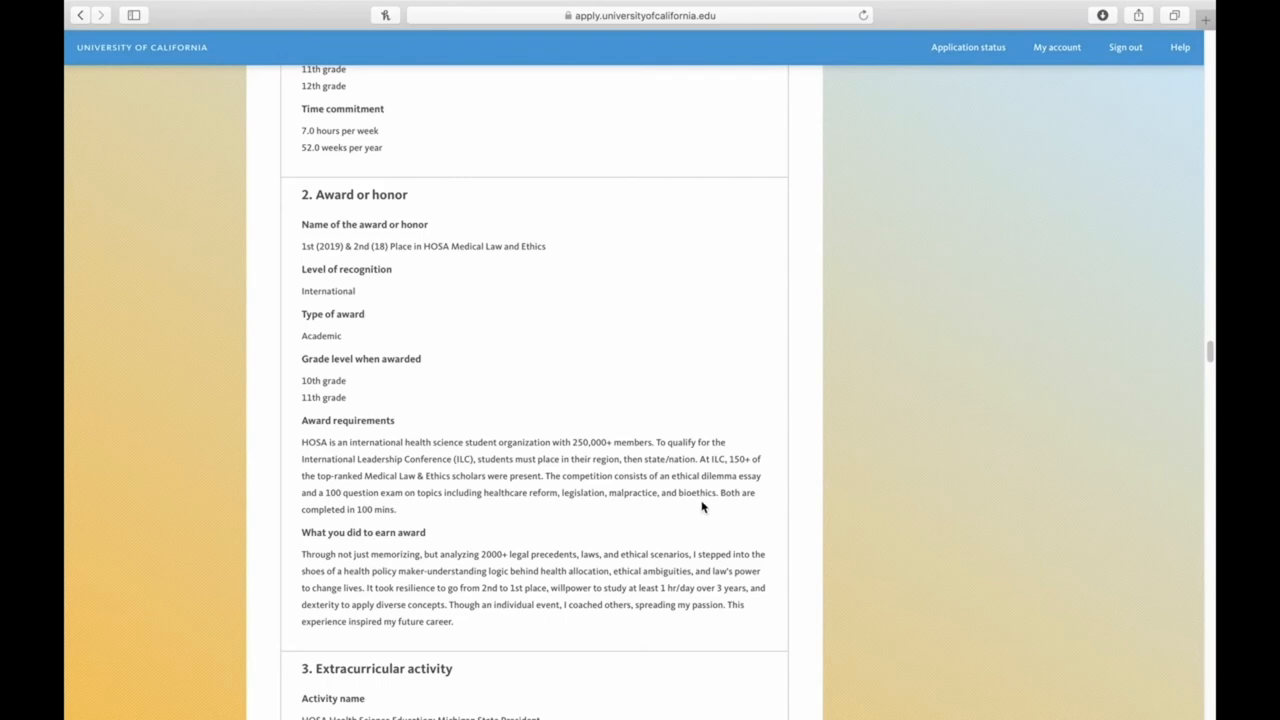
mouse_move(604, 490)
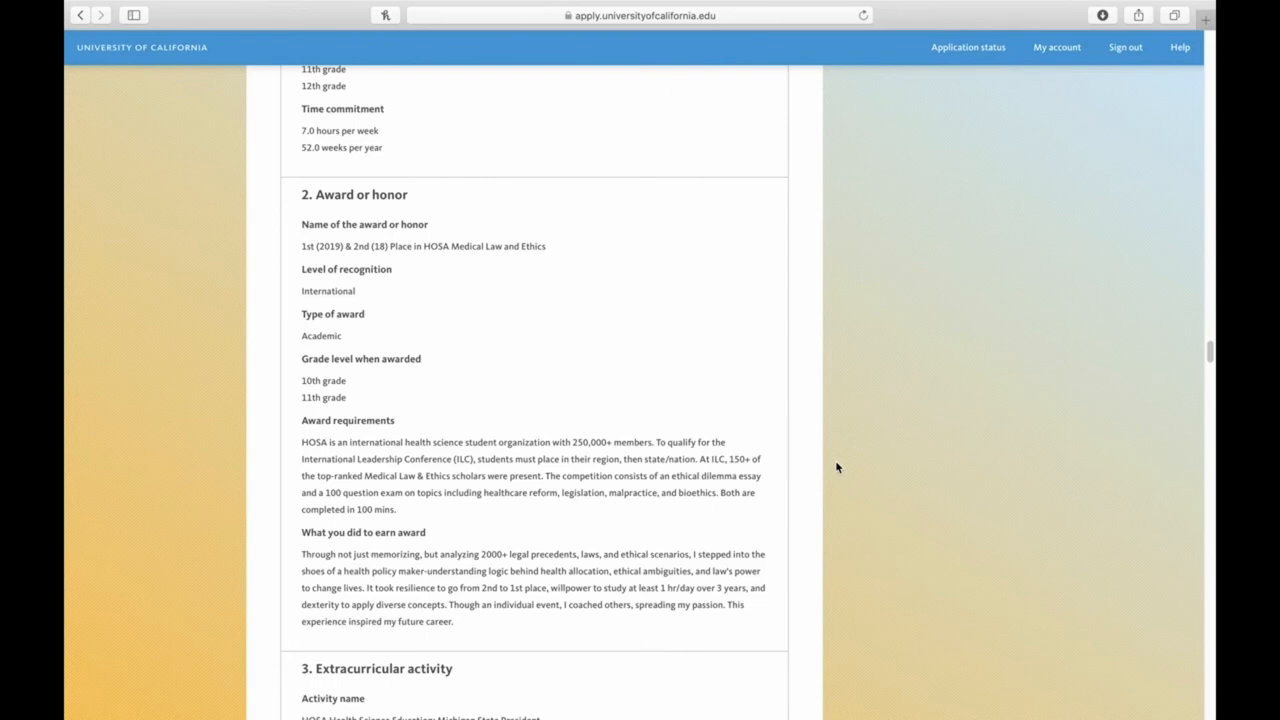
mouse_move(677, 507)
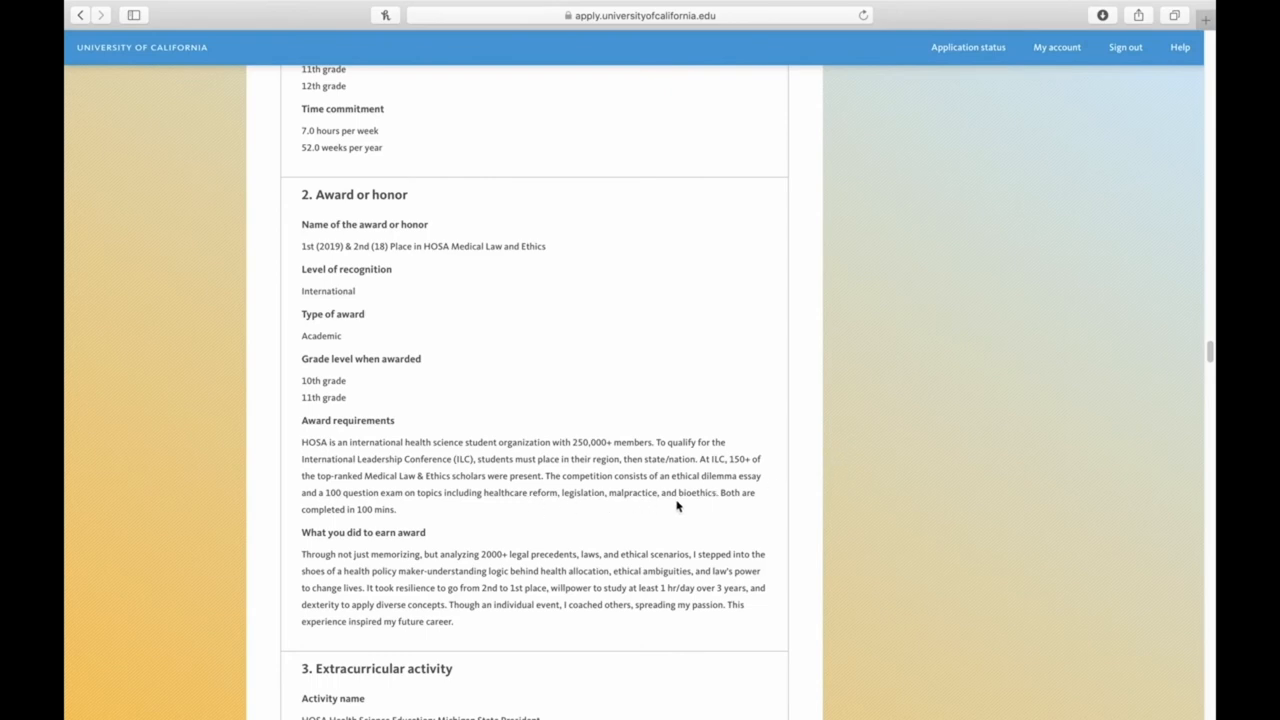
mouse_move(768, 646)
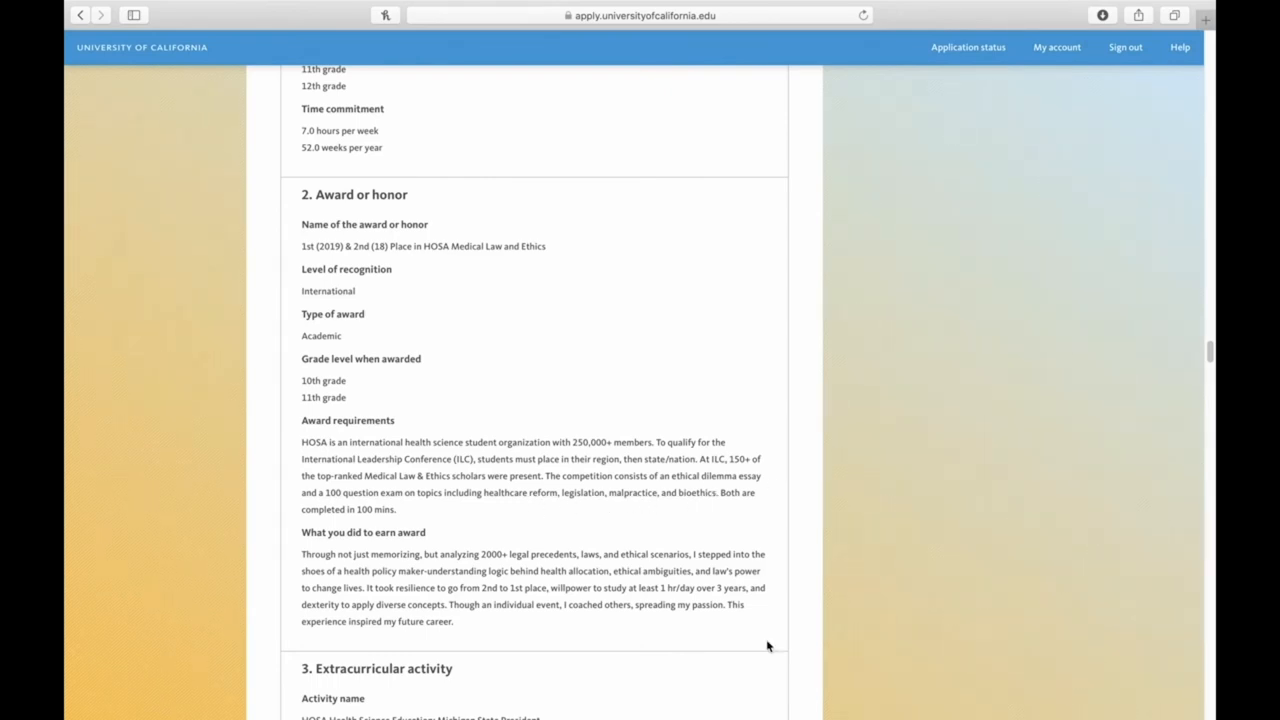
mouse_move(481, 555)
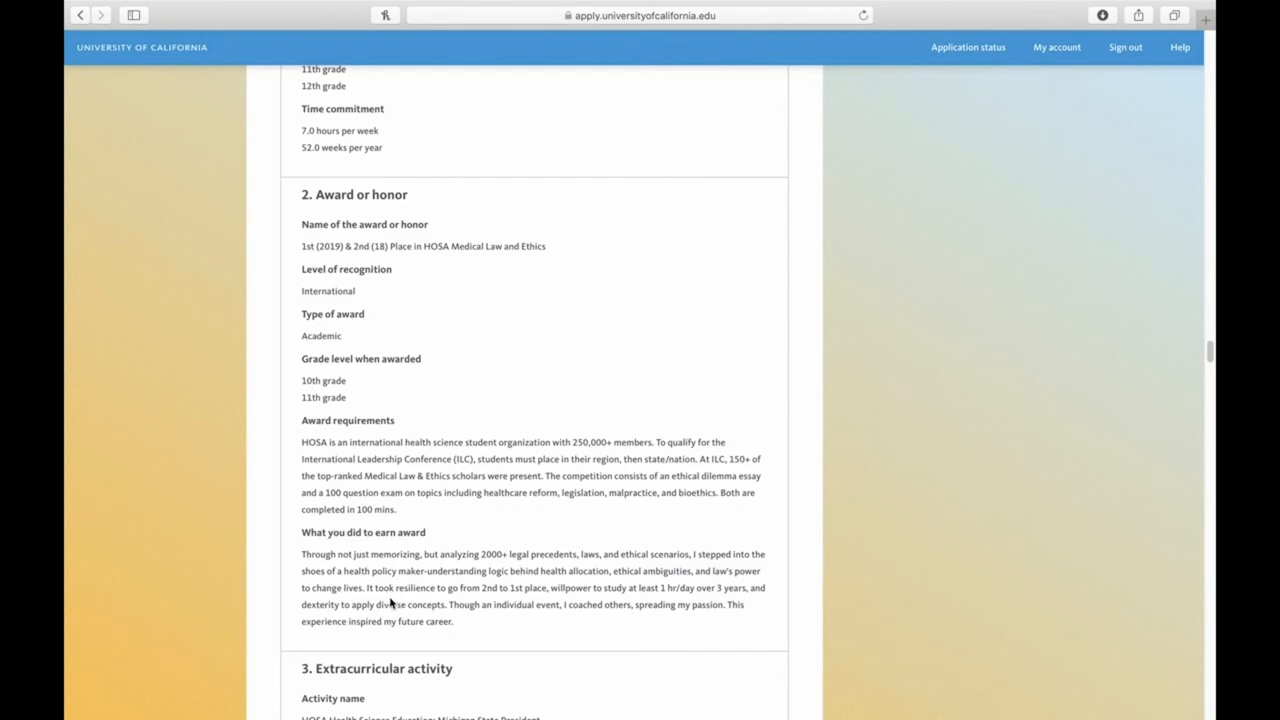
mouse_move(627, 626)
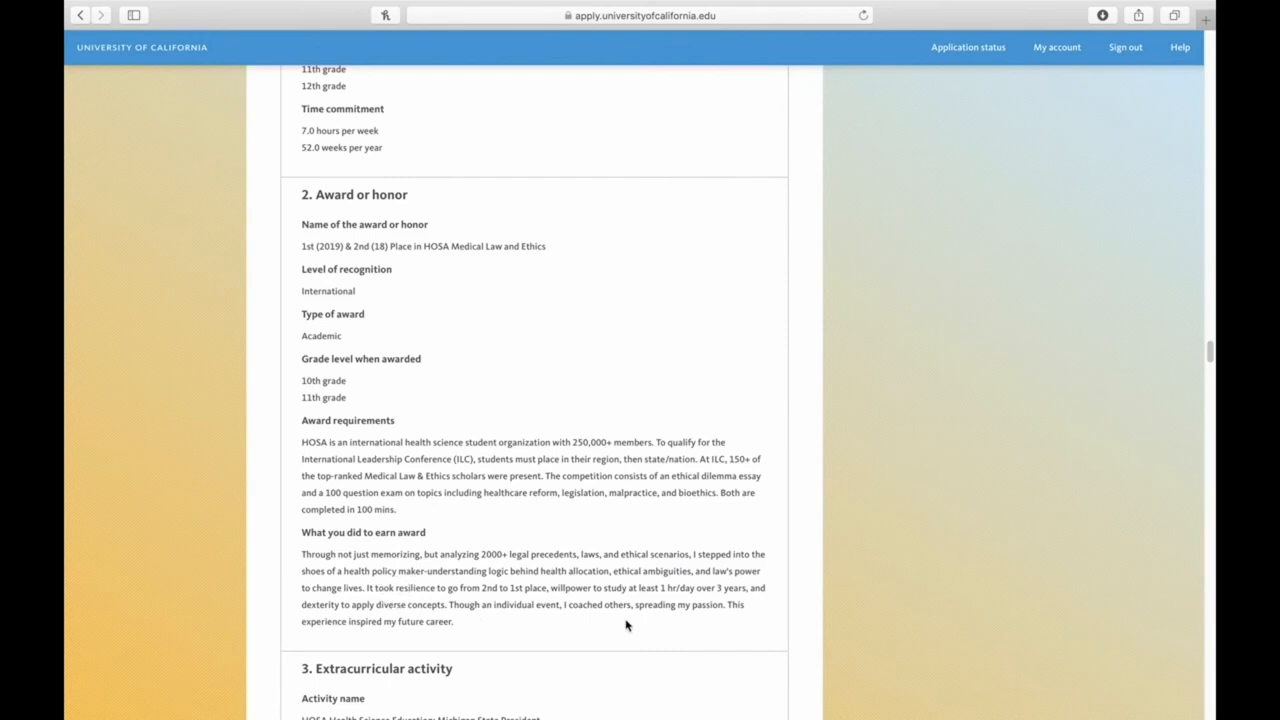
drag(632, 604, 725, 604)
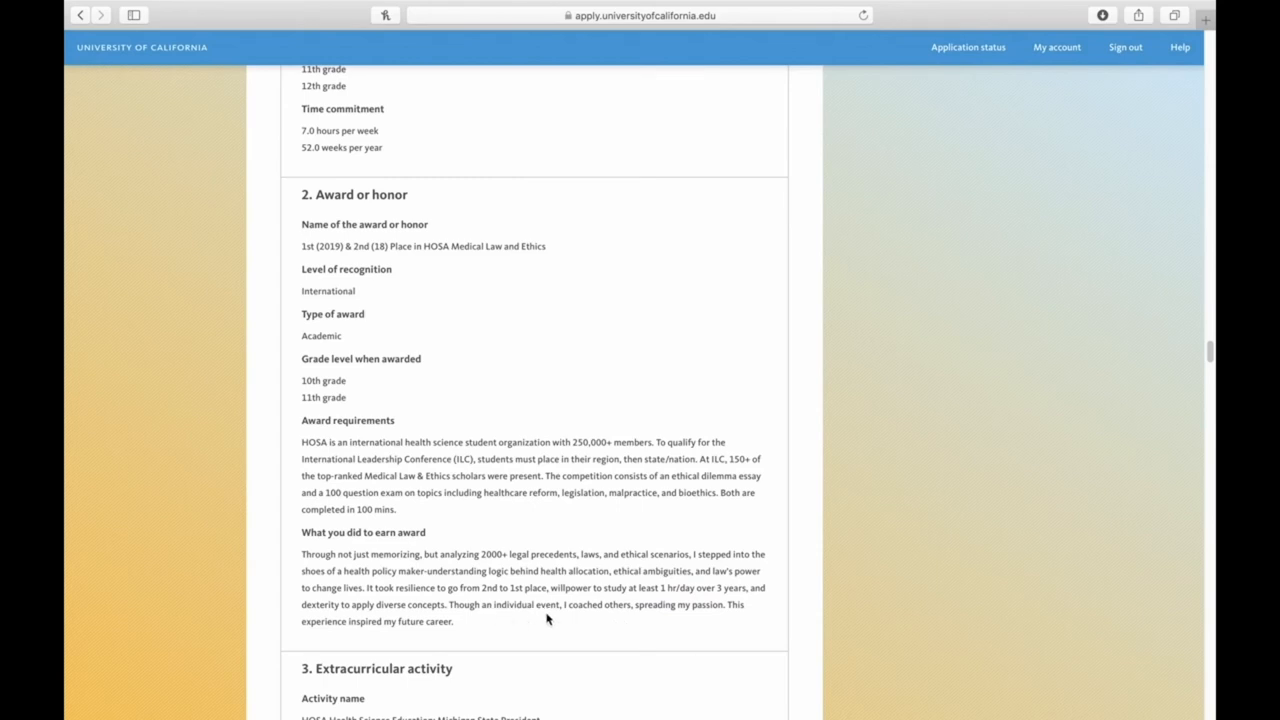
mouse_move(416, 588)
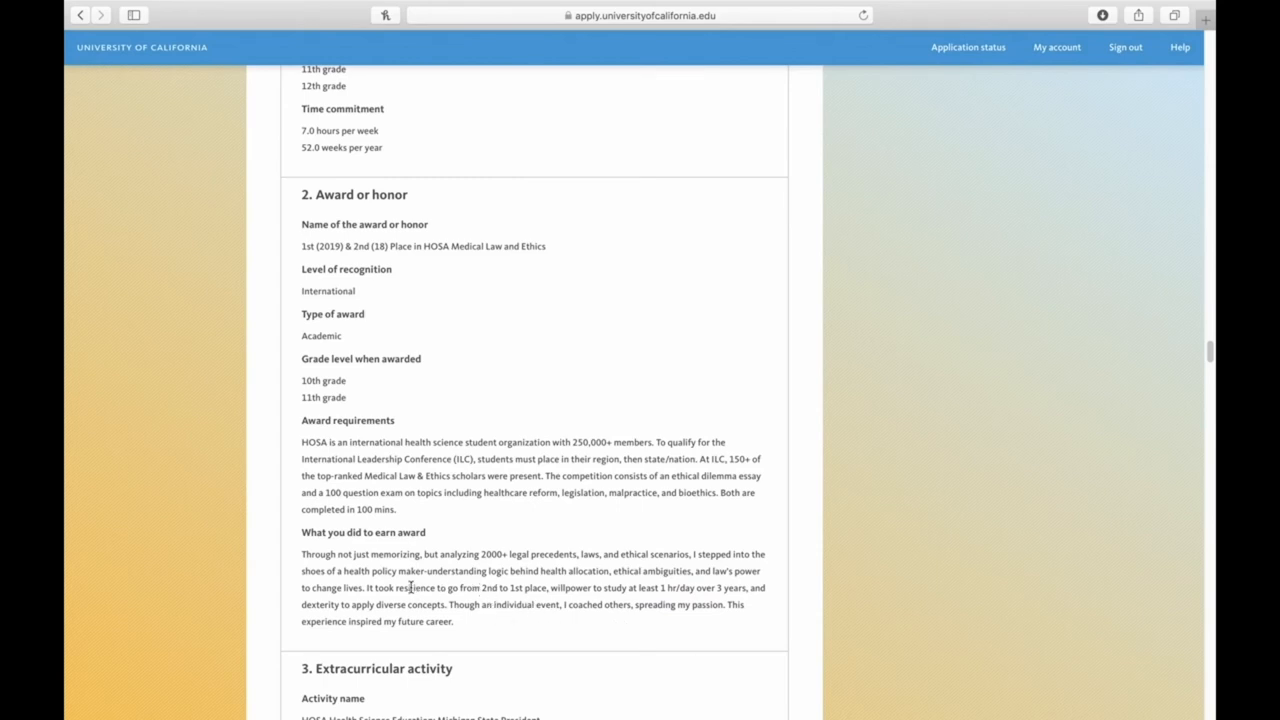
mouse_move(474, 602)
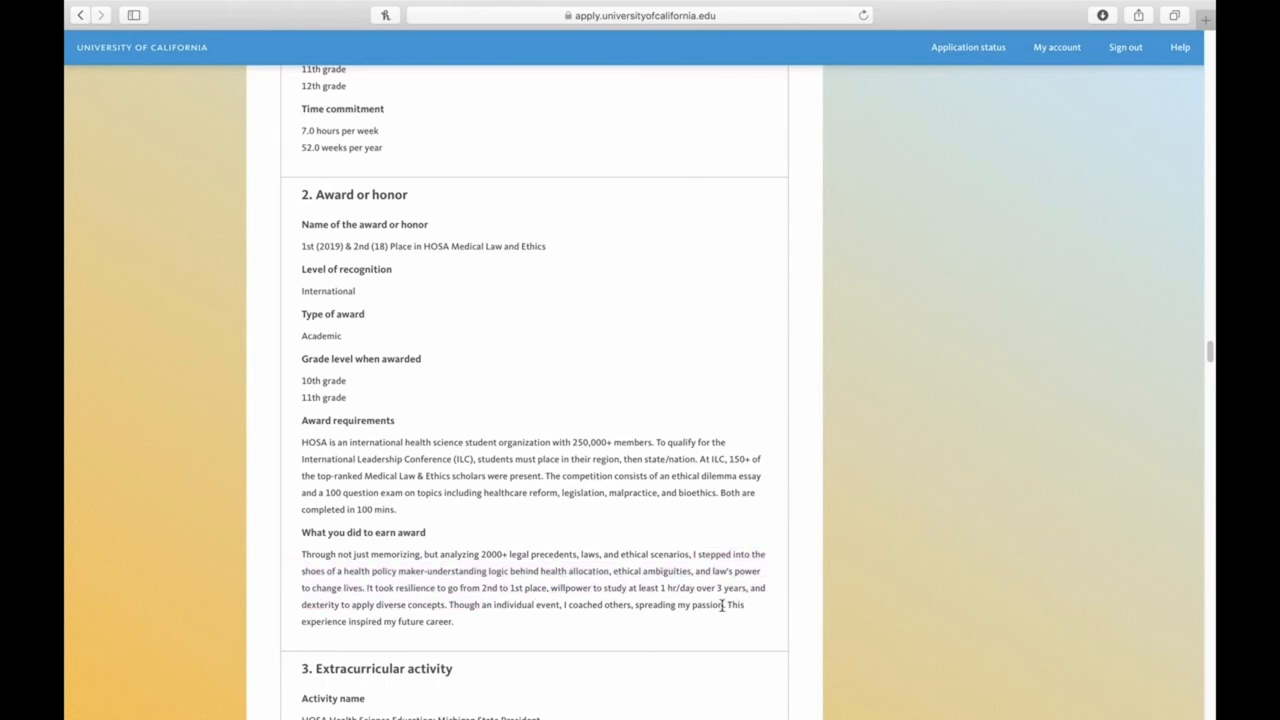
mouse_move(707, 574)
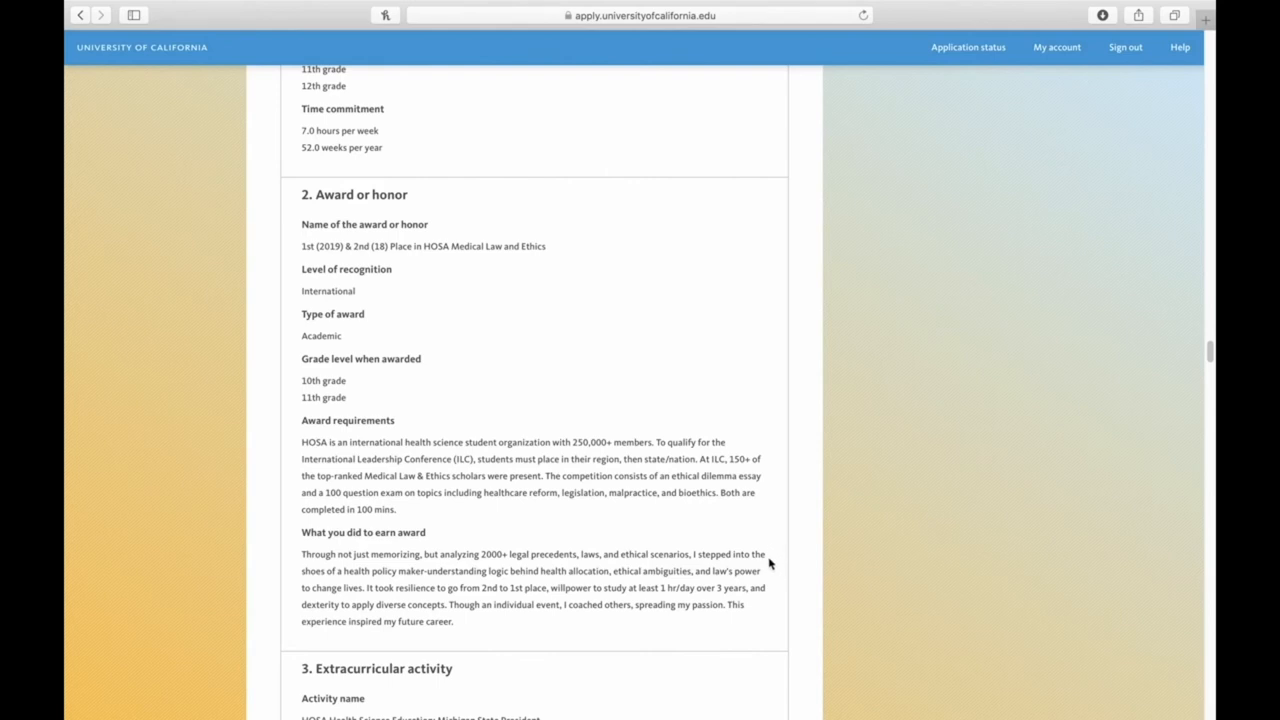
mouse_move(775, 575)
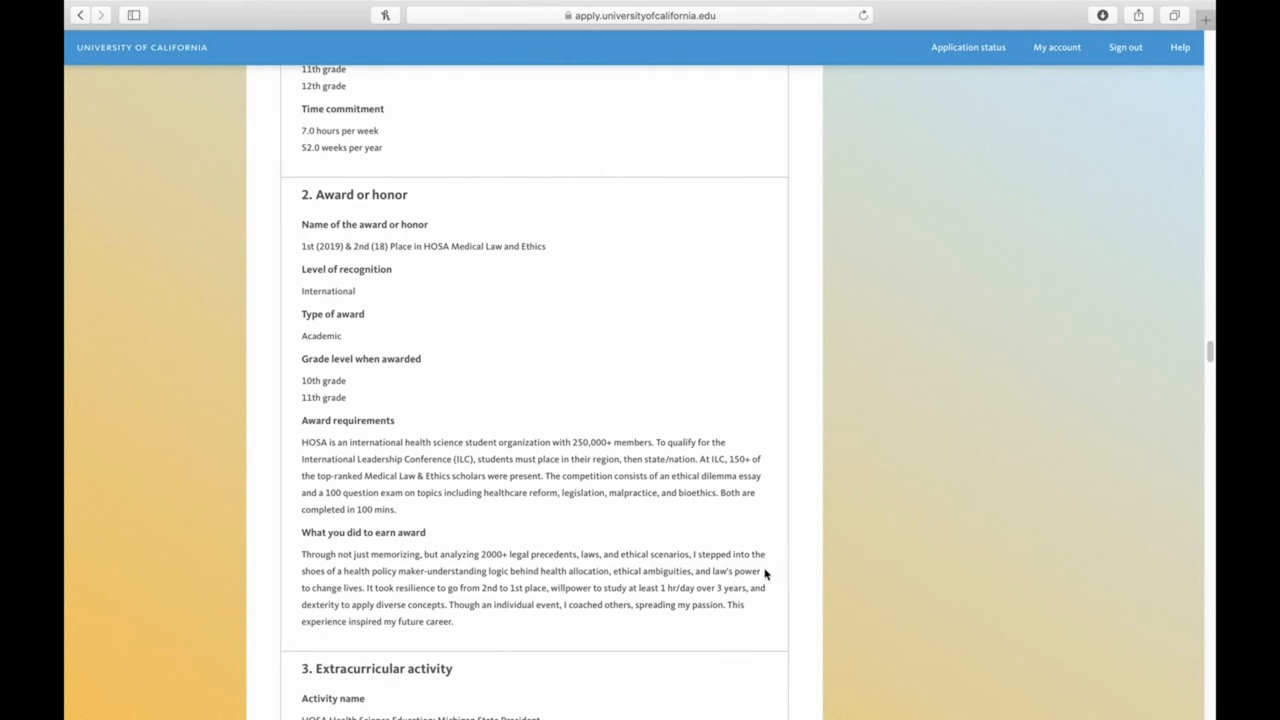